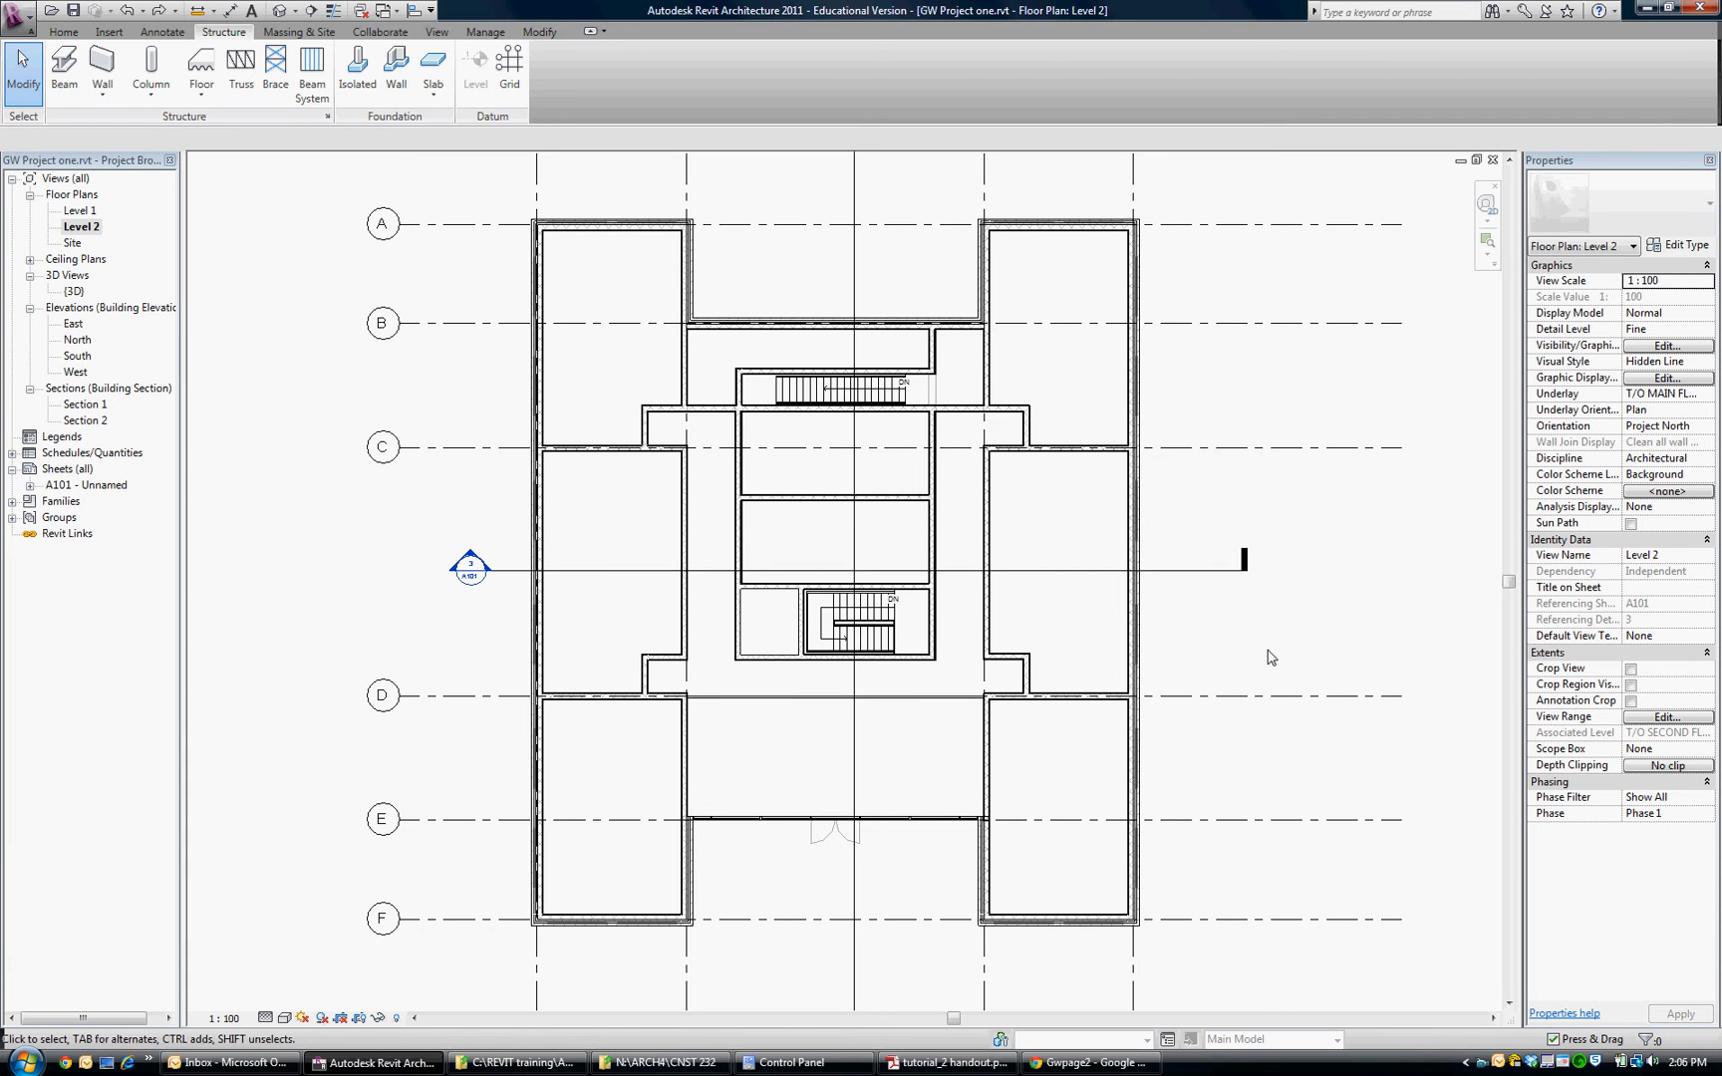
mouse_move(1311, 657)
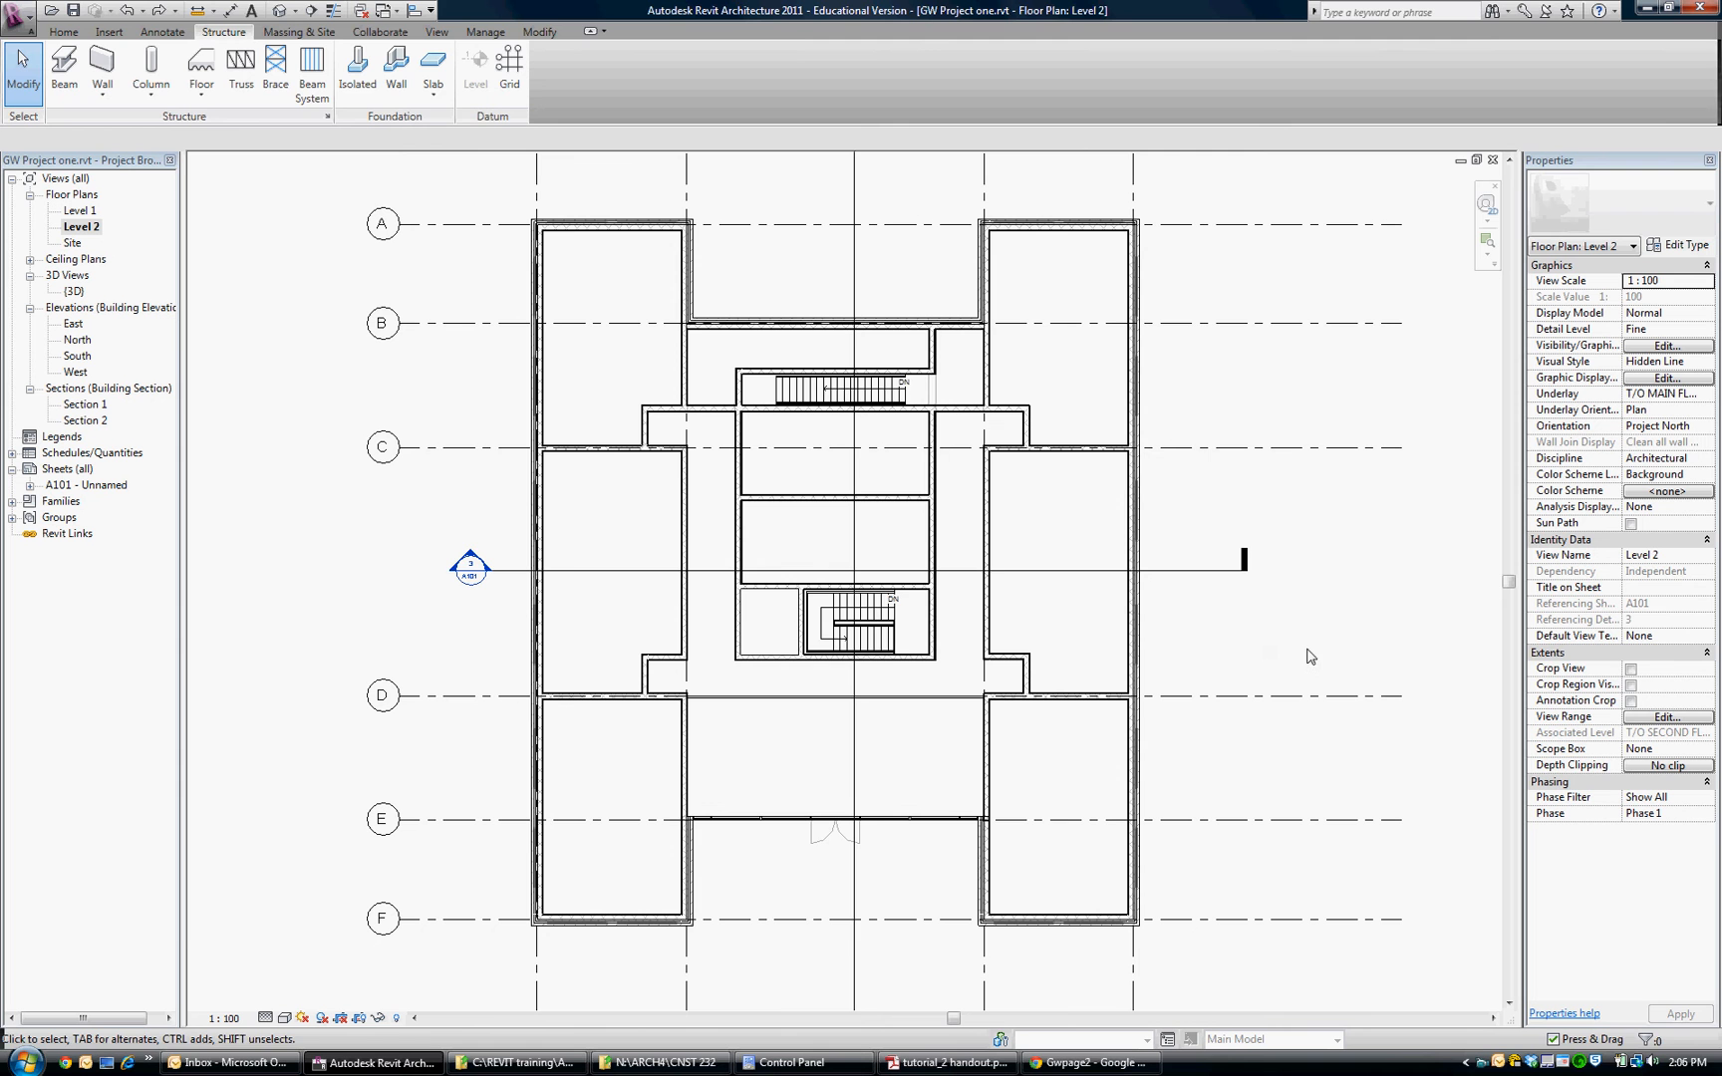
mouse_move(470, 568)
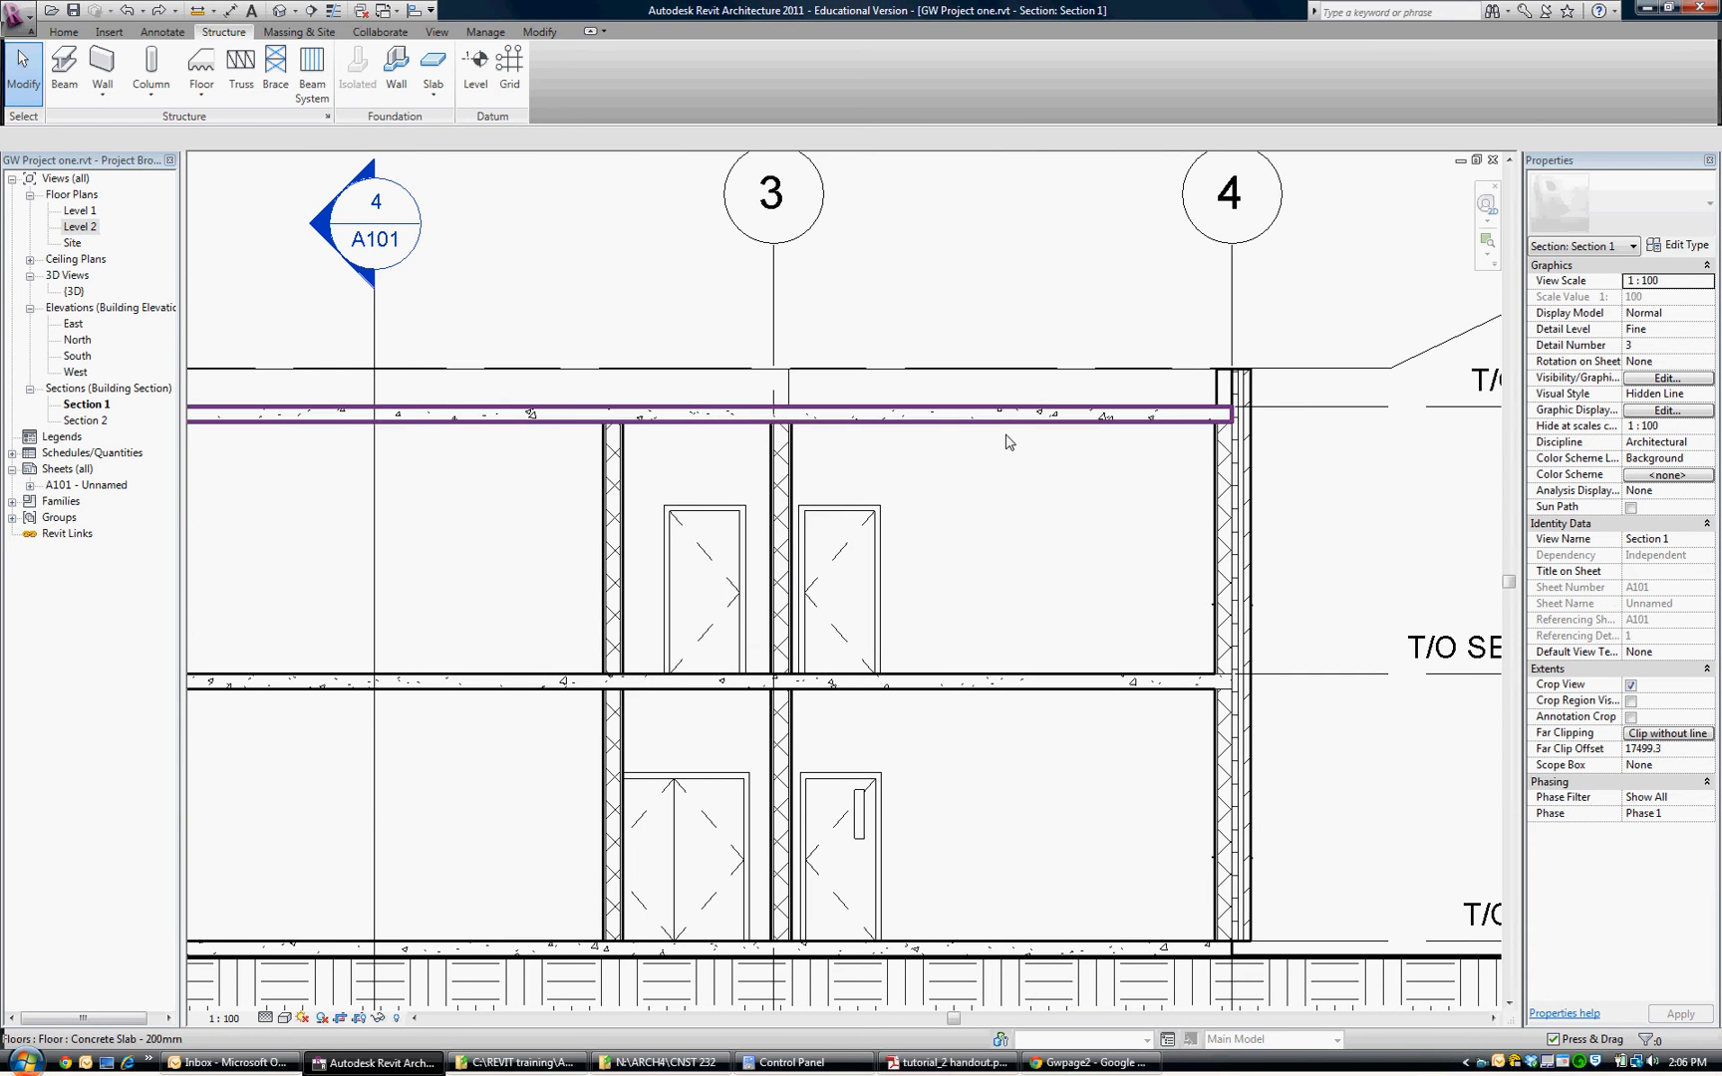
mouse_move(1034, 445)
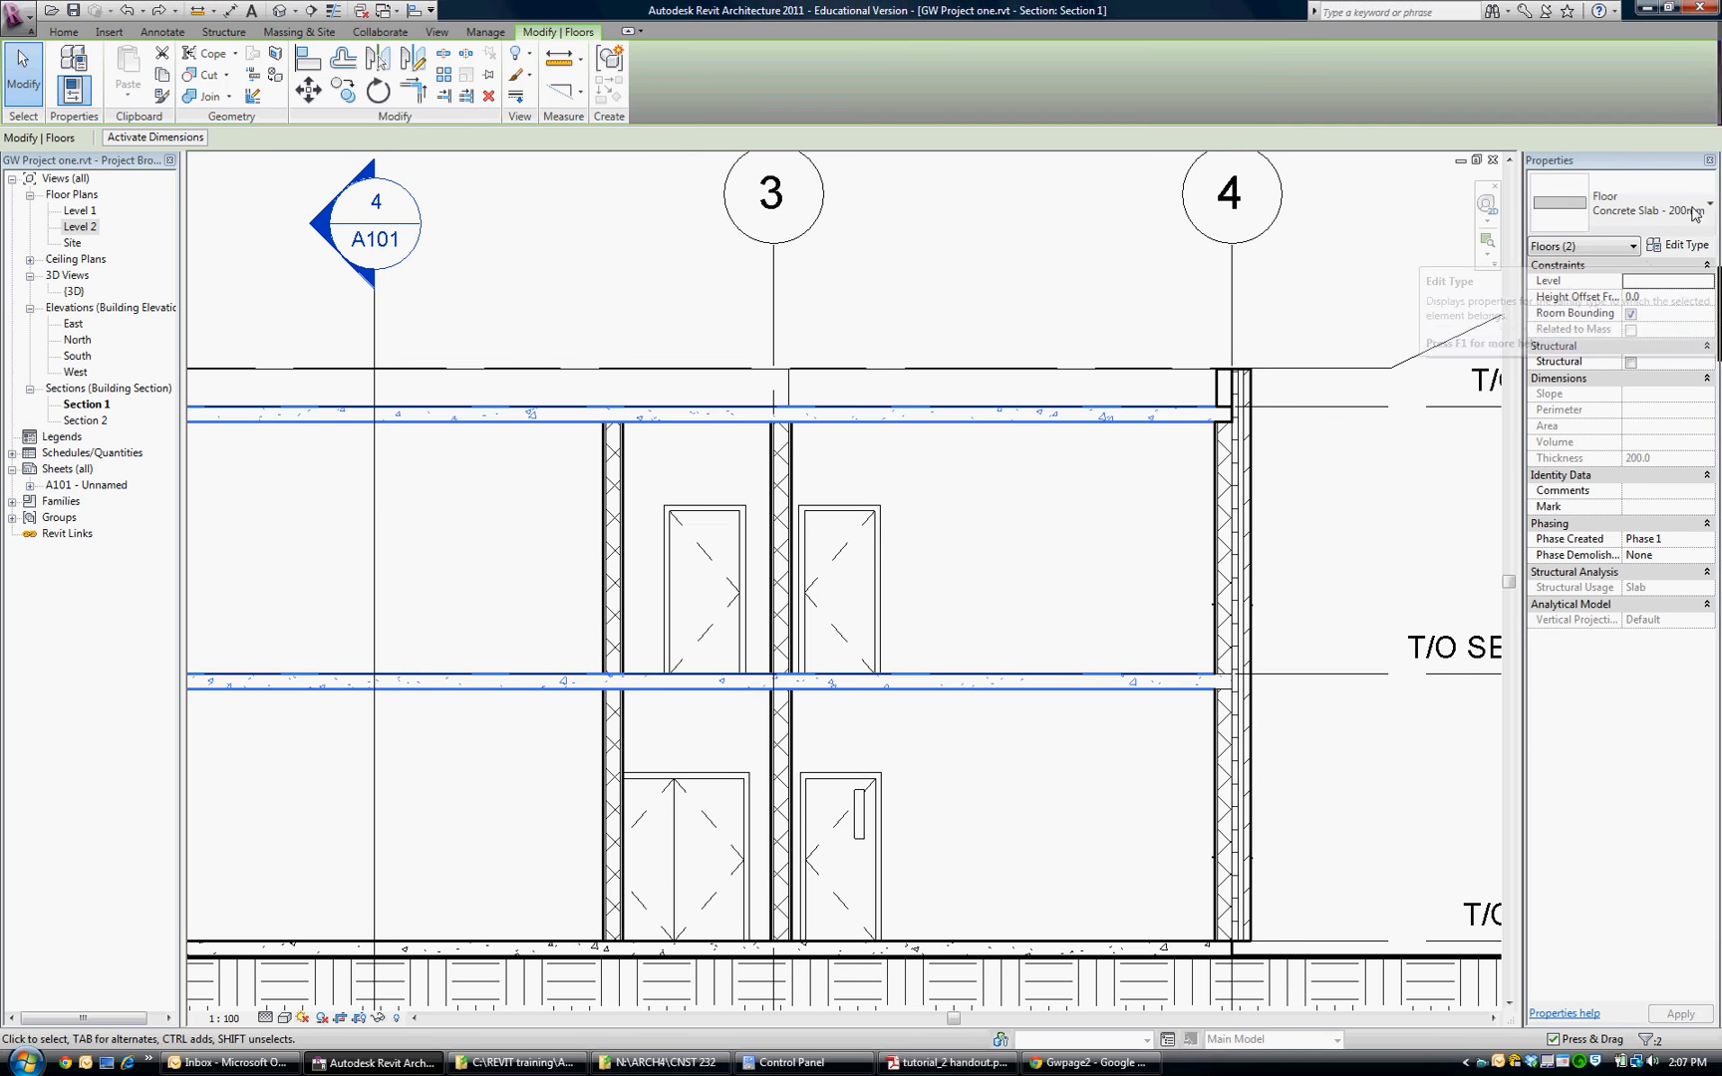
Change both upper floor slabs in Section 1 to 160mm Concrete With 50mm Metal Deck
click(1708, 209)
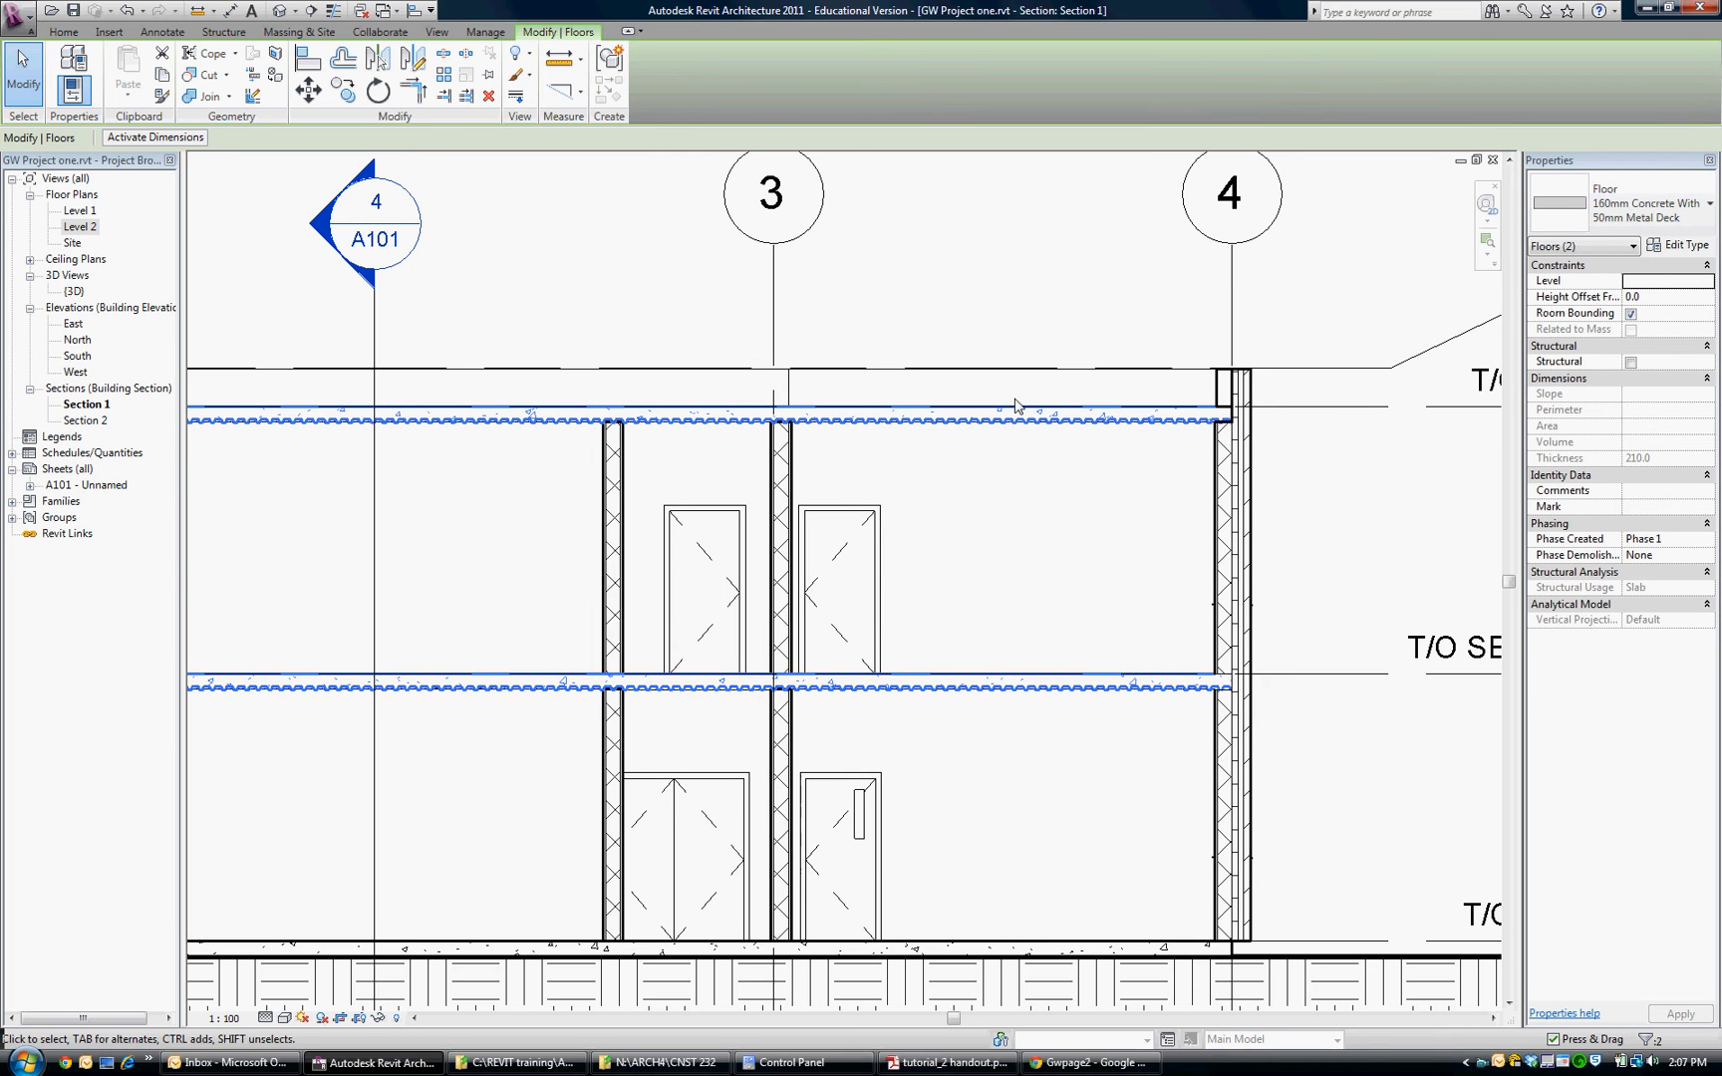
click(1230, 555)
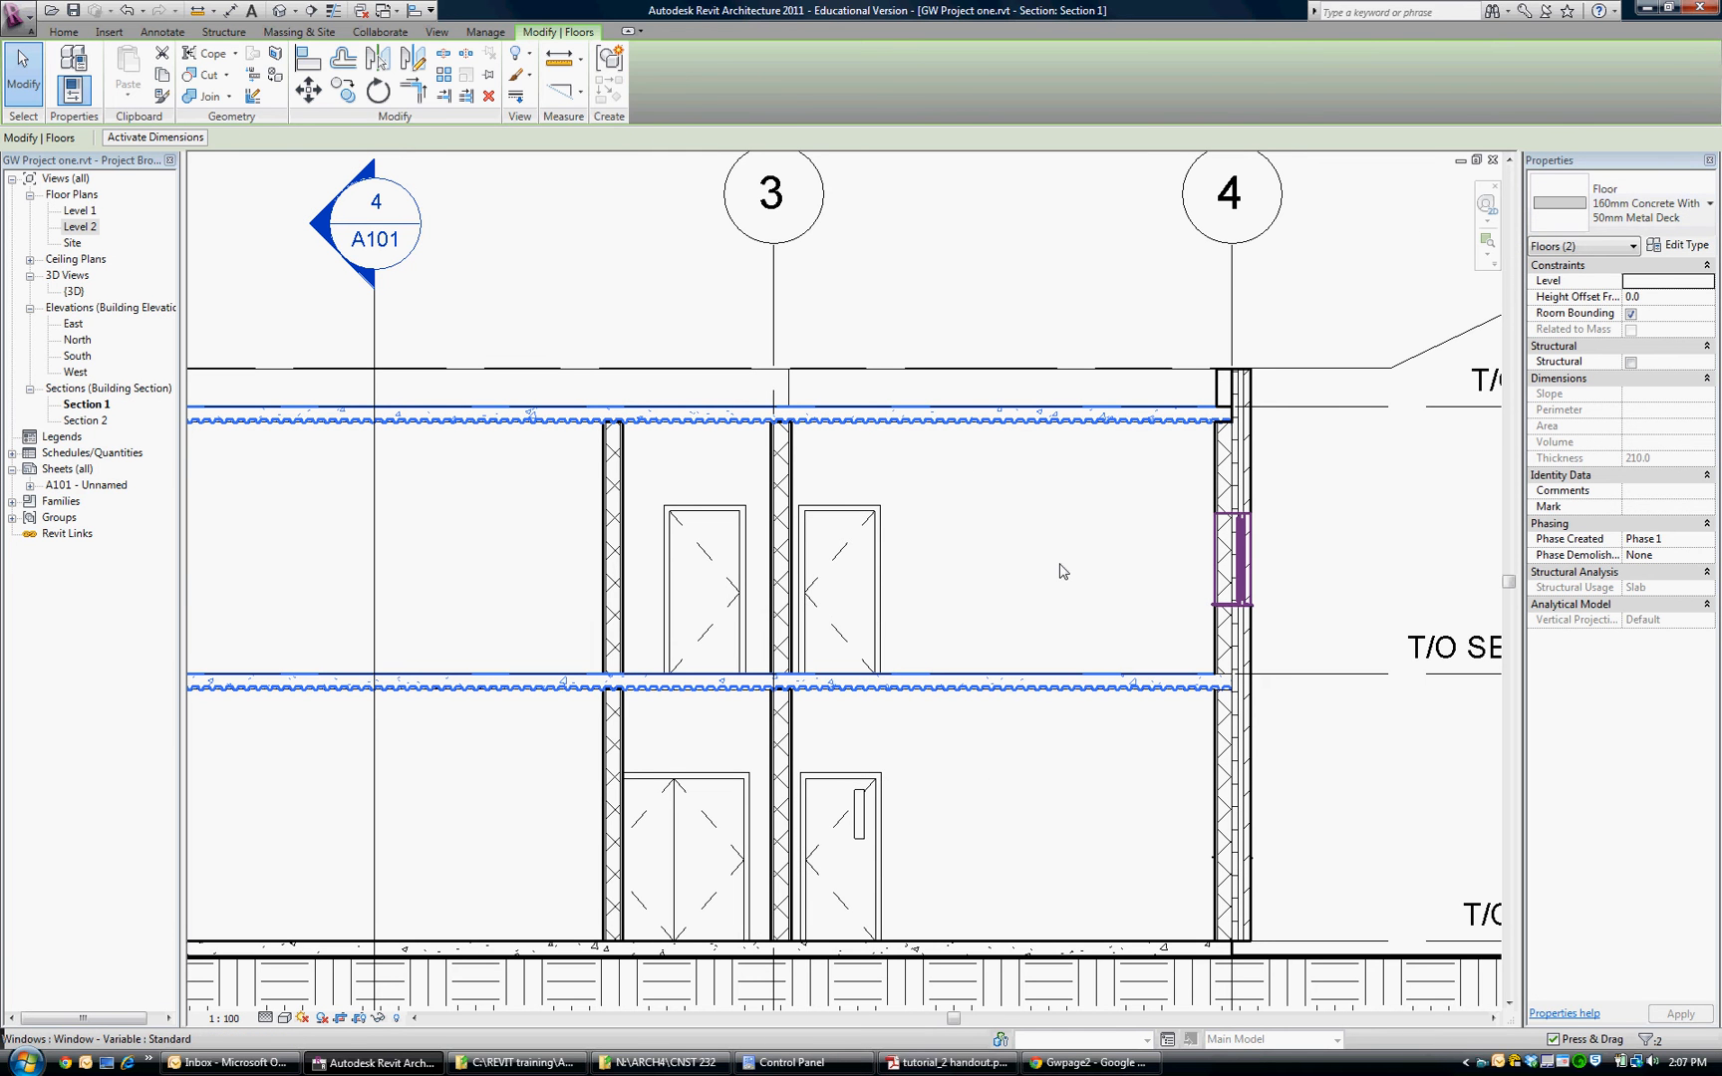
click(223, 31)
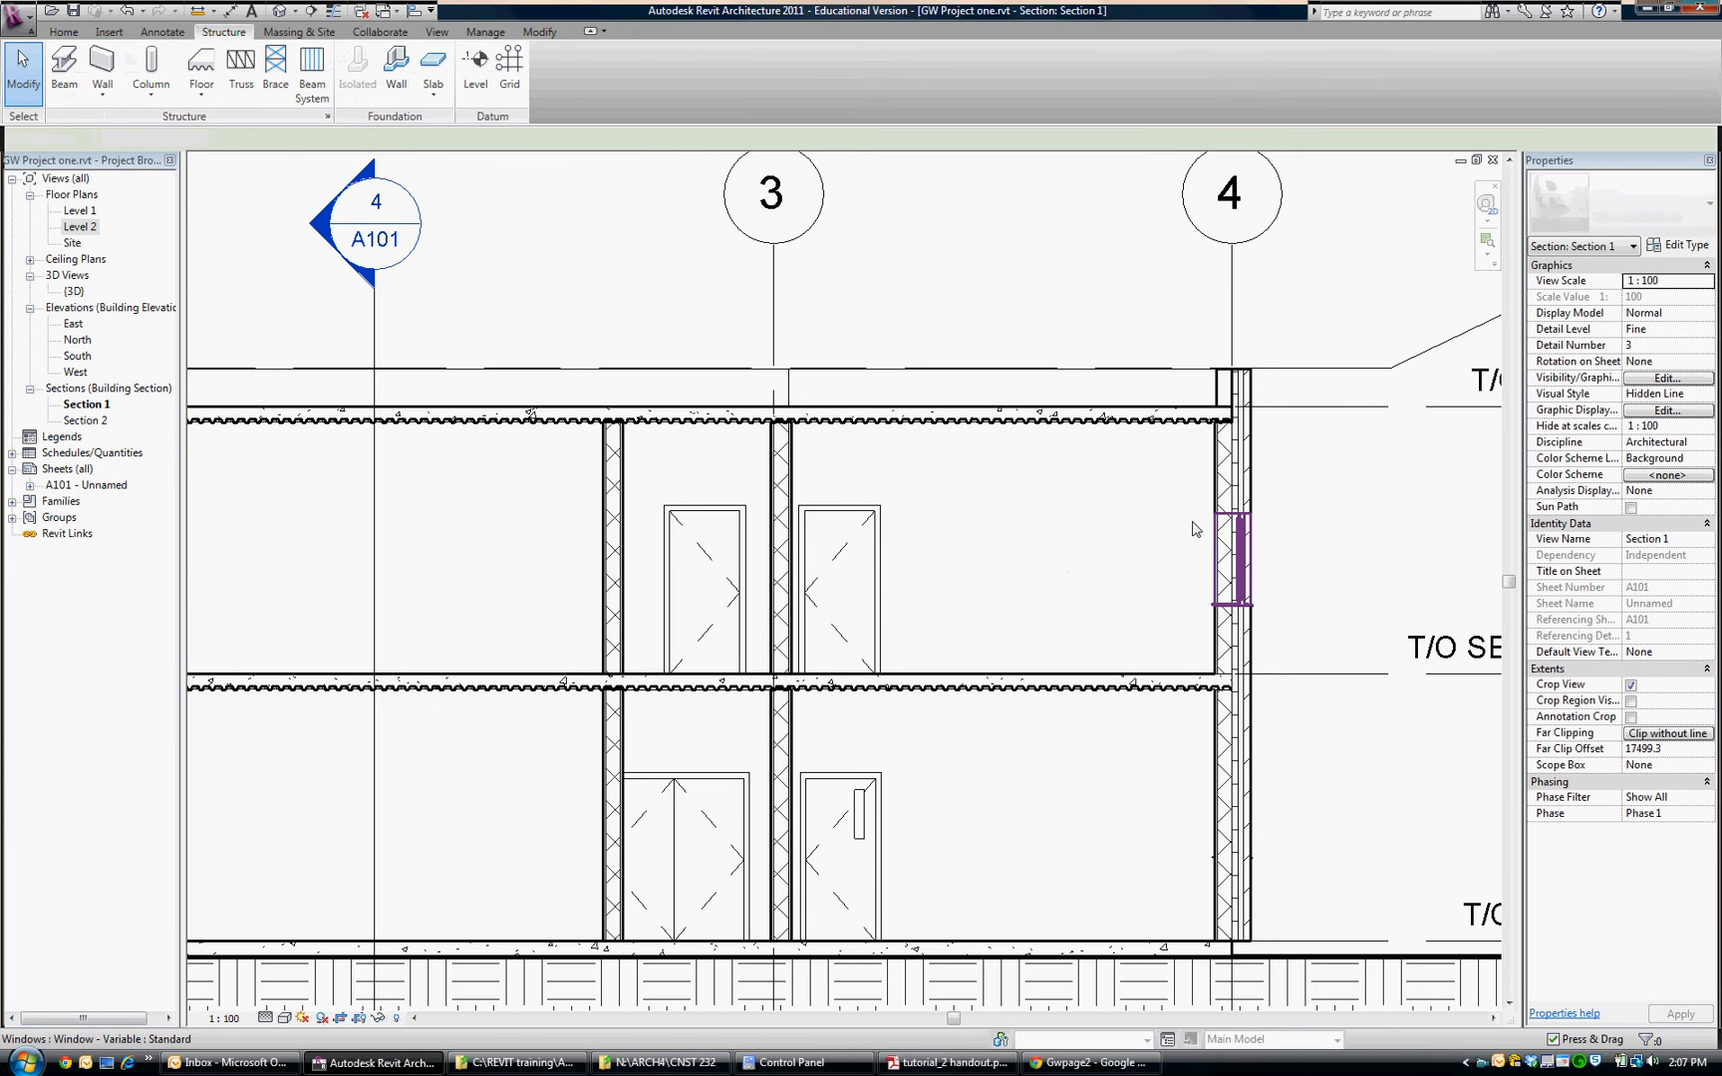
click(1131, 685)
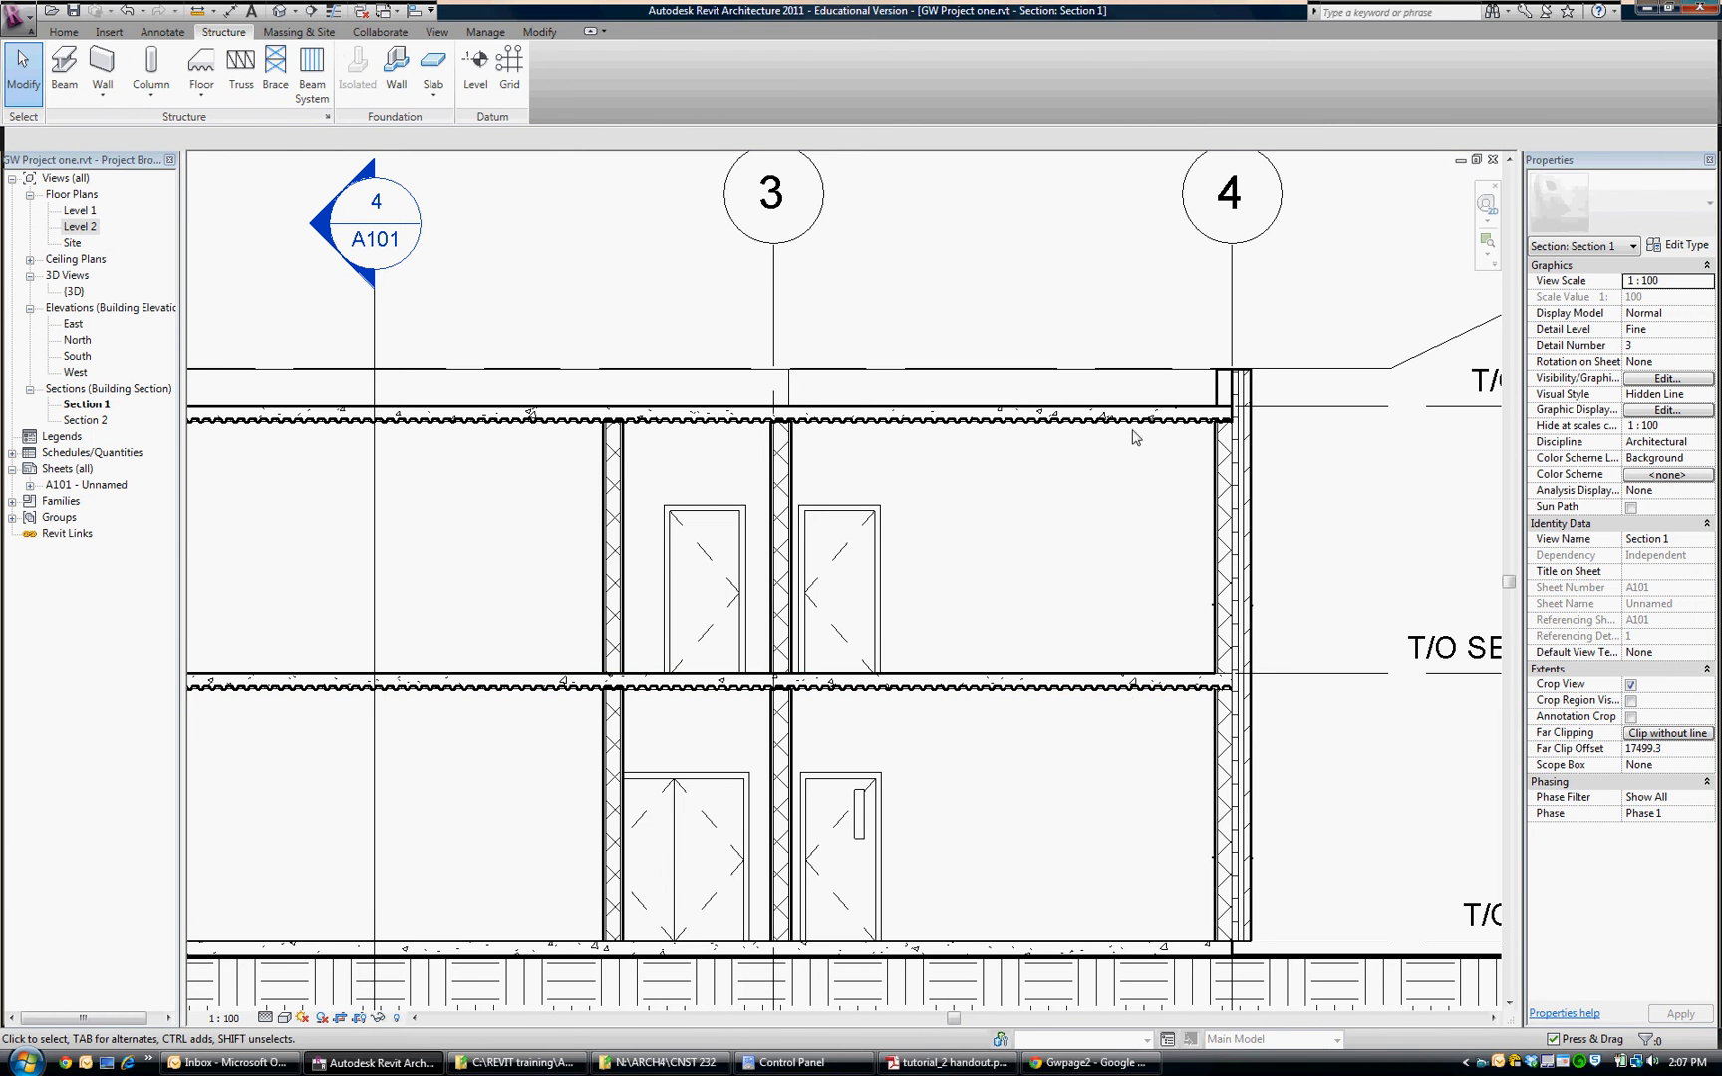
Duplicate the roof-level slab's floor type under the name 'Metal Deck 2'
click(1083, 423)
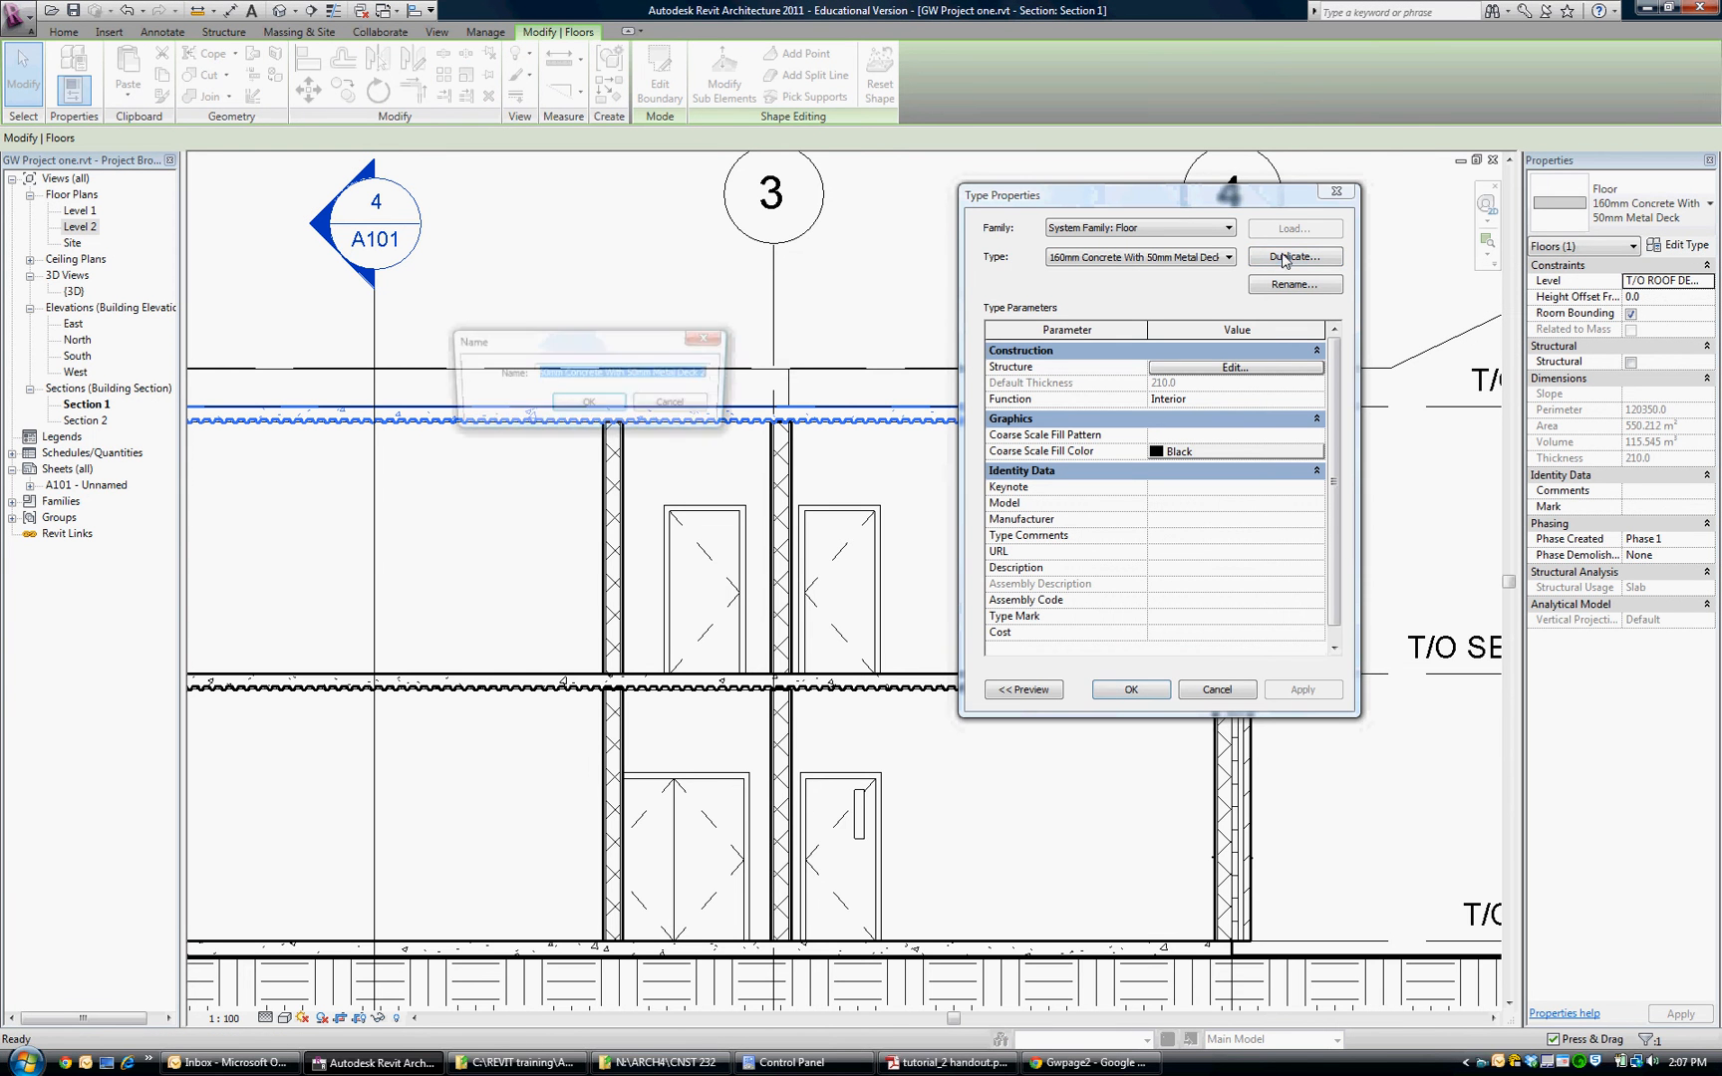
click(1293, 256)
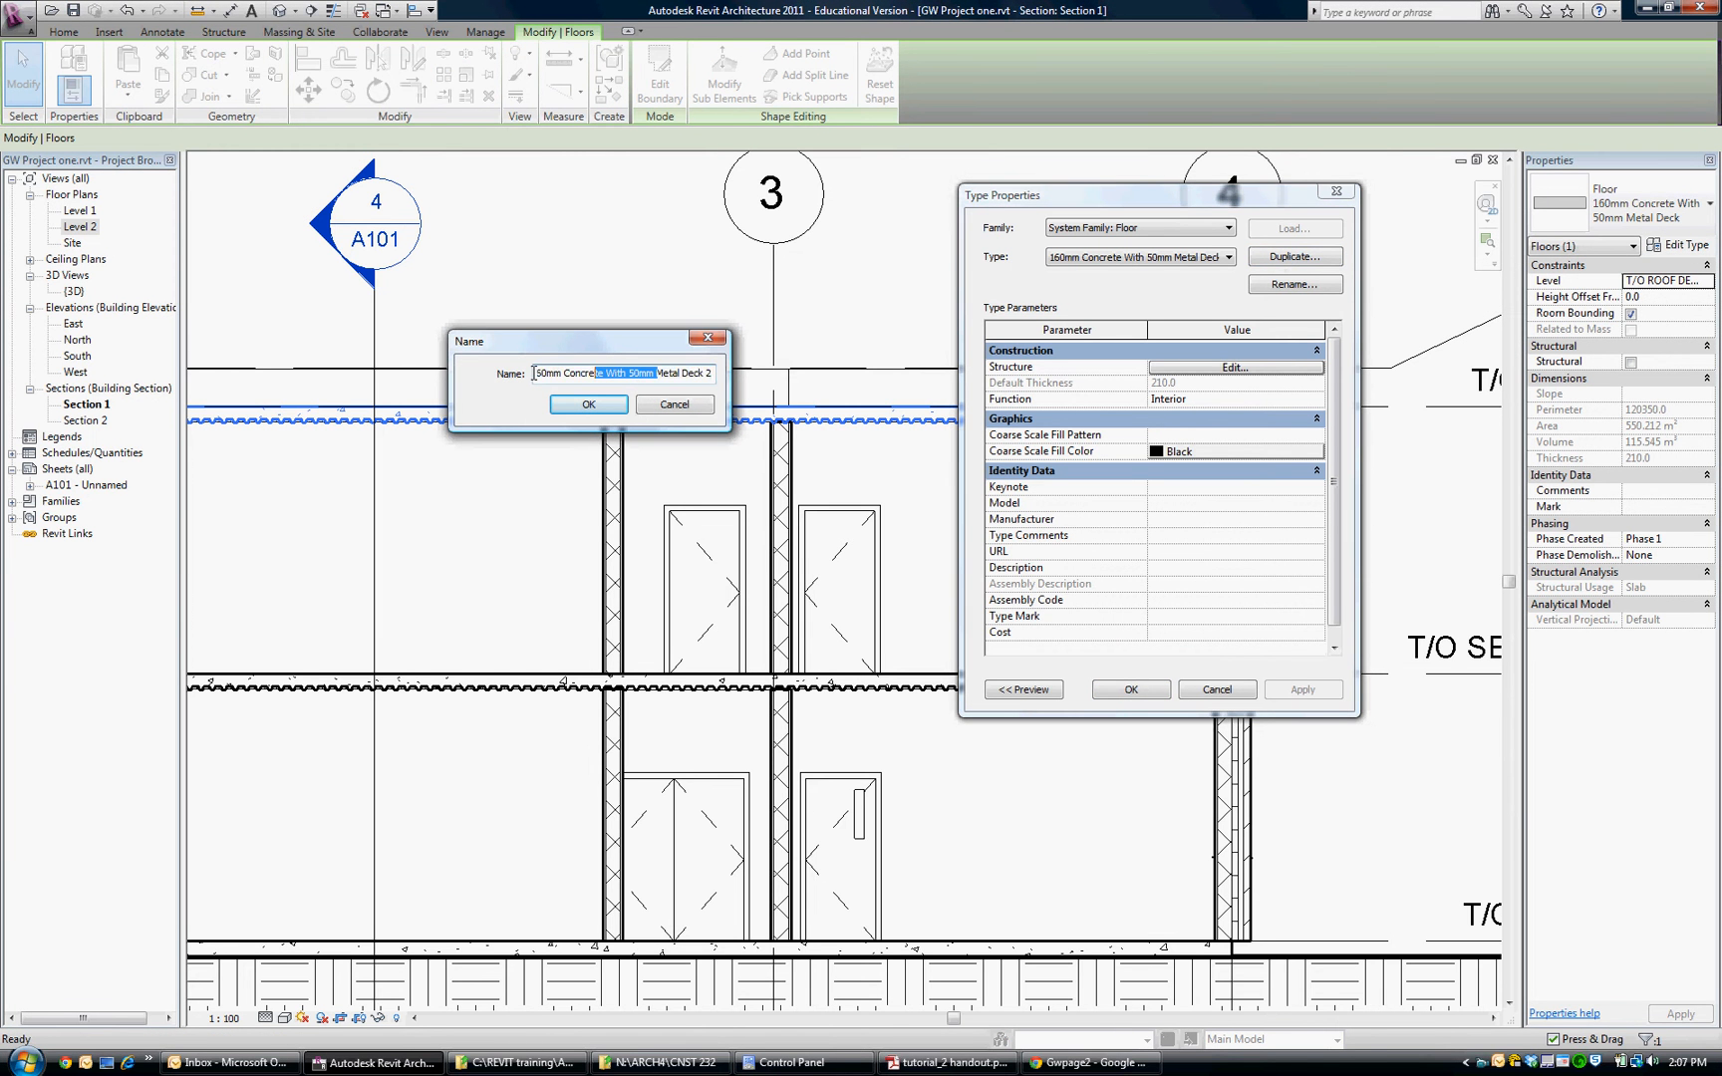
text(Metal Deck 2)
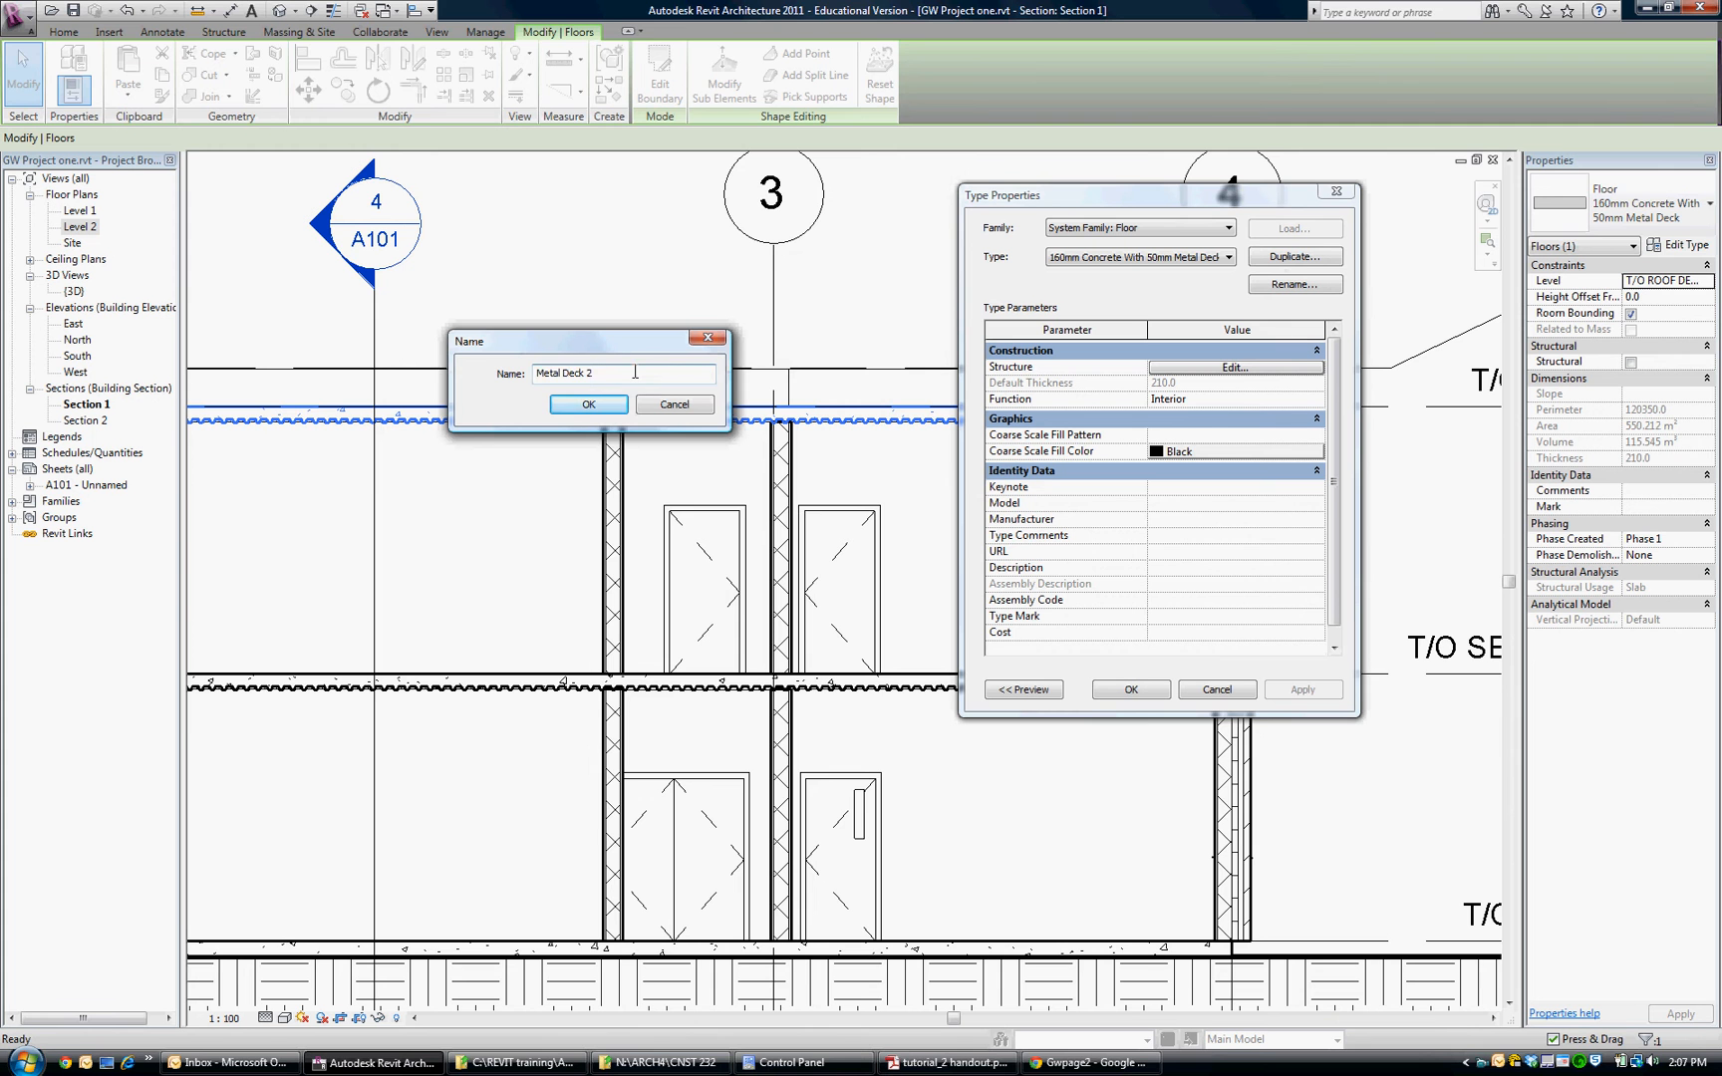
click(588, 404)
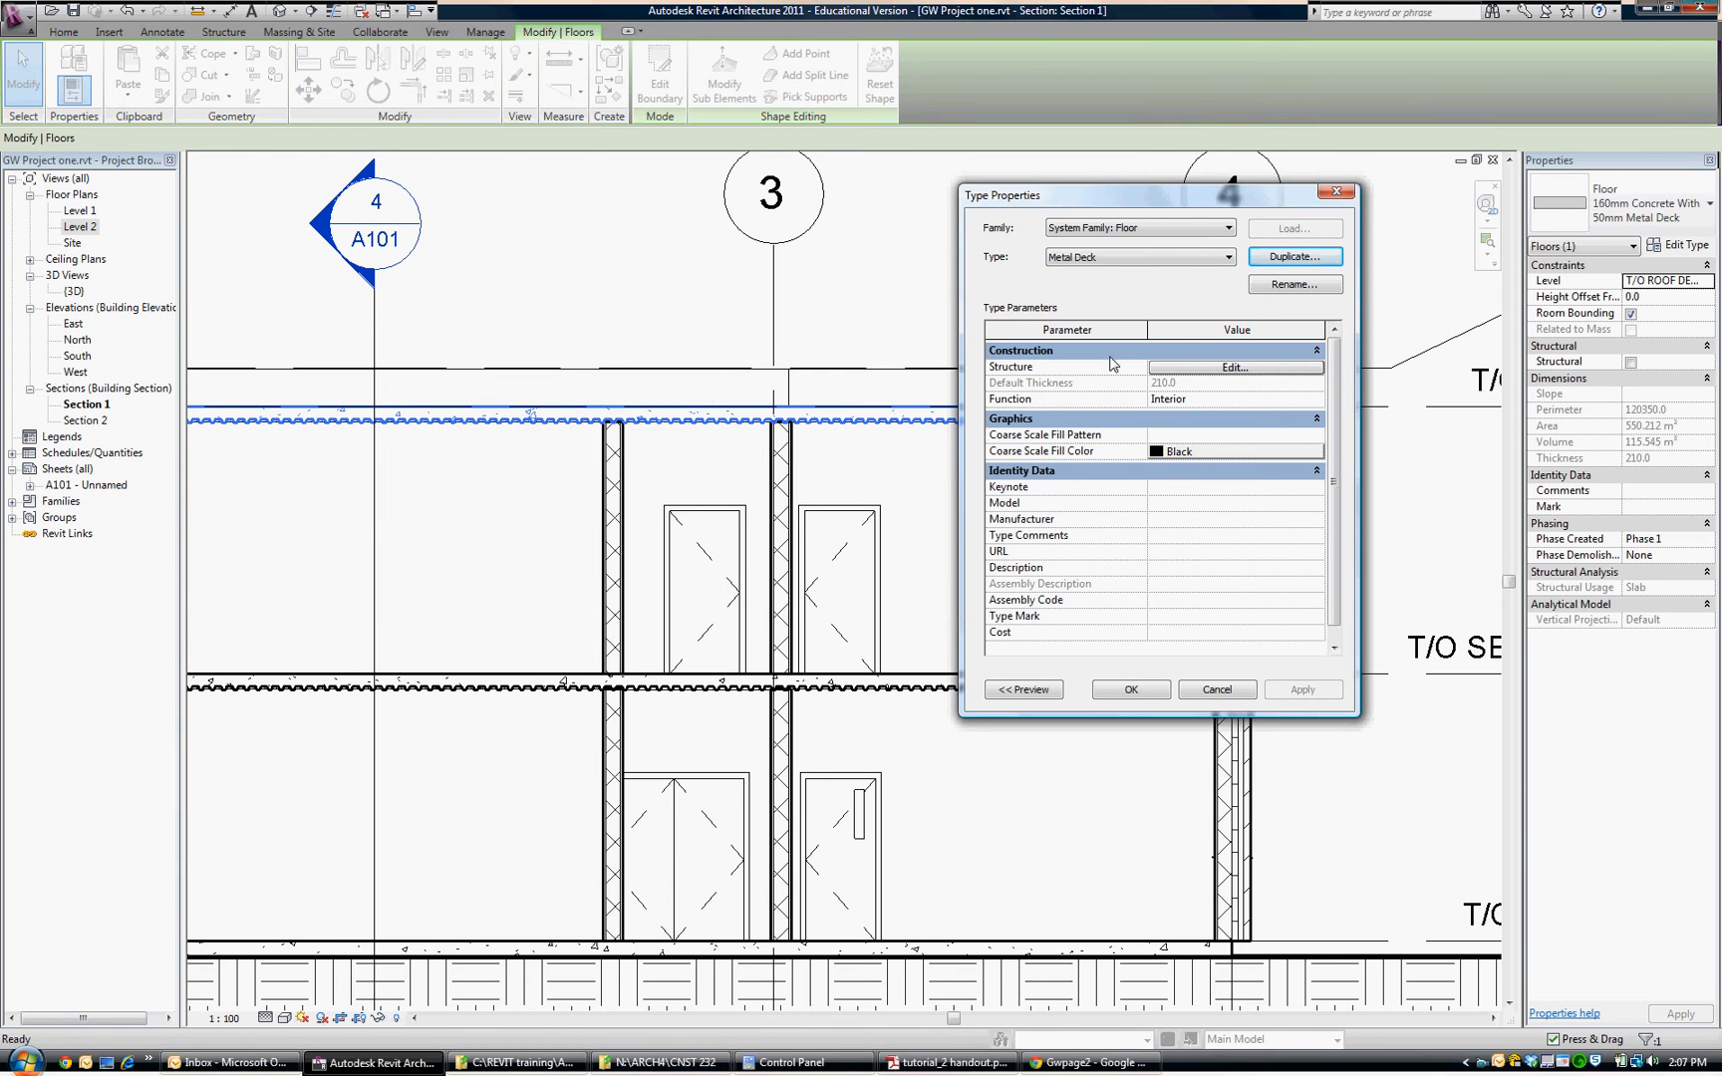
Rebuild the Metal Deck structure as one 50 mm Standalone Deck layer, deleting the concrete layer
click(1235, 367)
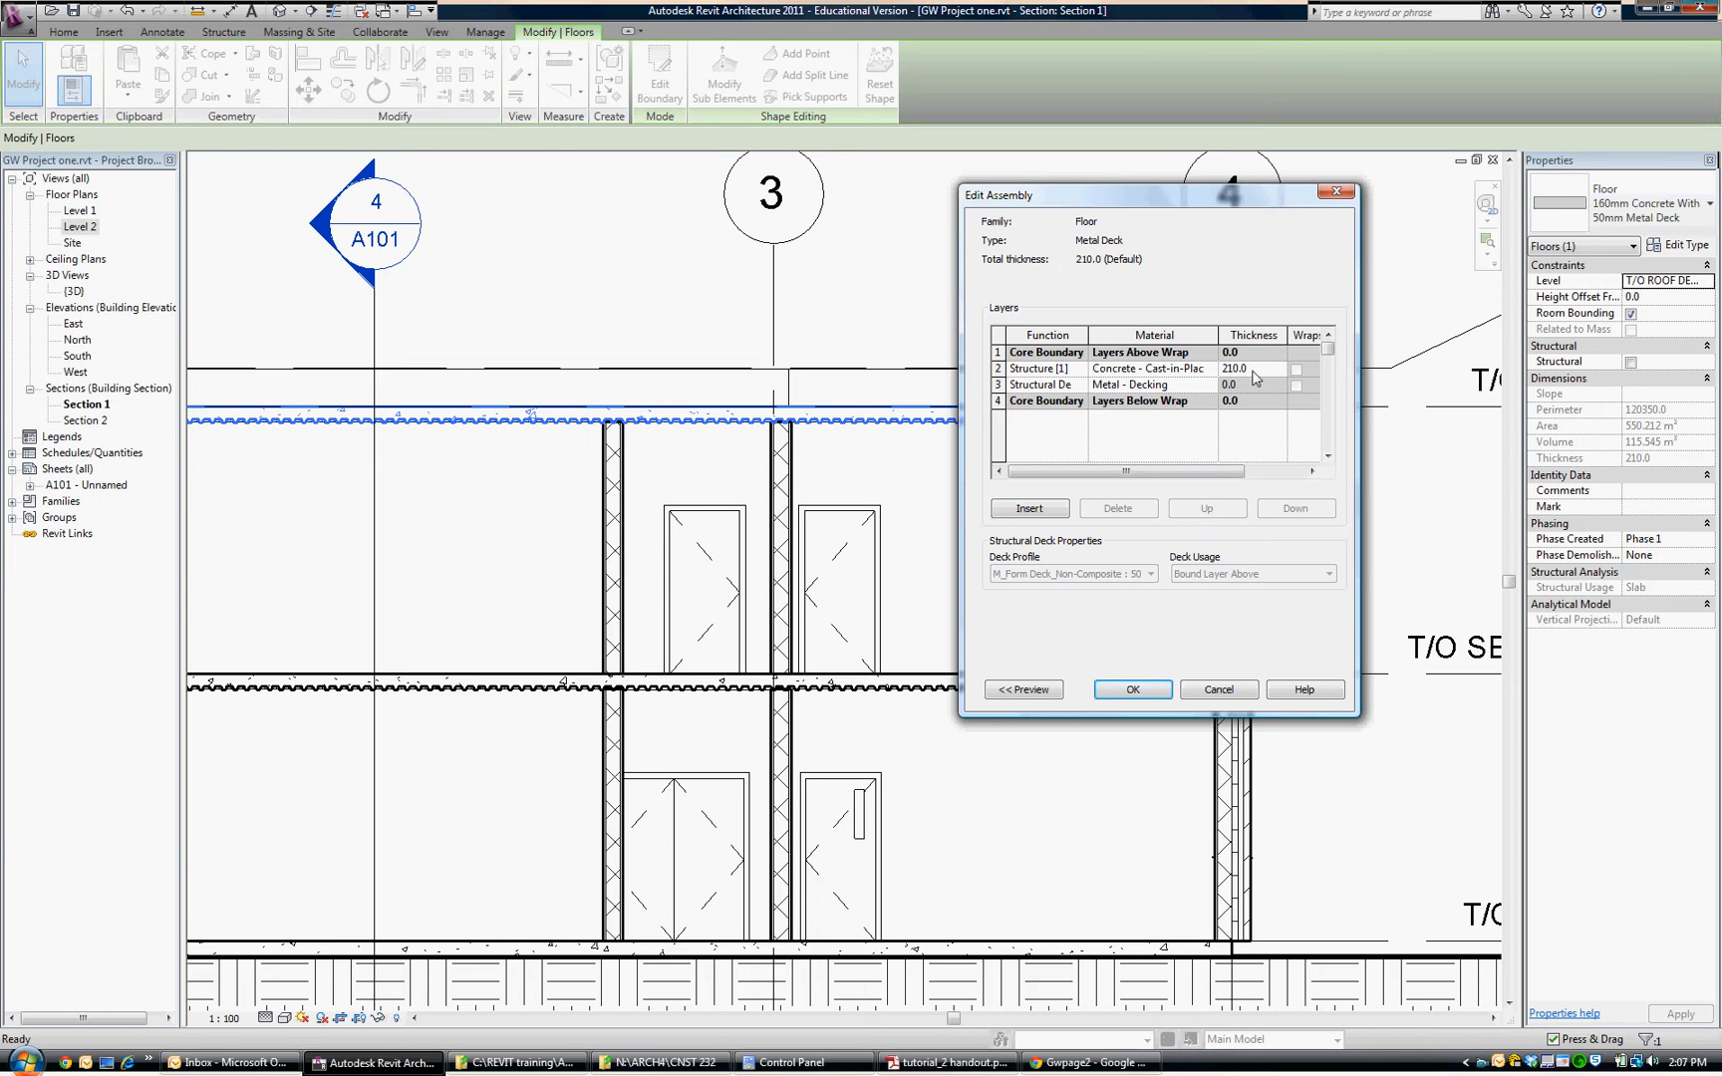
mouse_move(1047, 392)
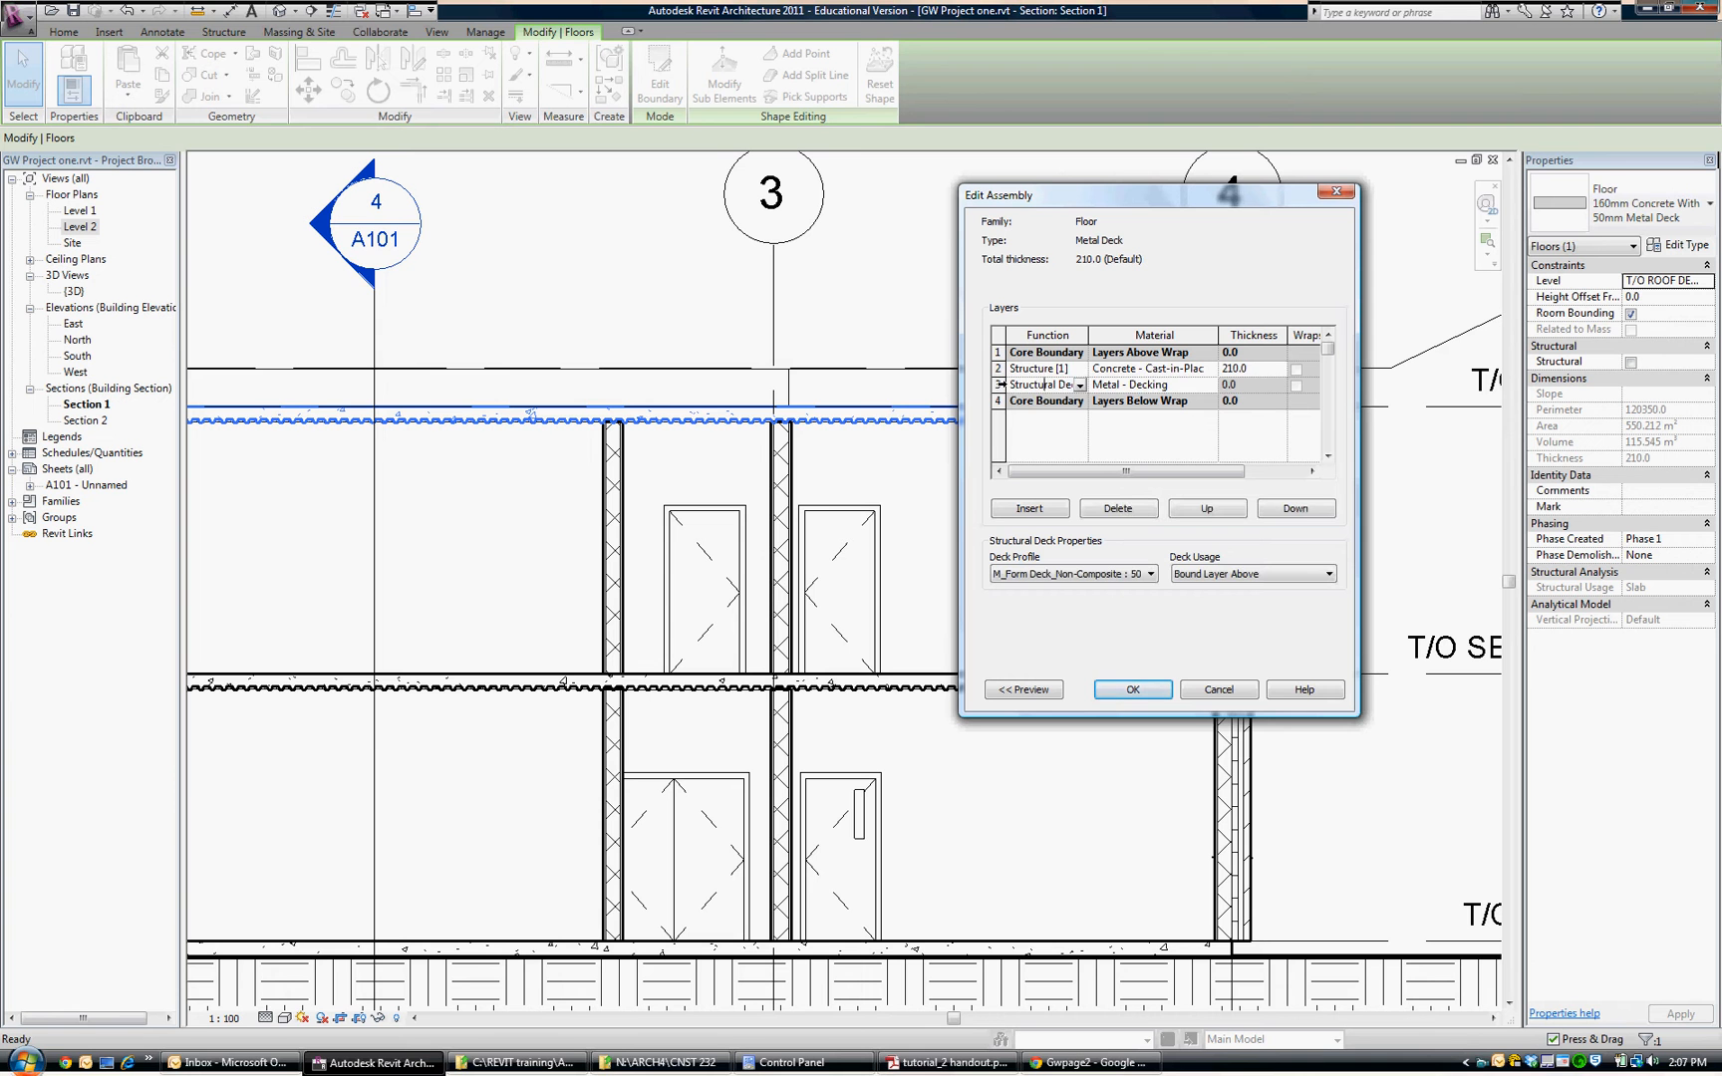
click(1044, 385)
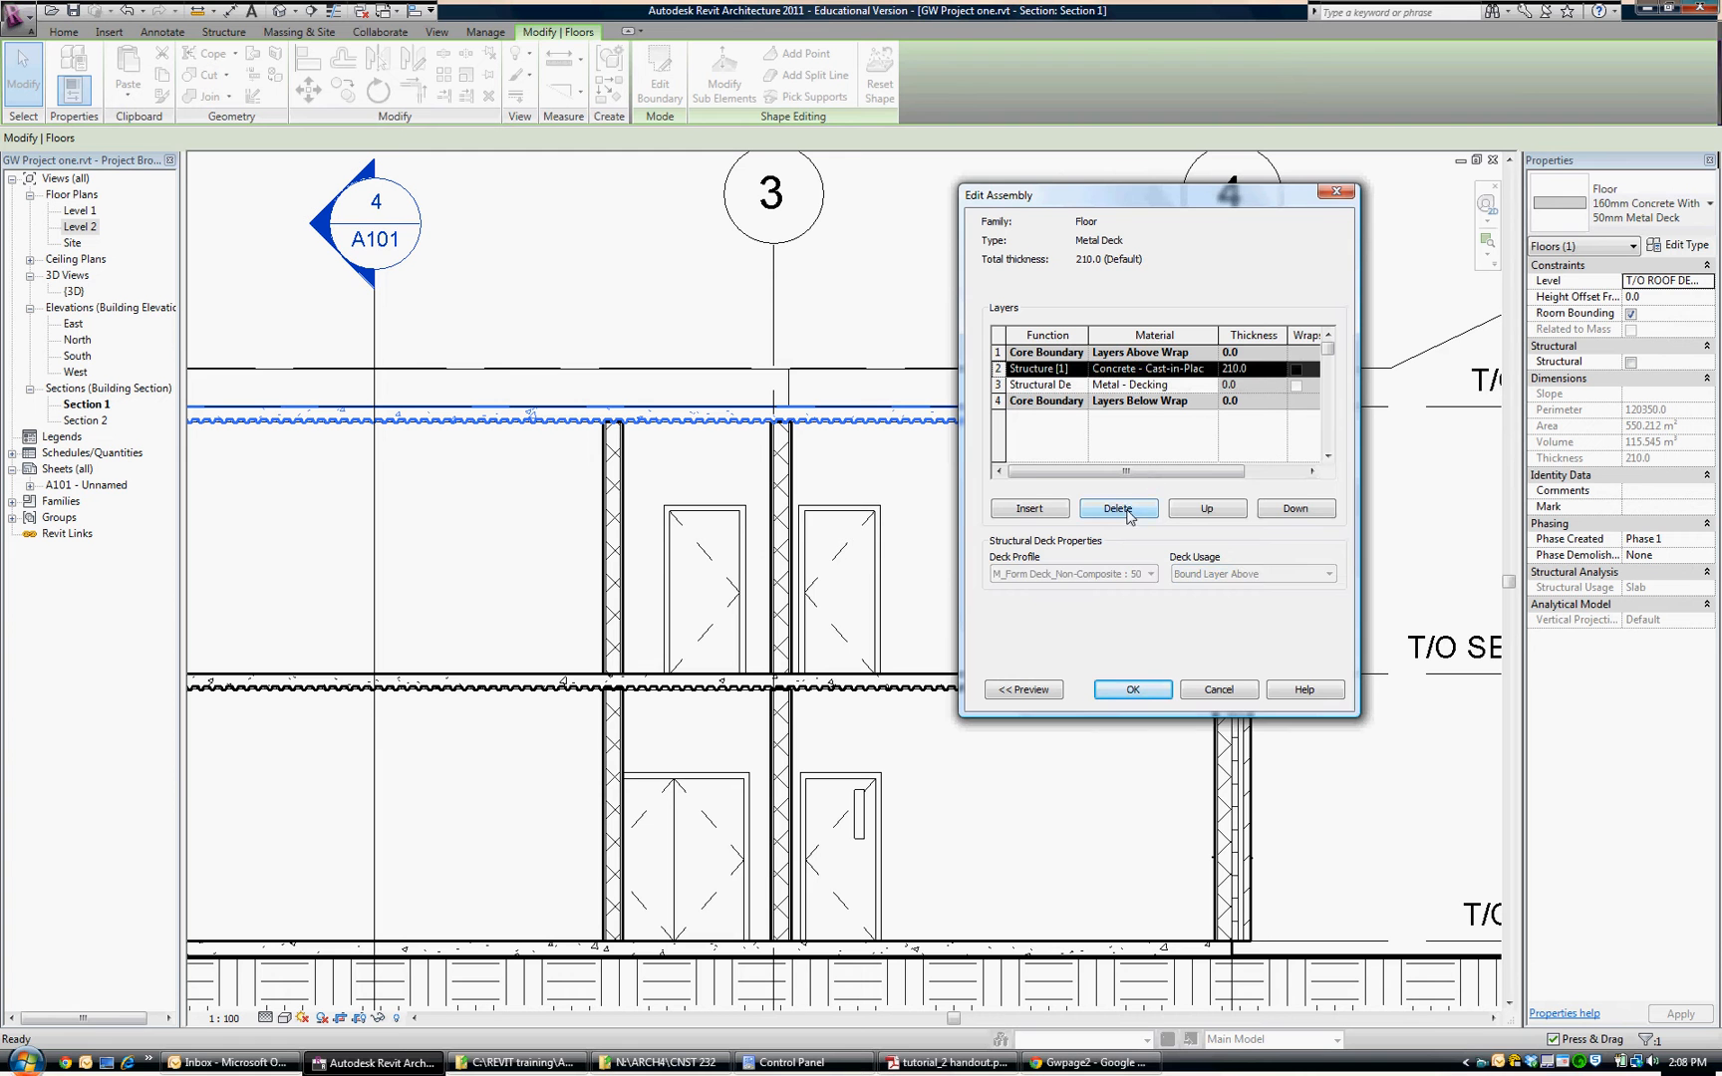
click(1118, 508)
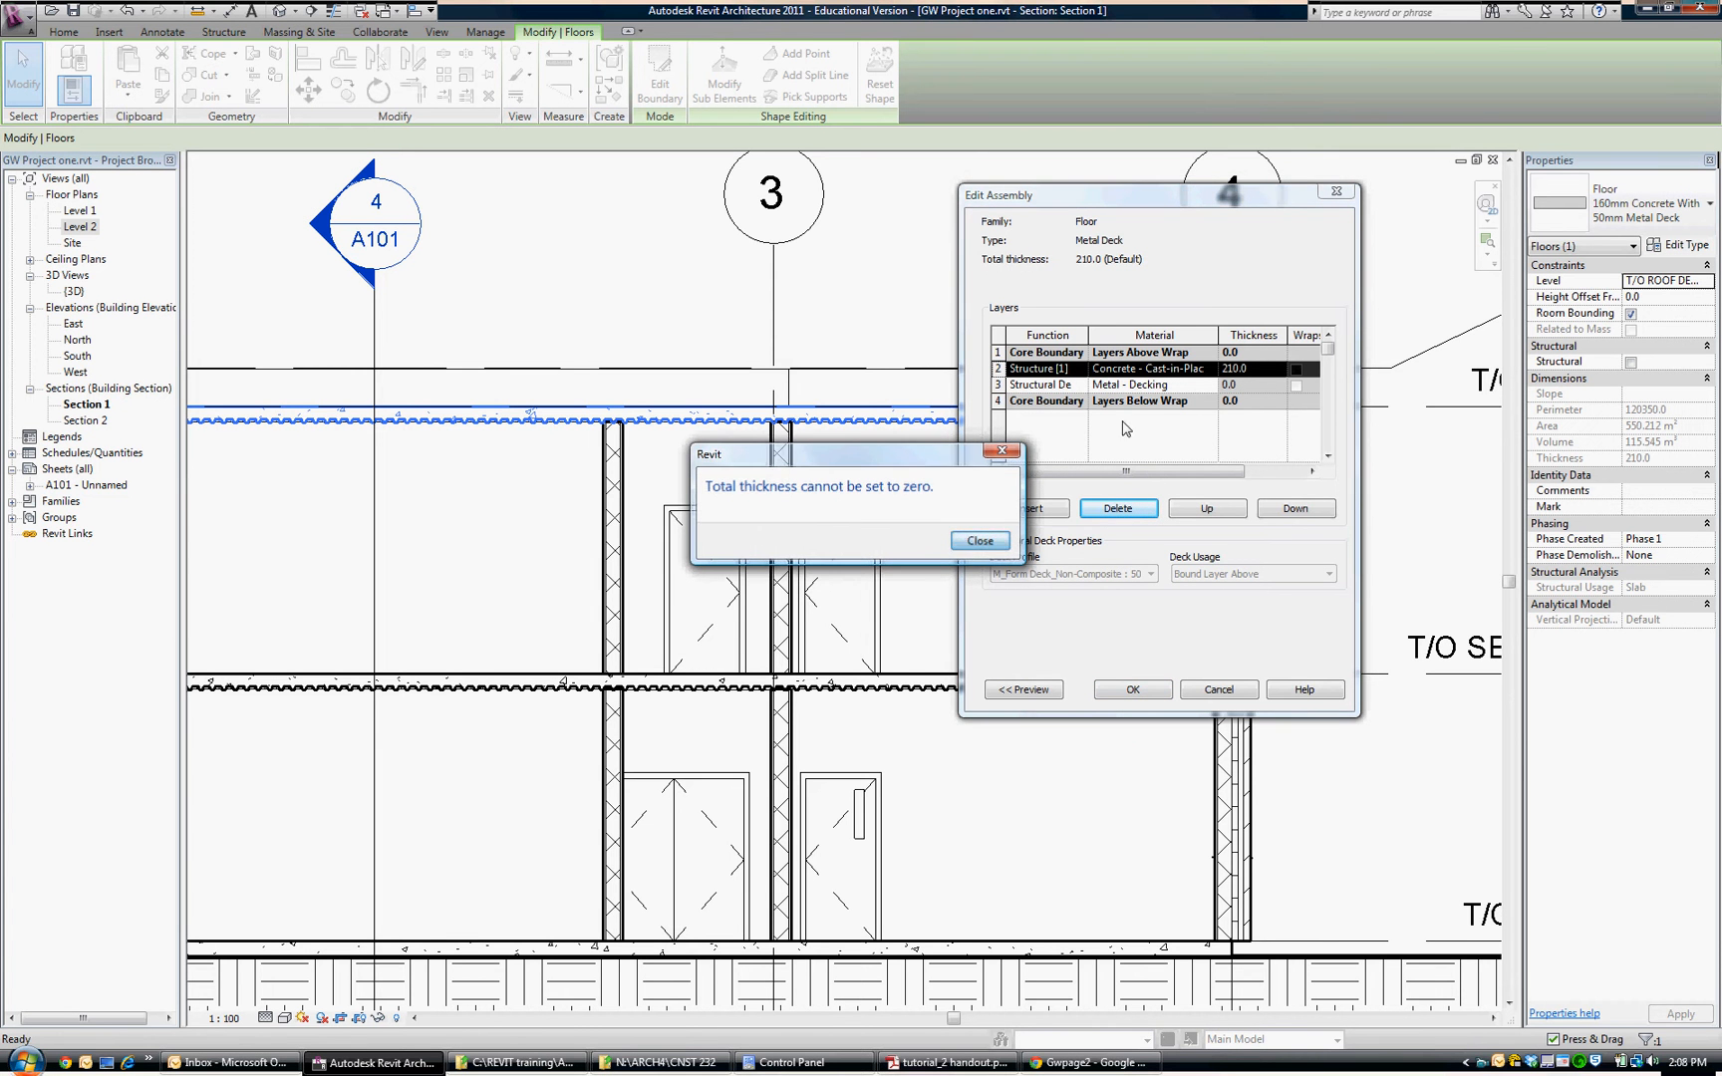
click(976, 540)
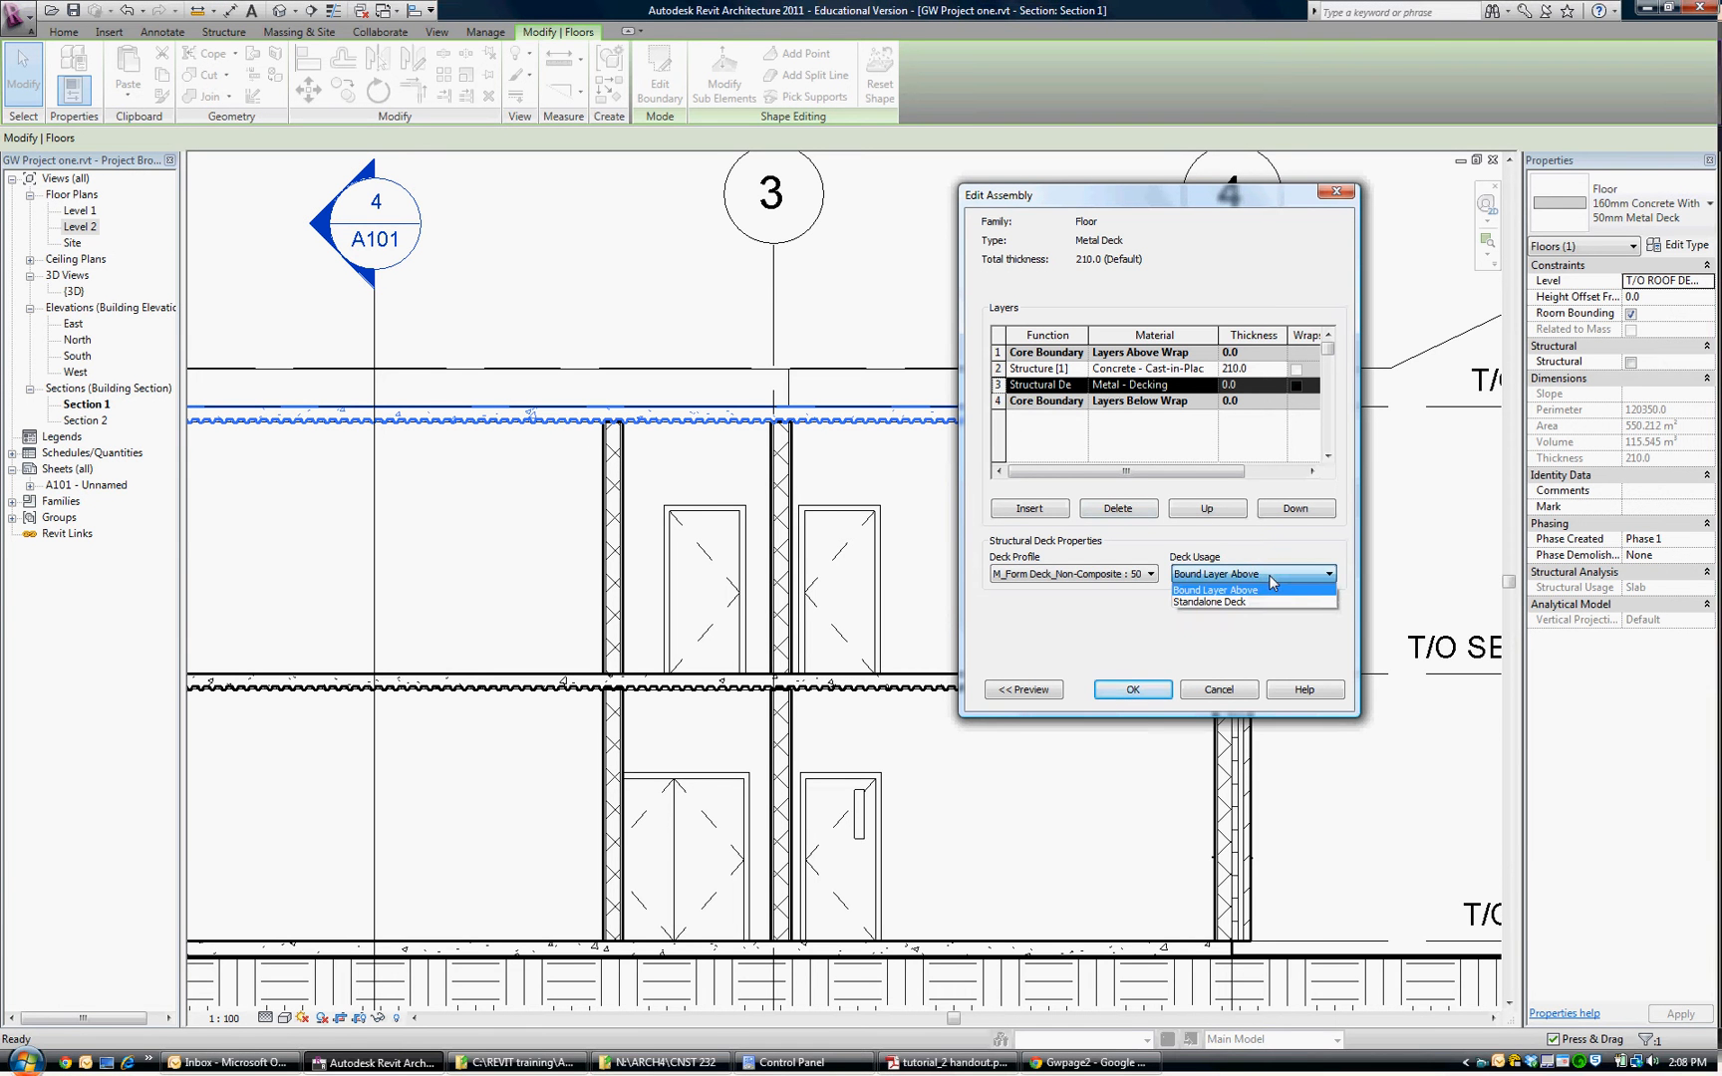
mouse_move(1241, 384)
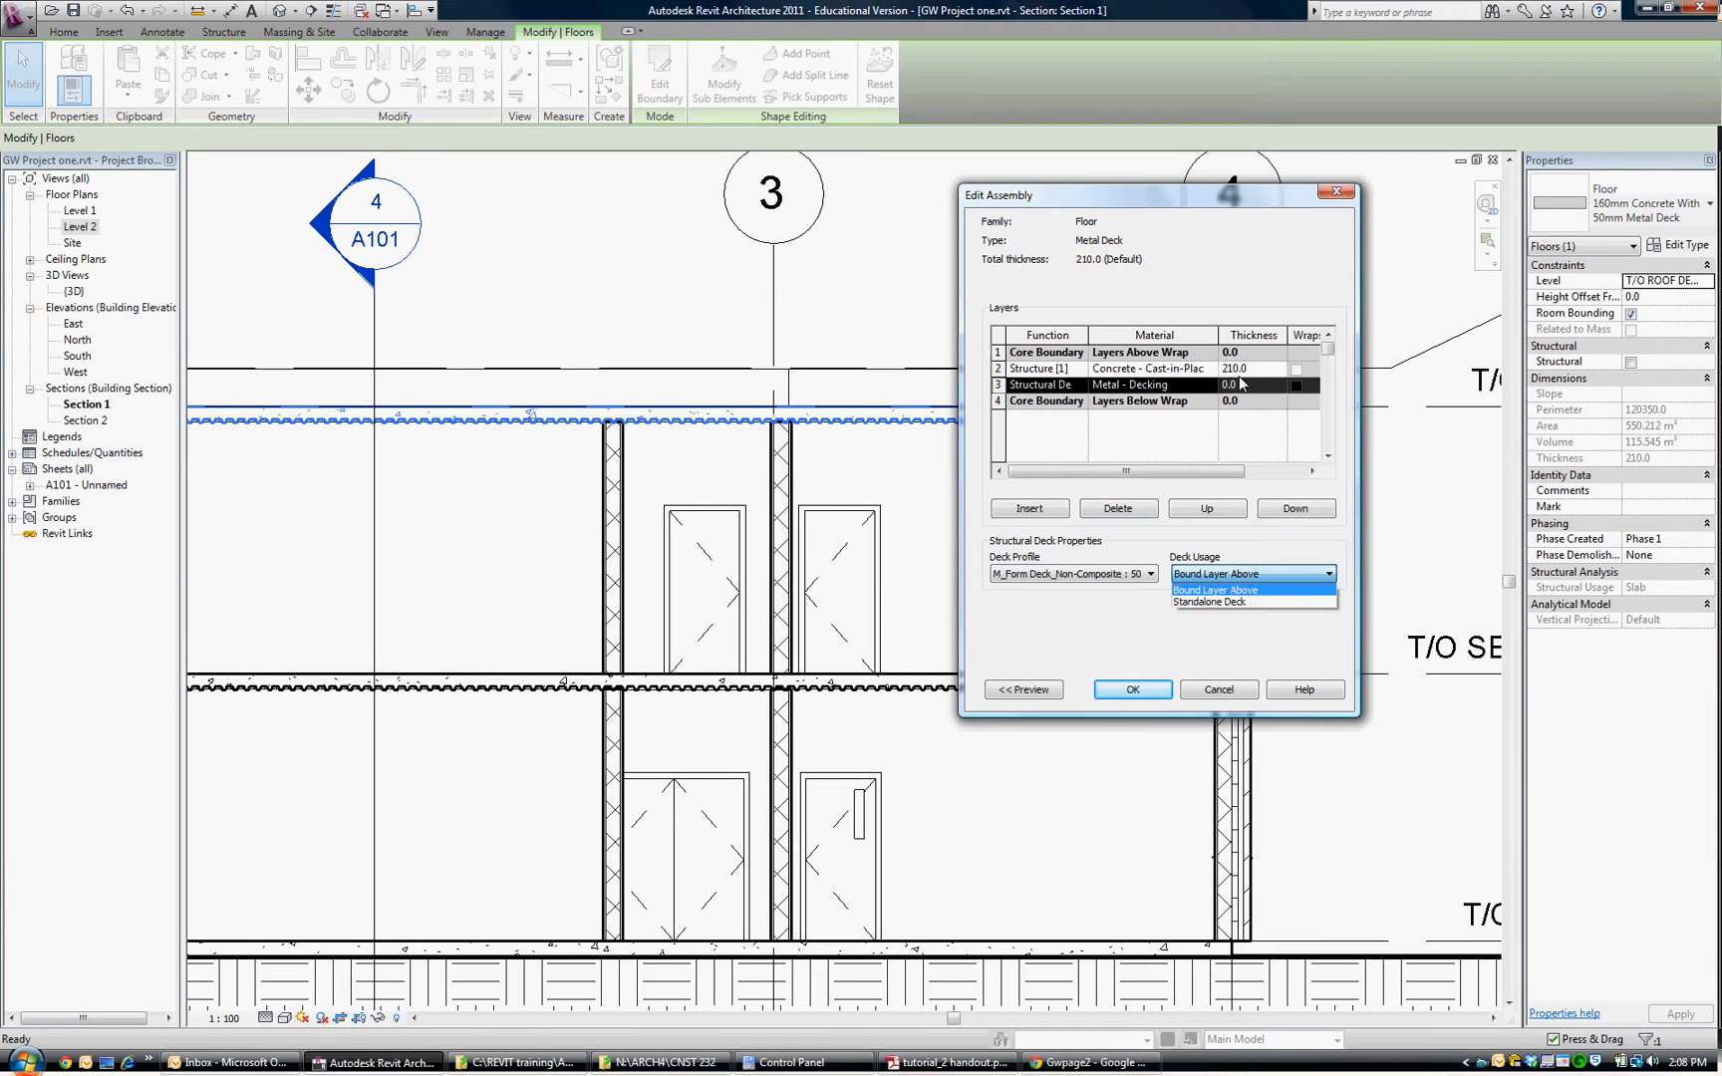
mouse_move(1229, 602)
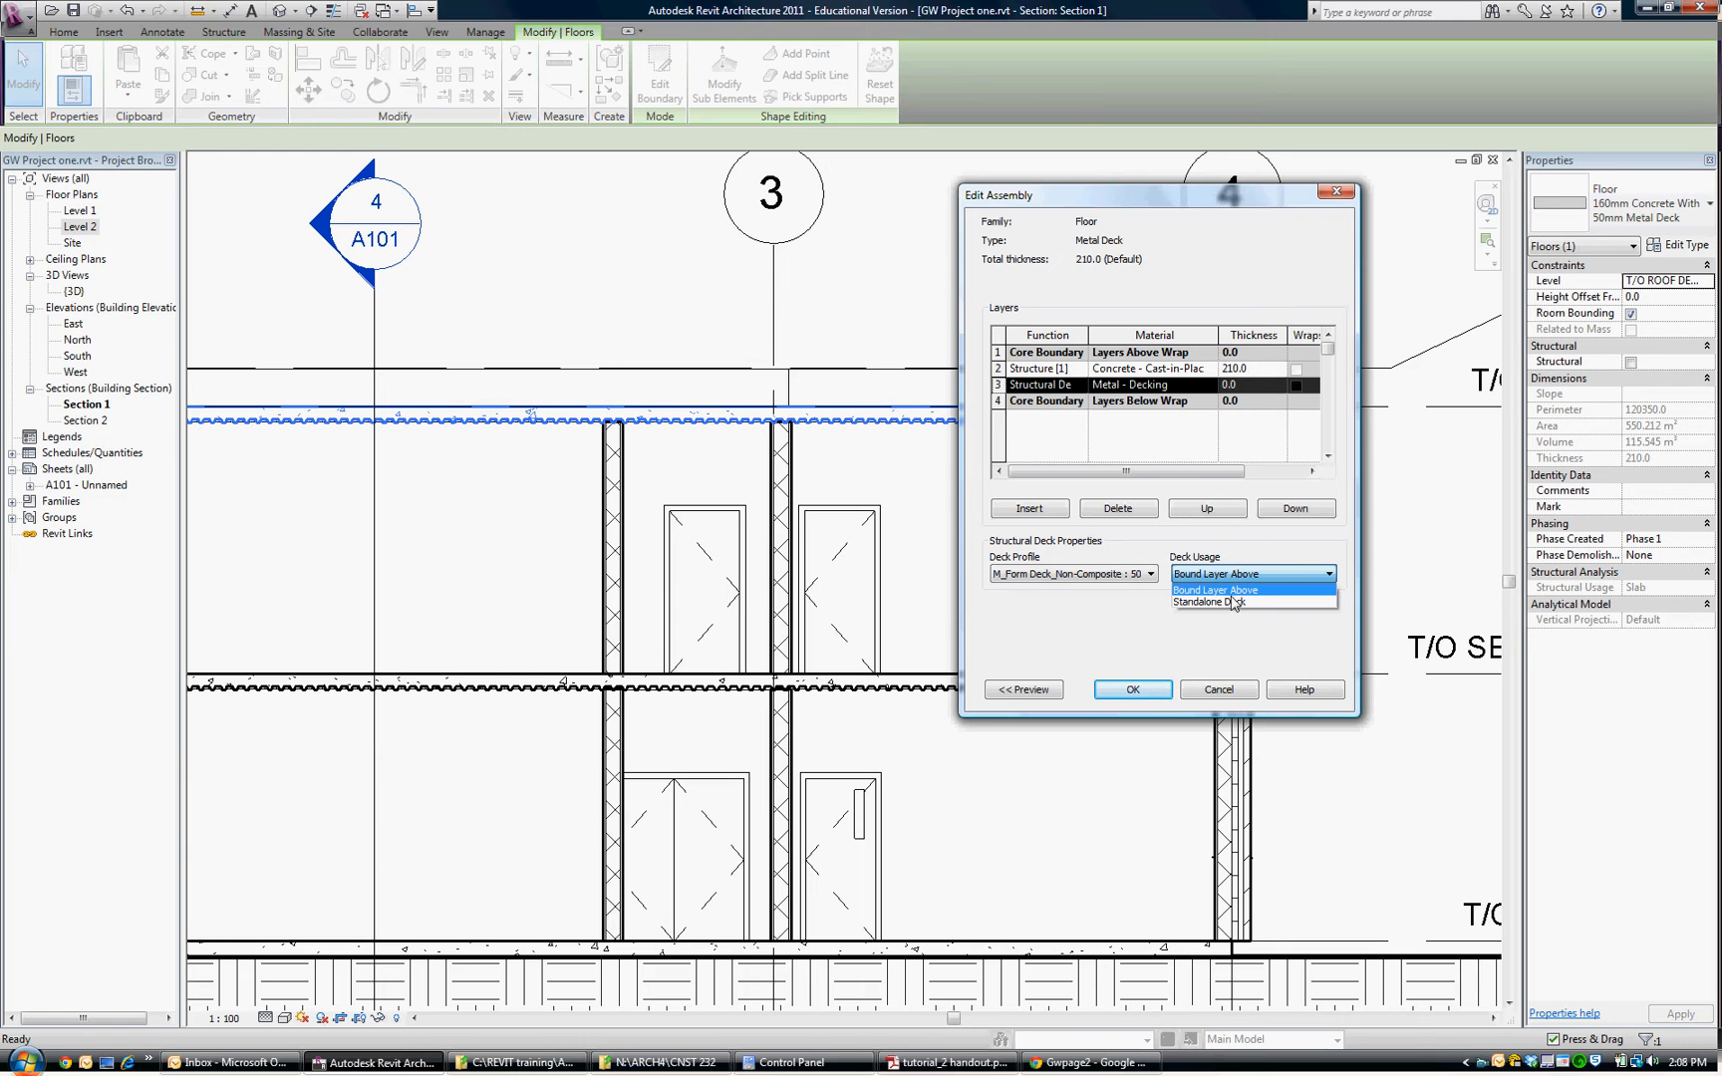
mouse_move(1208, 603)
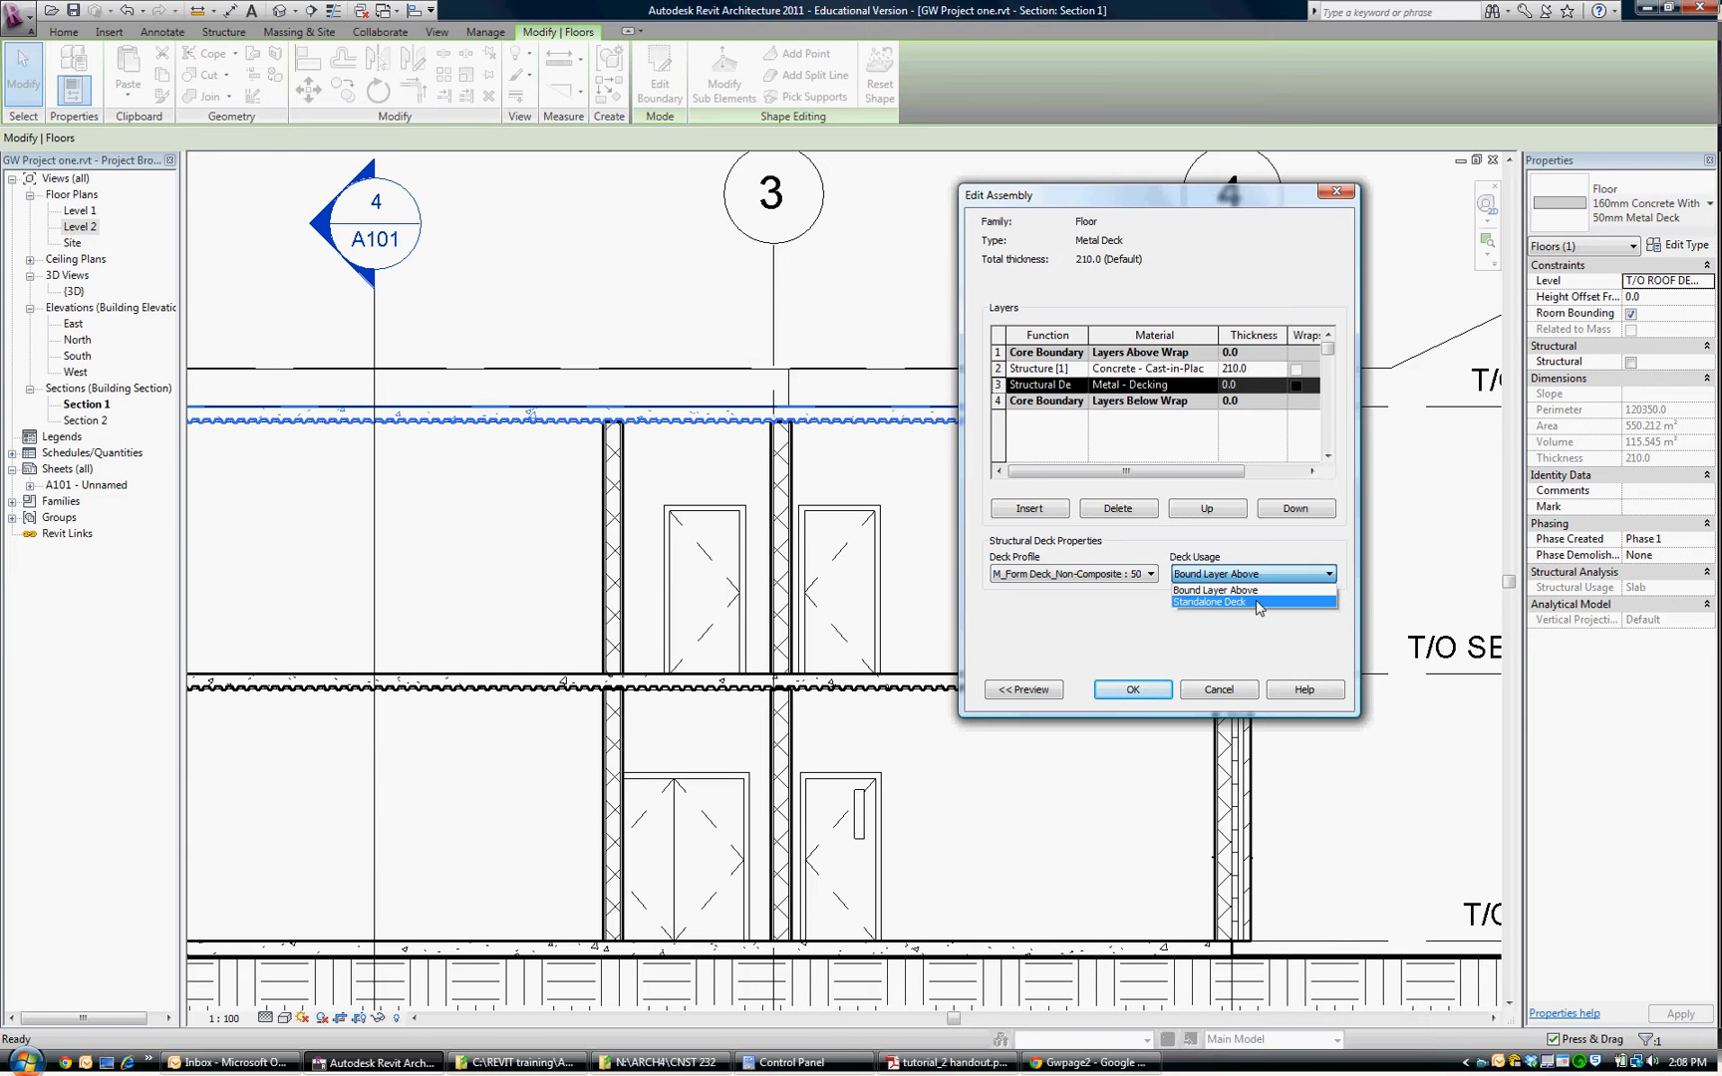
click(1209, 602)
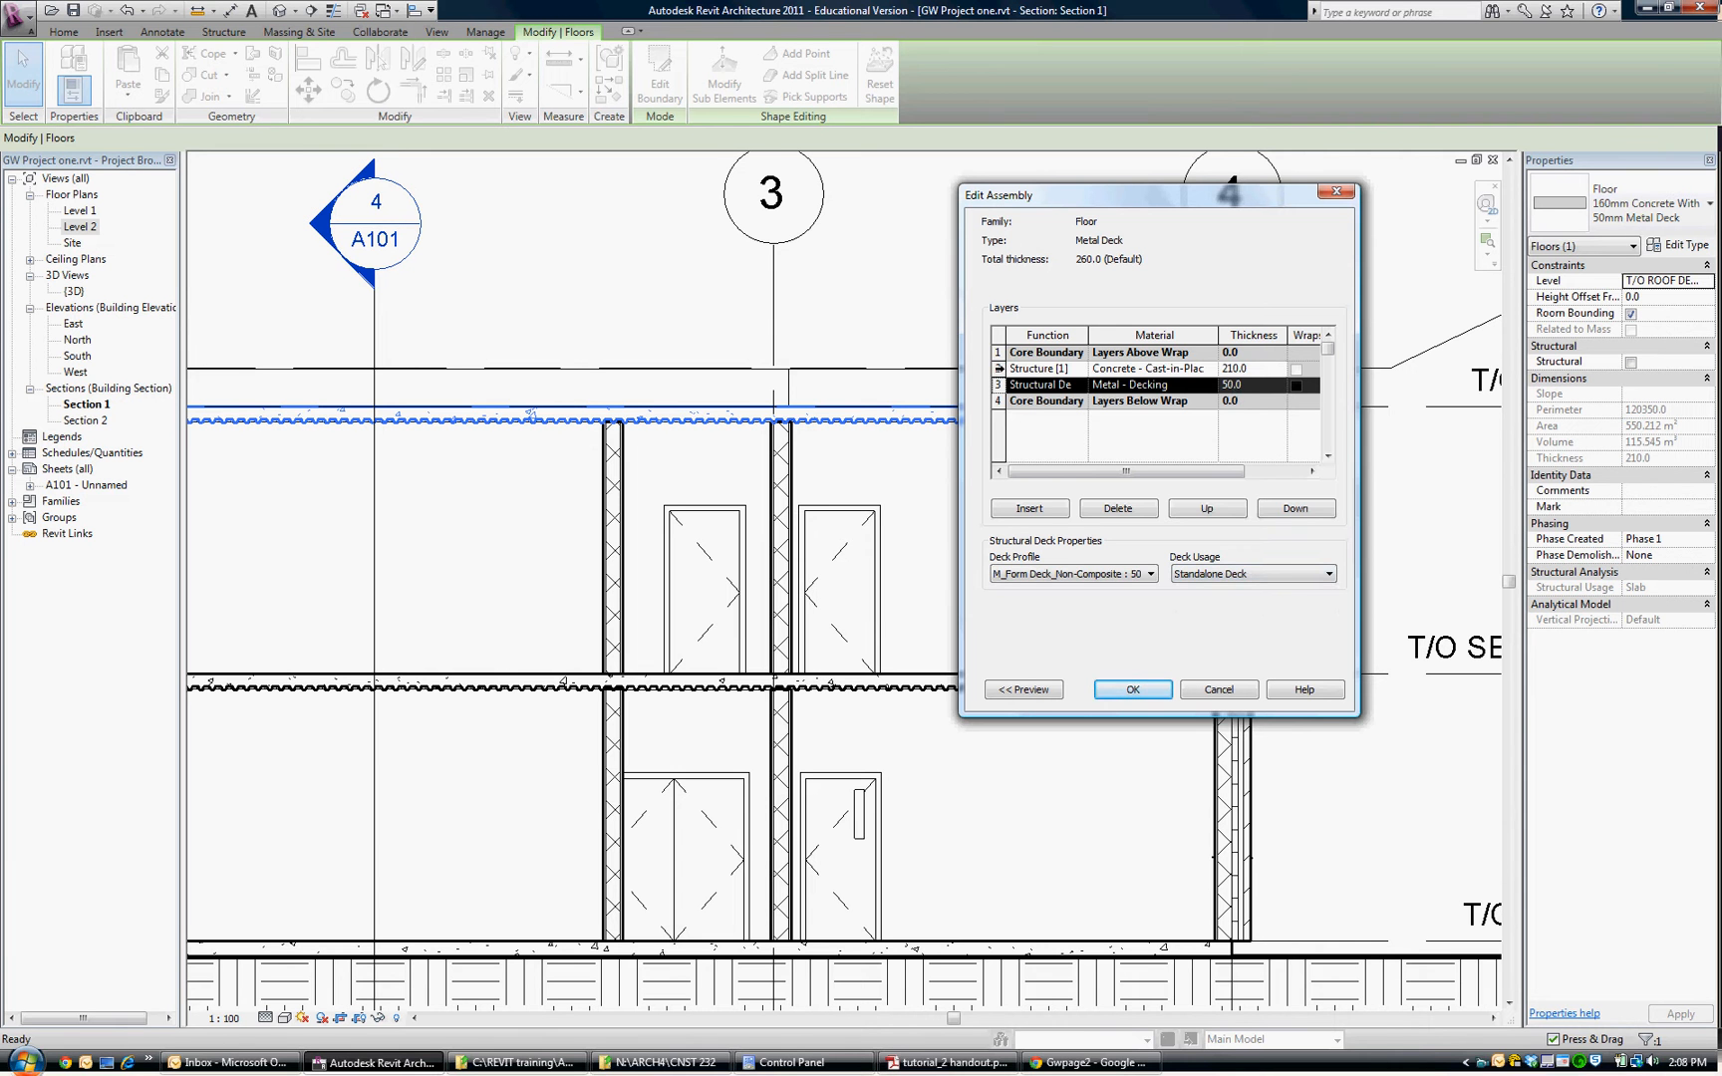
click(1118, 507)
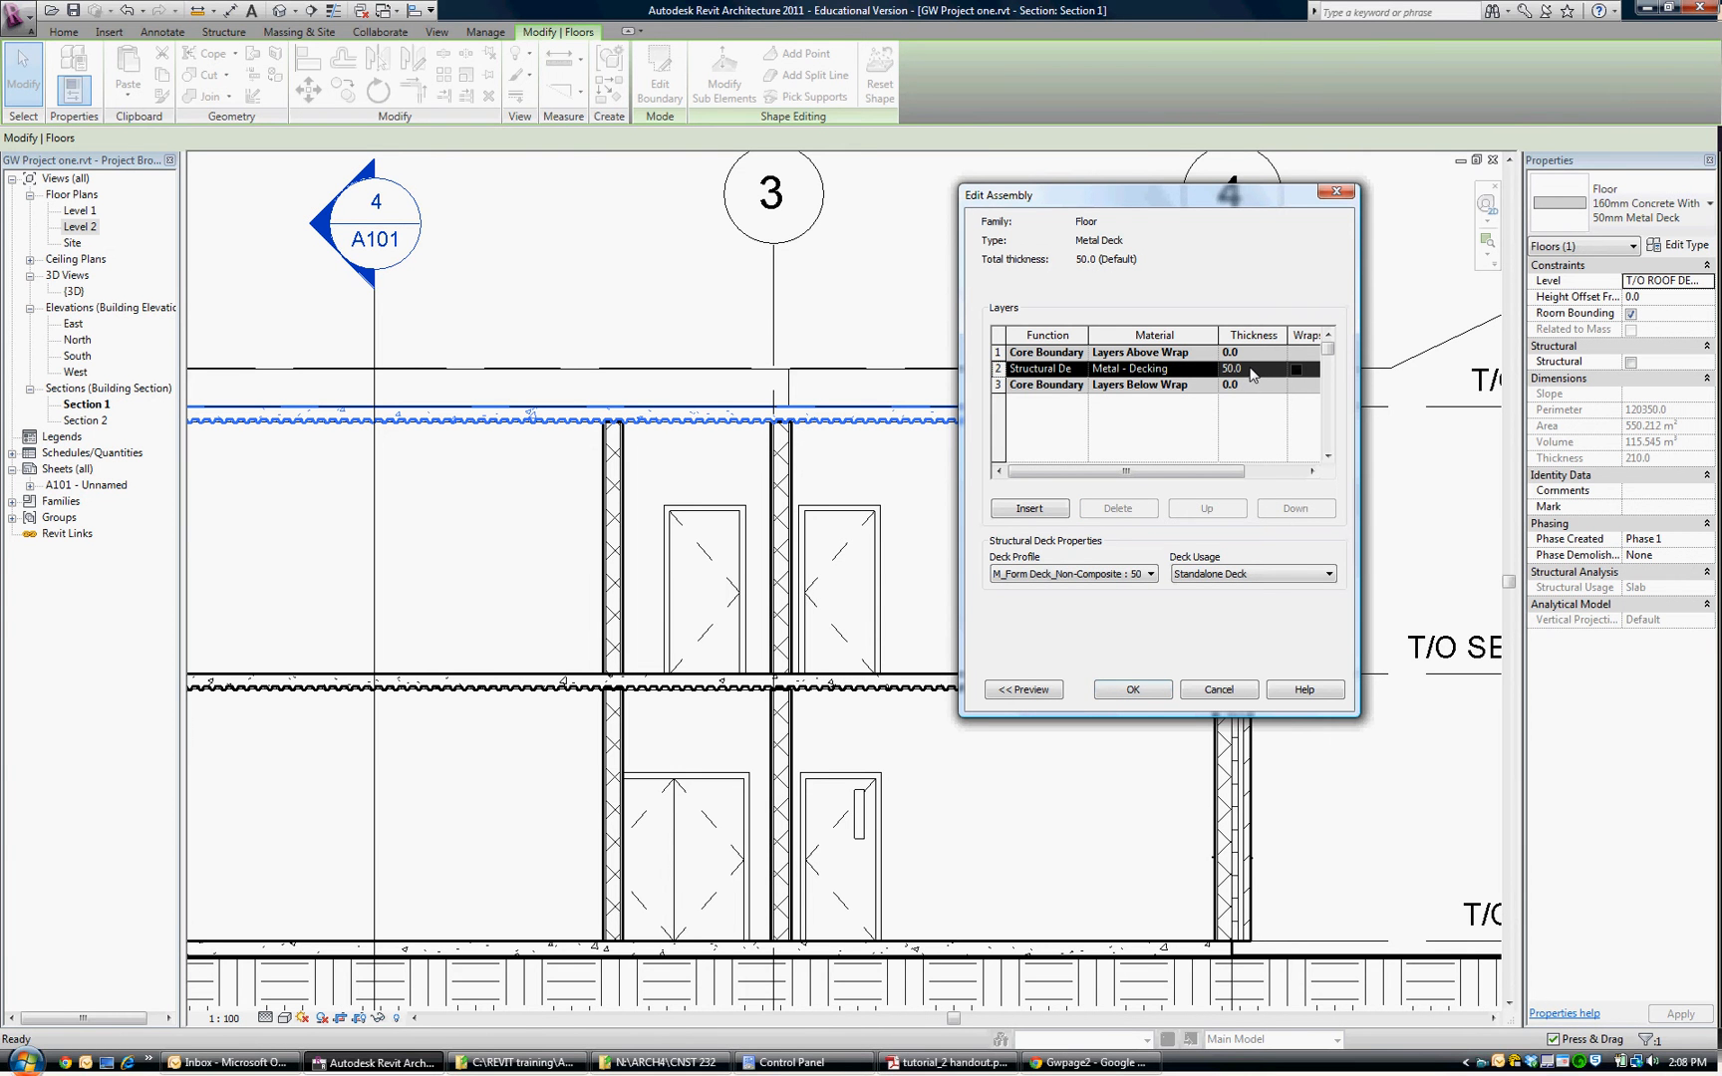
click(1131, 690)
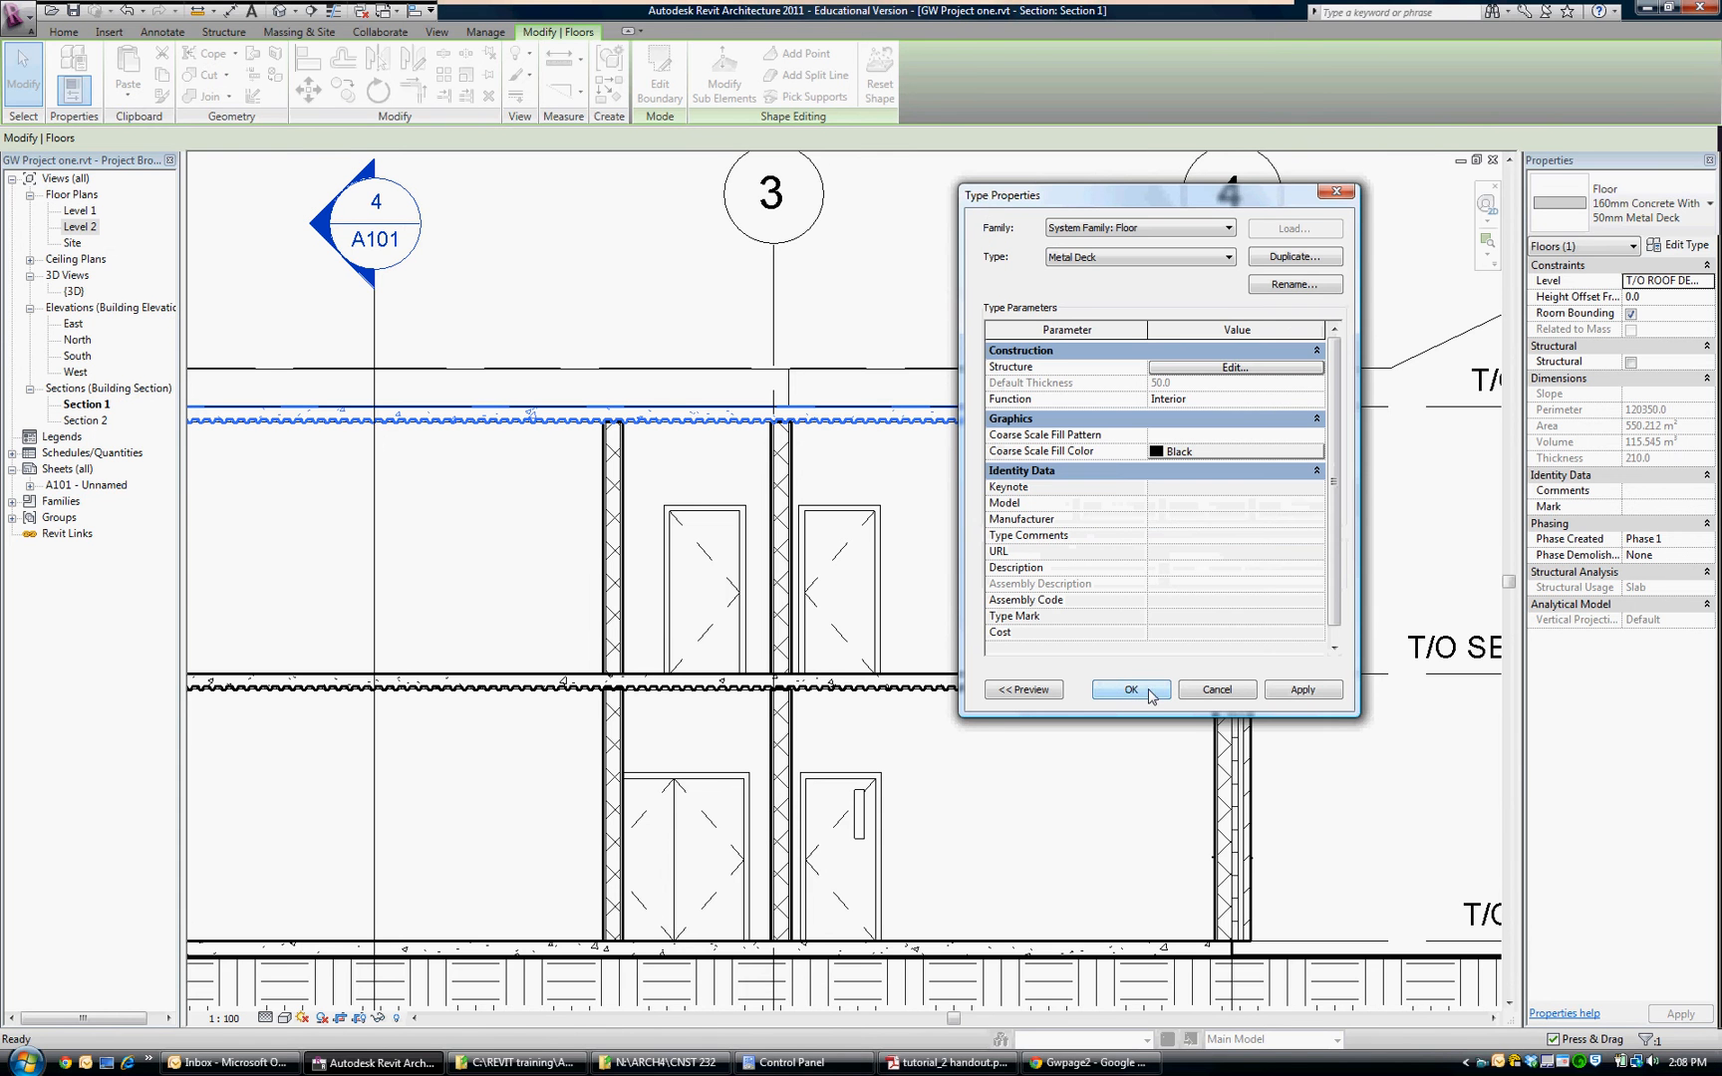
Apply the Metal Deck type to the roof slab and review the deck in Sections 2 and 1
click(1128, 689)
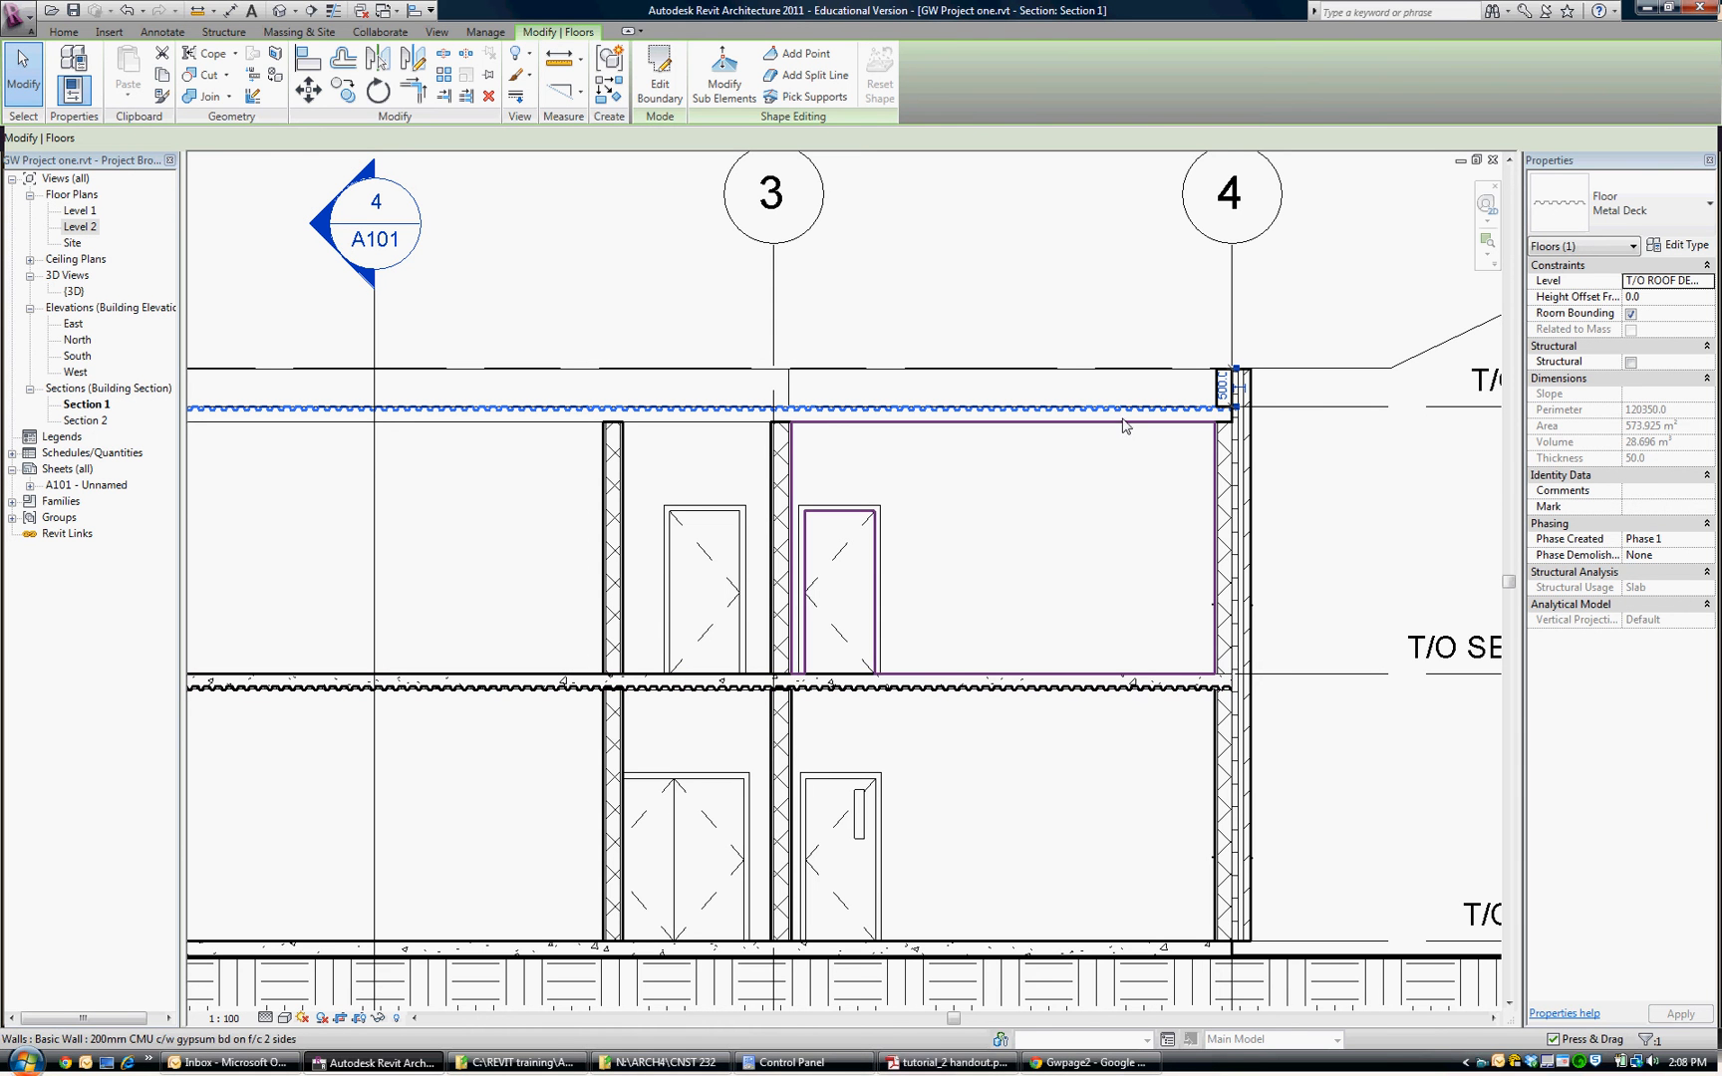
mouse_move(1231, 538)
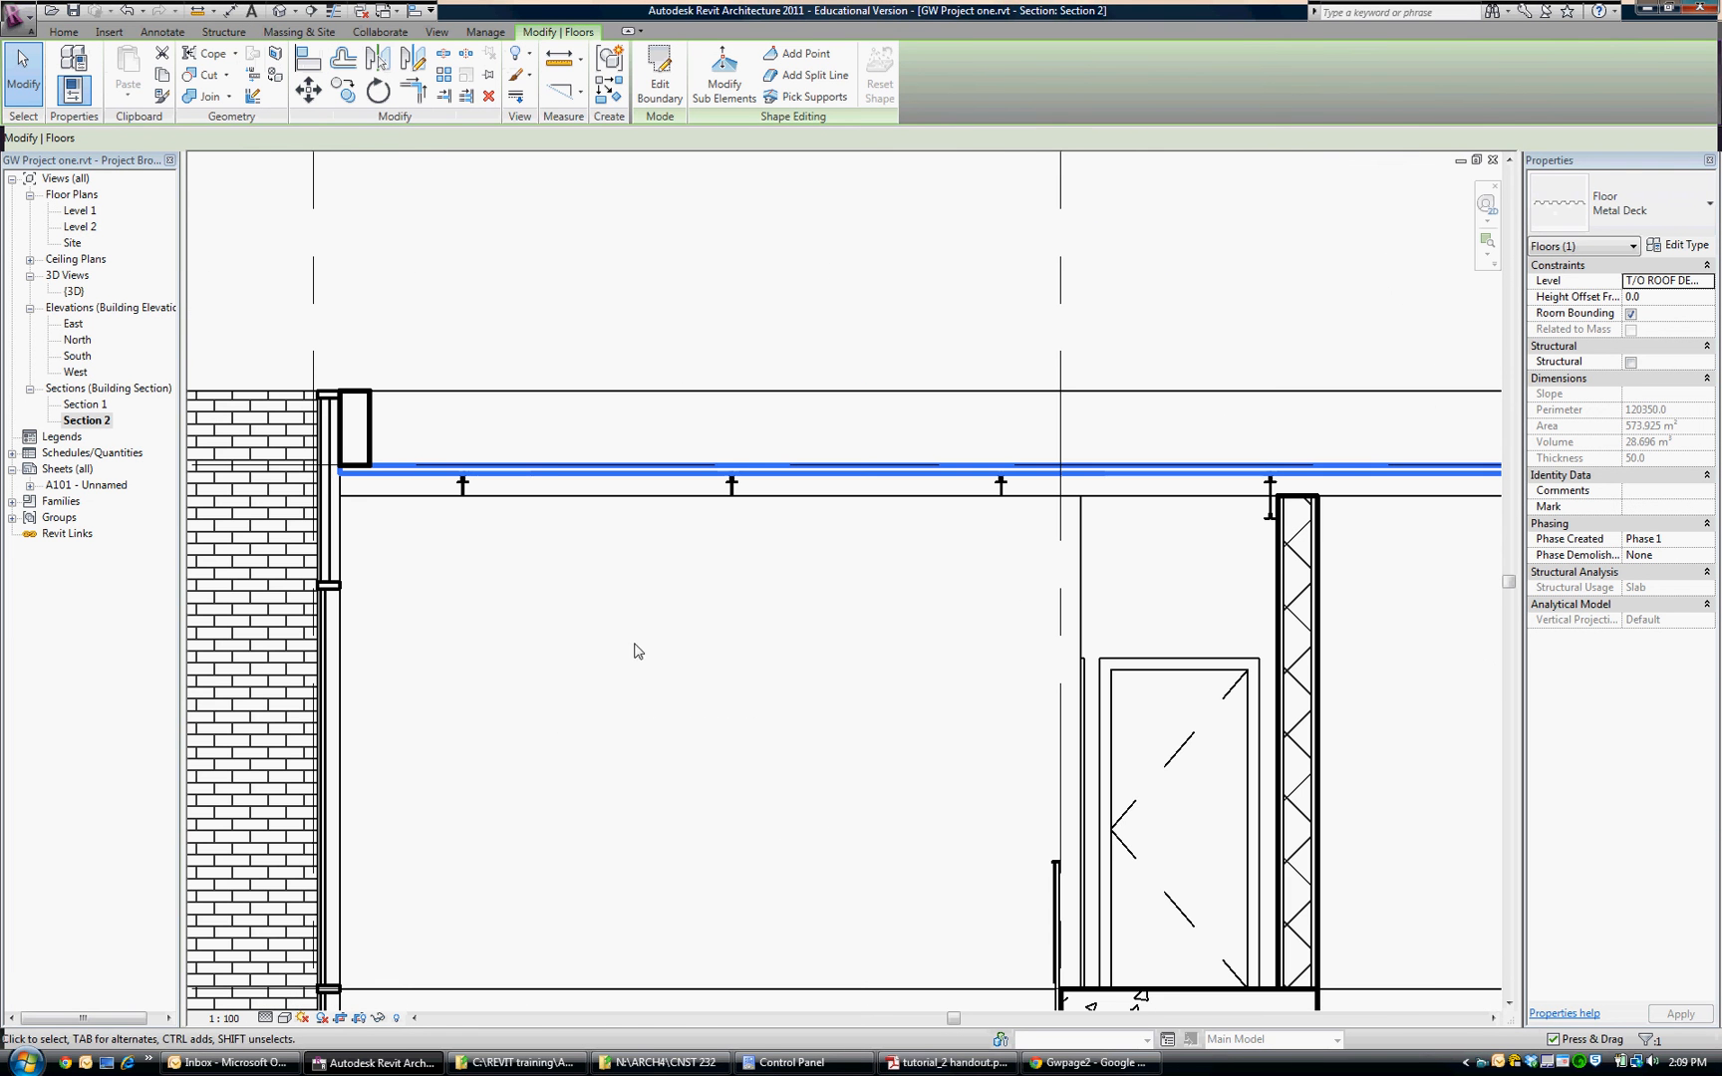
scroll(down, 3)
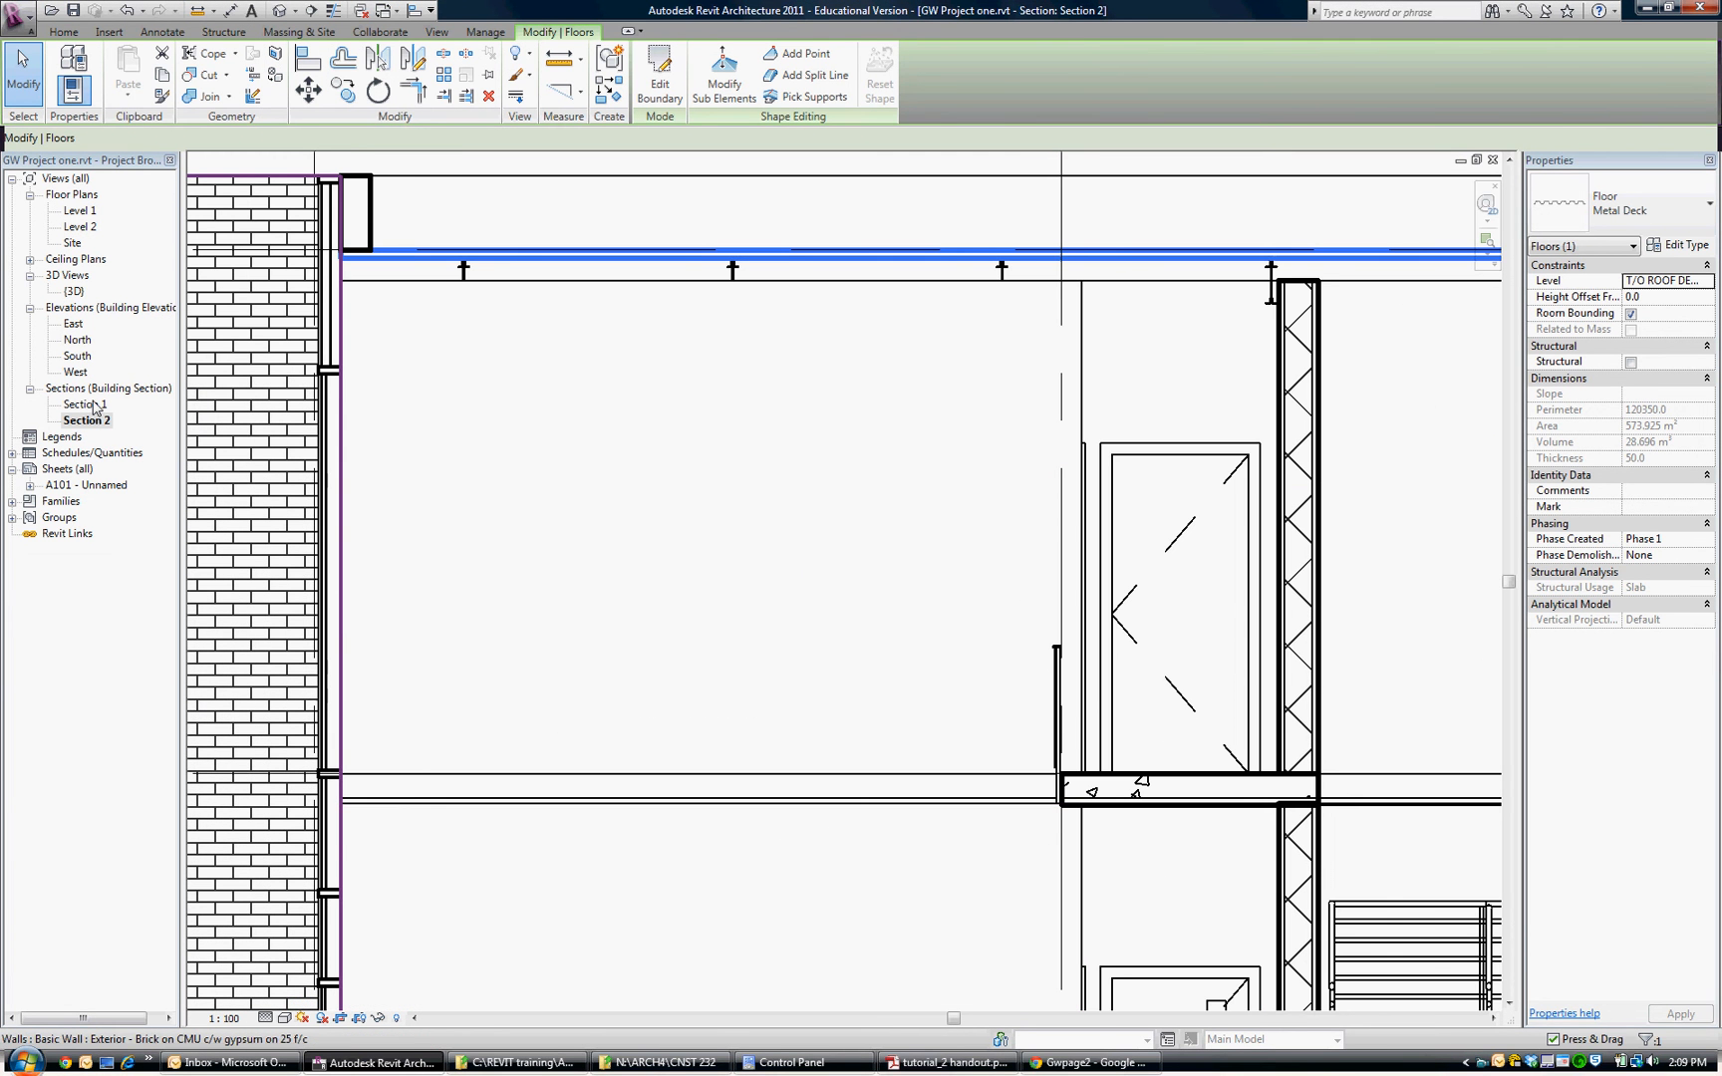
double_click(85, 405)
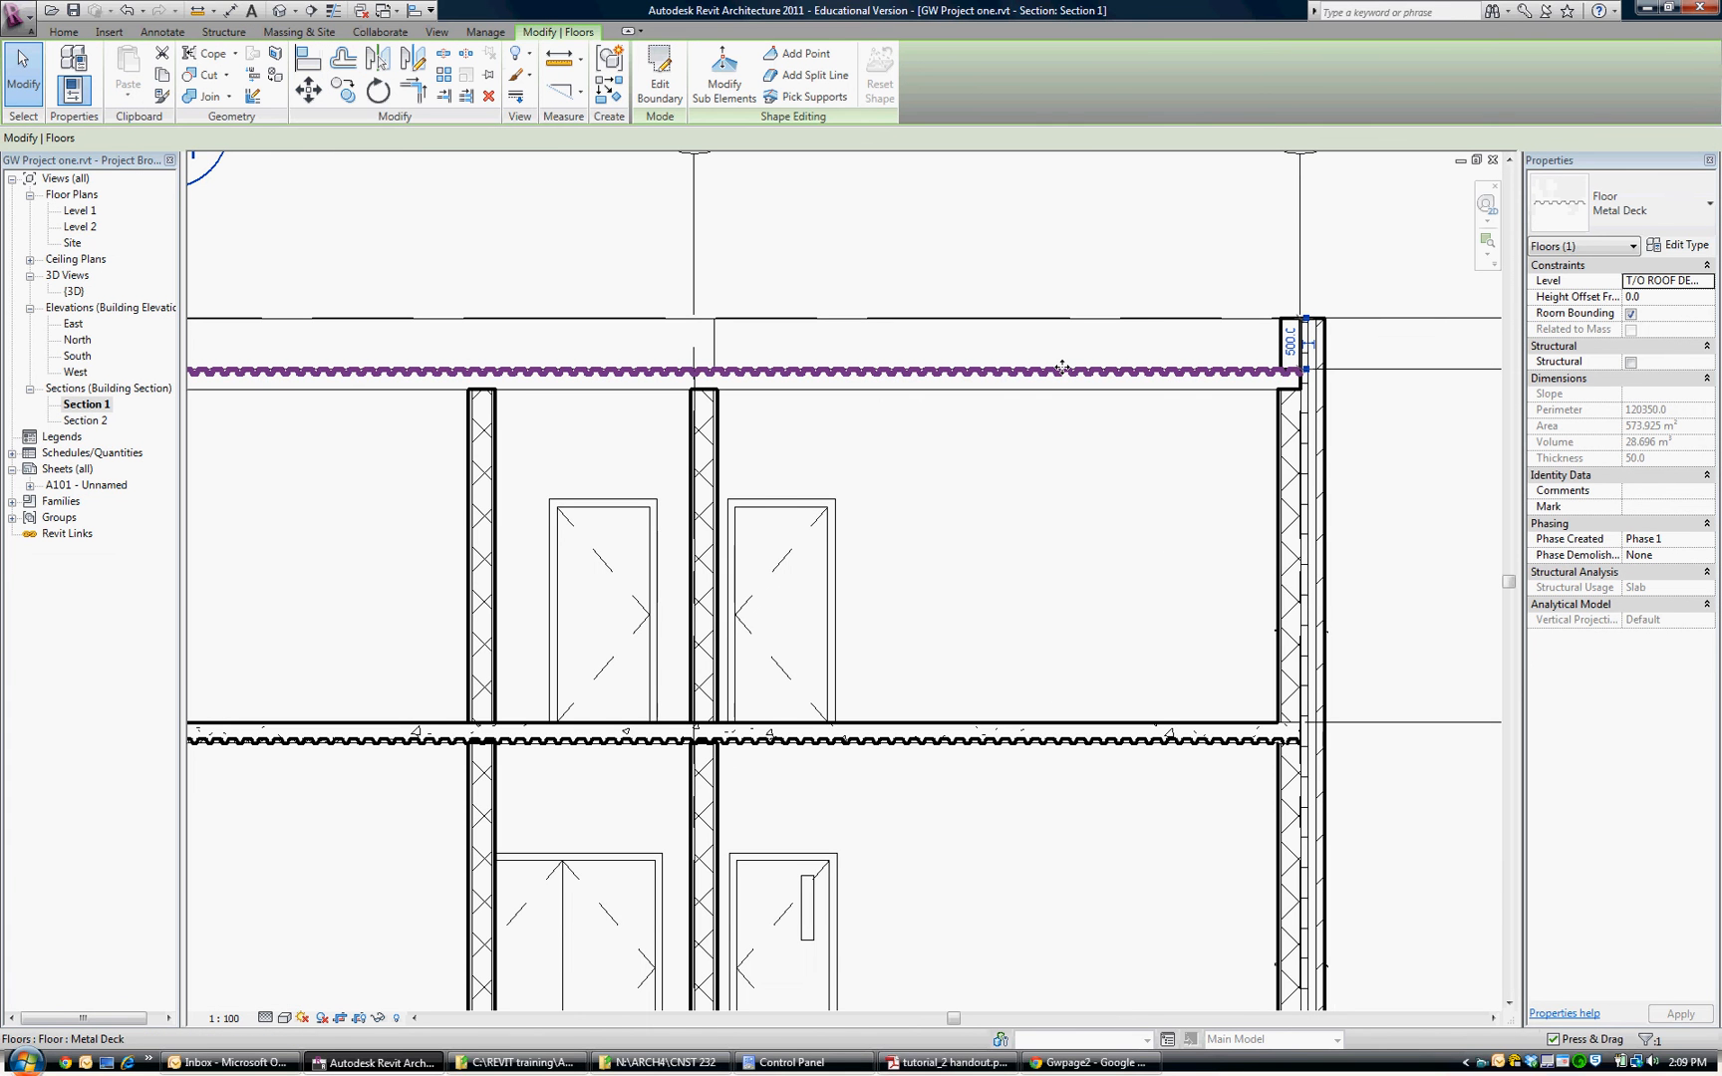
mouse_move(1014, 416)
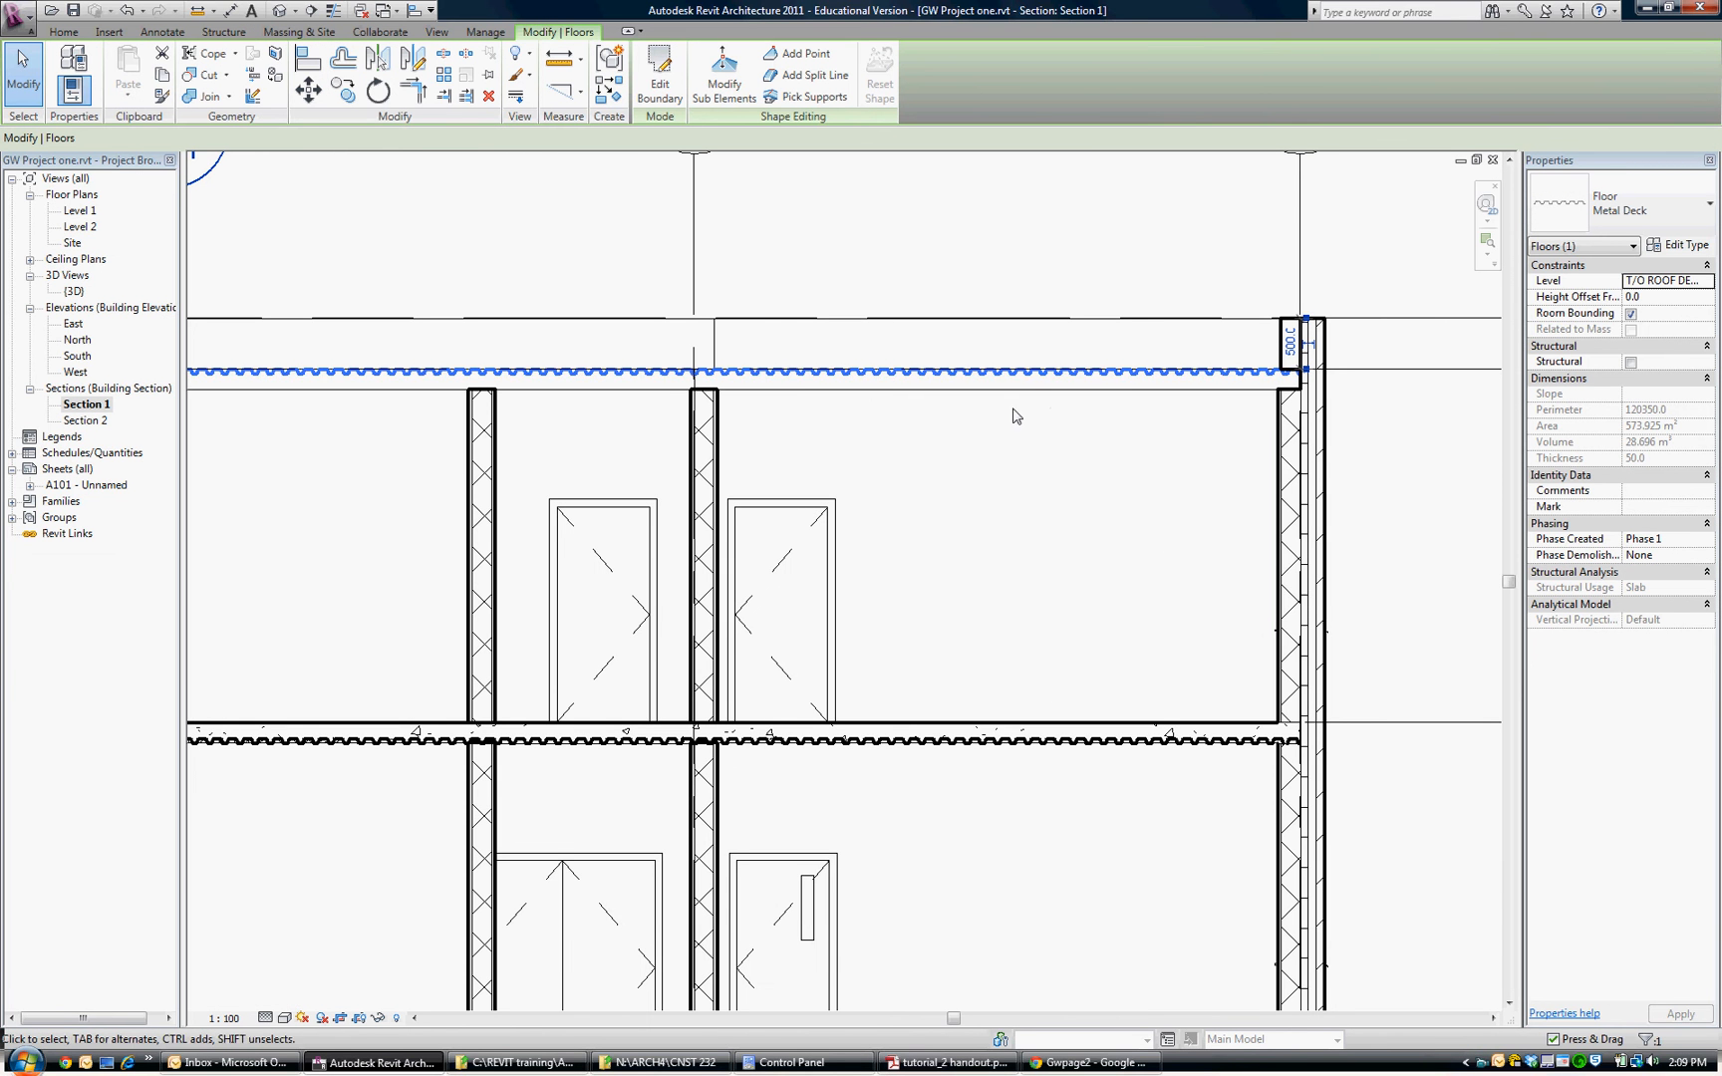
mouse_move(566, 215)
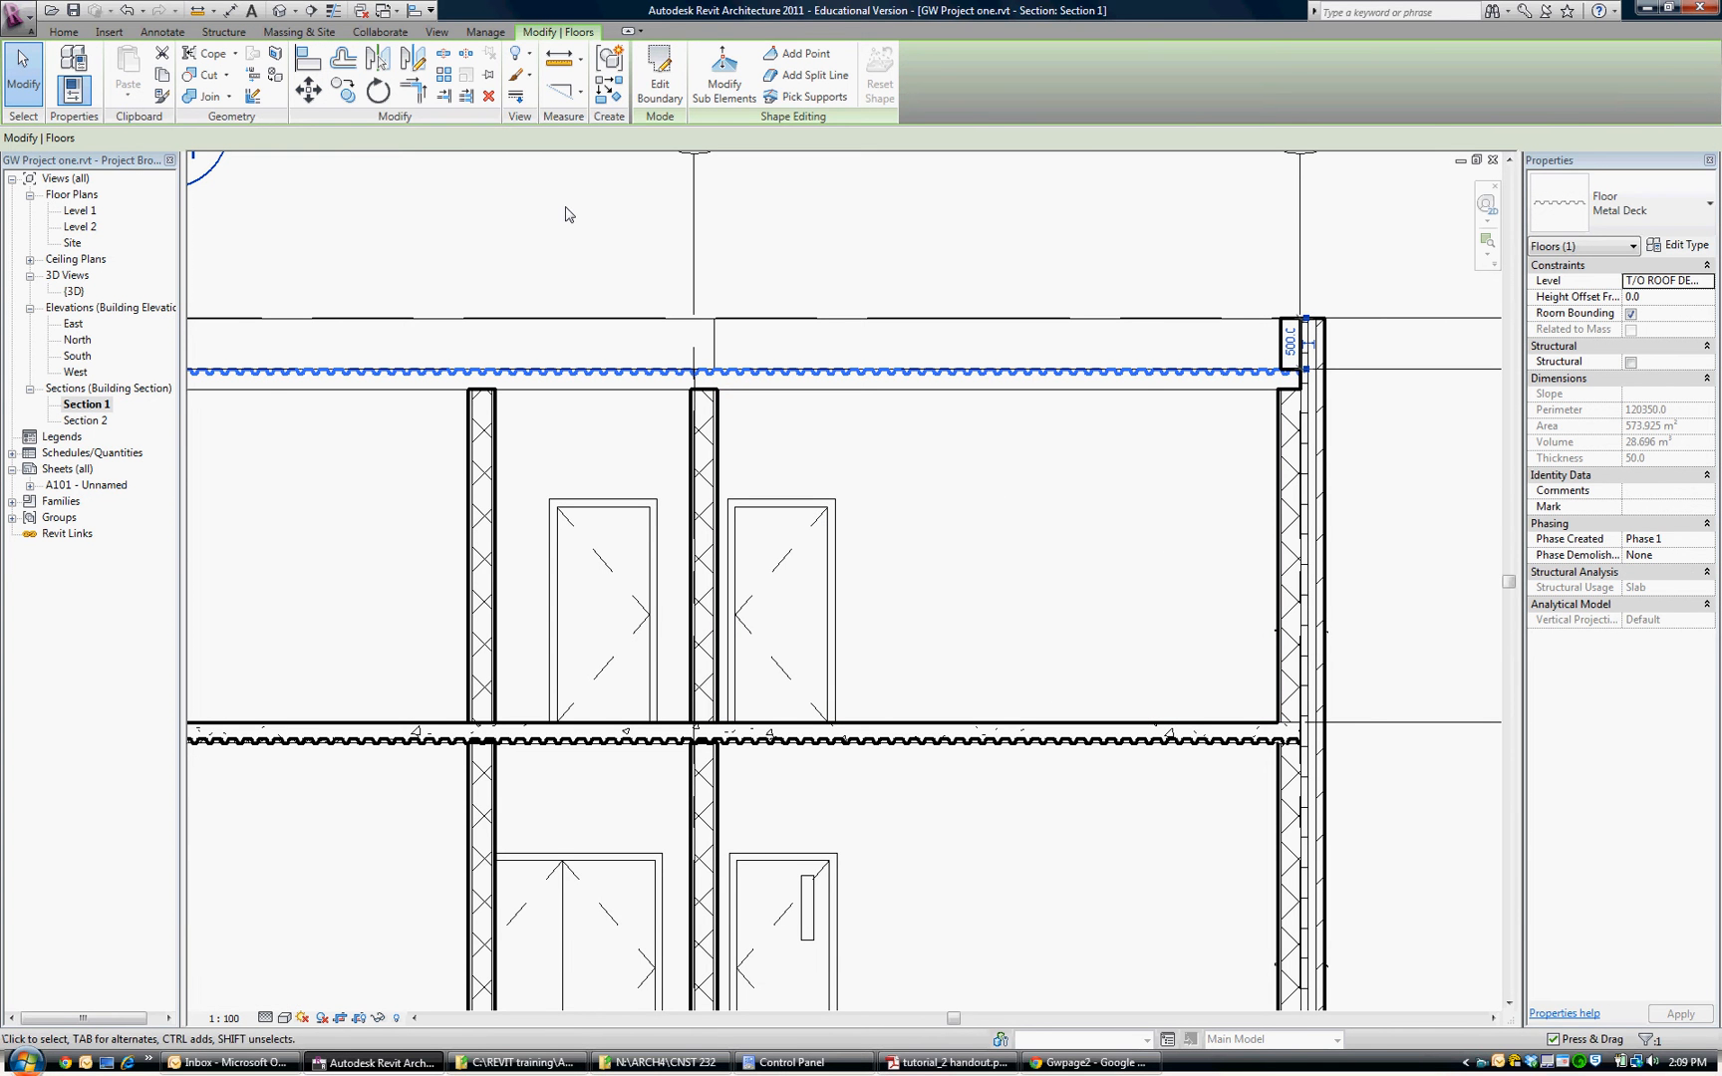
mouse_move(658, 77)
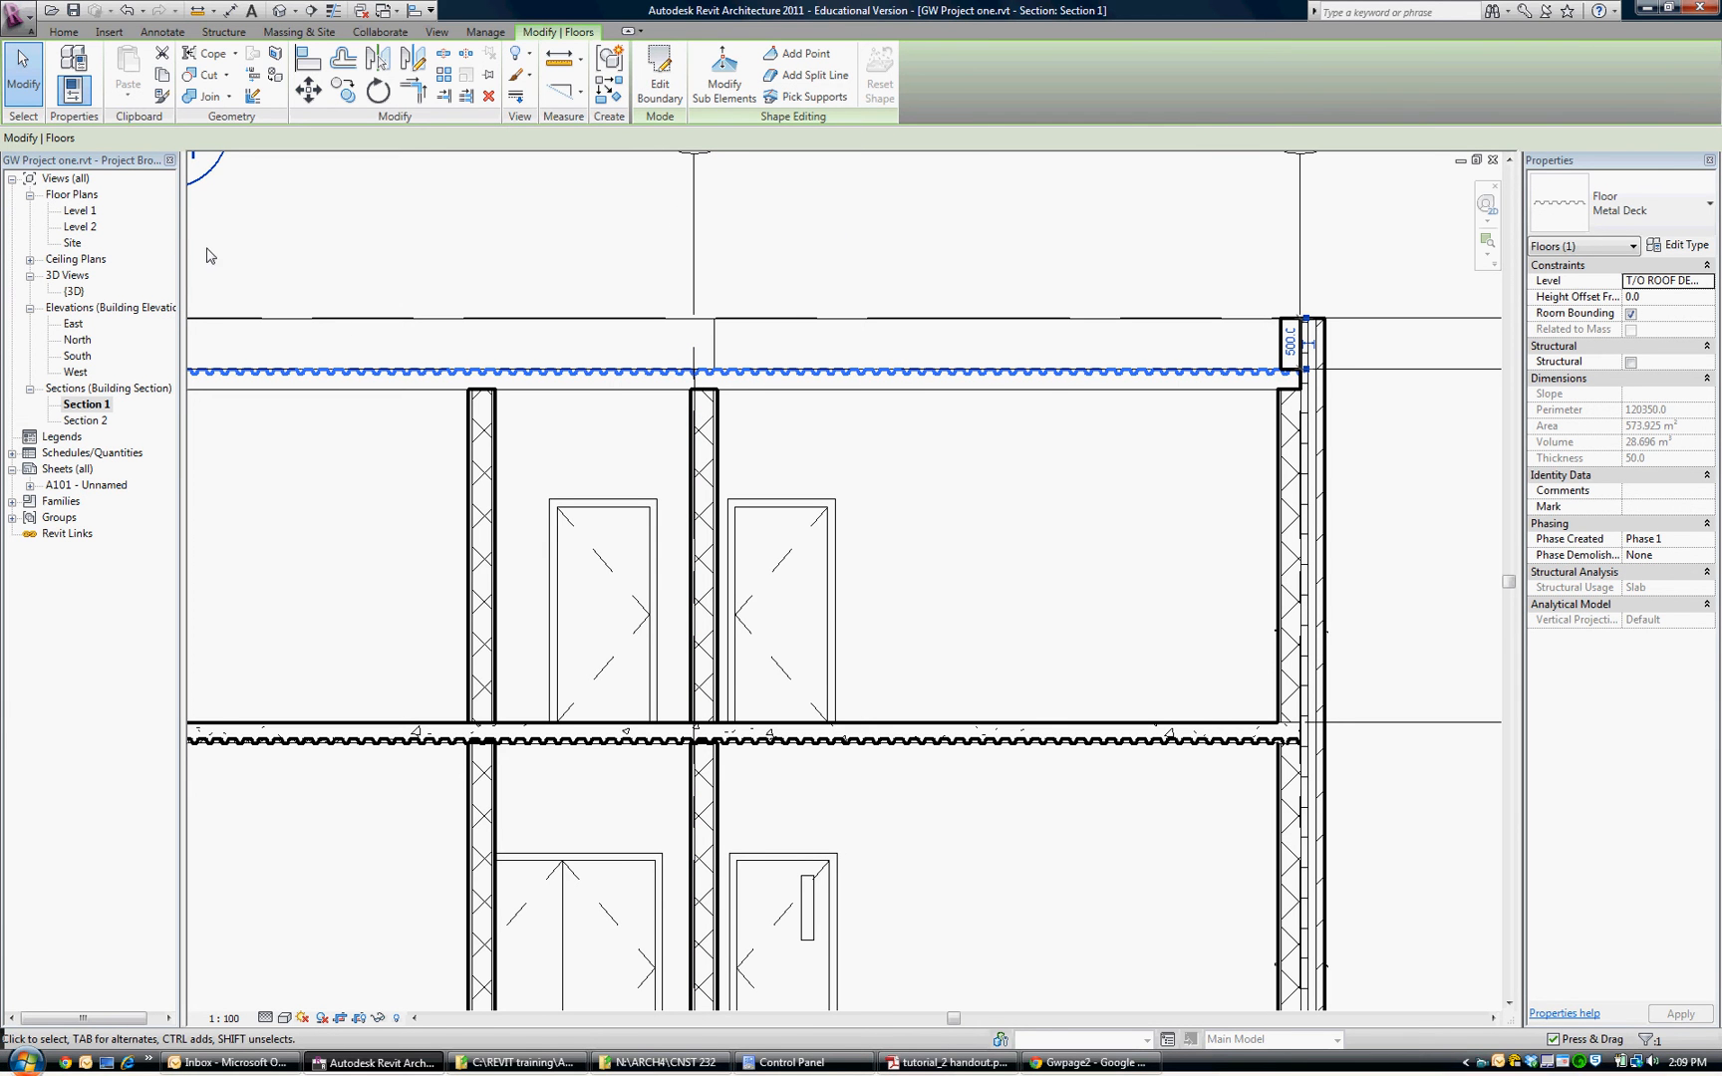
double_click(78, 227)
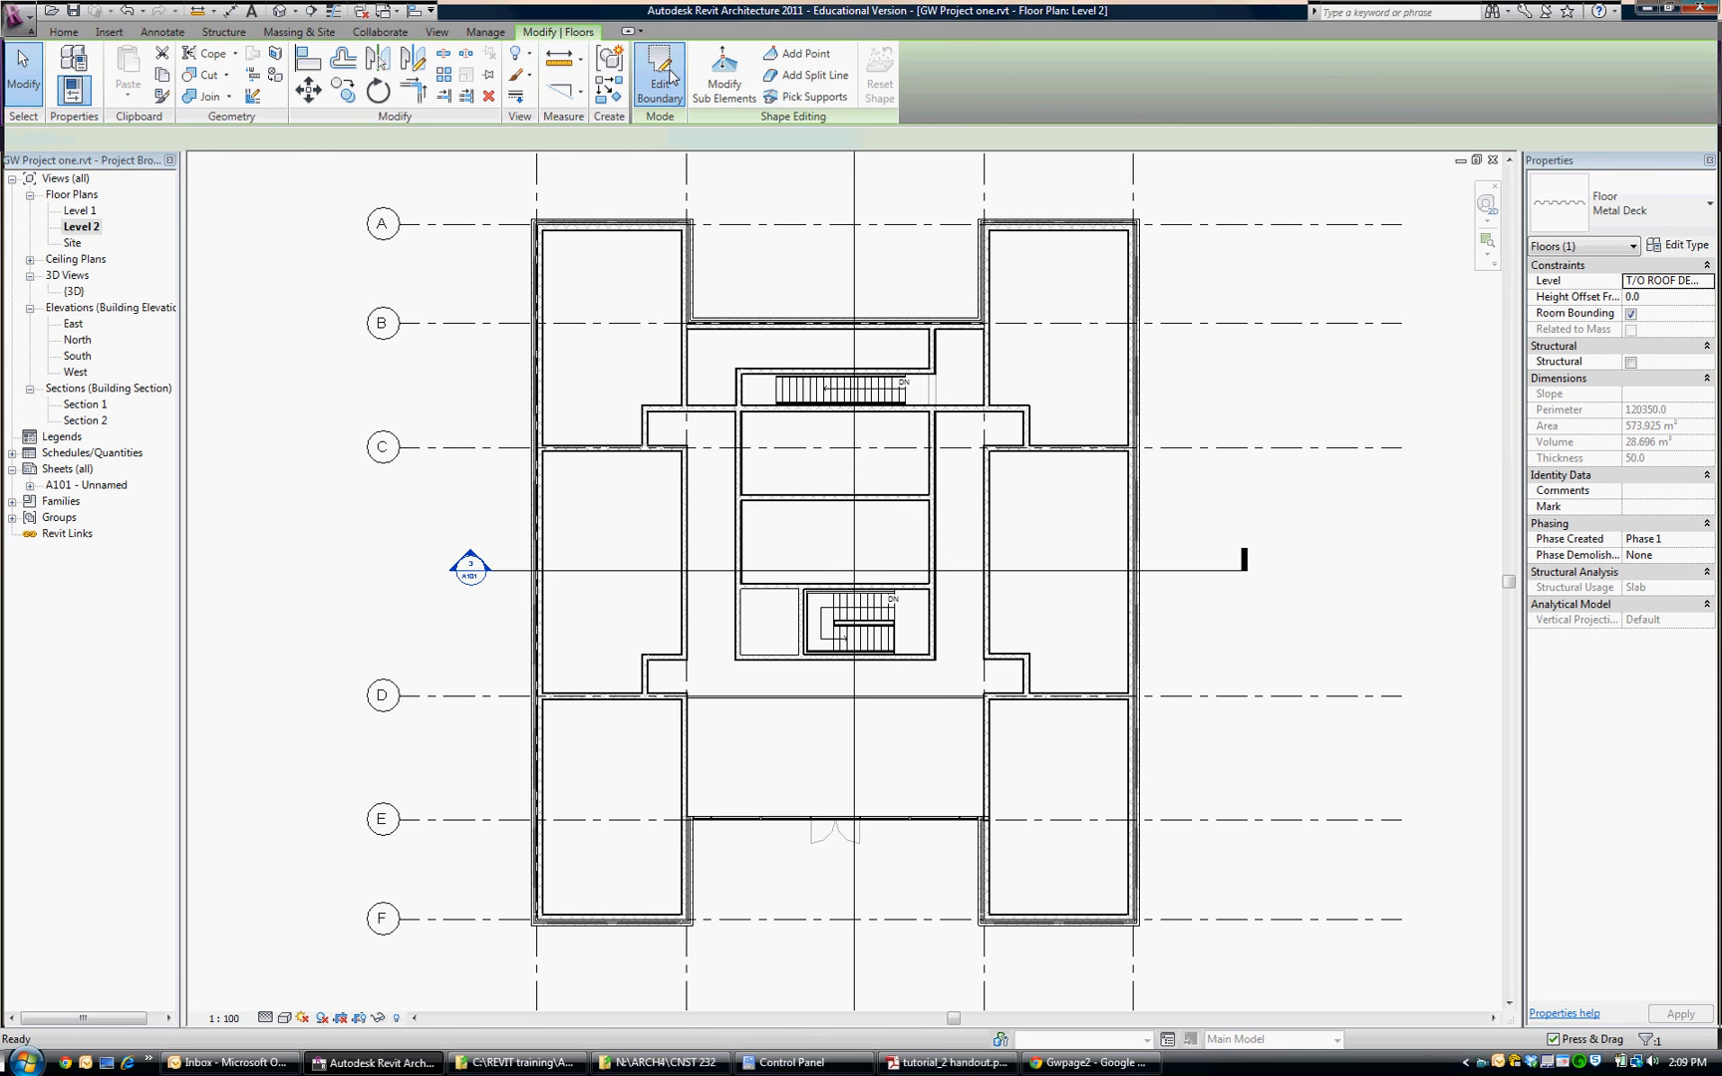
click(657, 75)
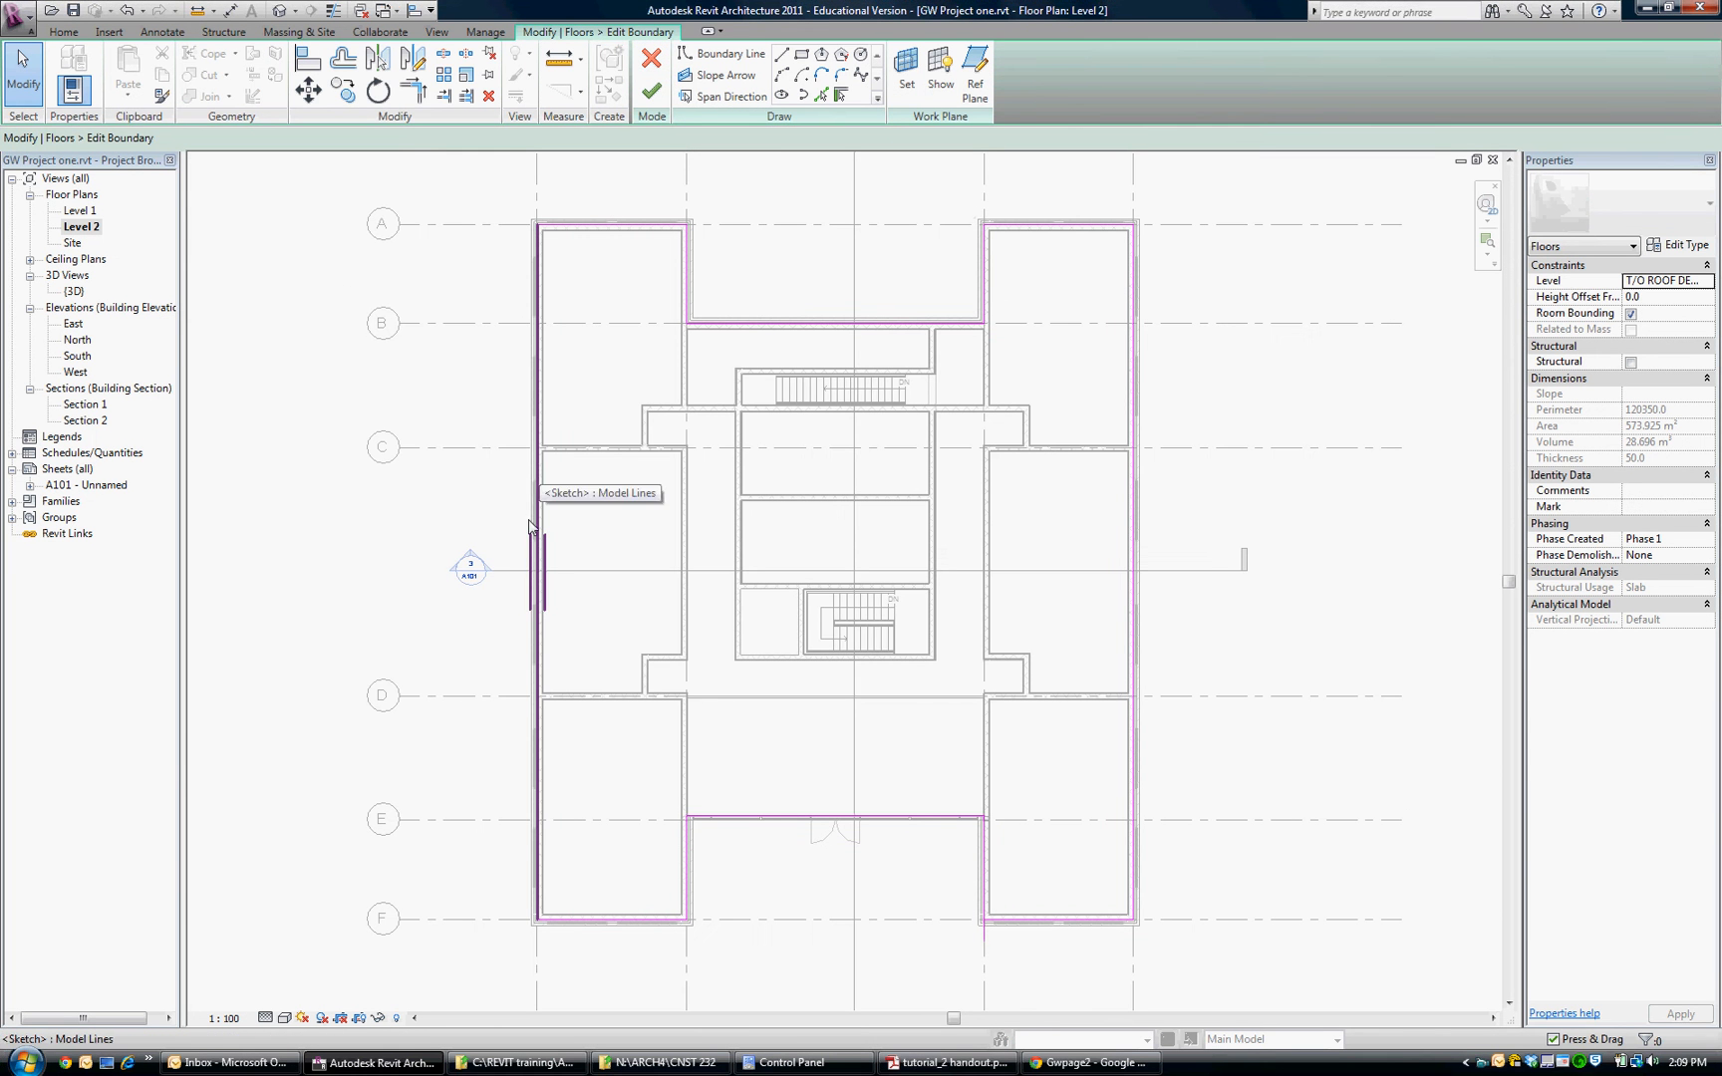
mouse_move(544, 588)
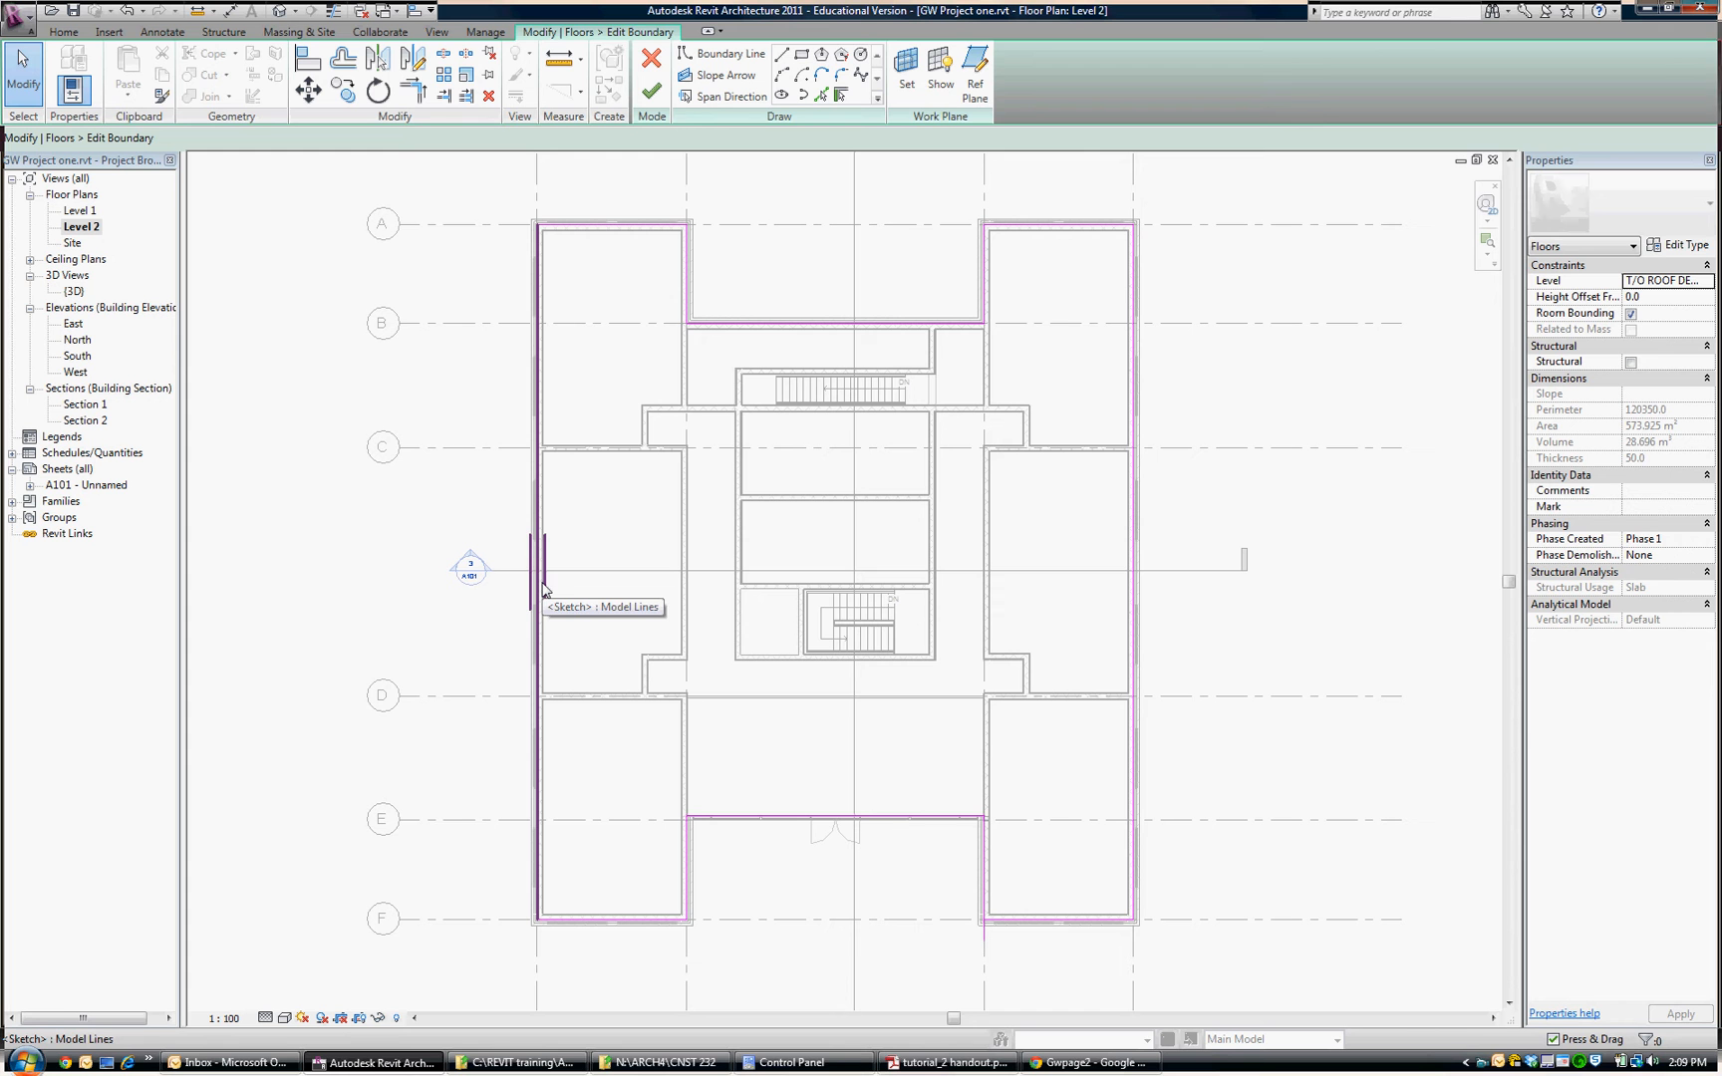
mouse_move(564, 621)
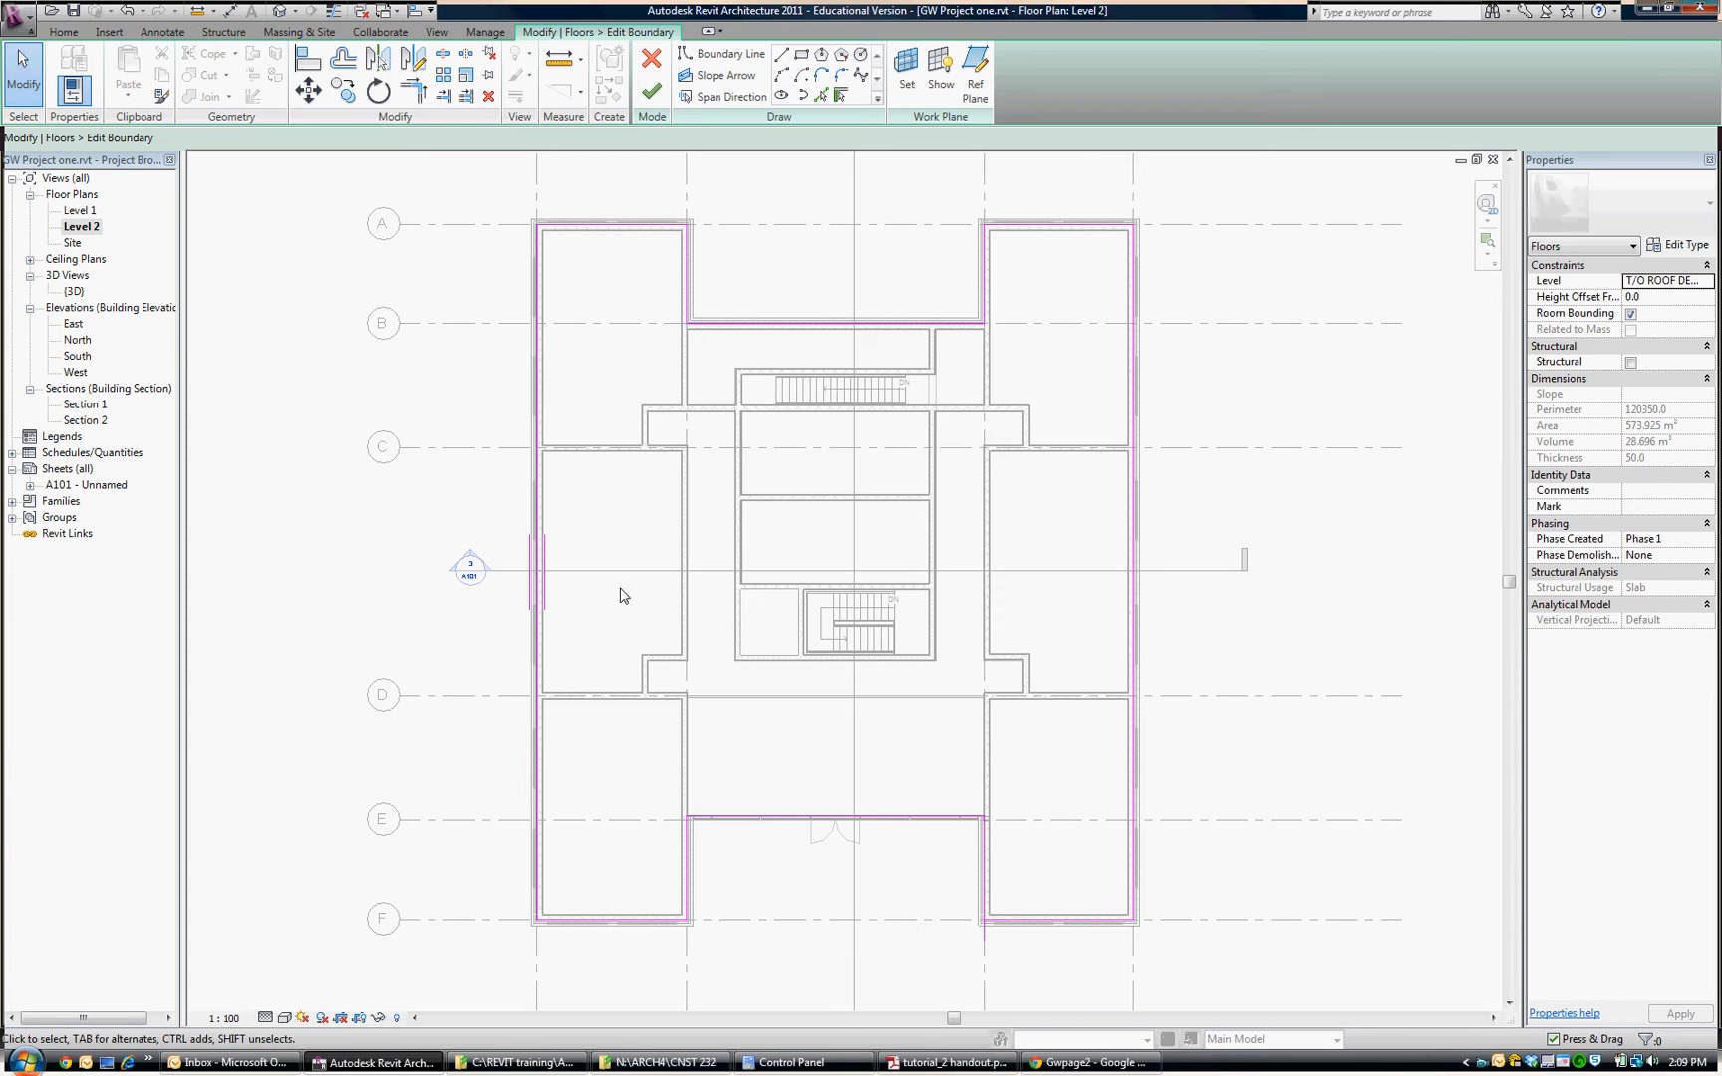
mouse_move(557, 579)
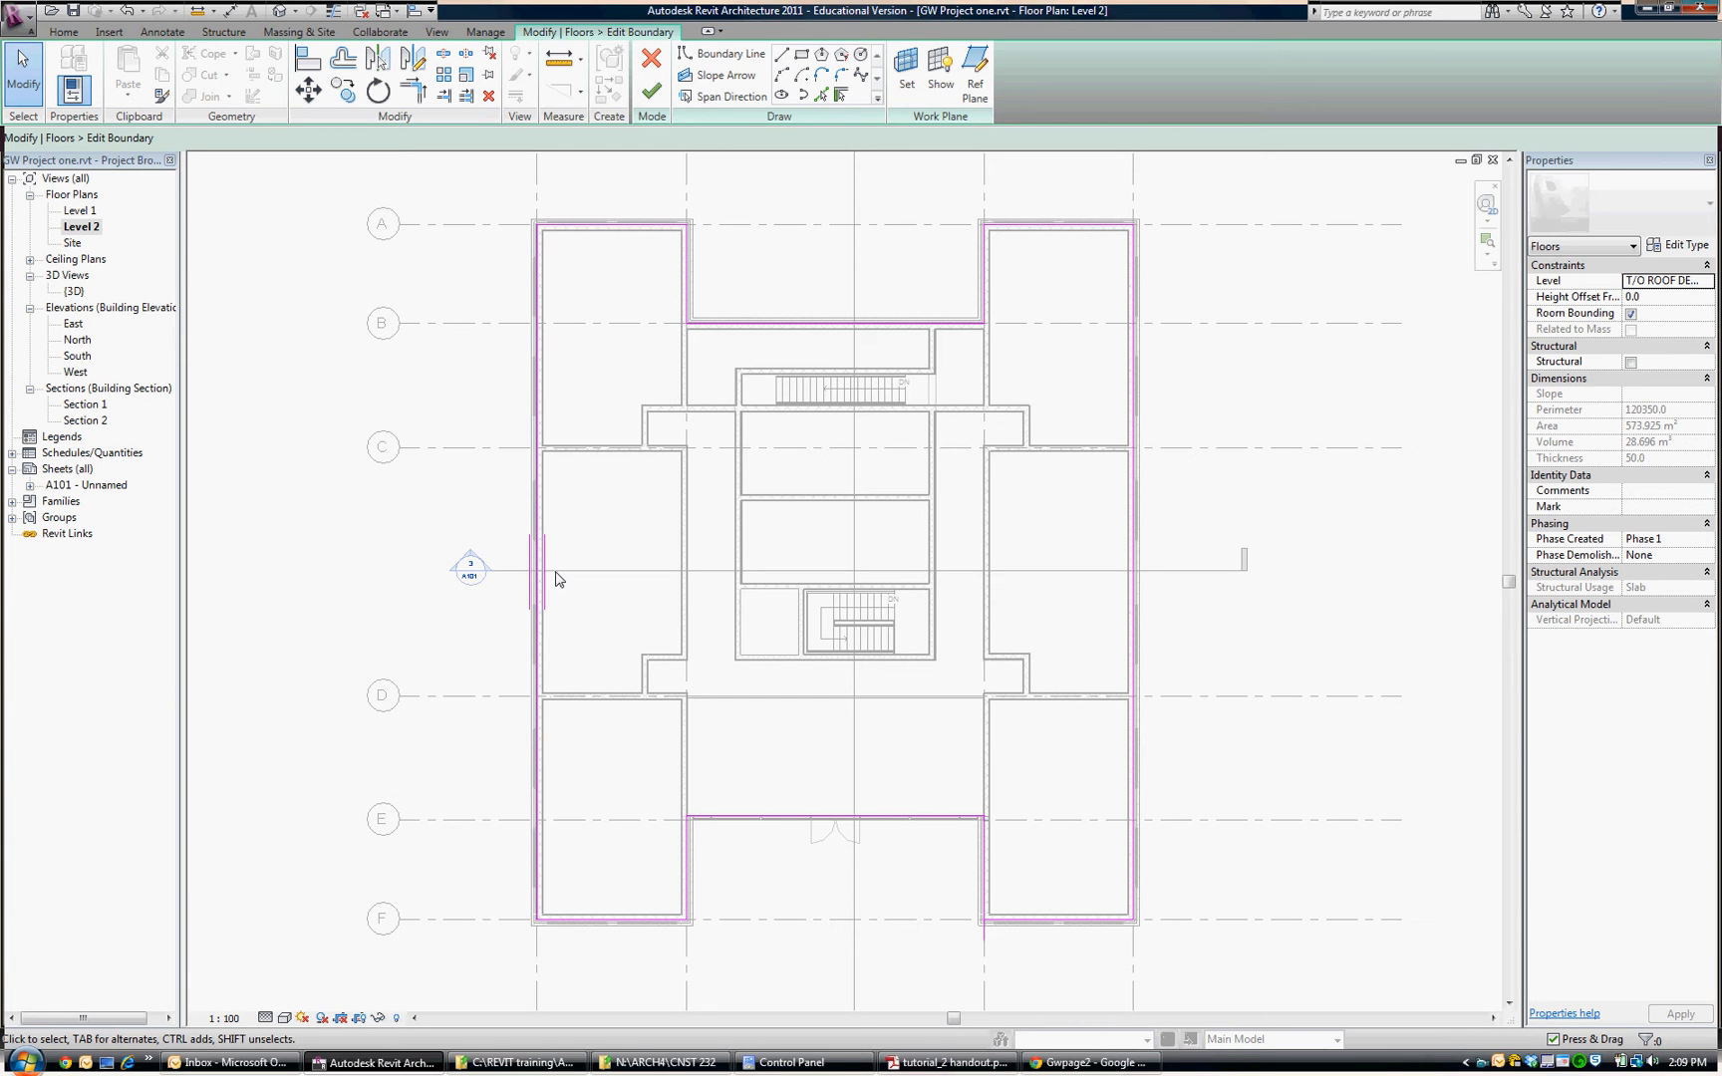
mouse_move(626, 548)
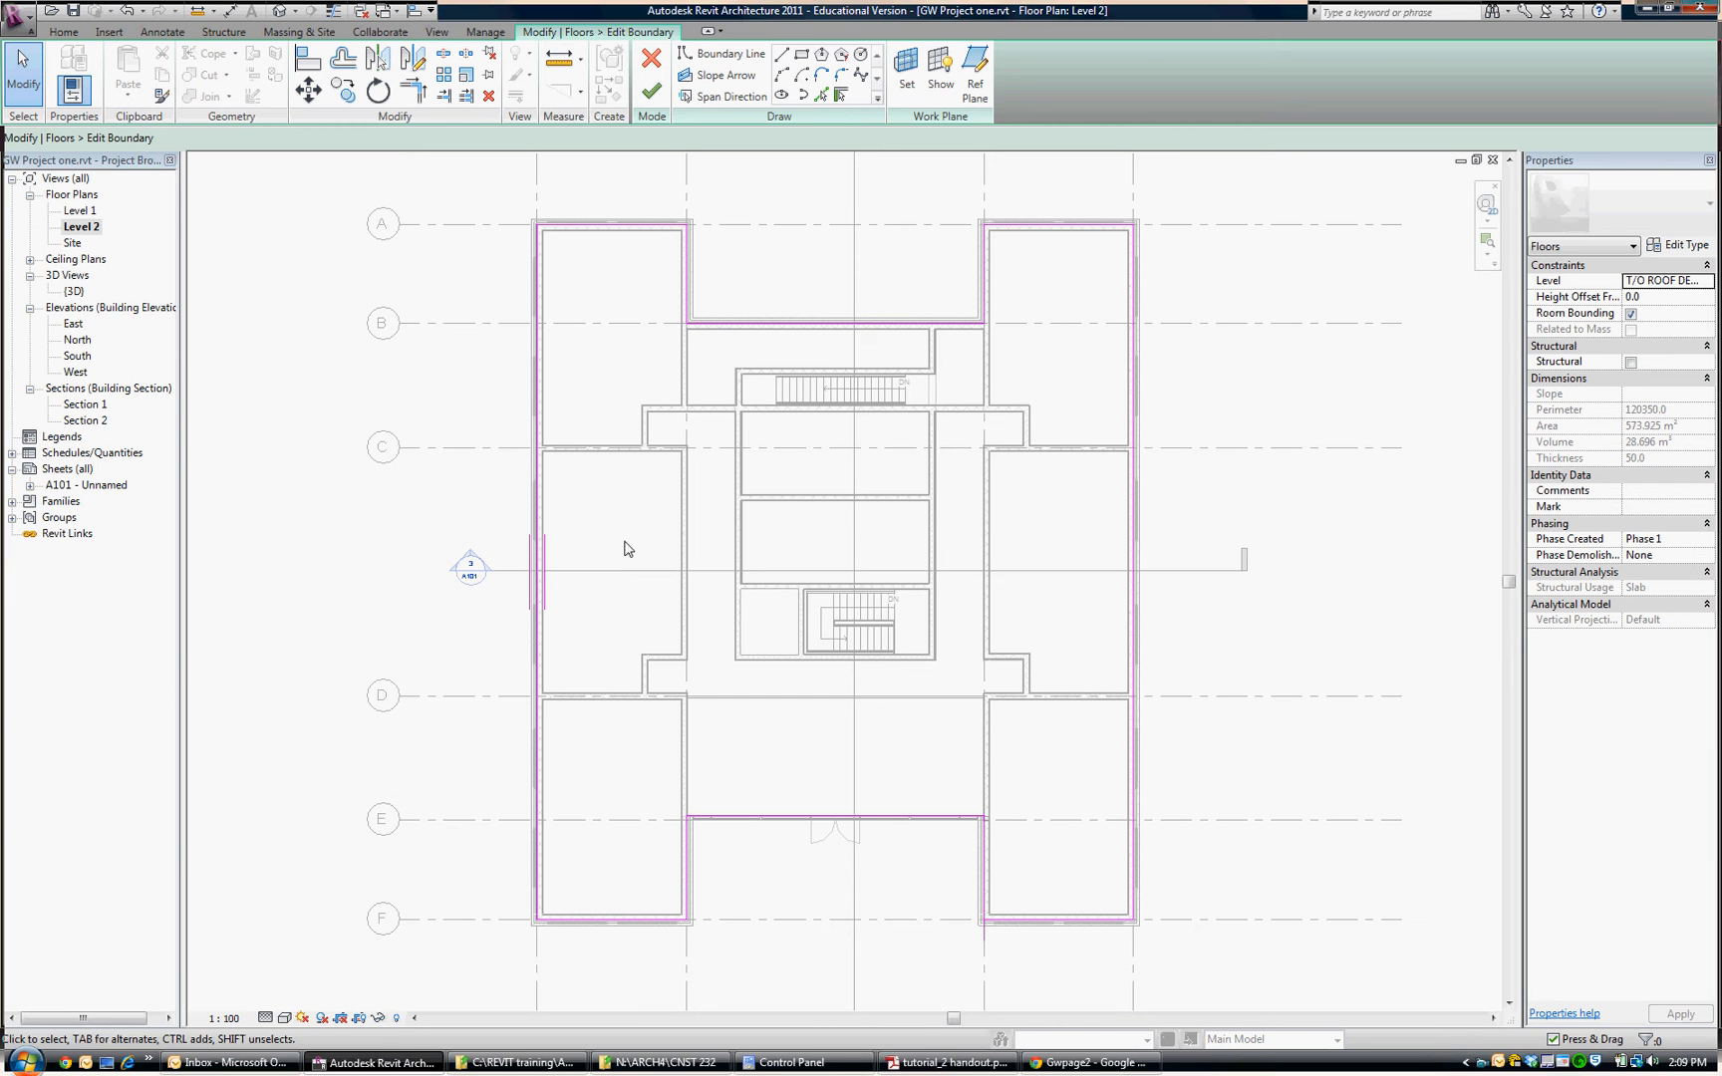
mouse_move(631, 359)
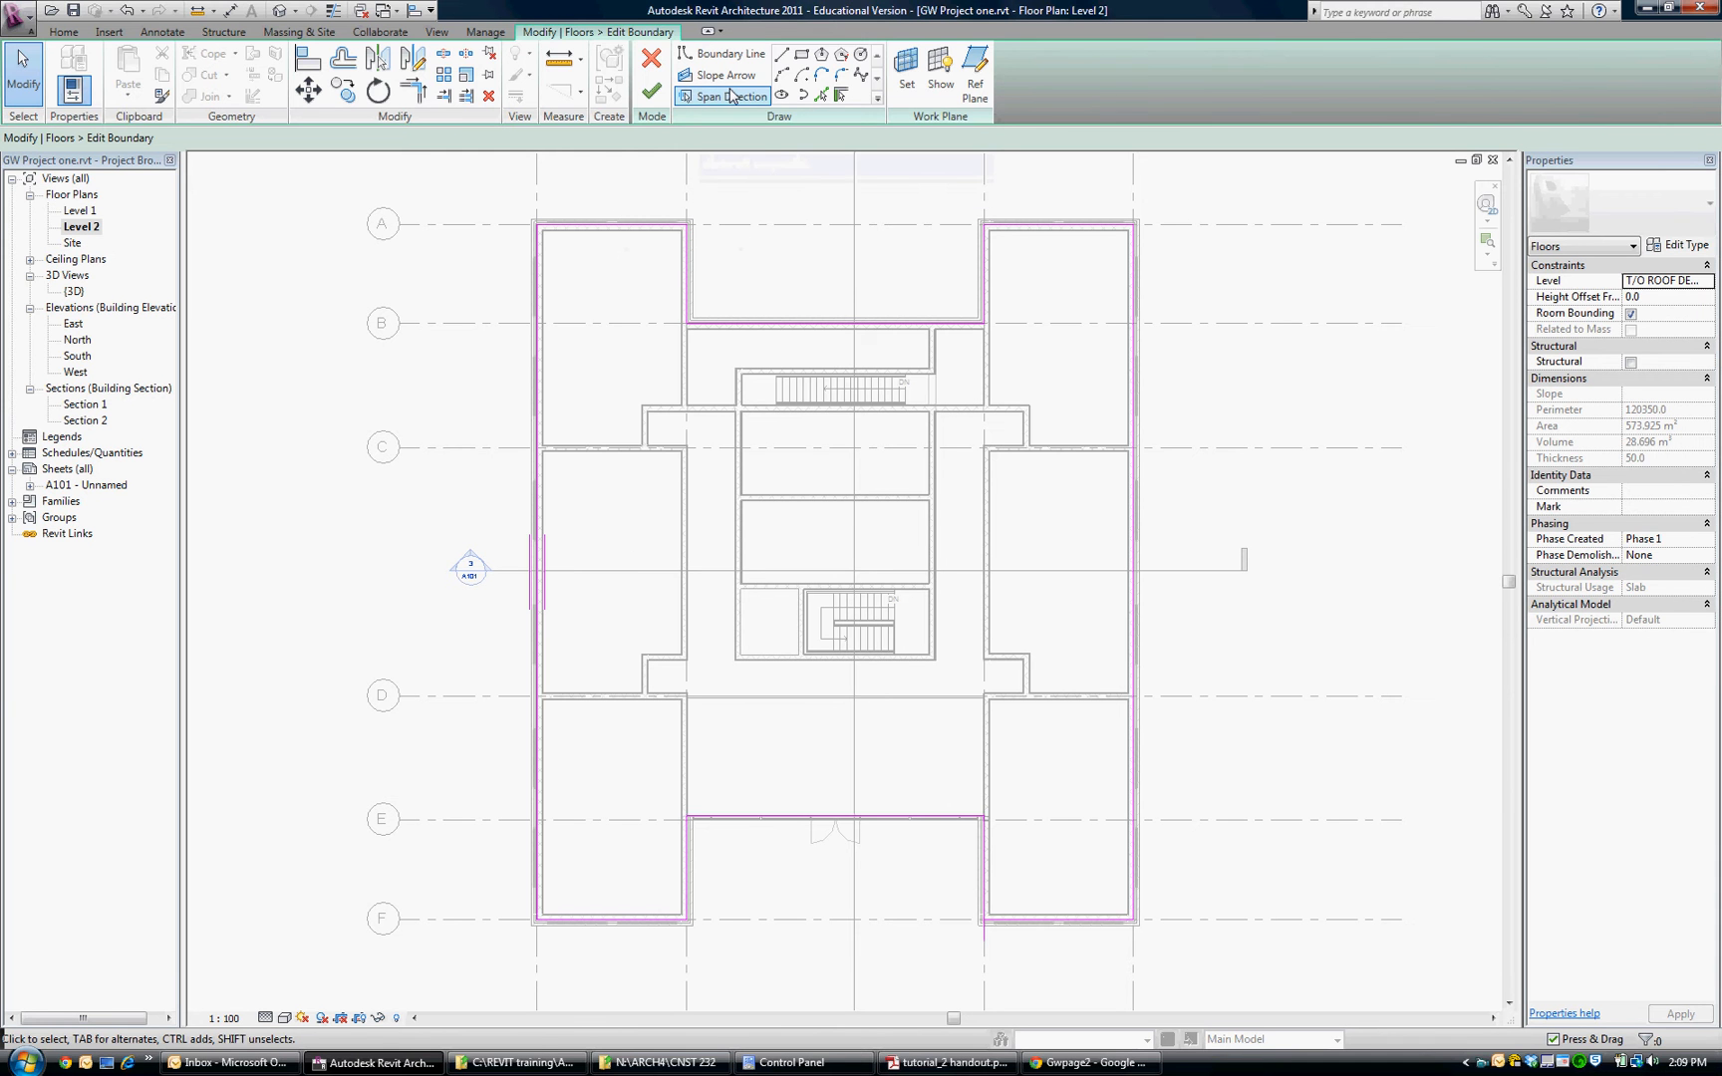
mouse_move(725, 96)
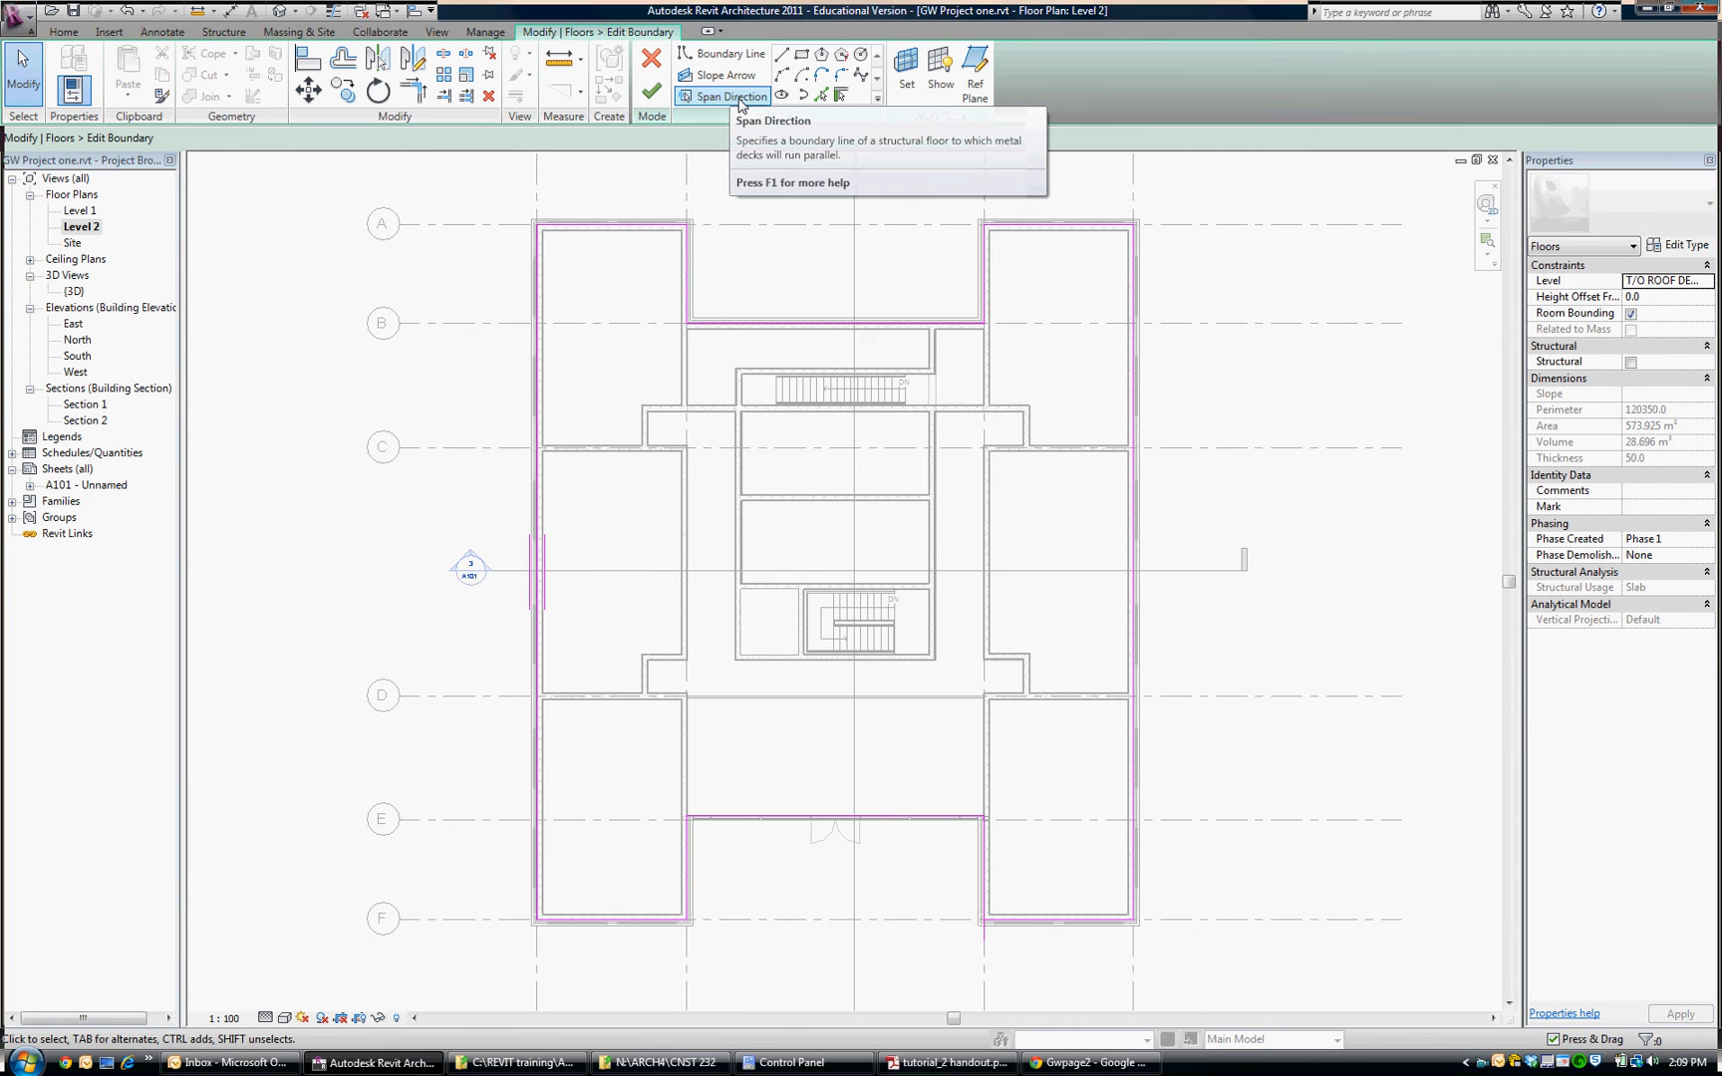
Begin marking the deck span direction, then cancel the floor sketch edit mode
click(728, 97)
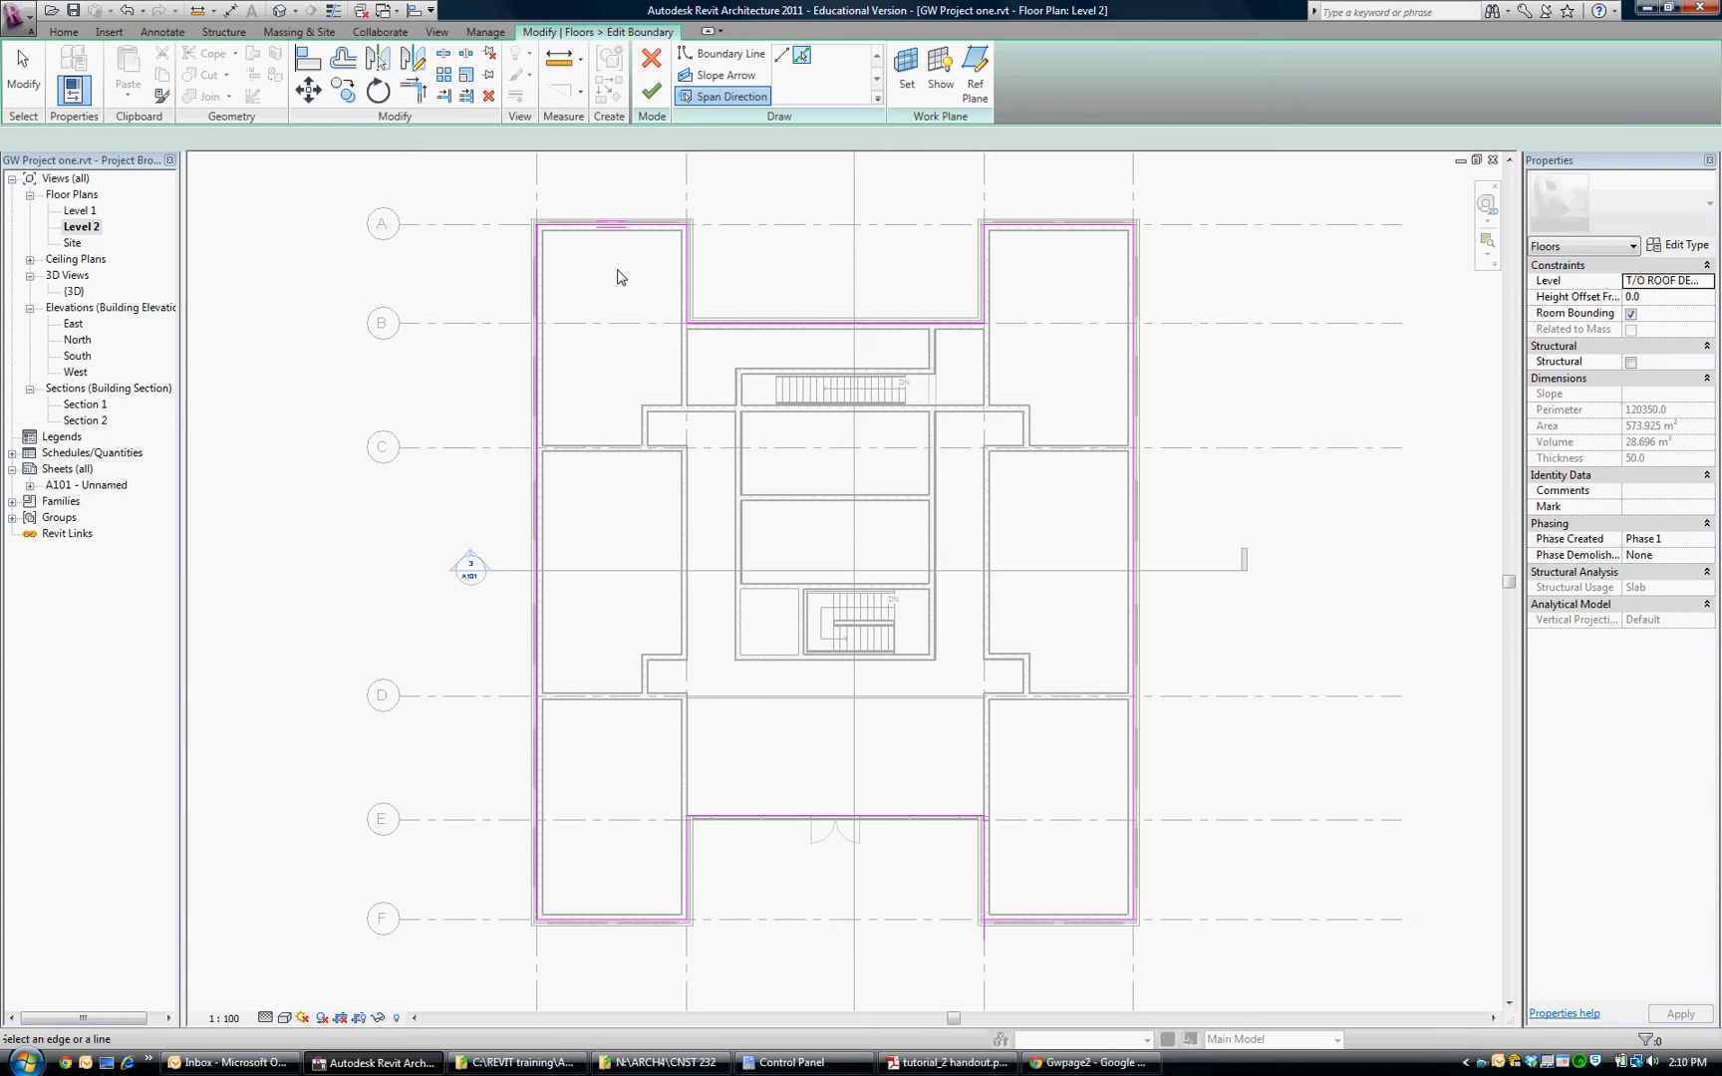
mouse_move(620, 277)
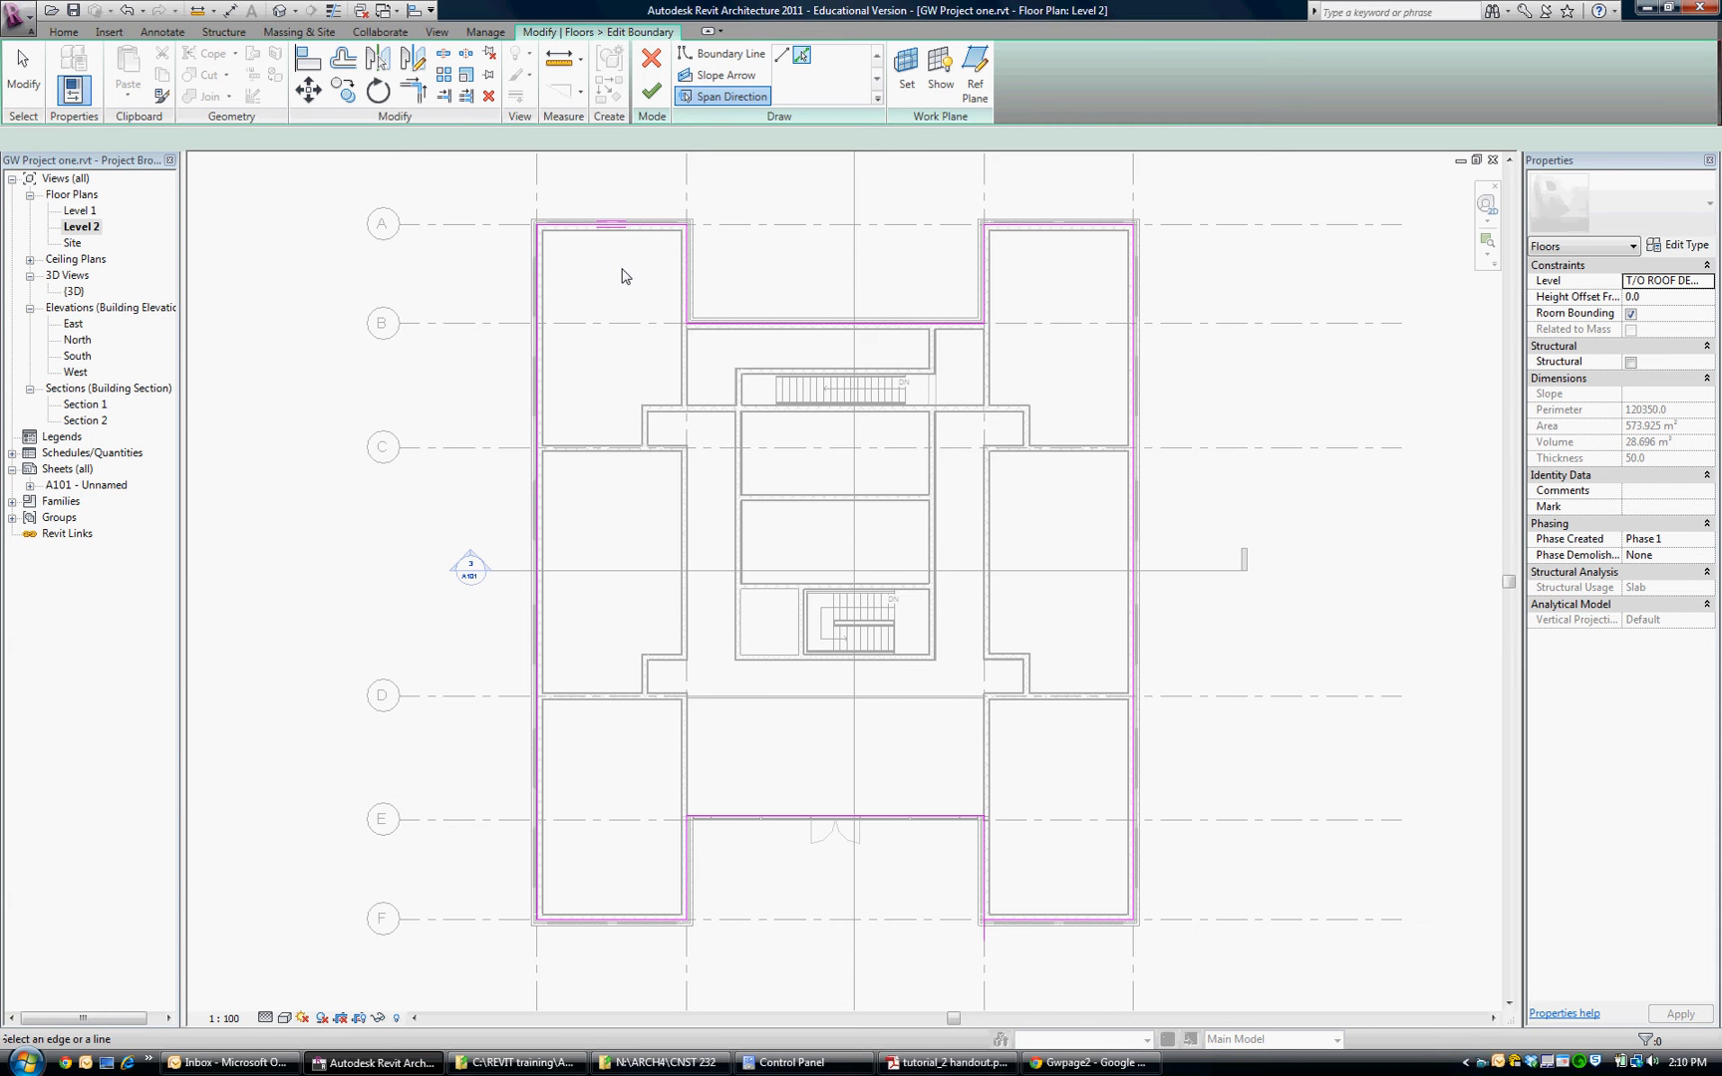
mouse_move(673, 393)
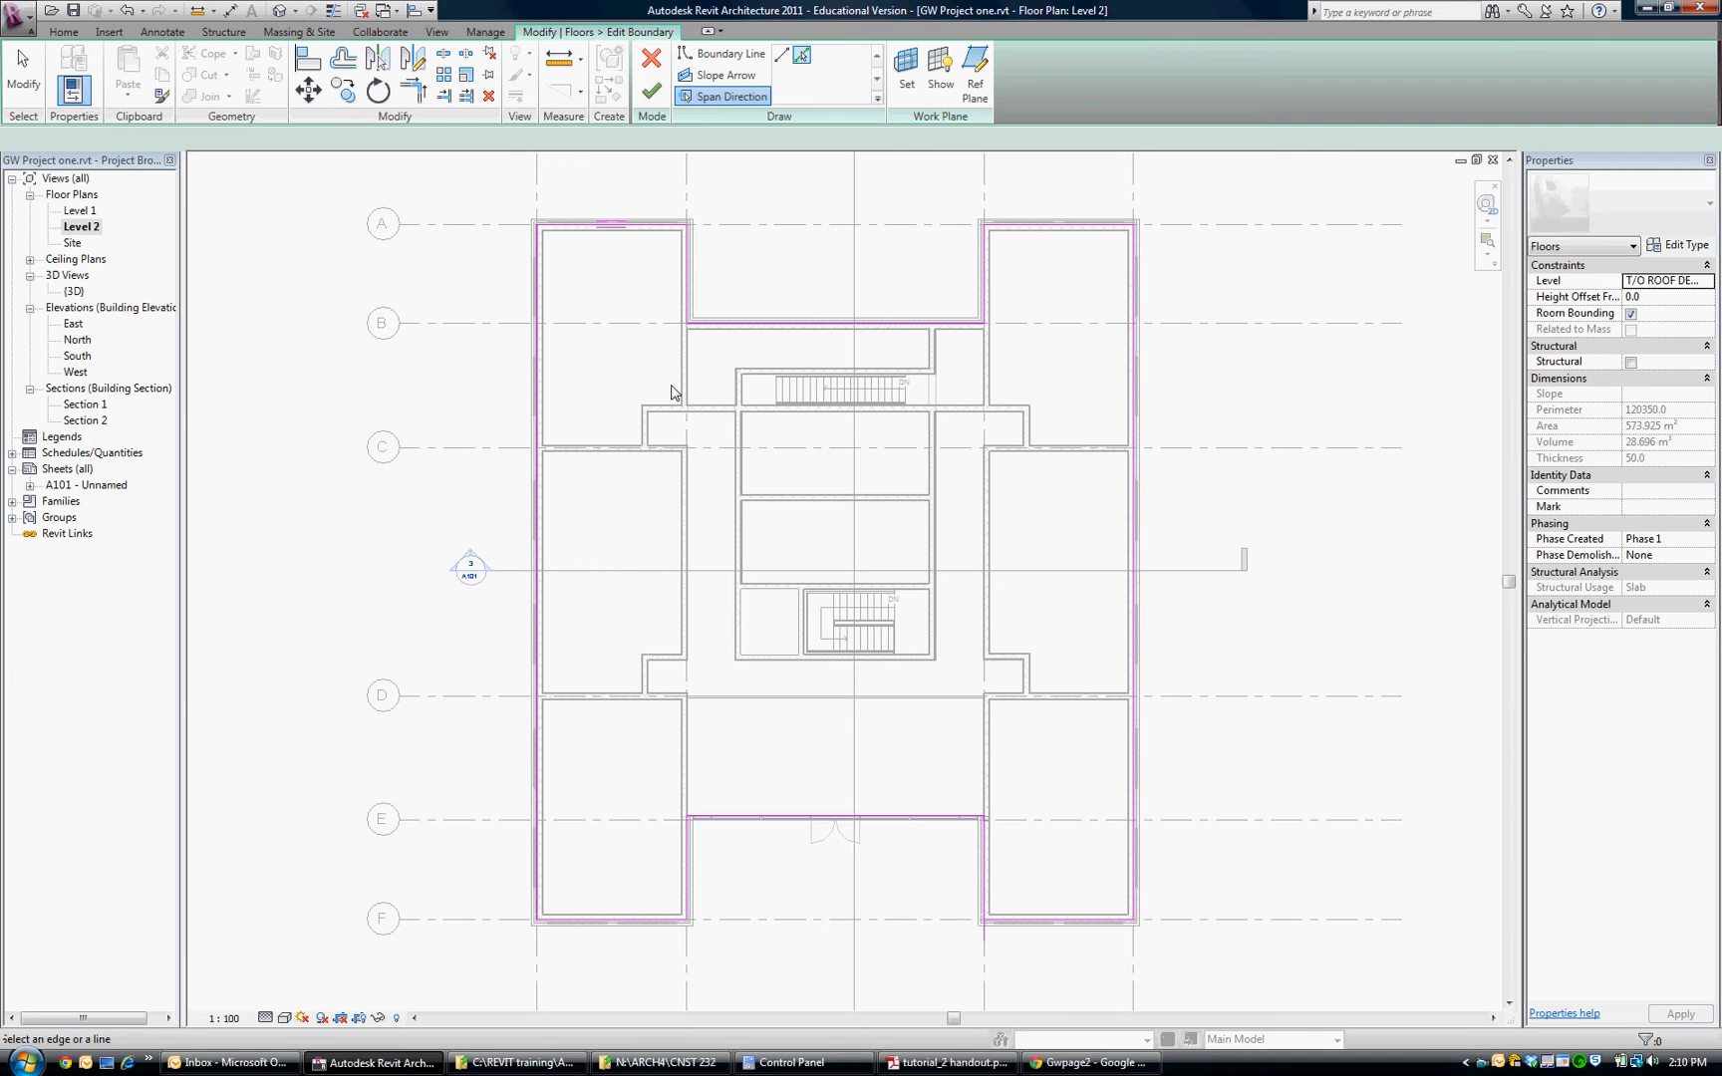
mouse_move(929, 392)
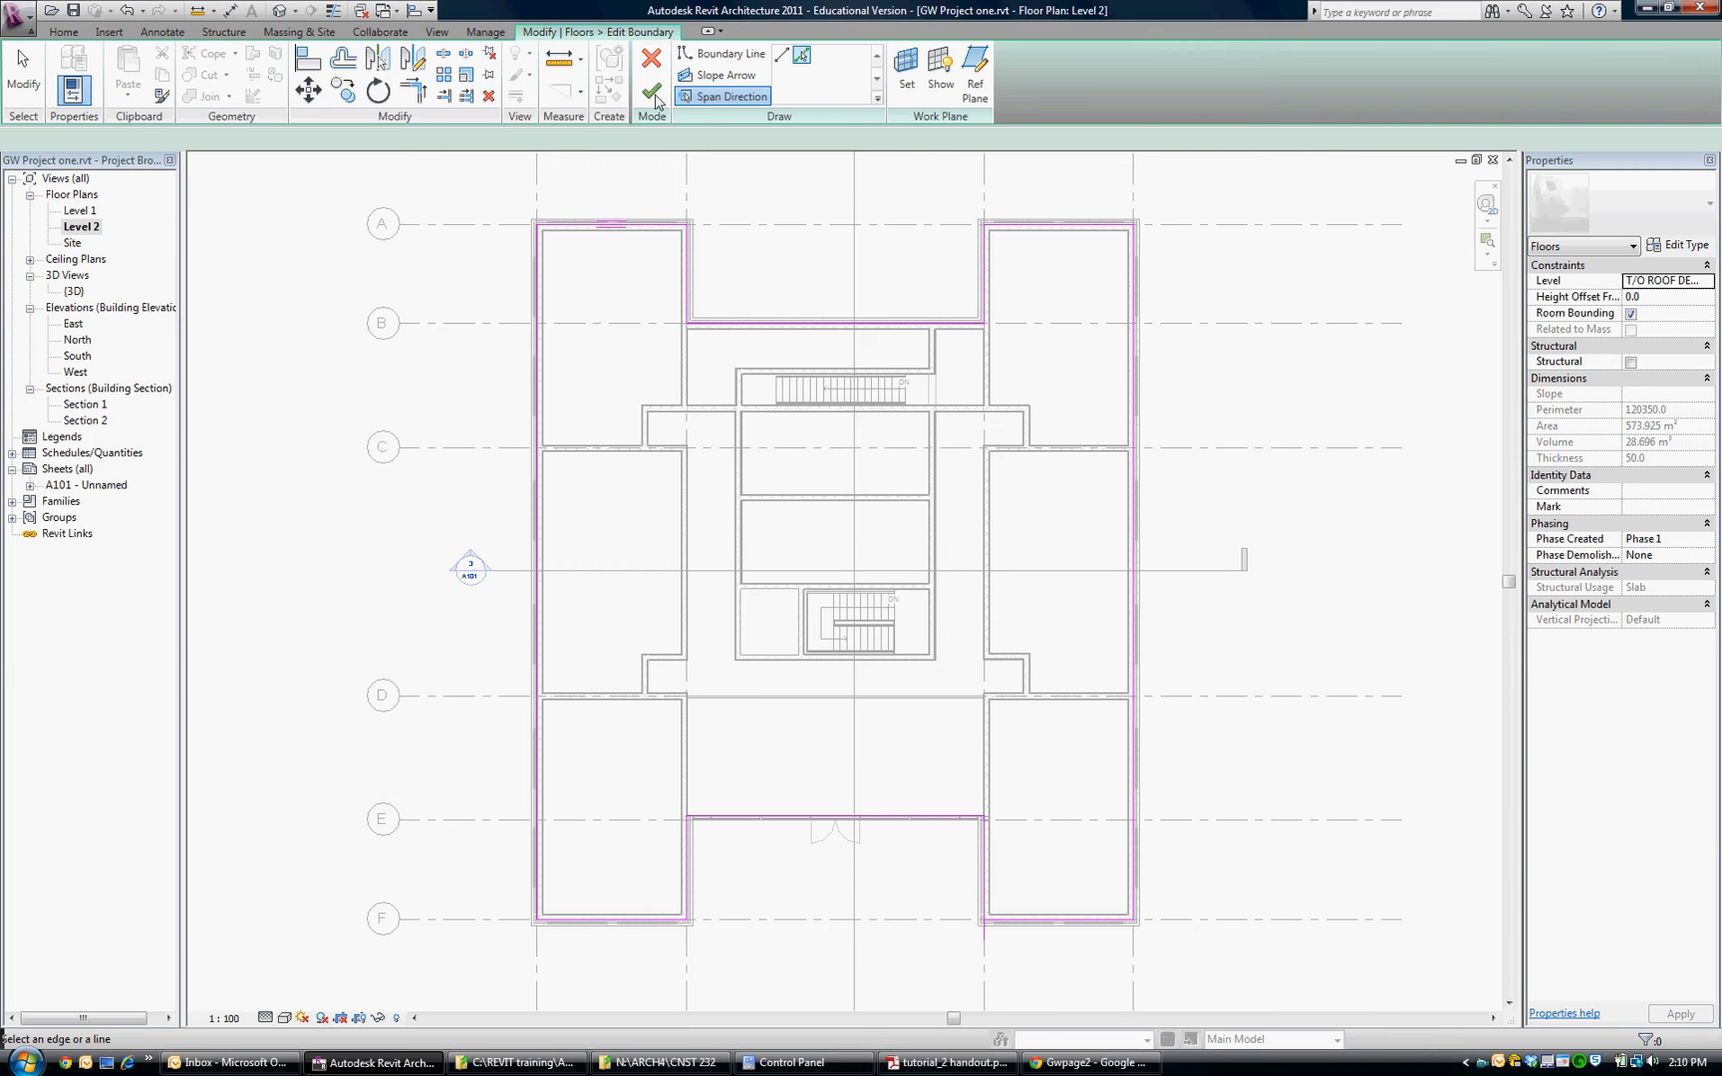
mouse_move(651, 91)
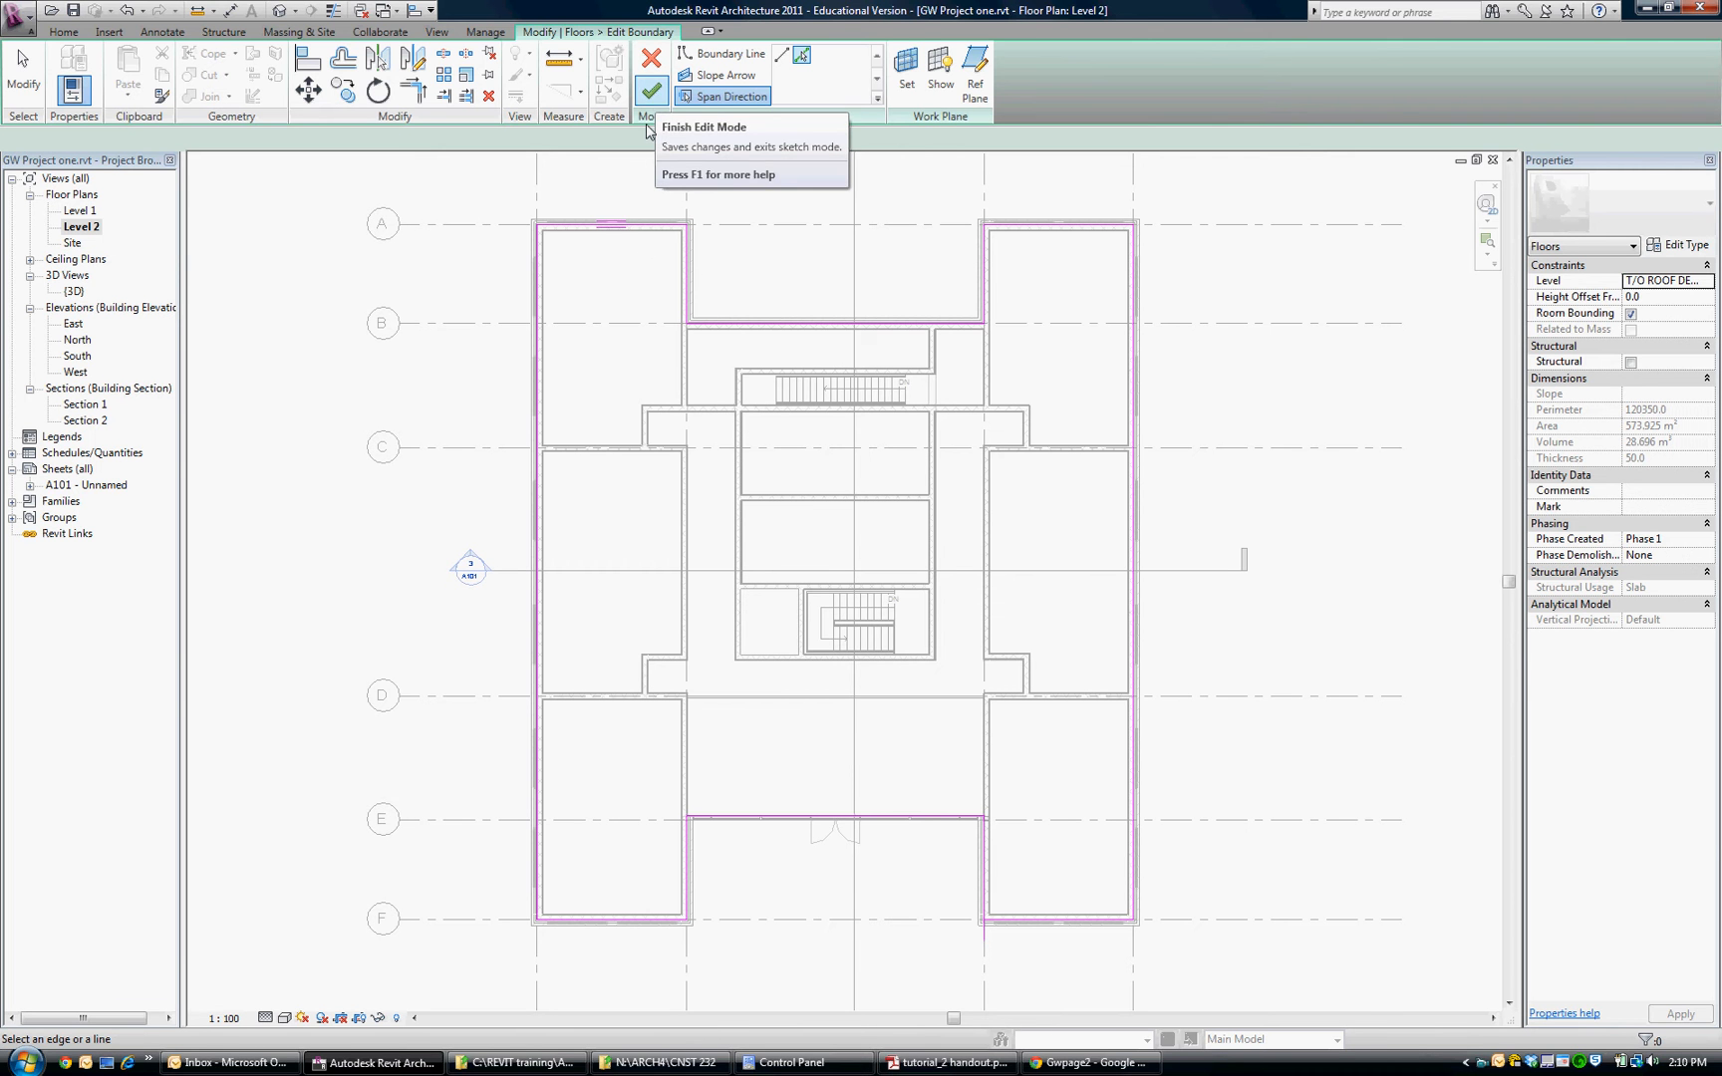
mouse_move(557, 530)
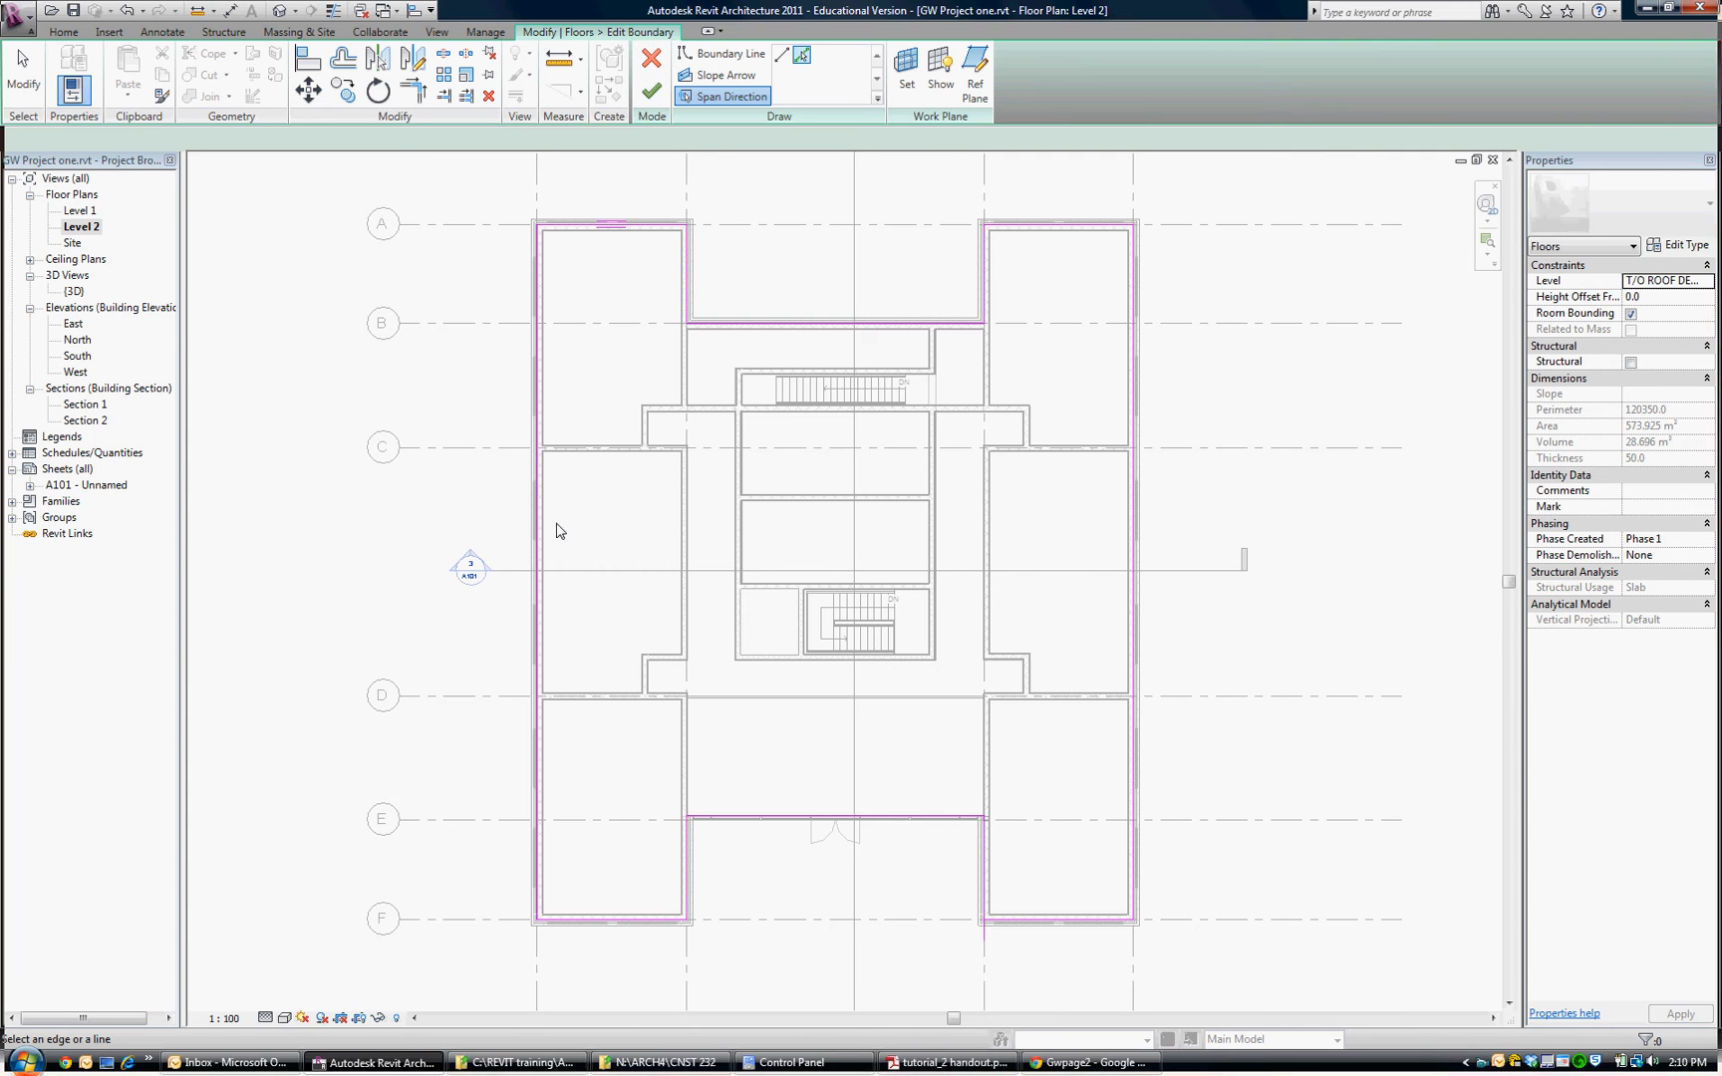
mouse_move(660, 88)
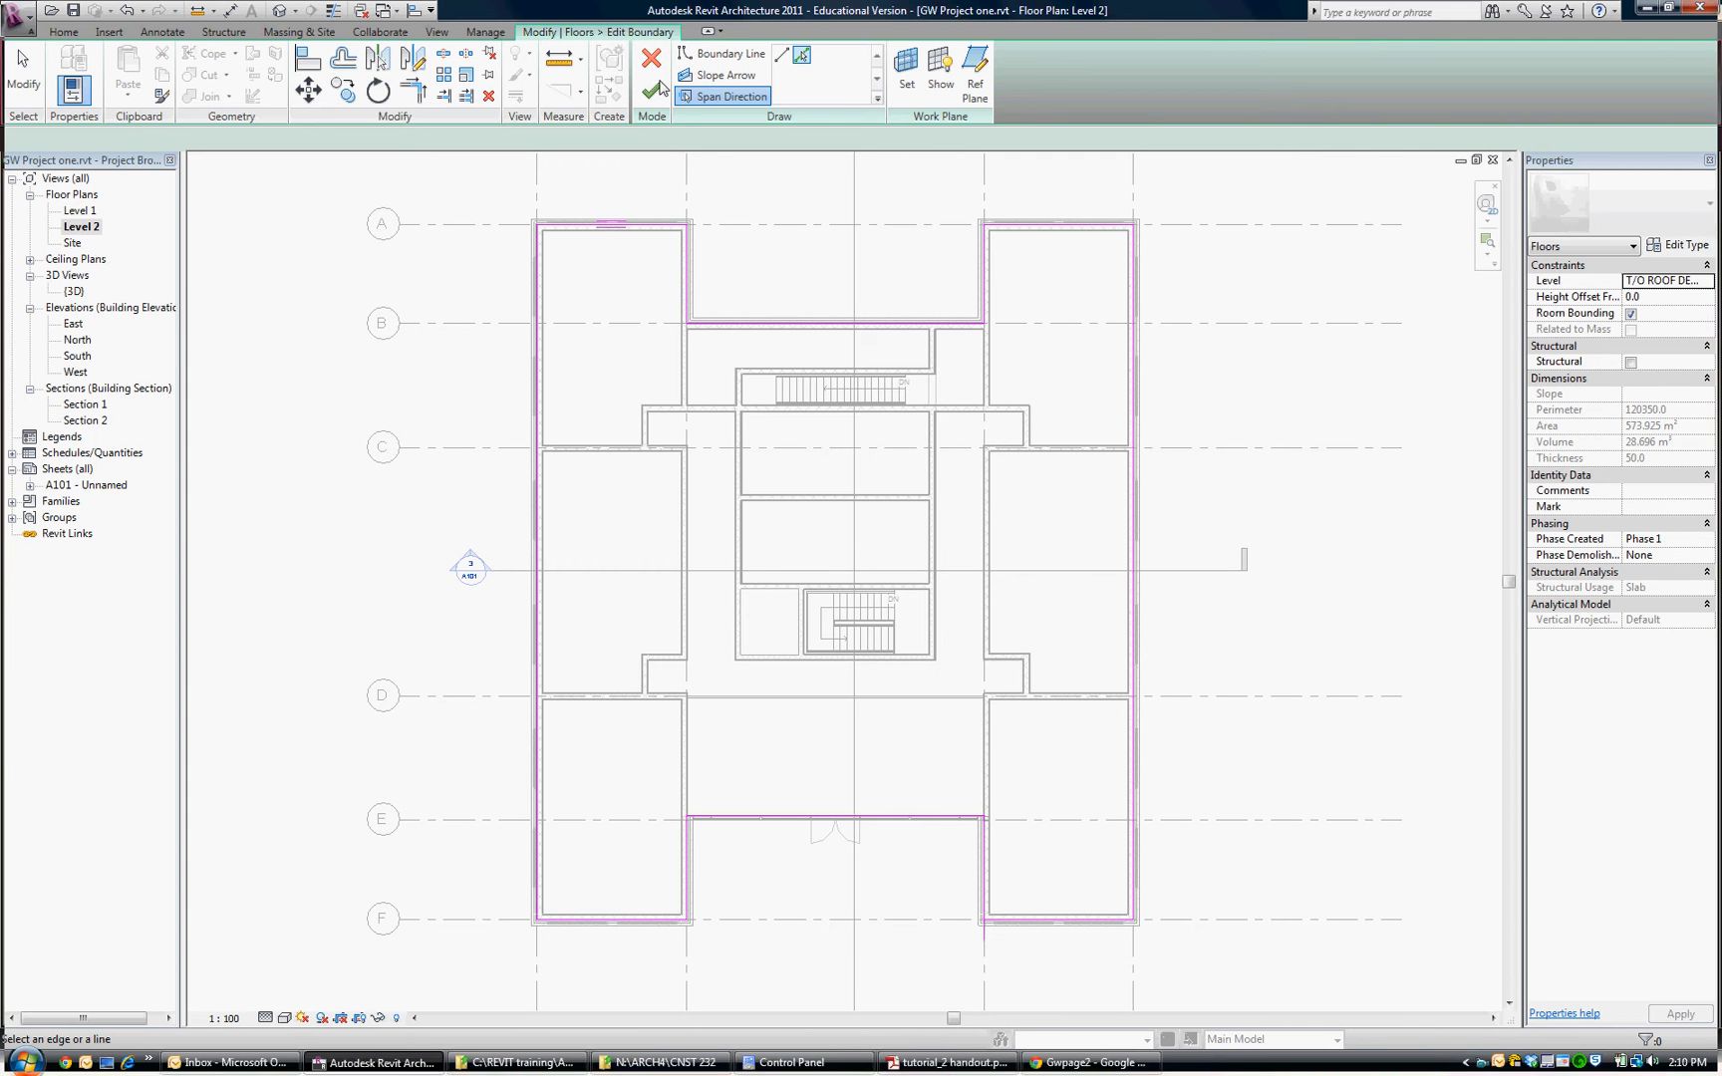
mouse_move(651, 59)
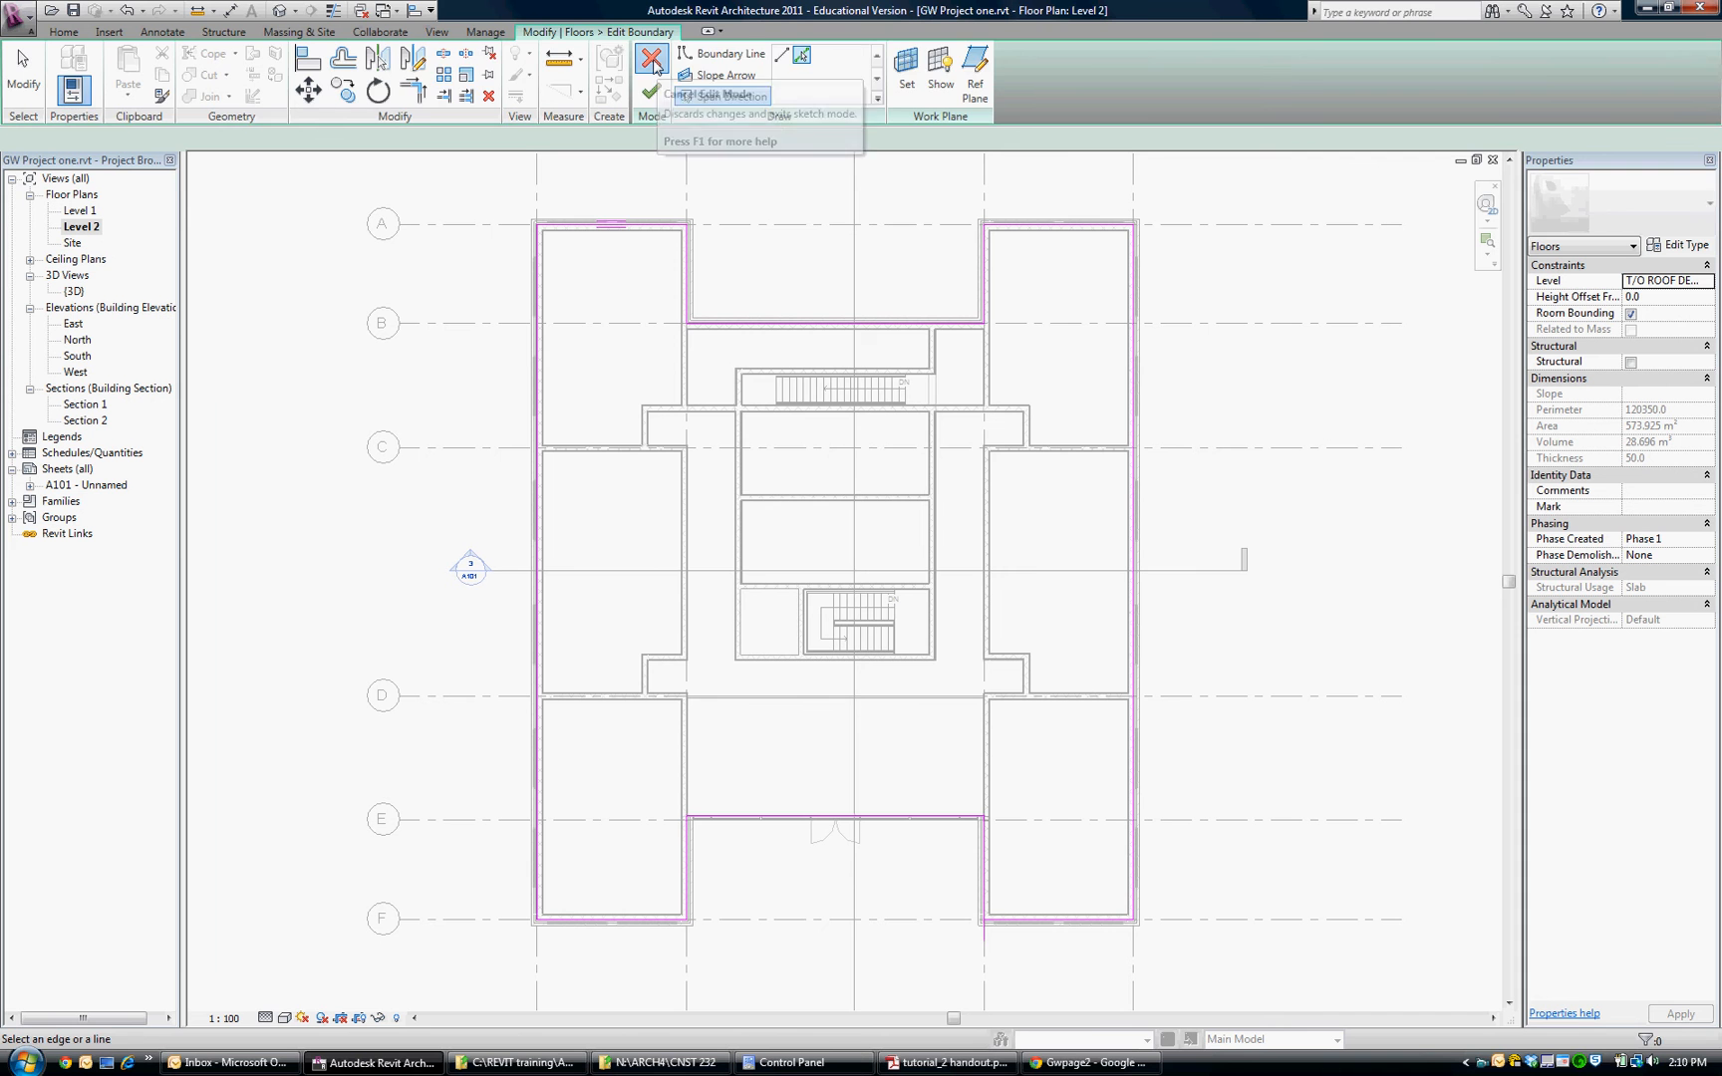
click(650, 60)
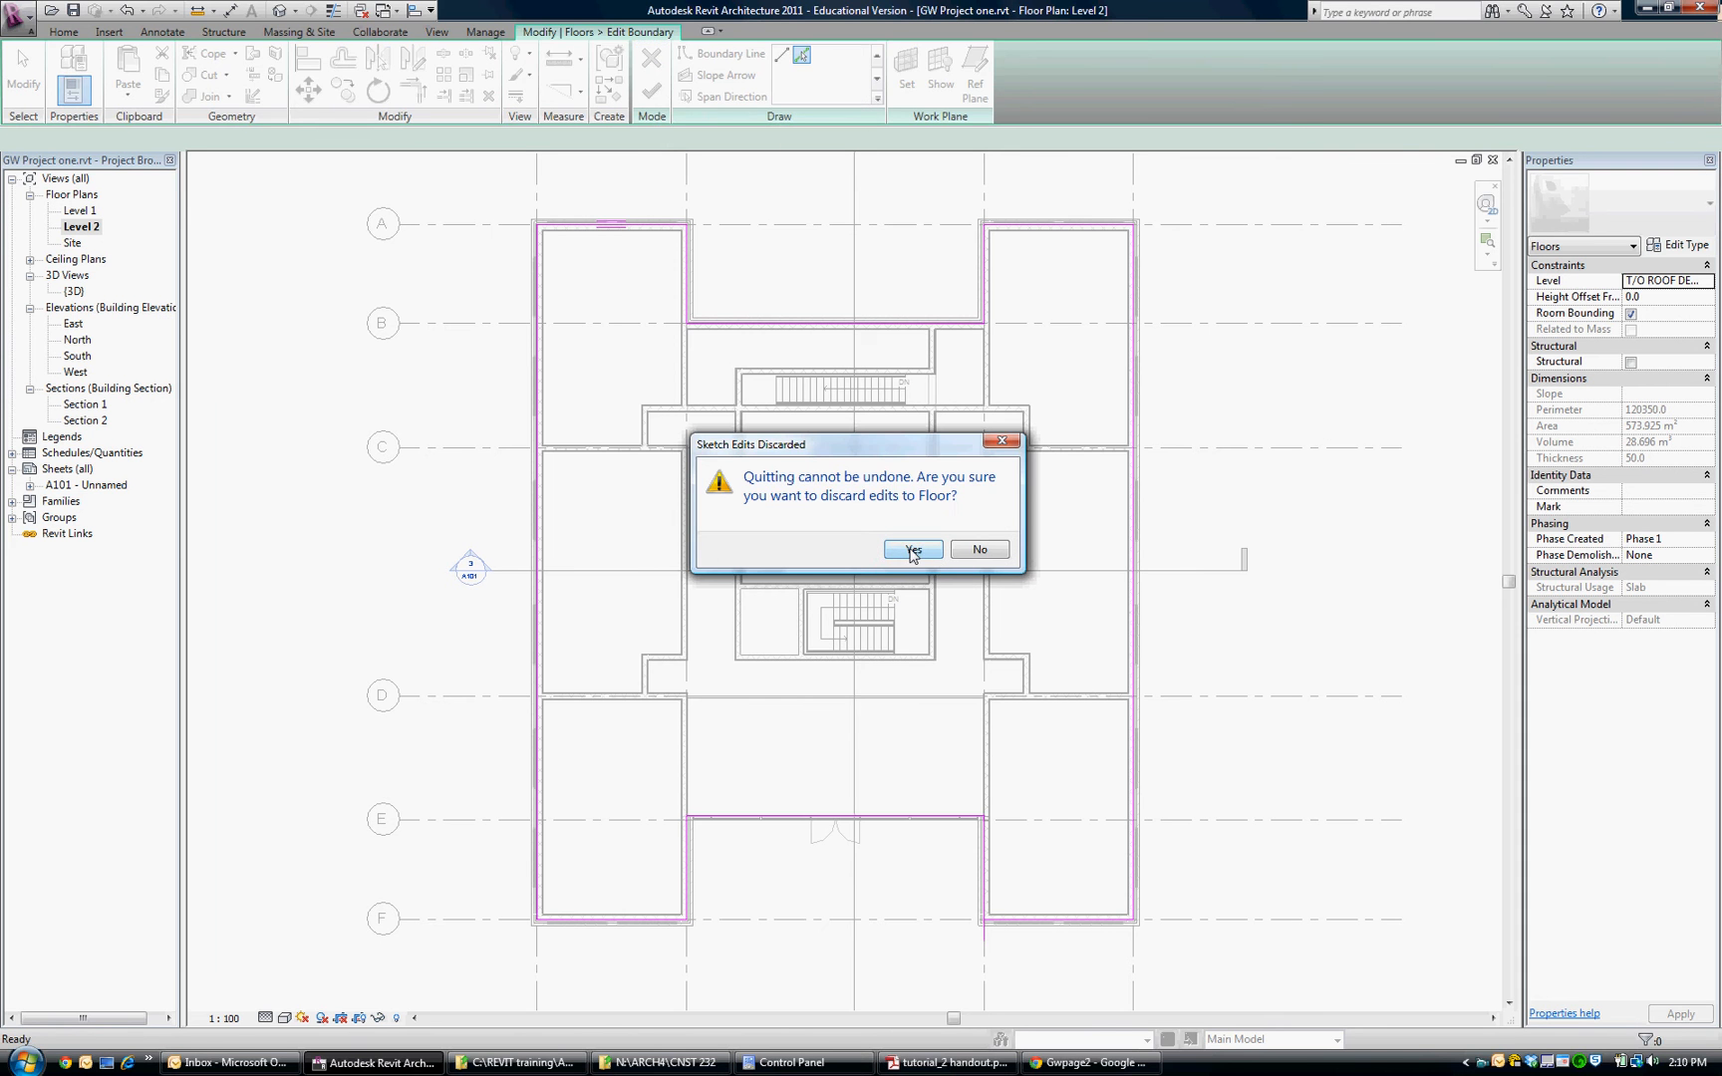
Discard the roof floor sketch edits and return to the Level 2 floor plan
click(912, 549)
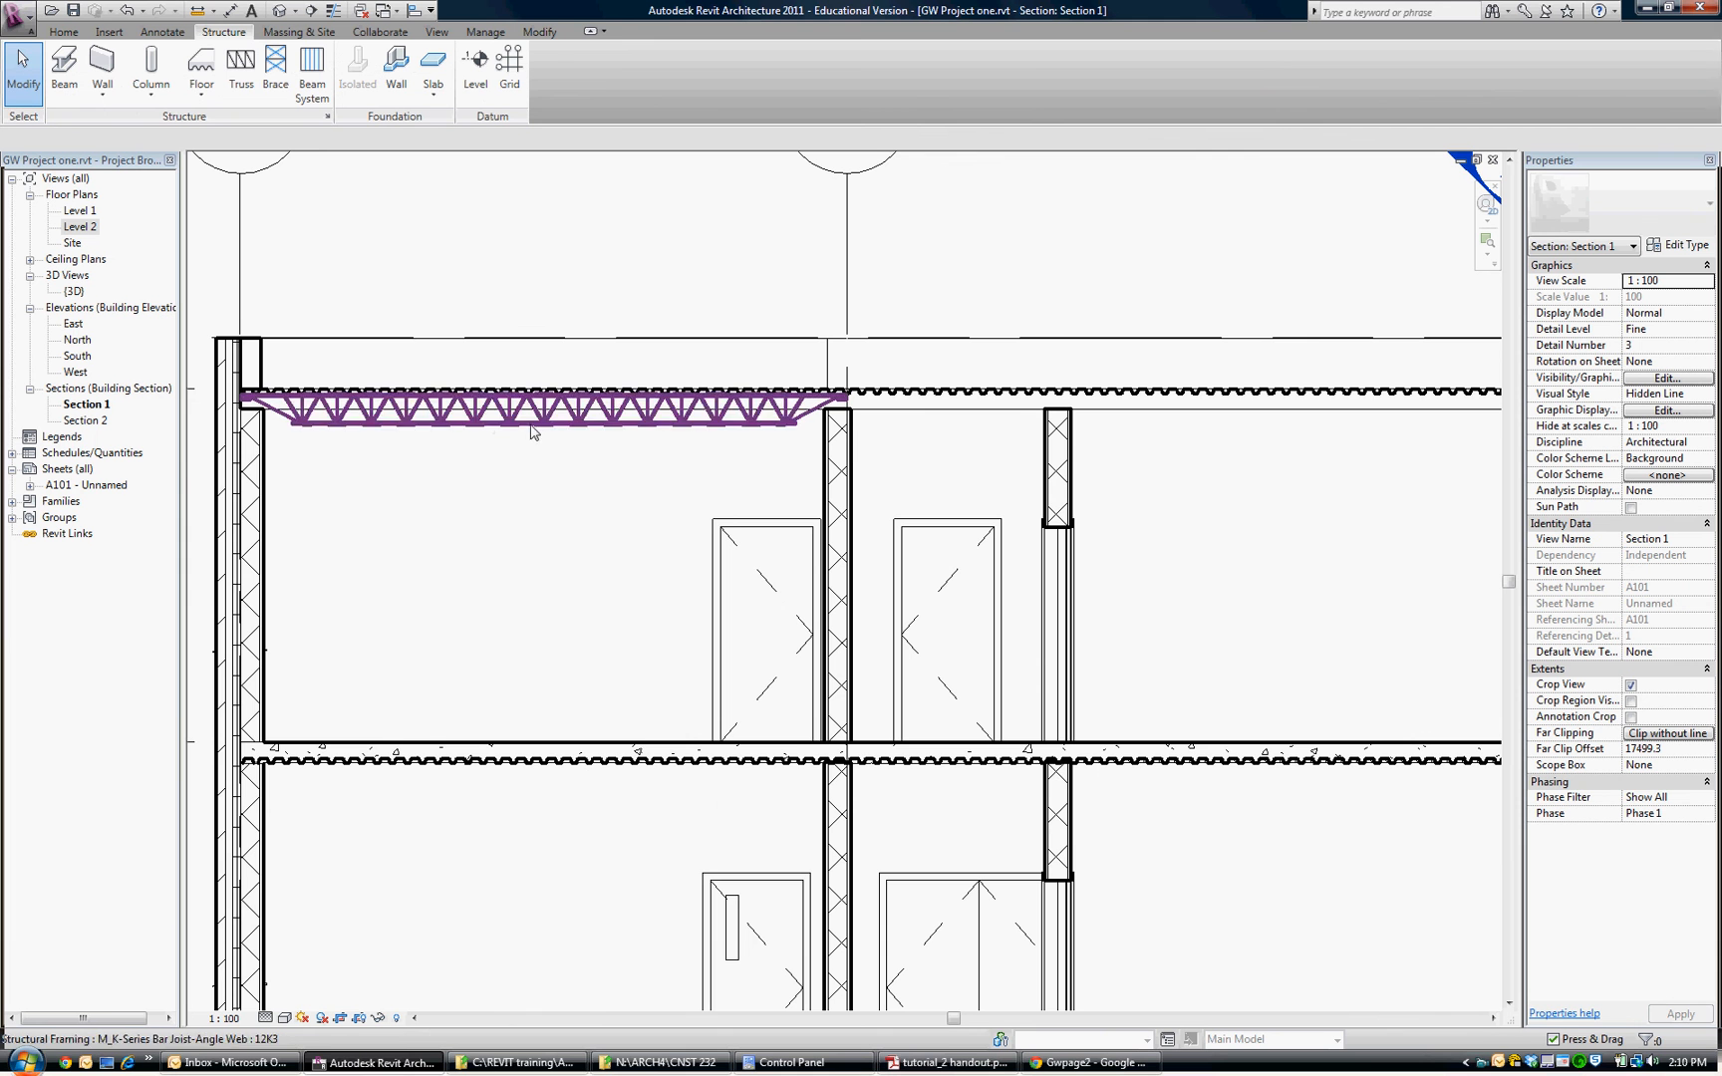
mouse_move(467, 429)
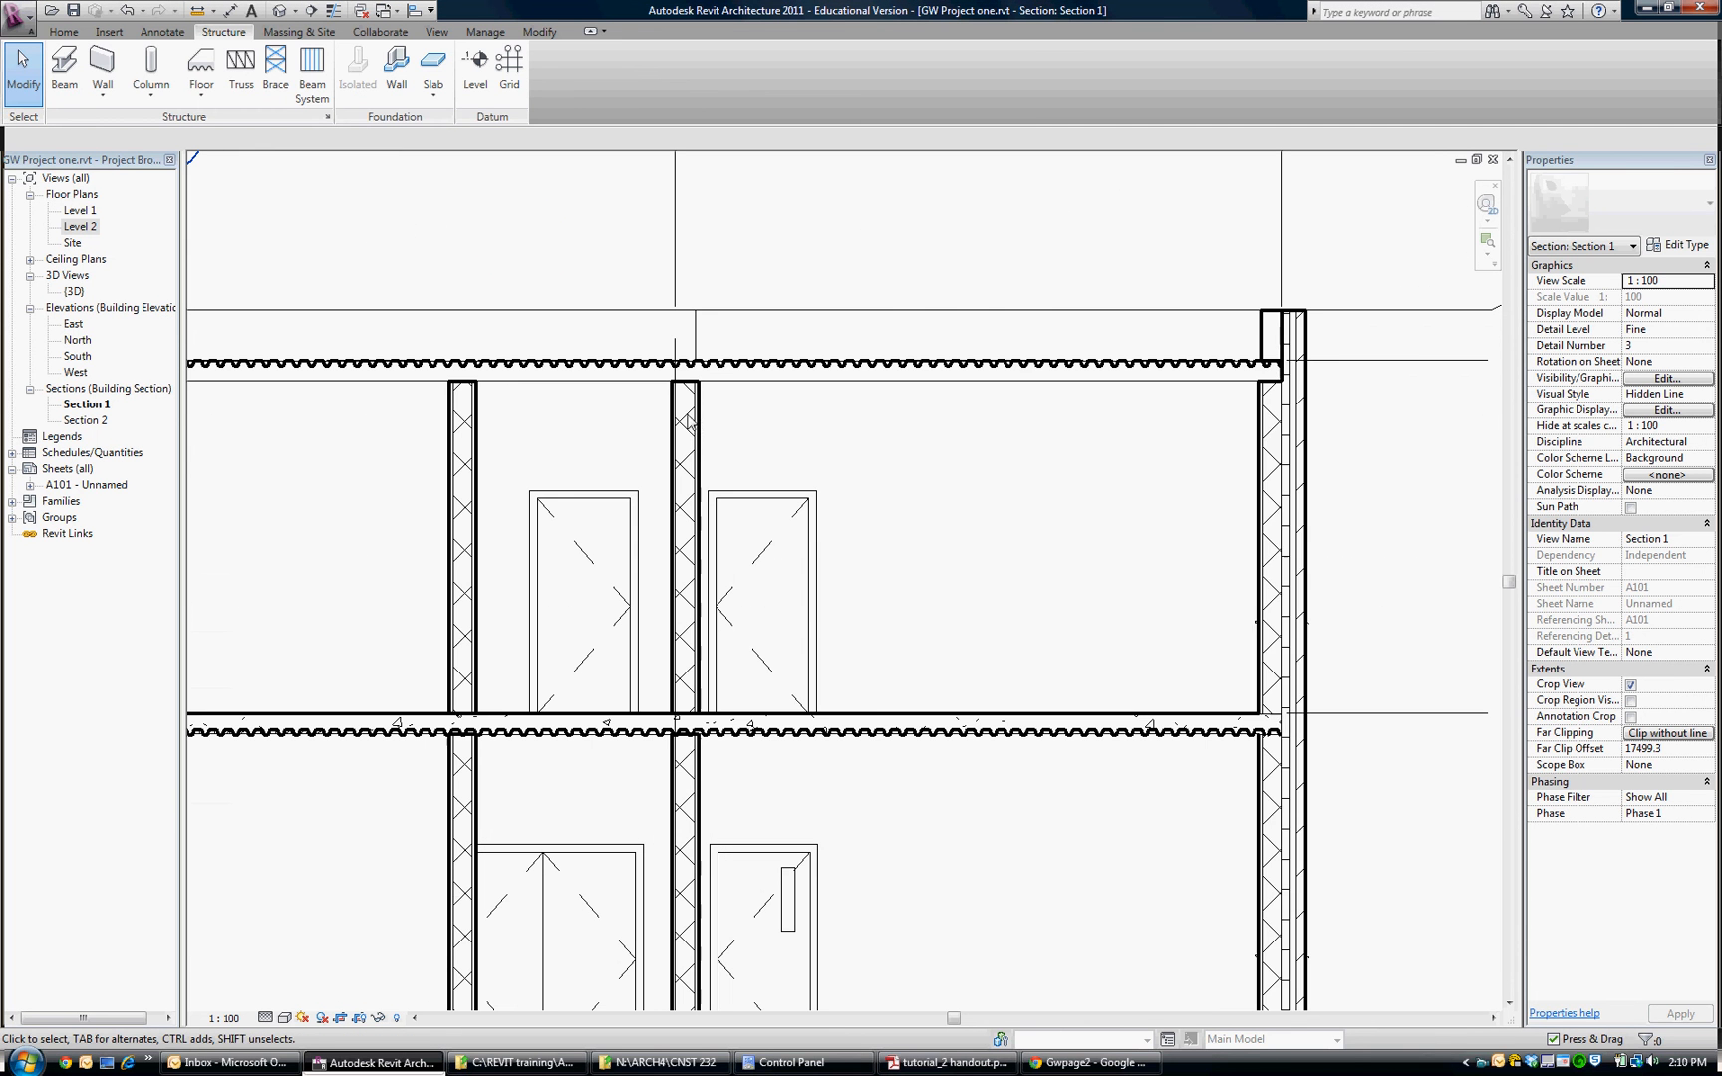
mouse_move(1283, 560)
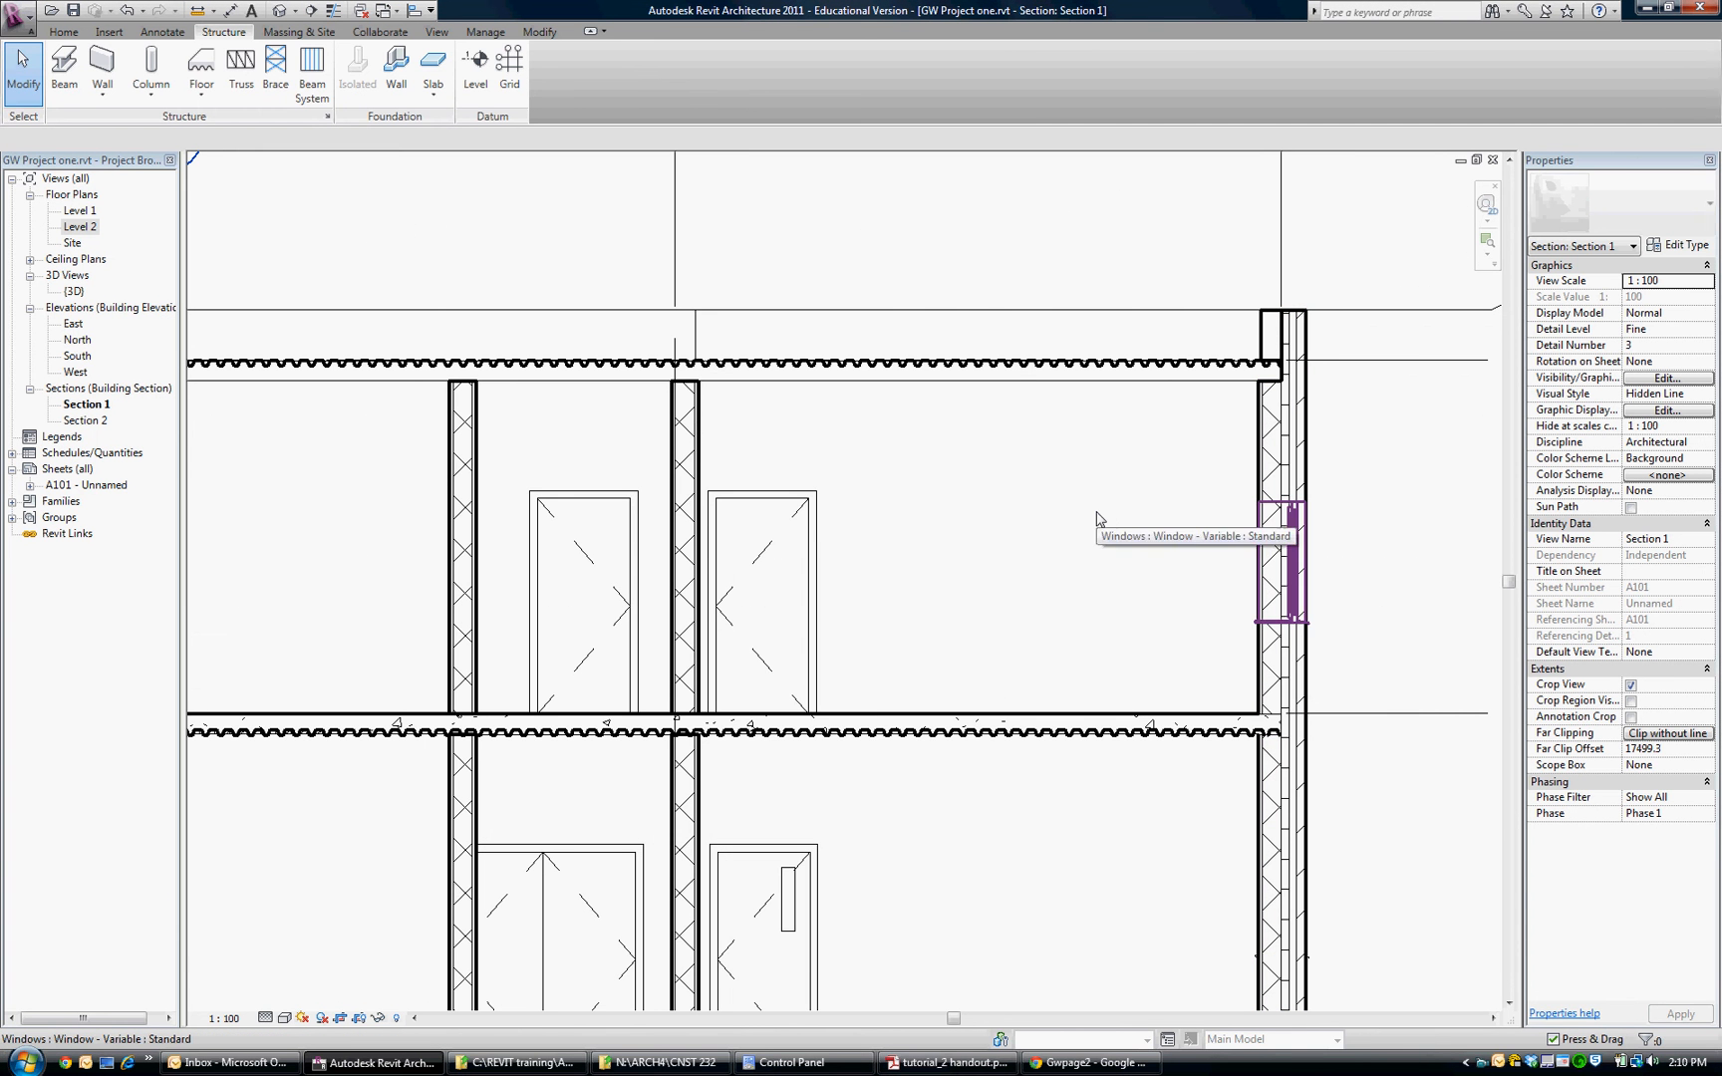
double_click(80, 226)
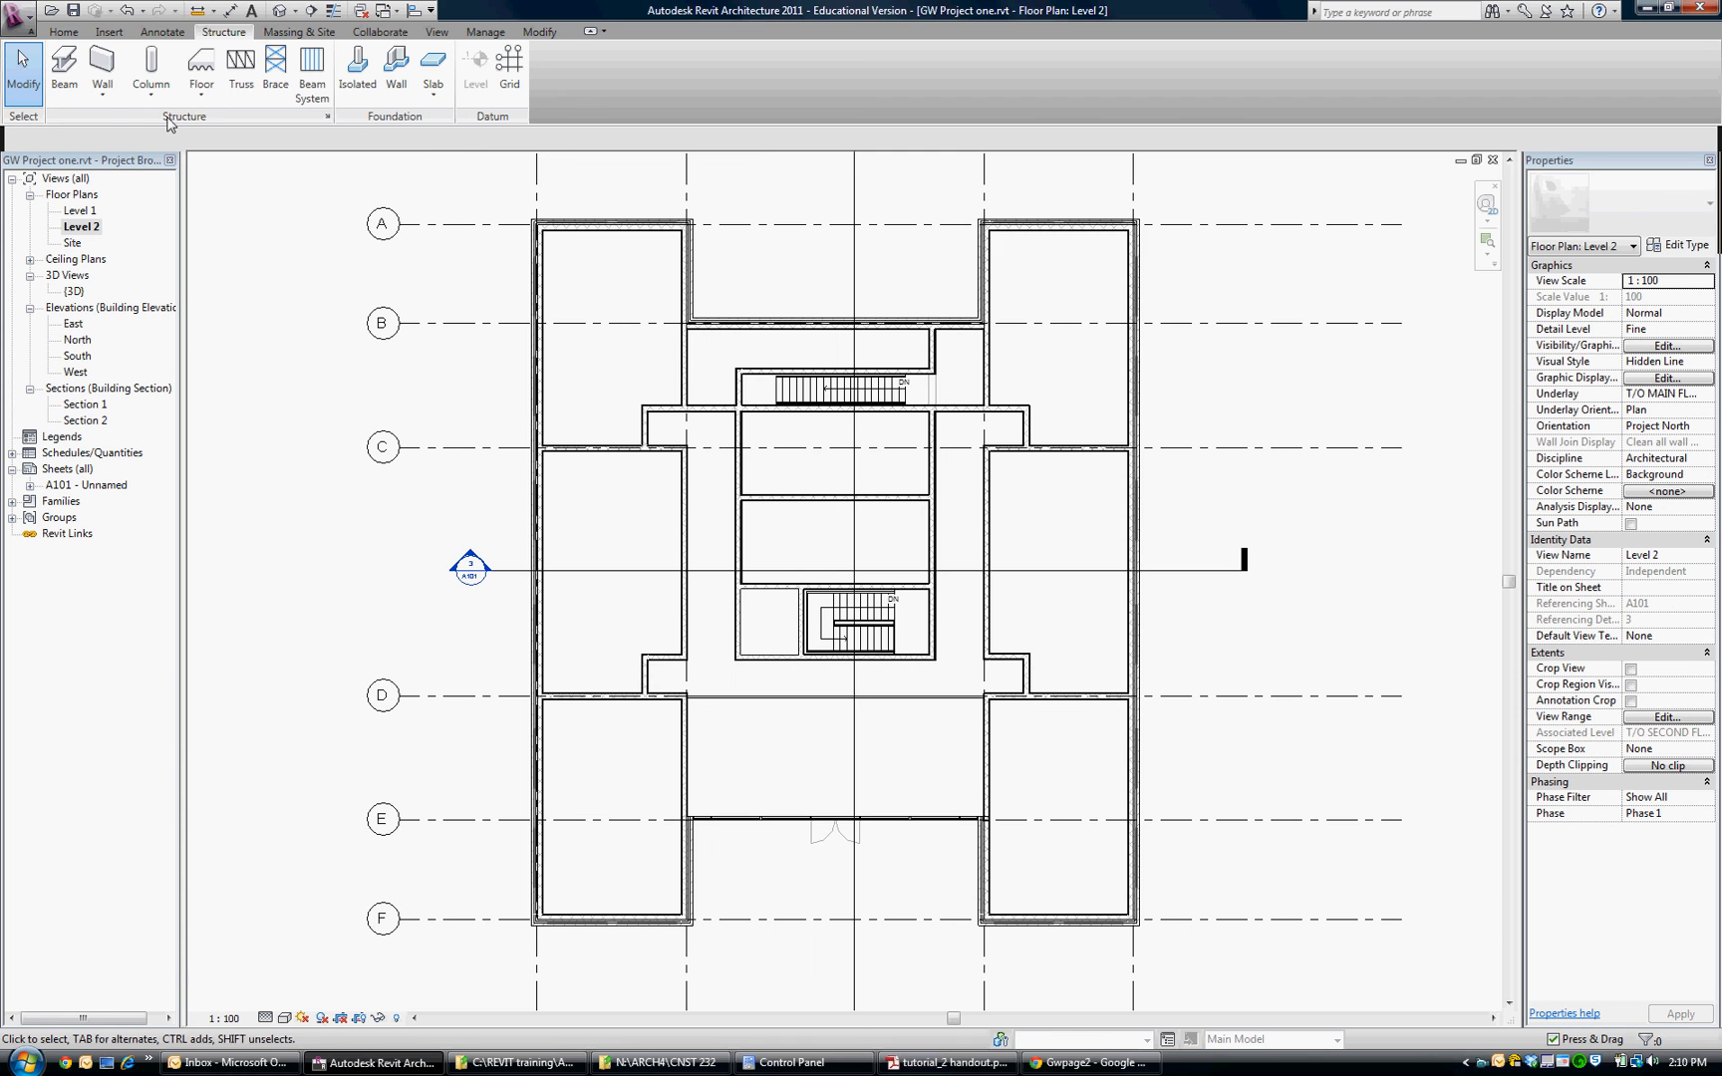
mouse_move(228, 41)
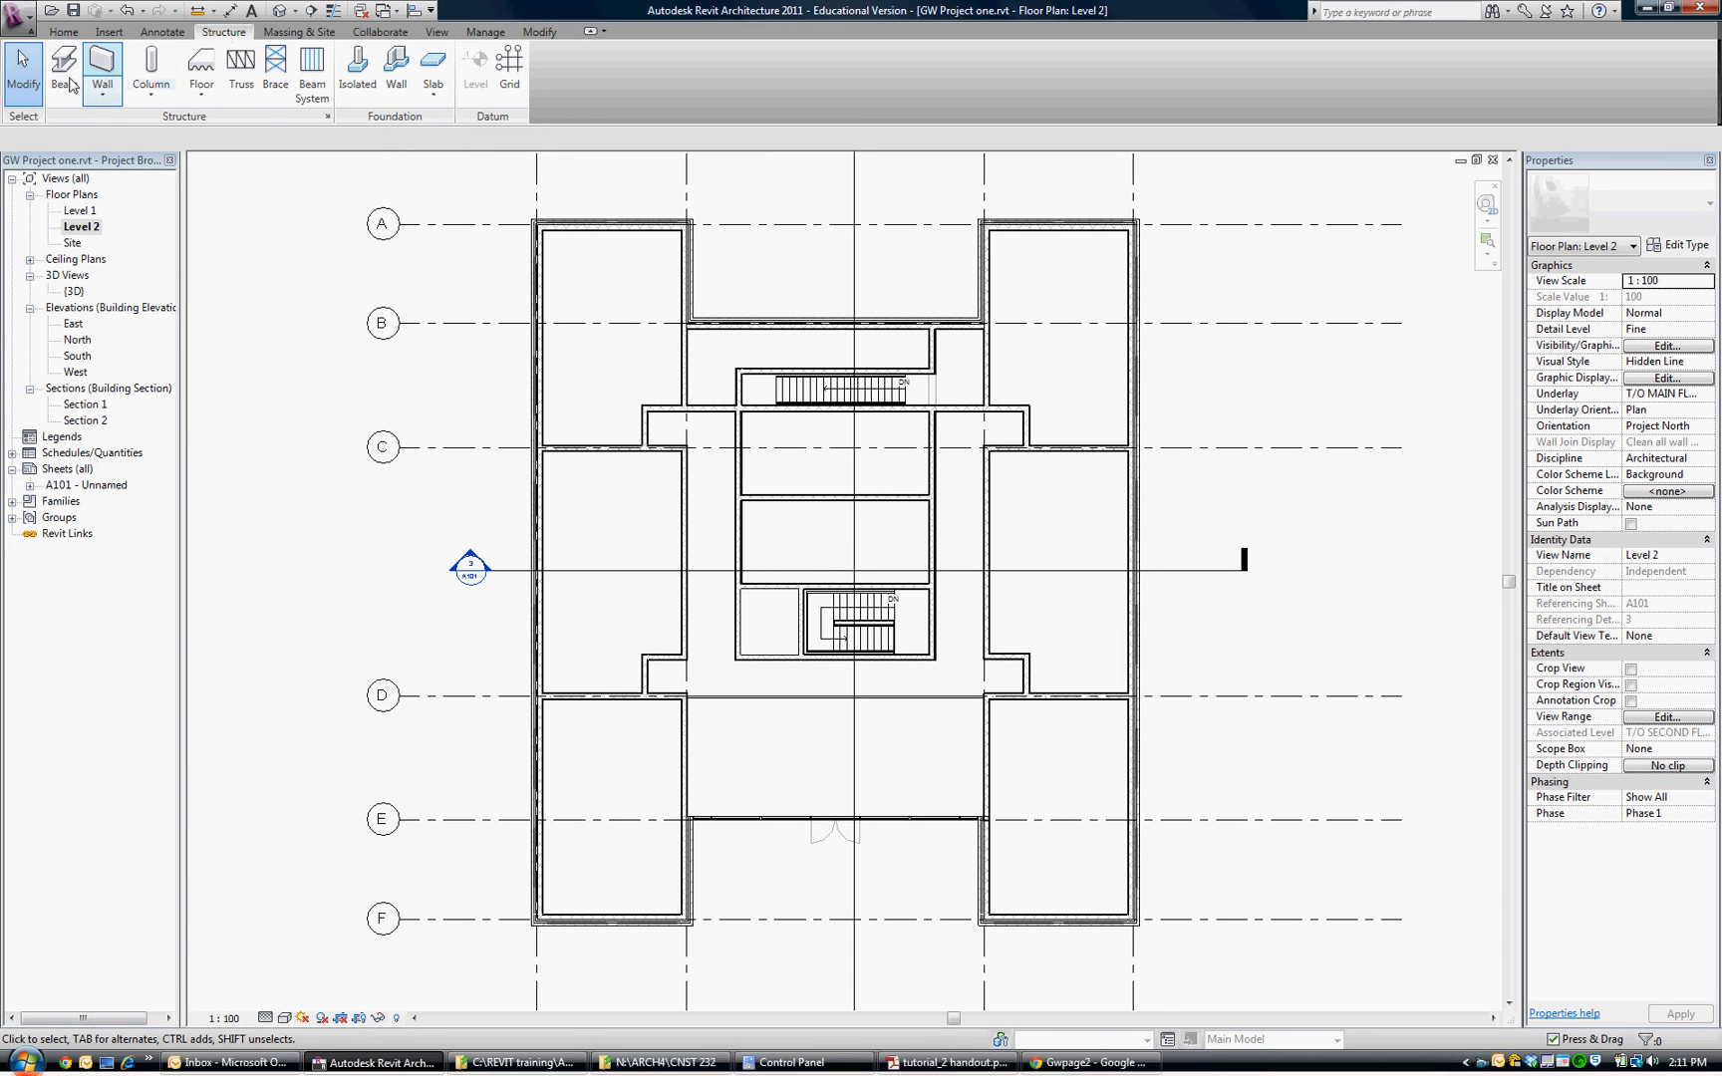
mouse_move(62, 68)
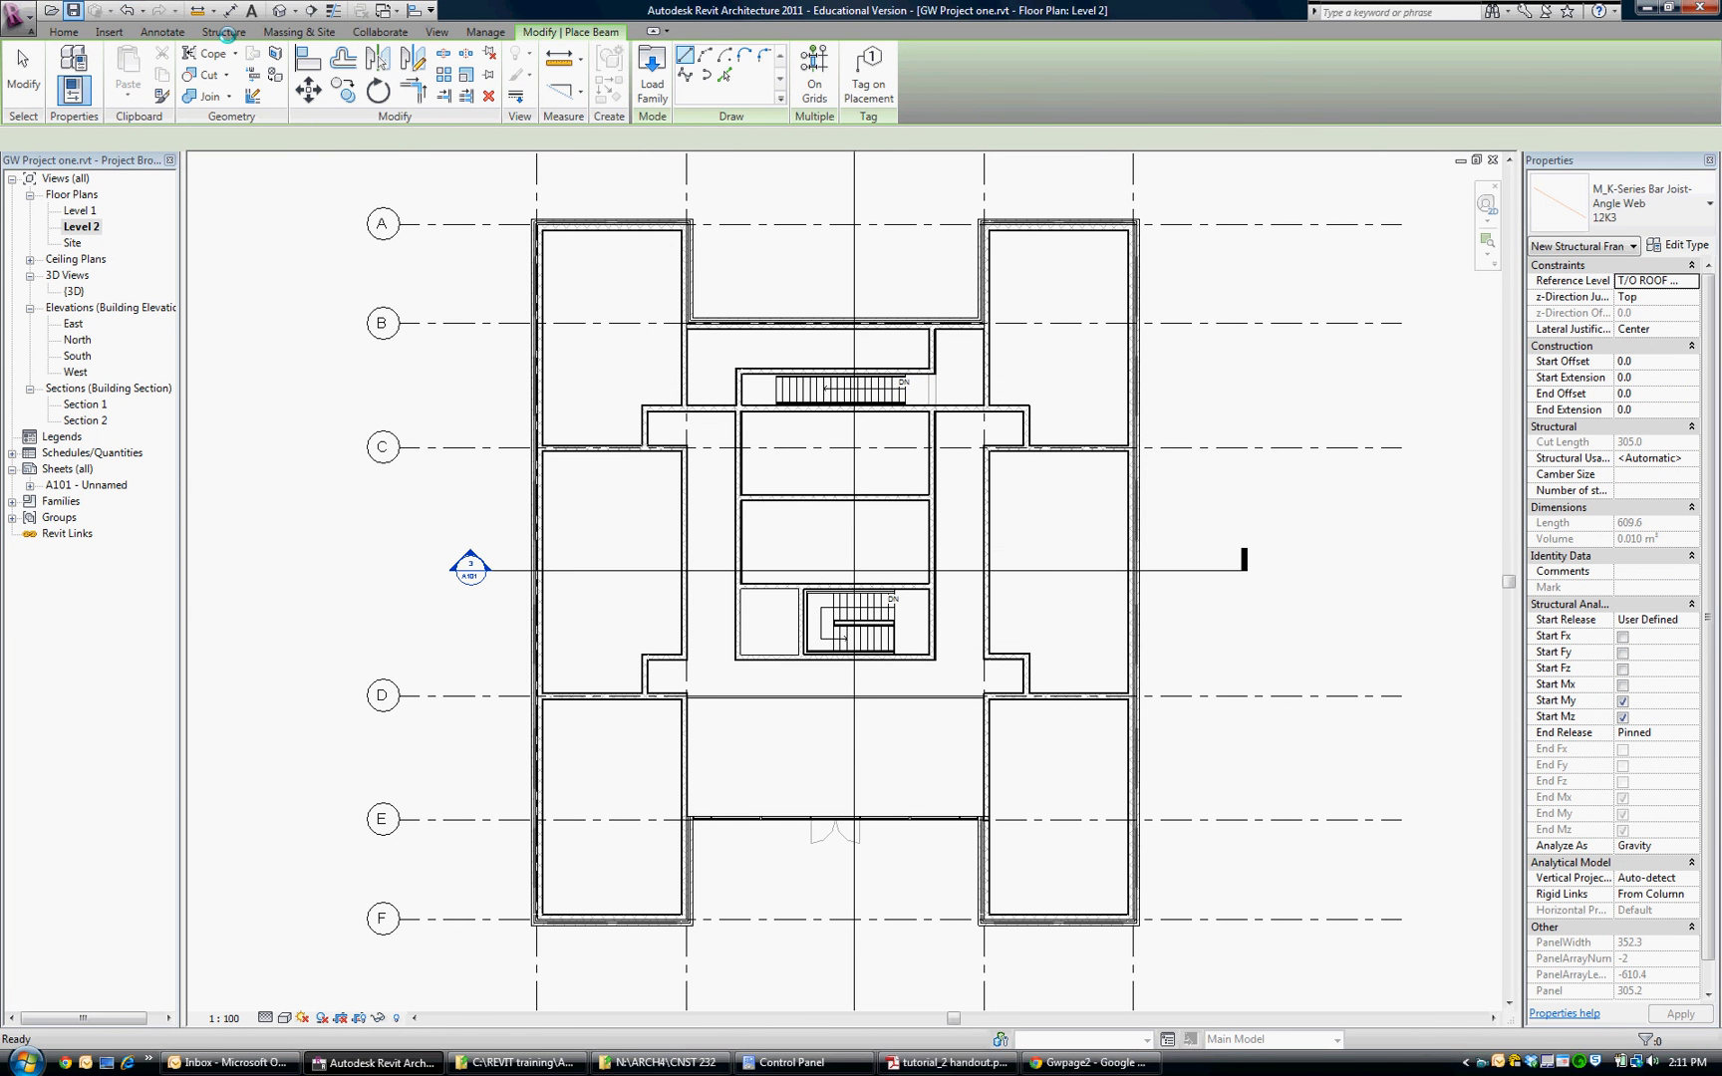
Start placing beams on Level 2 using the M_K-Series Bar Joist-Angle Web 12K3 type
click(225, 32)
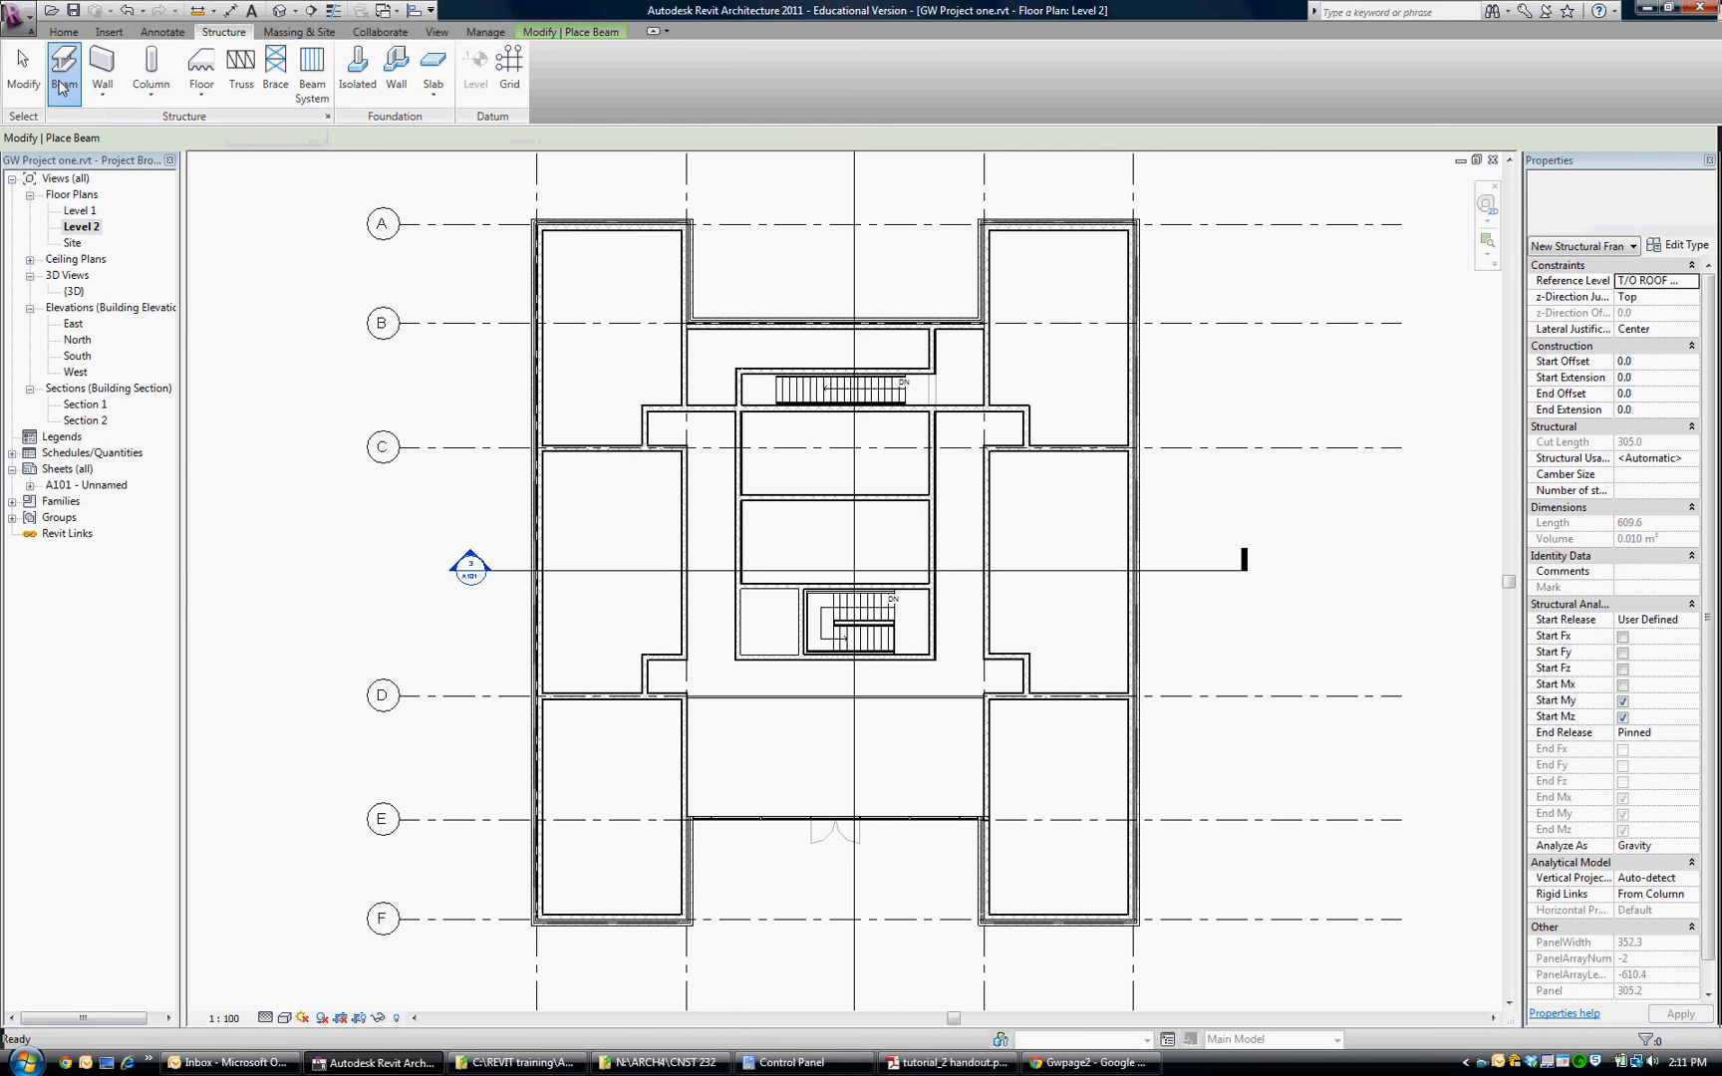
click(63, 71)
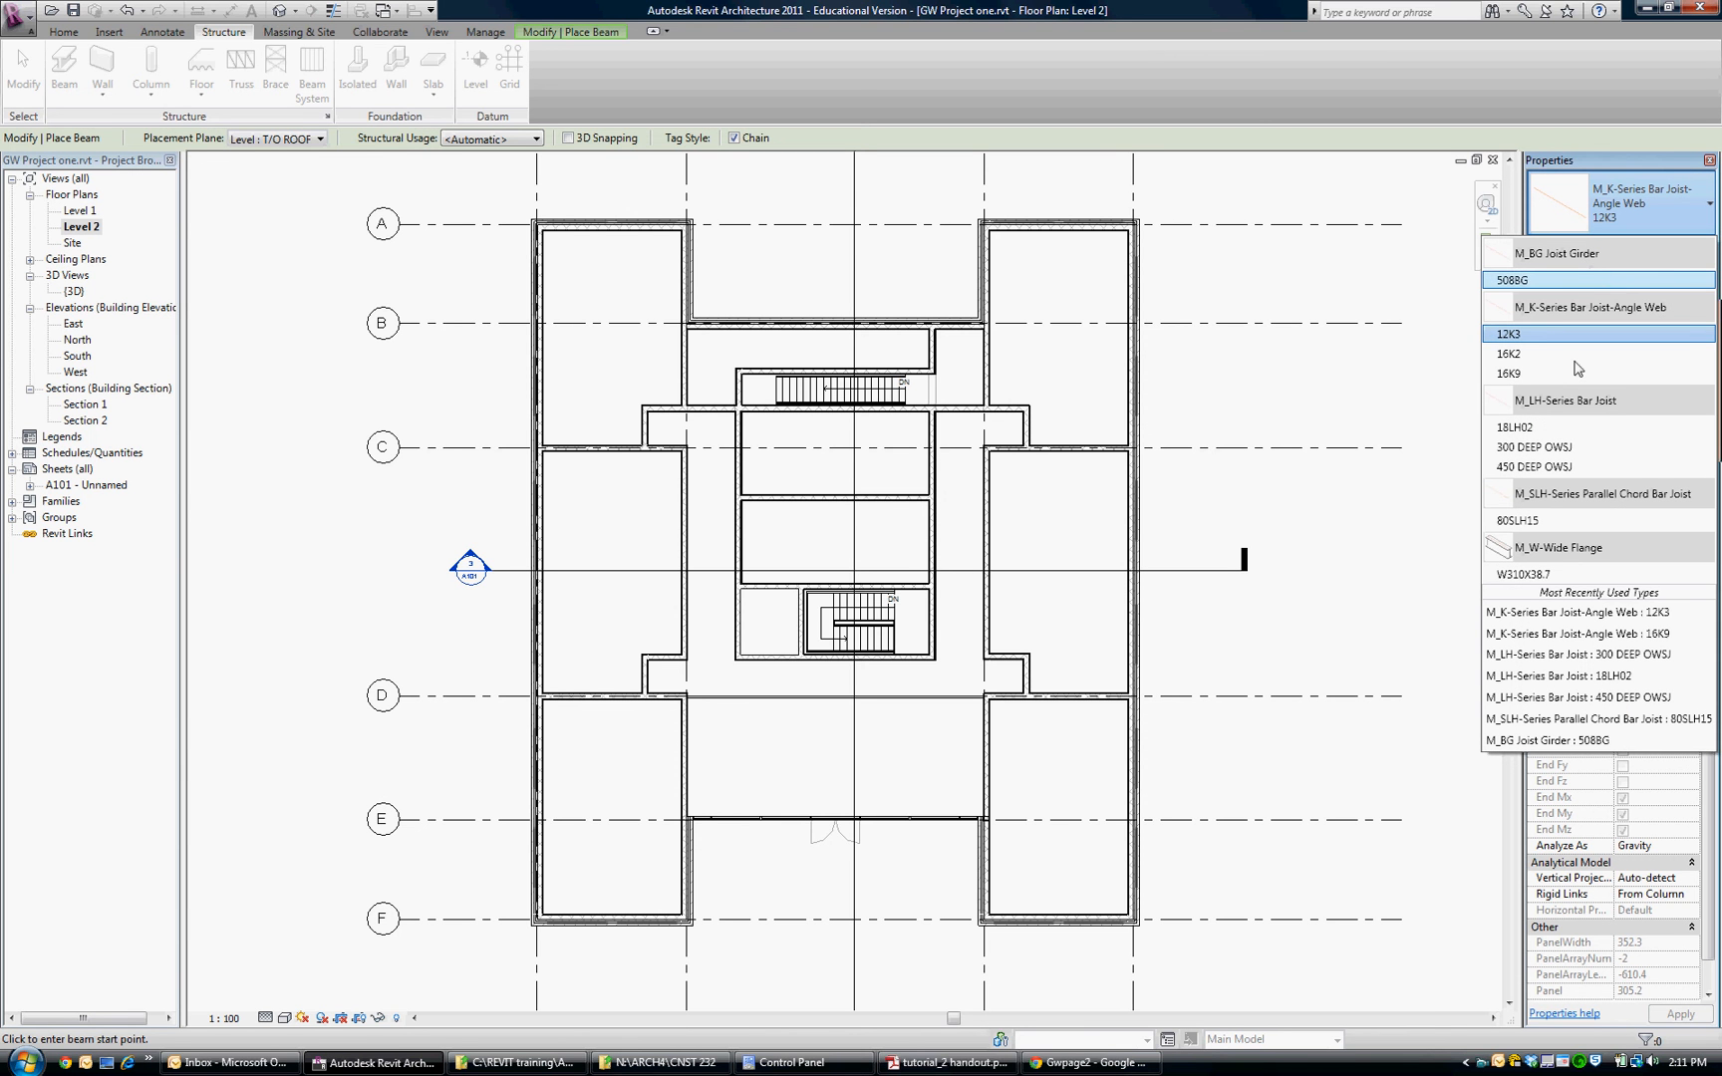
click(1507, 352)
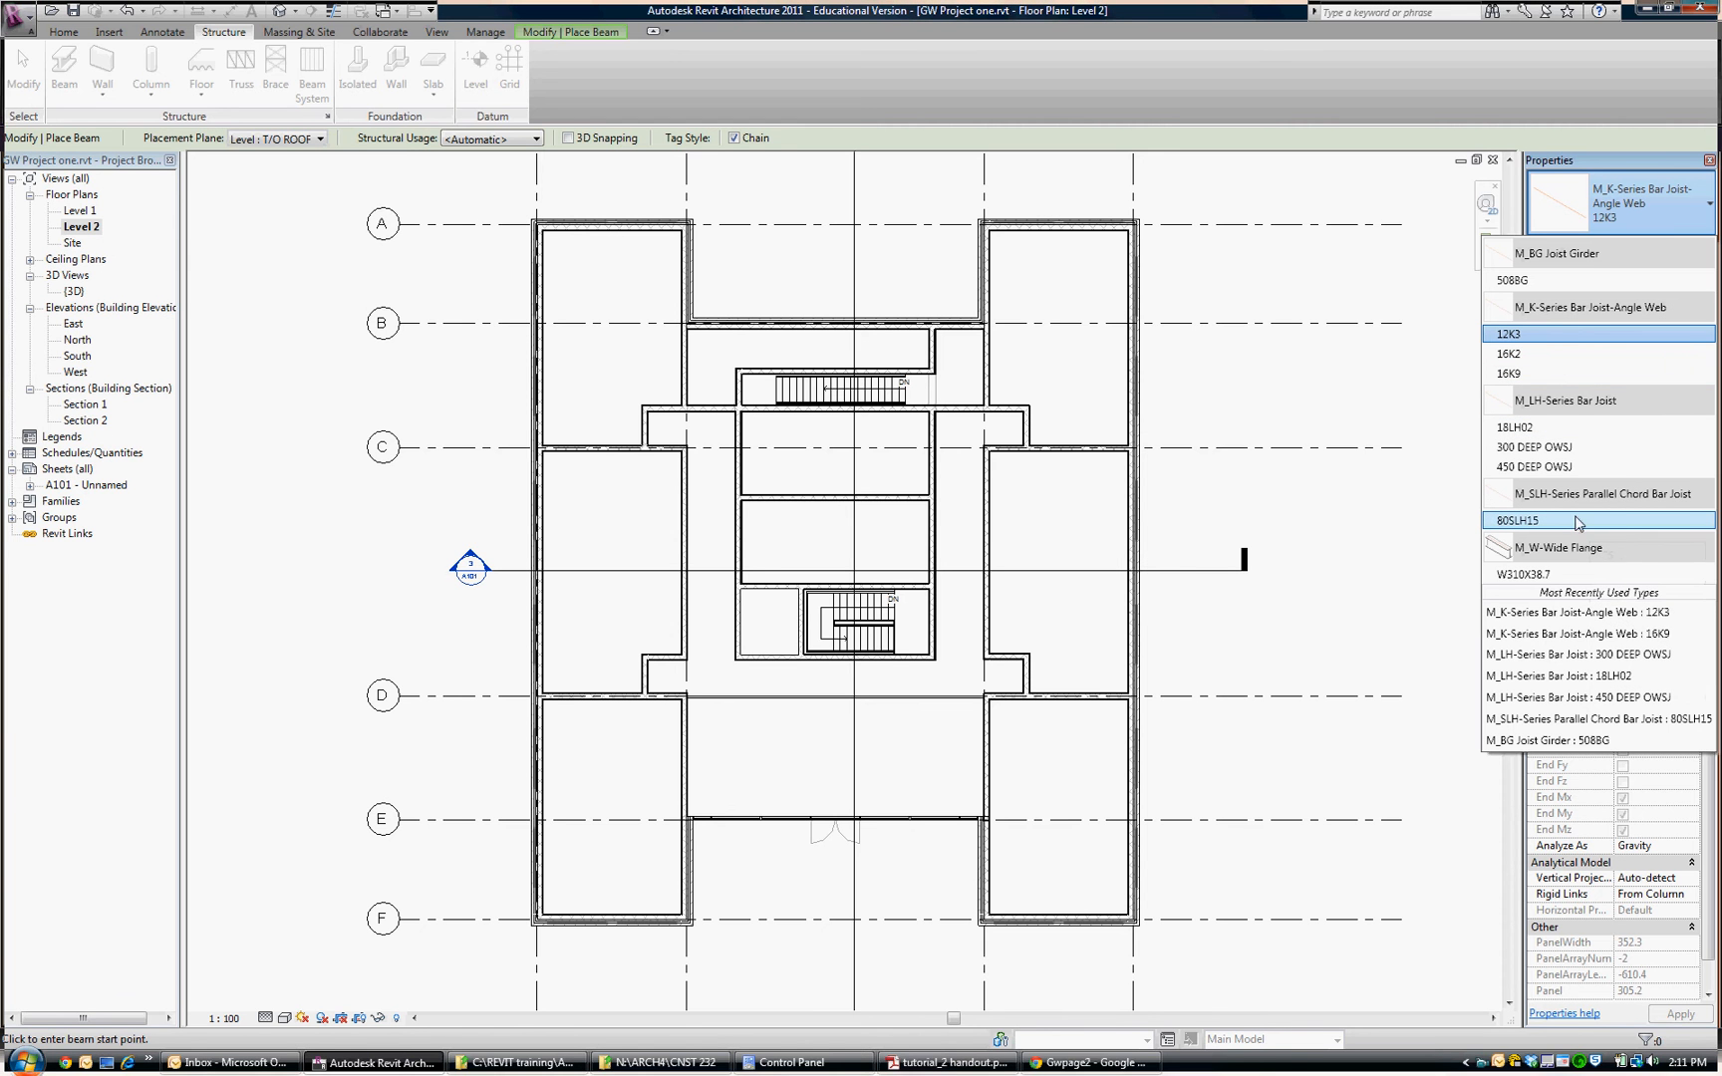
mouse_move(1575, 564)
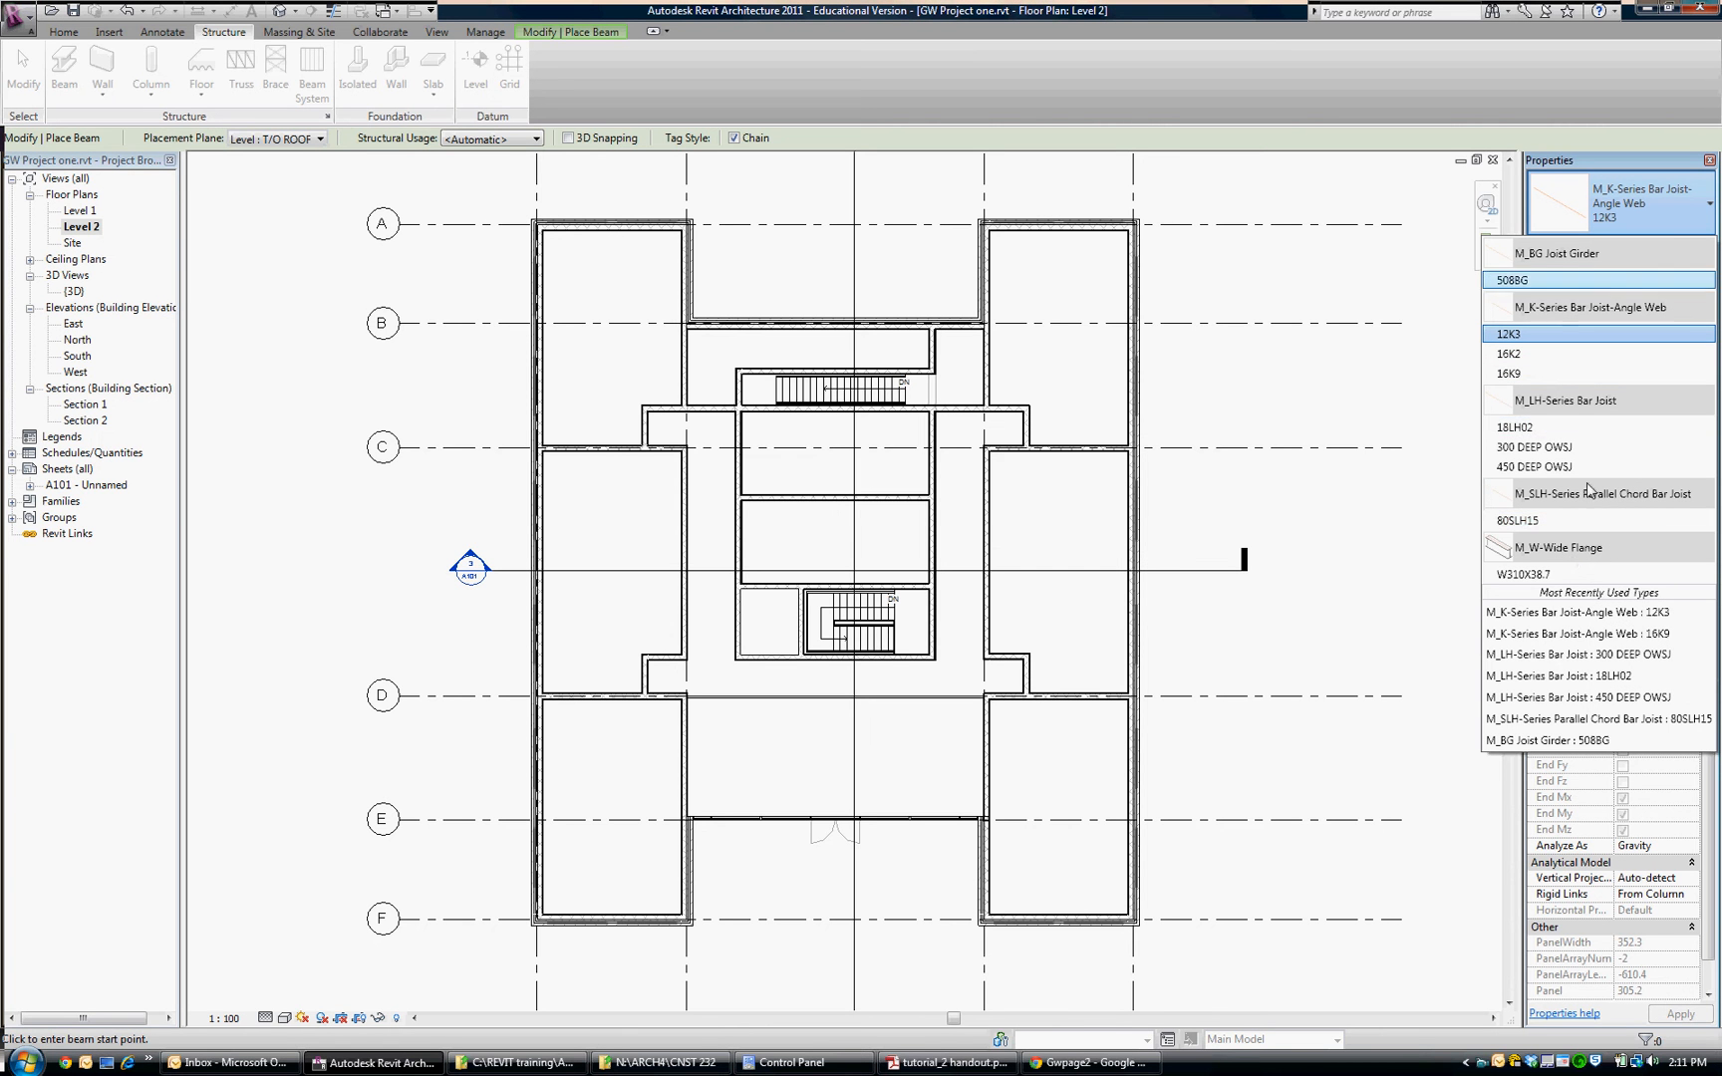
mouse_move(1558, 548)
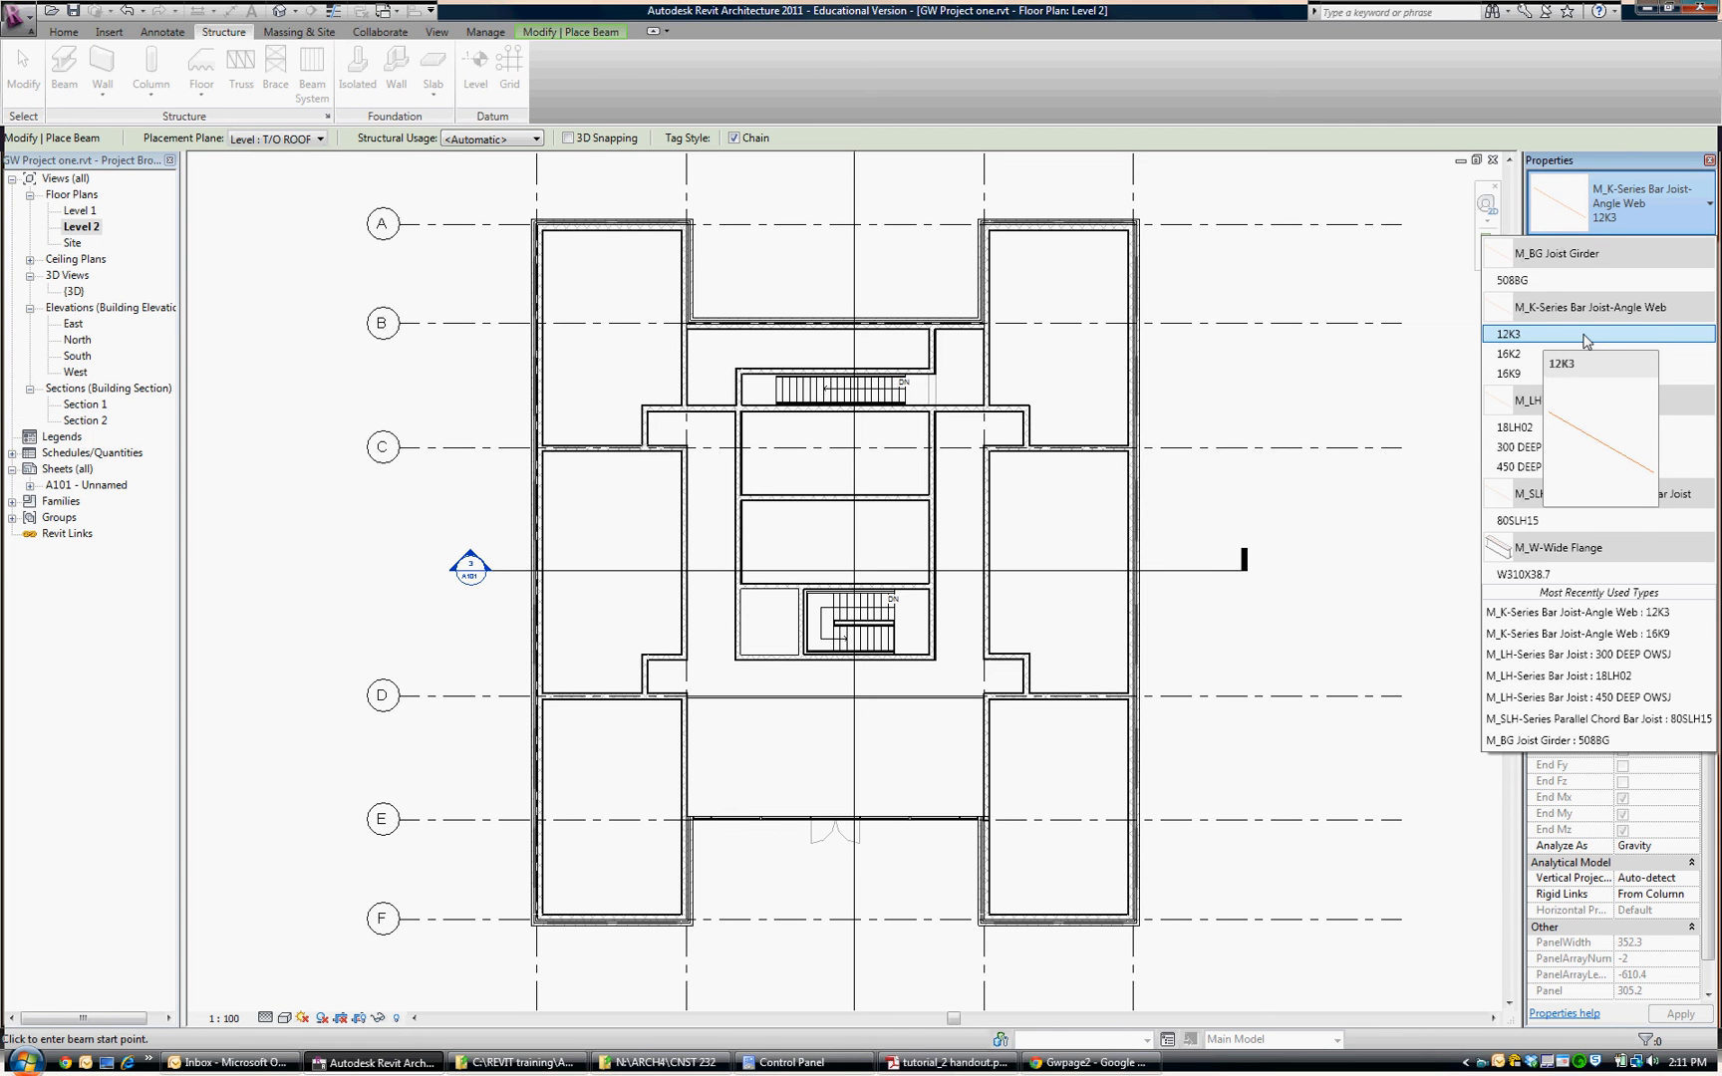
mouse_move(1338, 236)
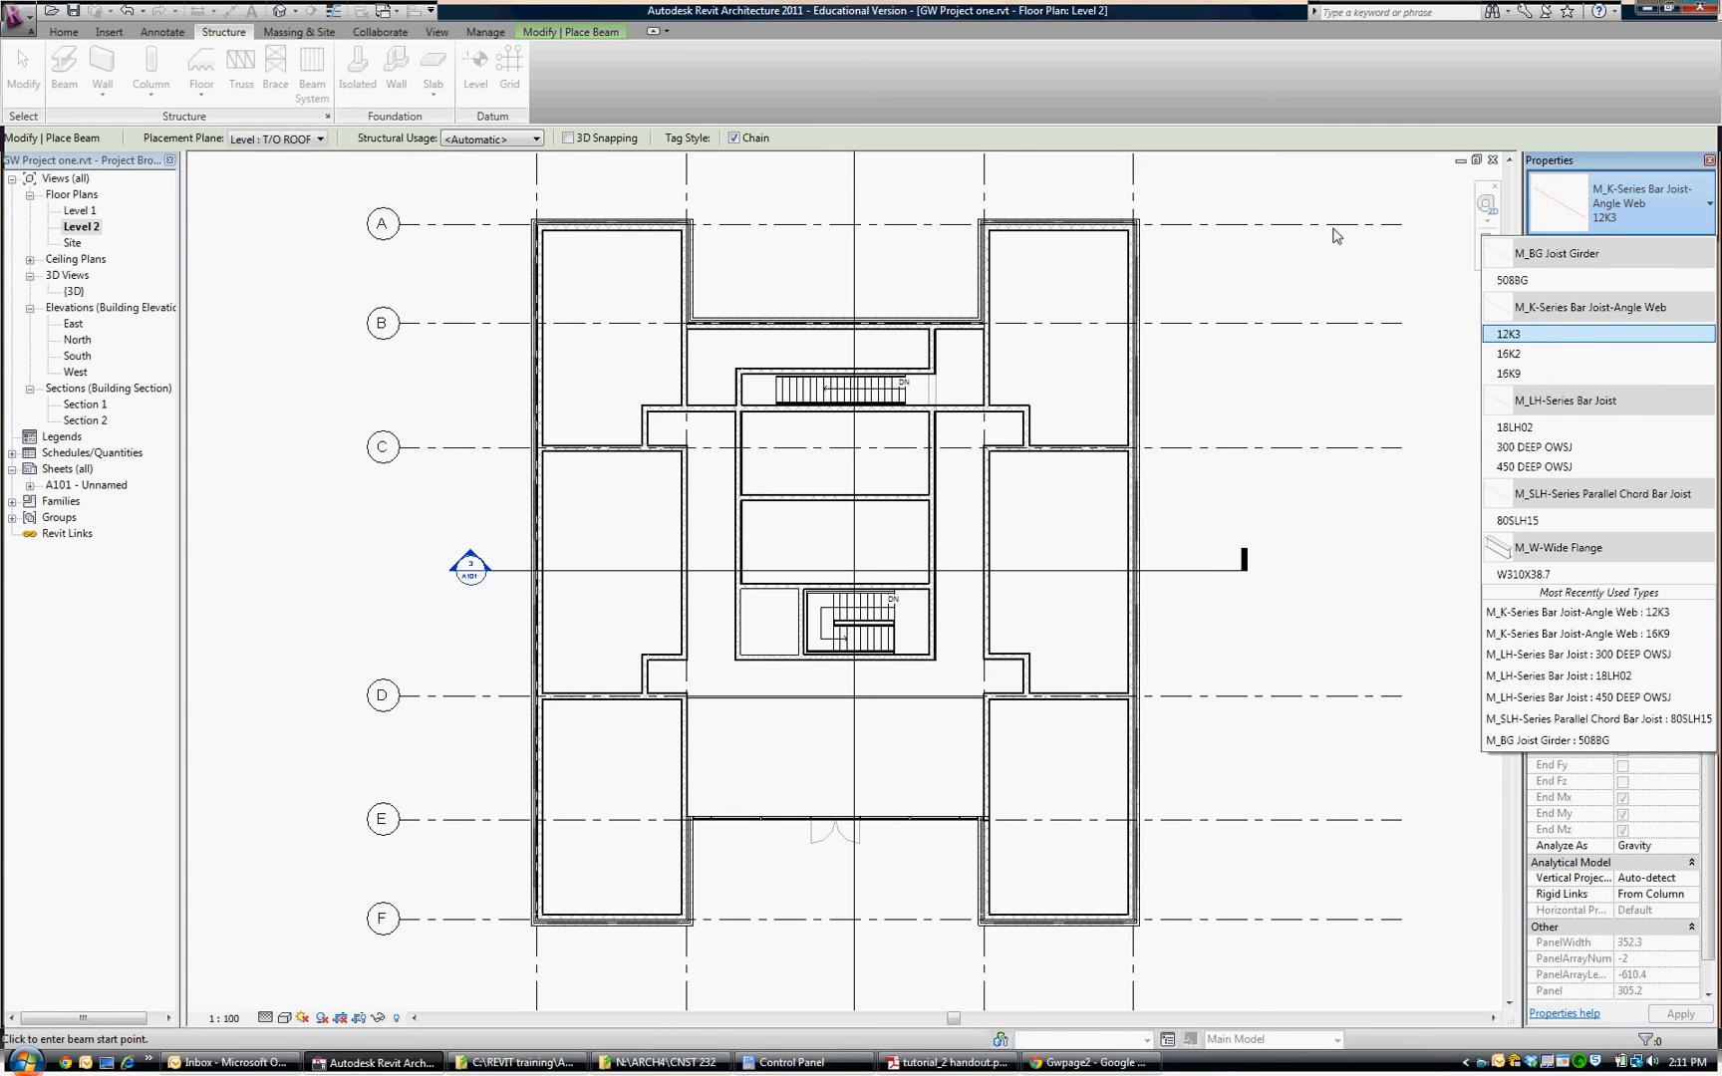
click(63, 66)
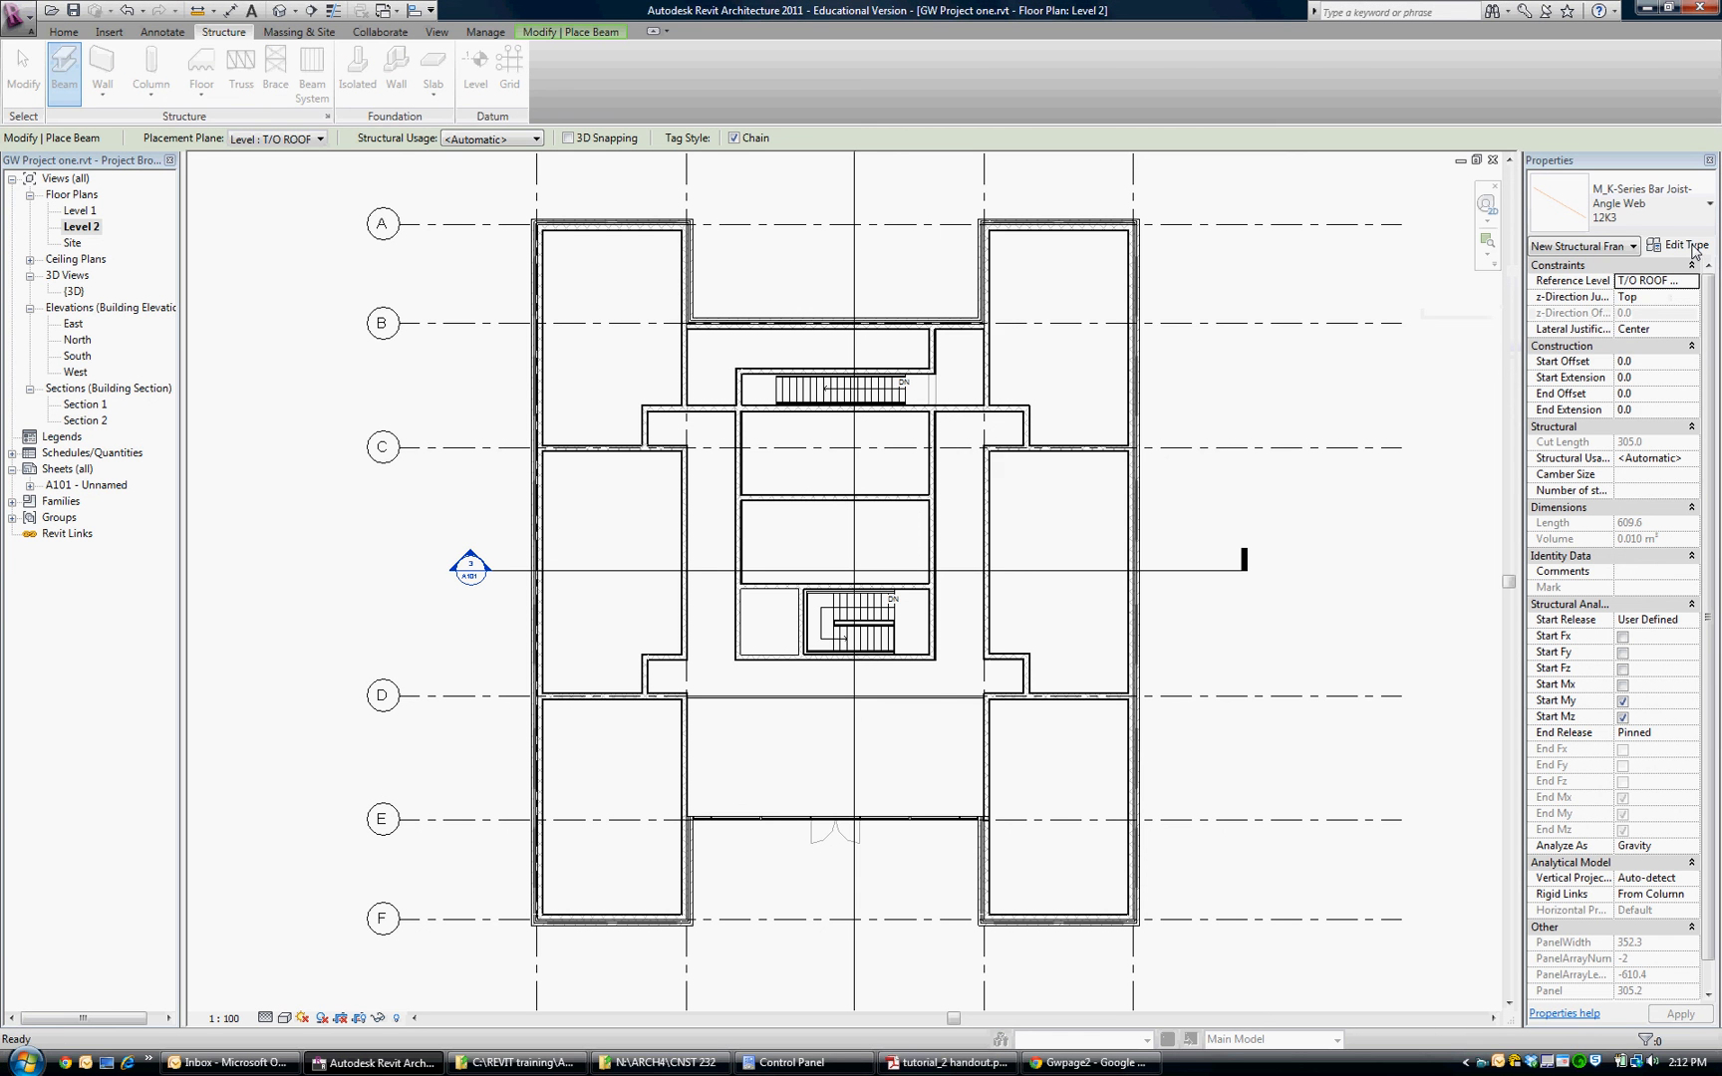
Open the 12K3 type properties and start loading a framing family from the REVIT folder
click(1678, 244)
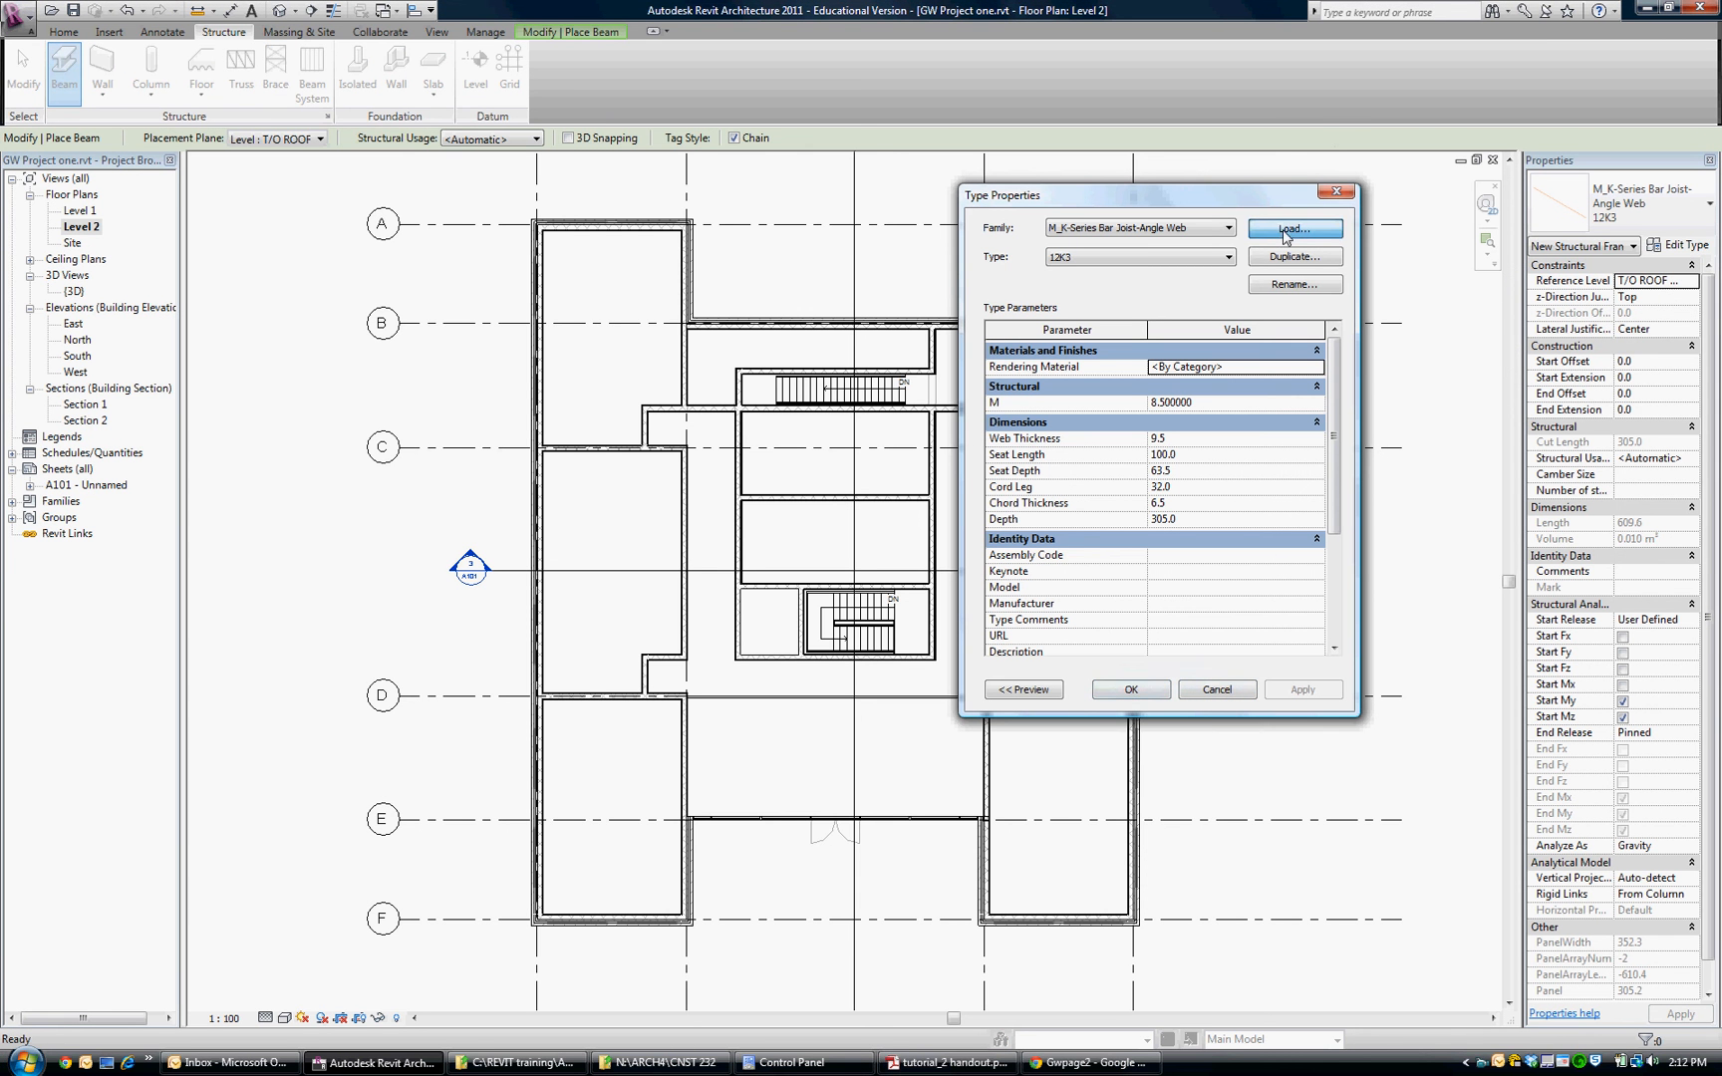
click(1293, 228)
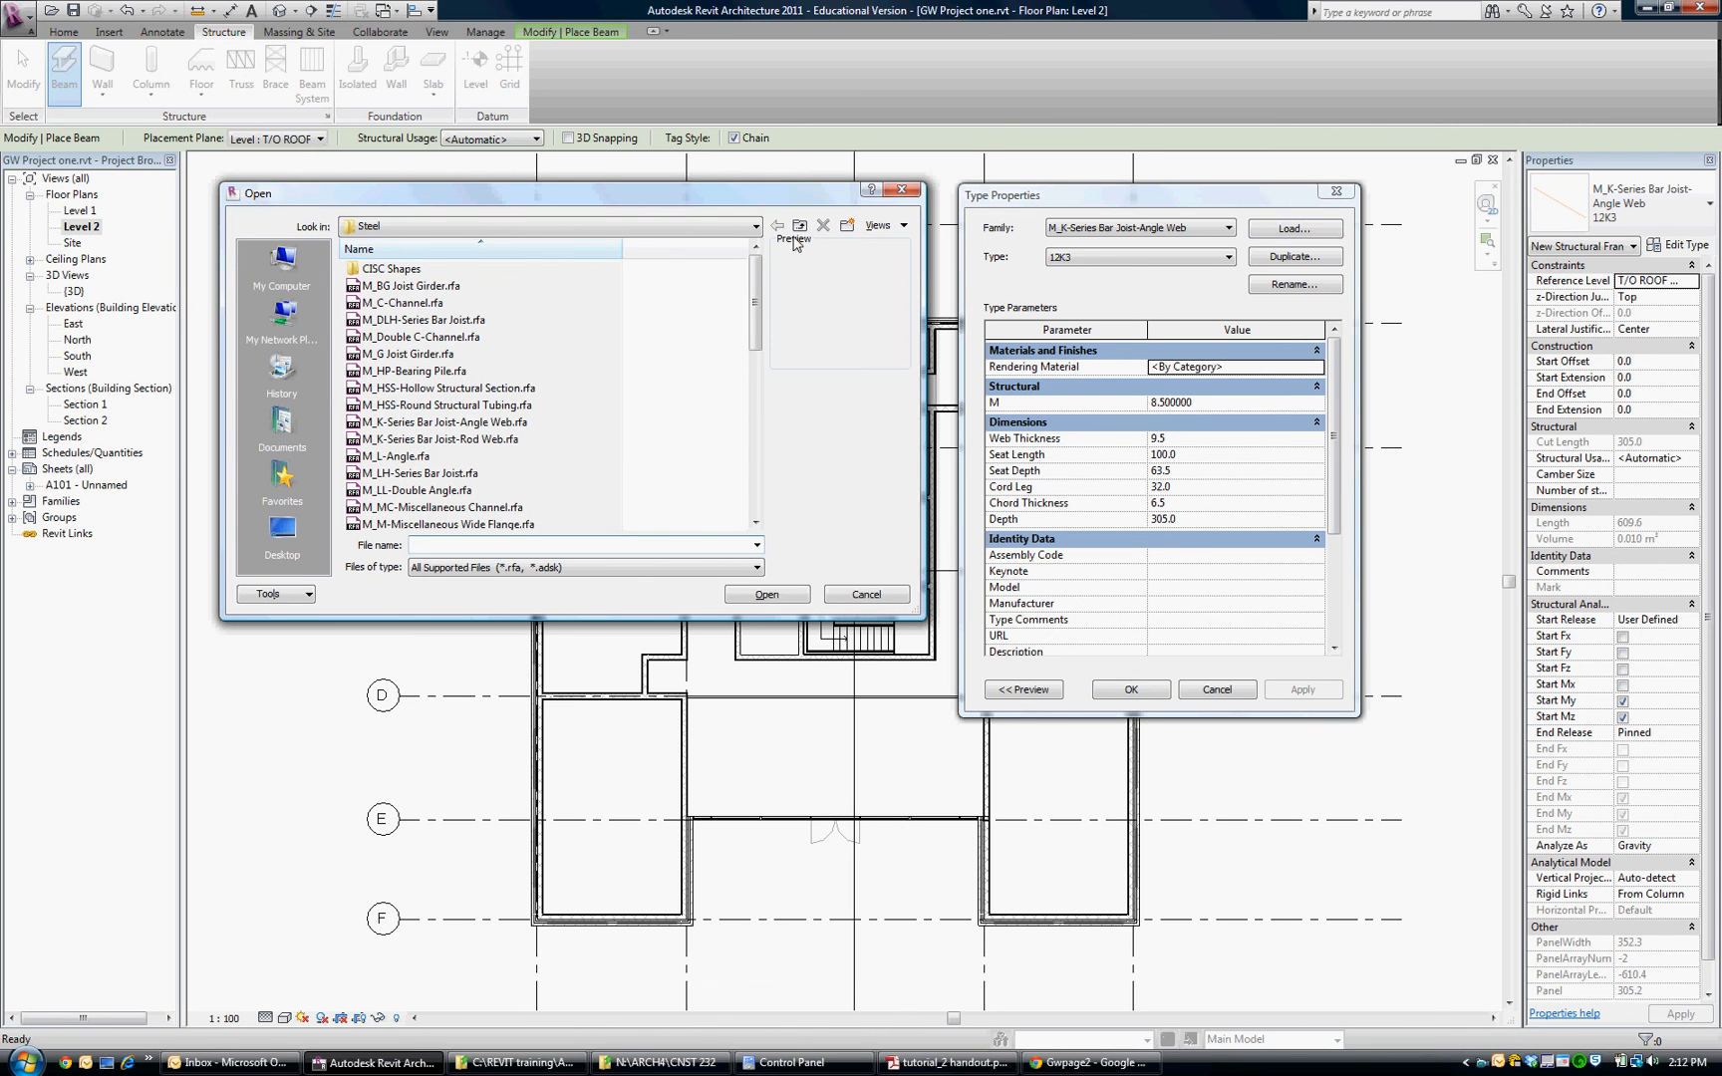
click(777, 226)
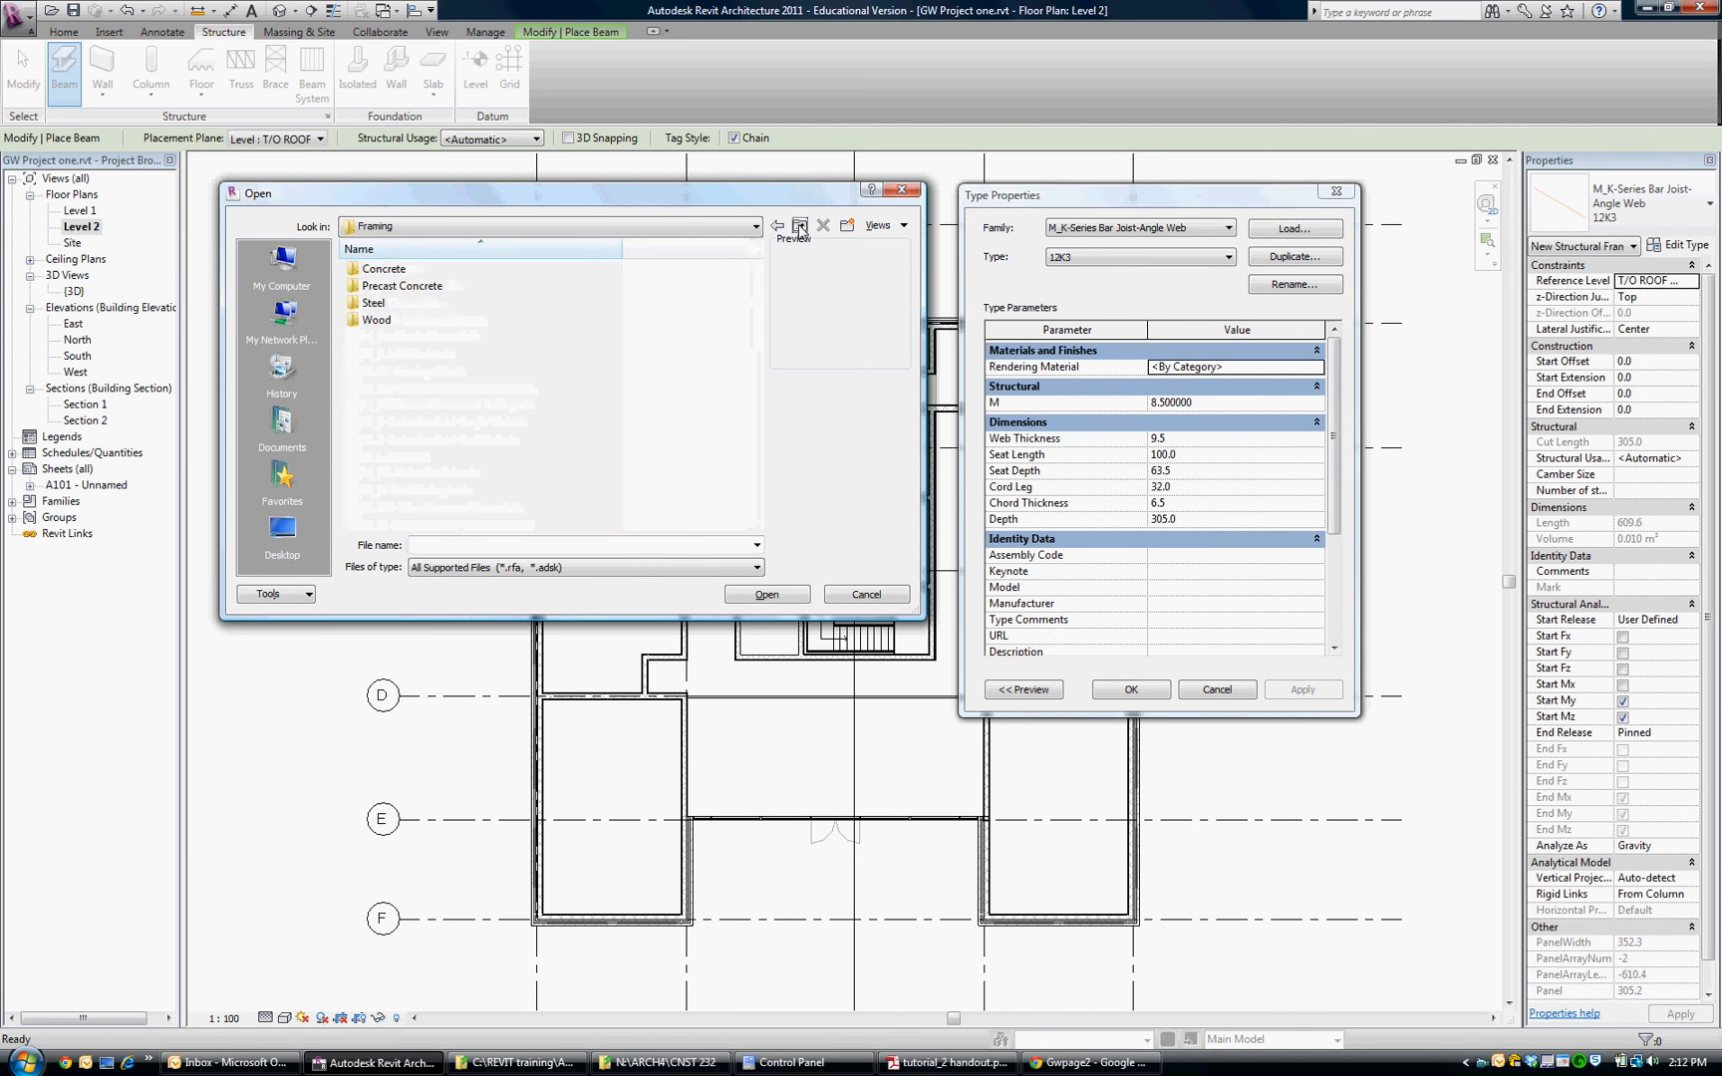
click(798, 226)
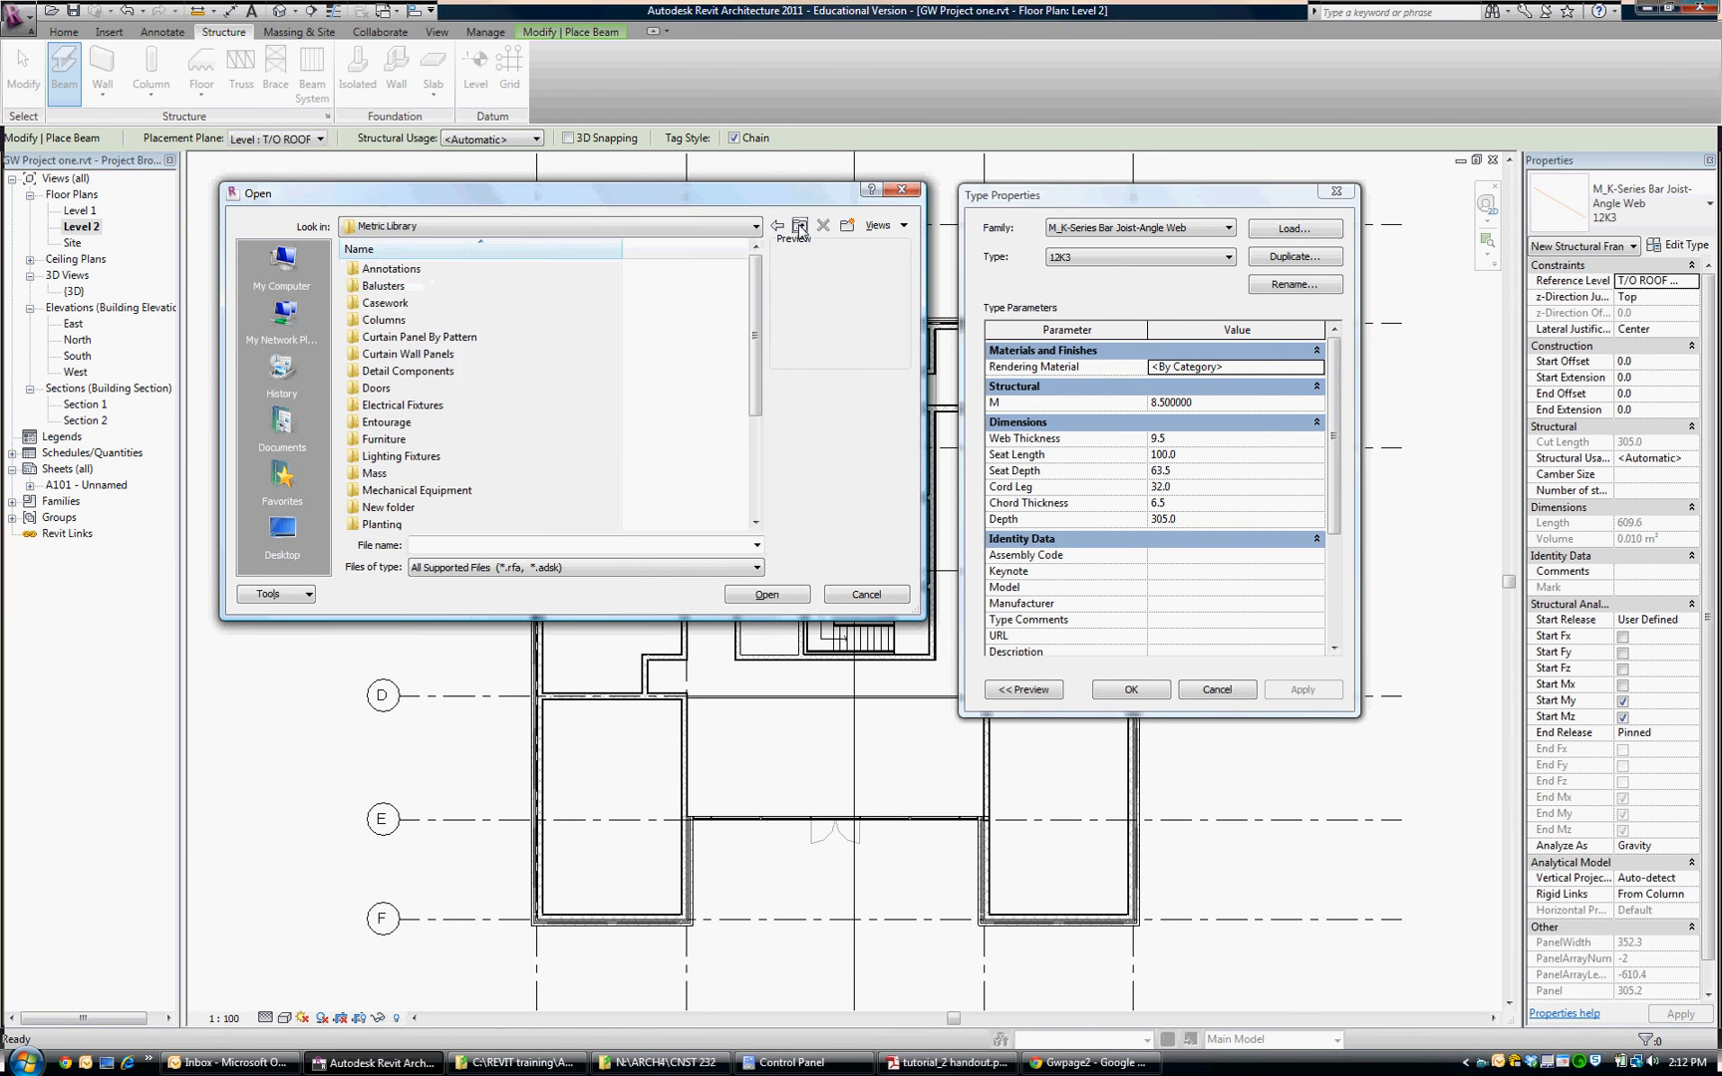
click(800, 226)
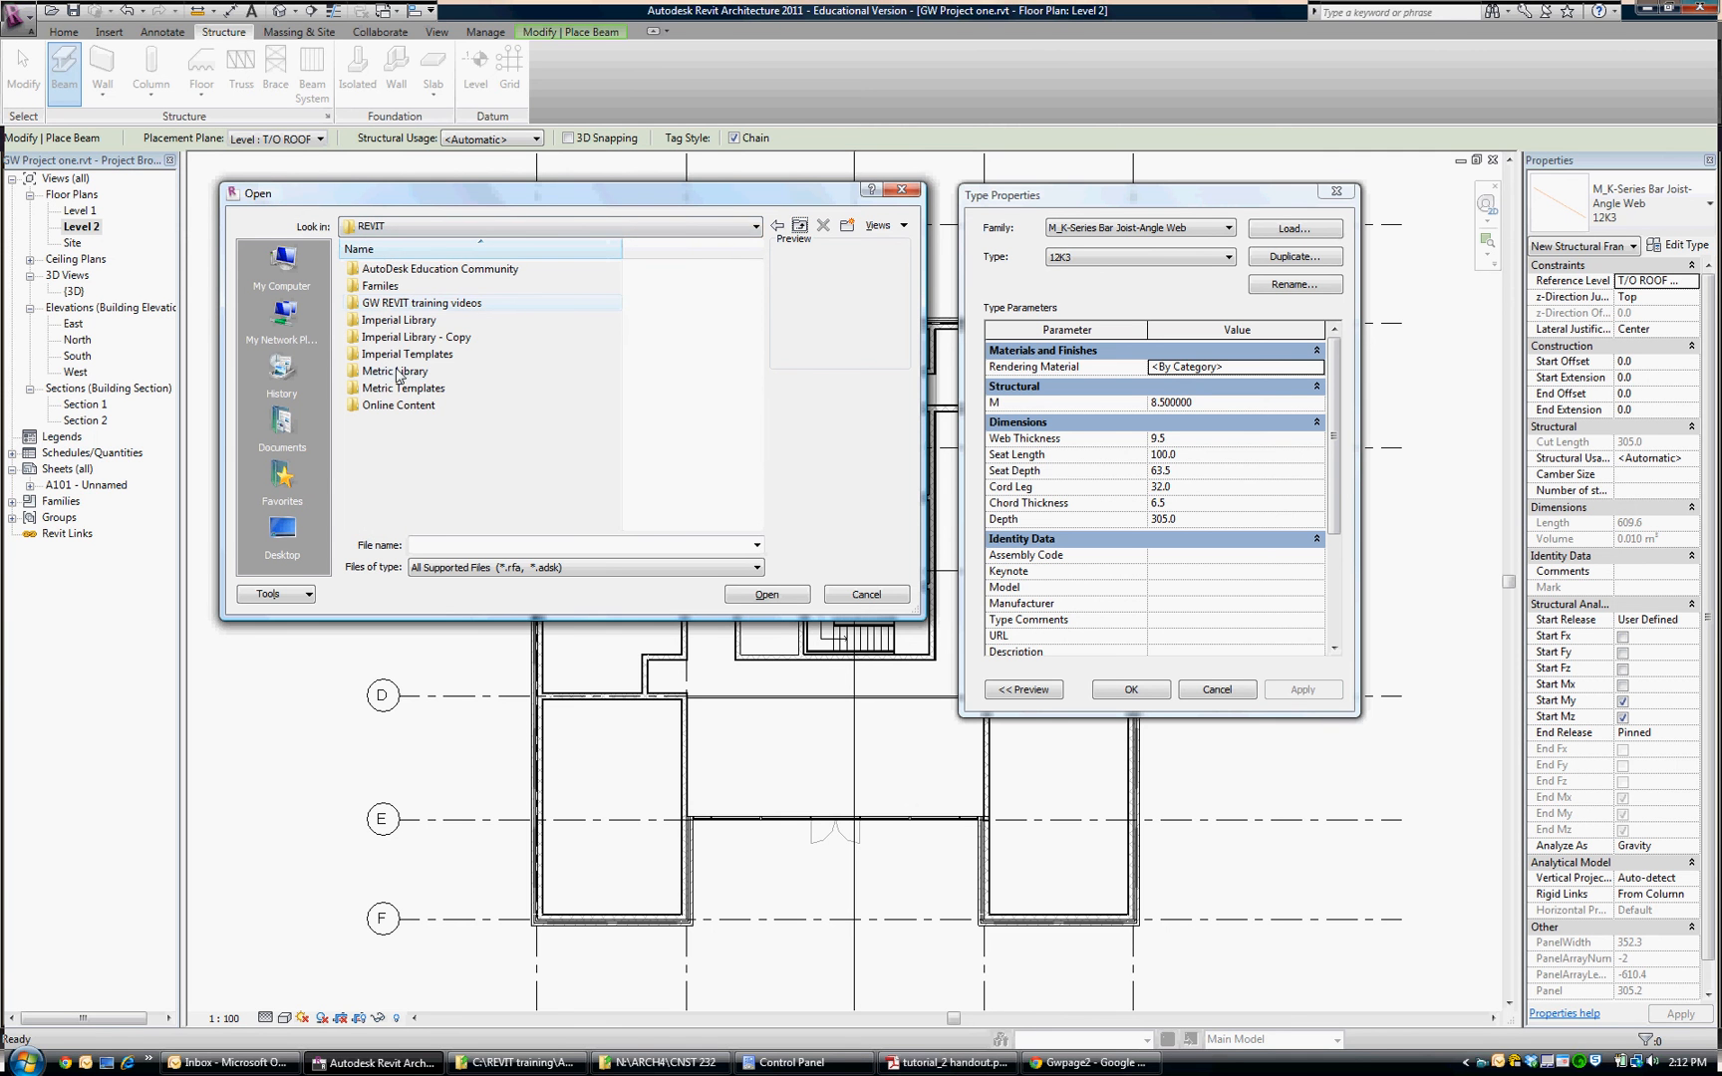
Browse Metric Library > Structural > Steel, preview M_DLH-Series Bar Joist, and cancel without loading
click(396, 370)
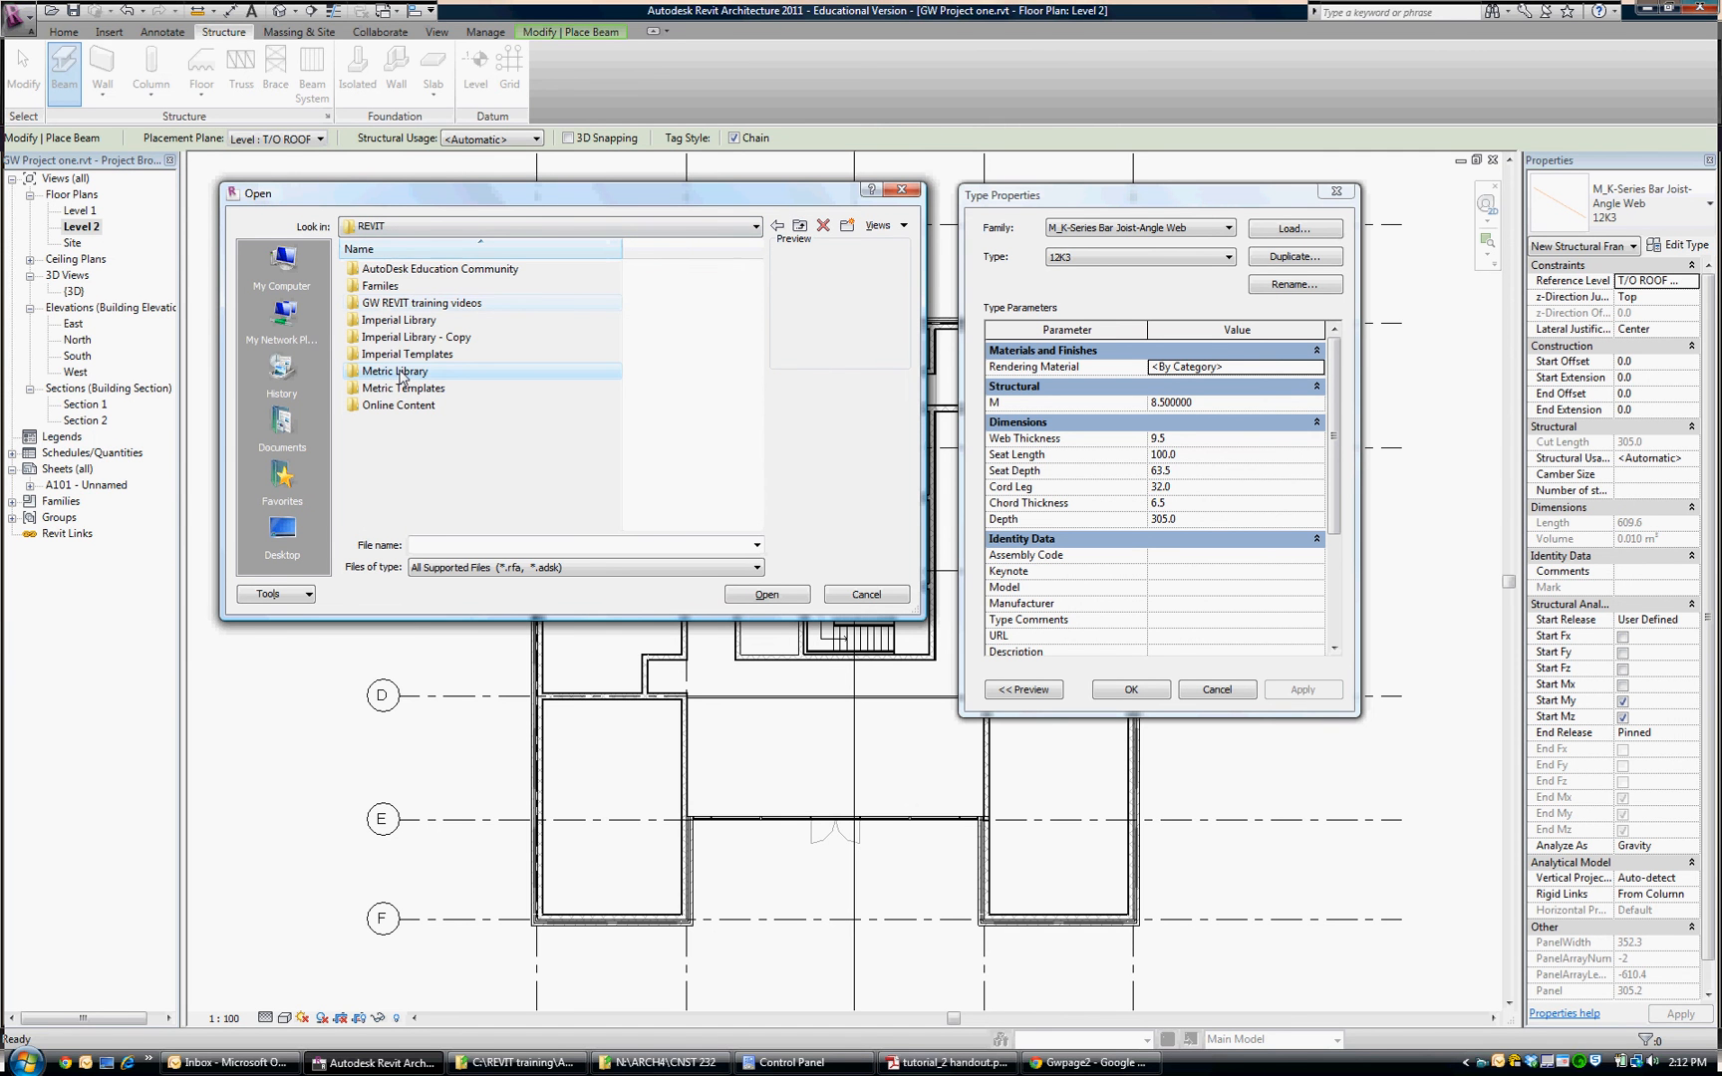
double_click(396, 371)
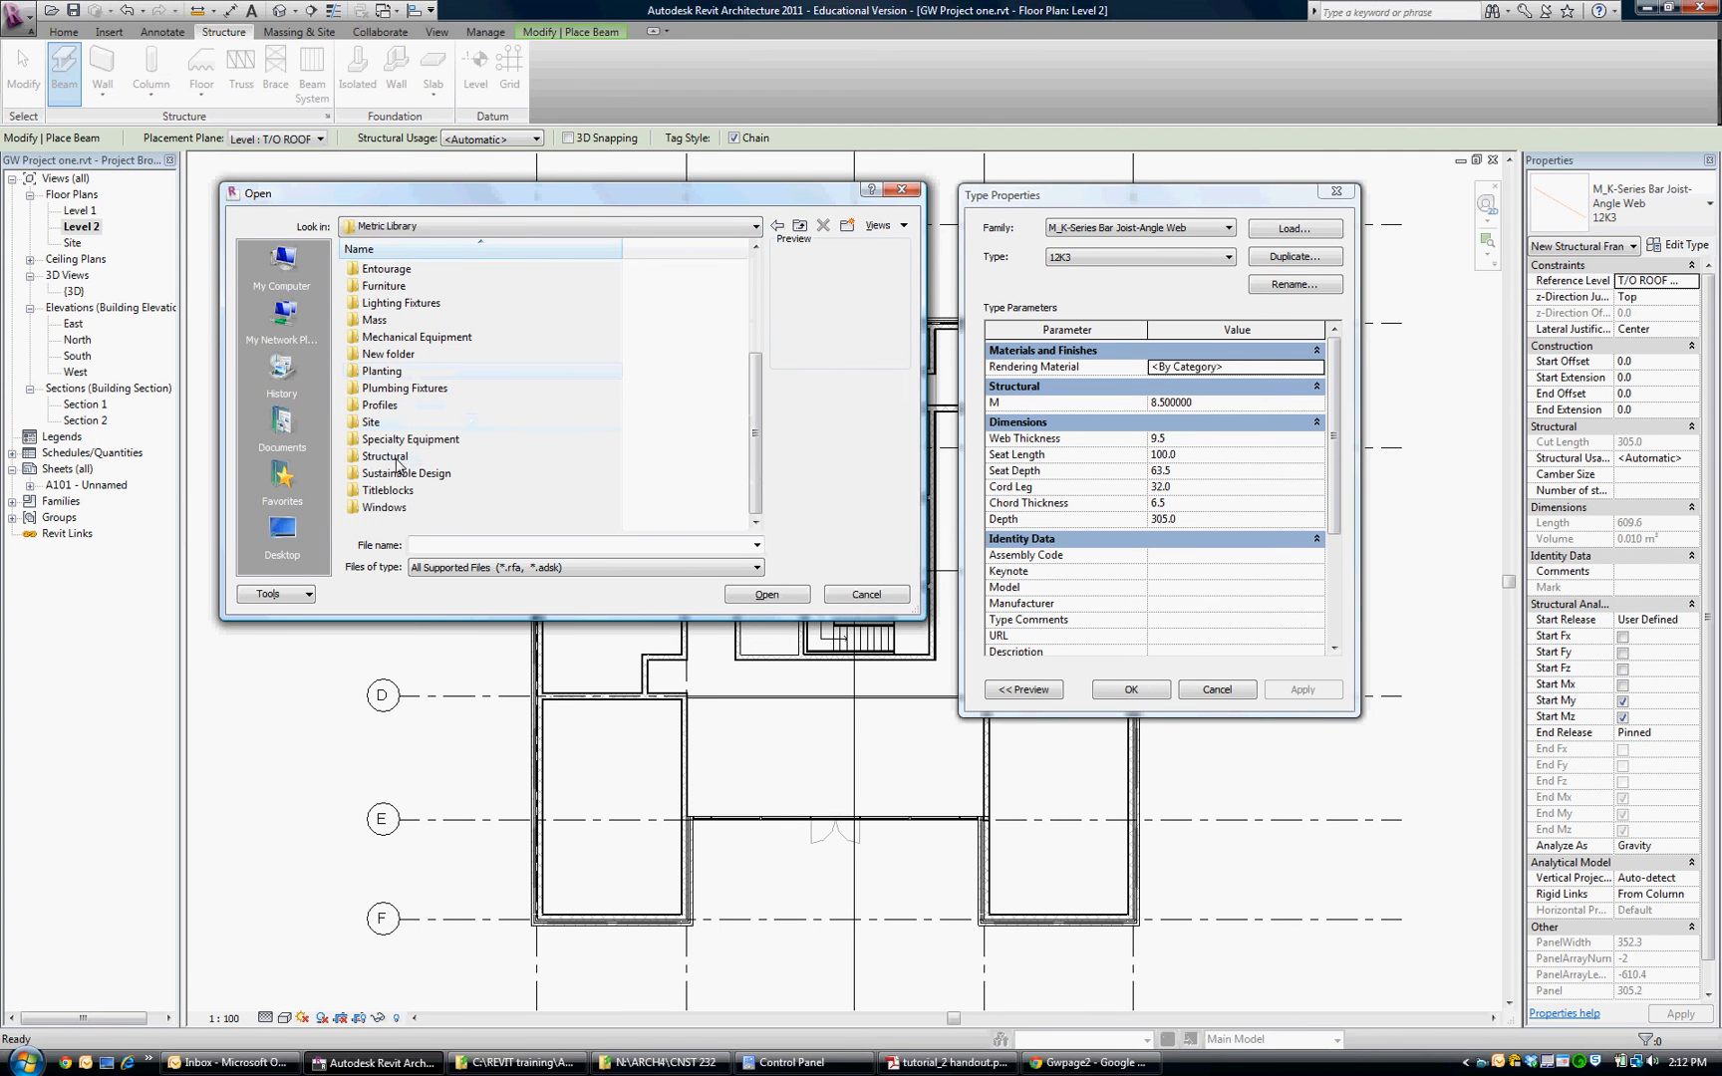
double_click(385, 456)
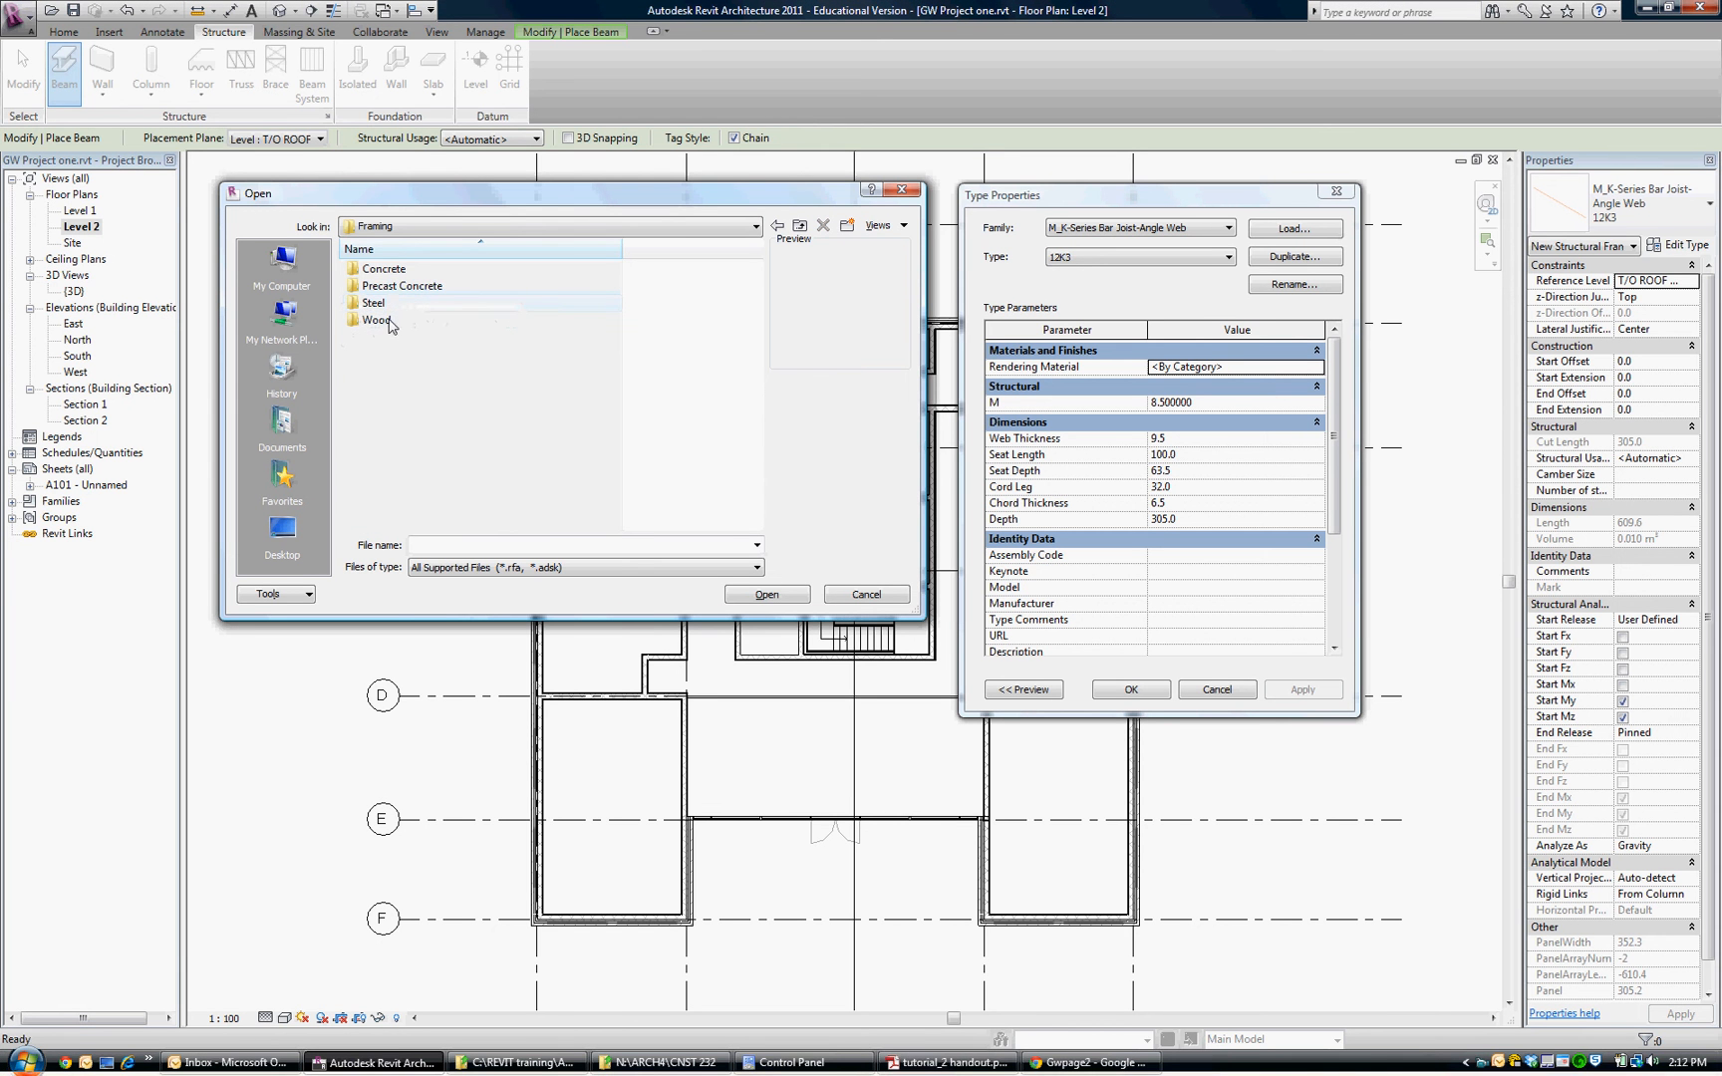
click(375, 302)
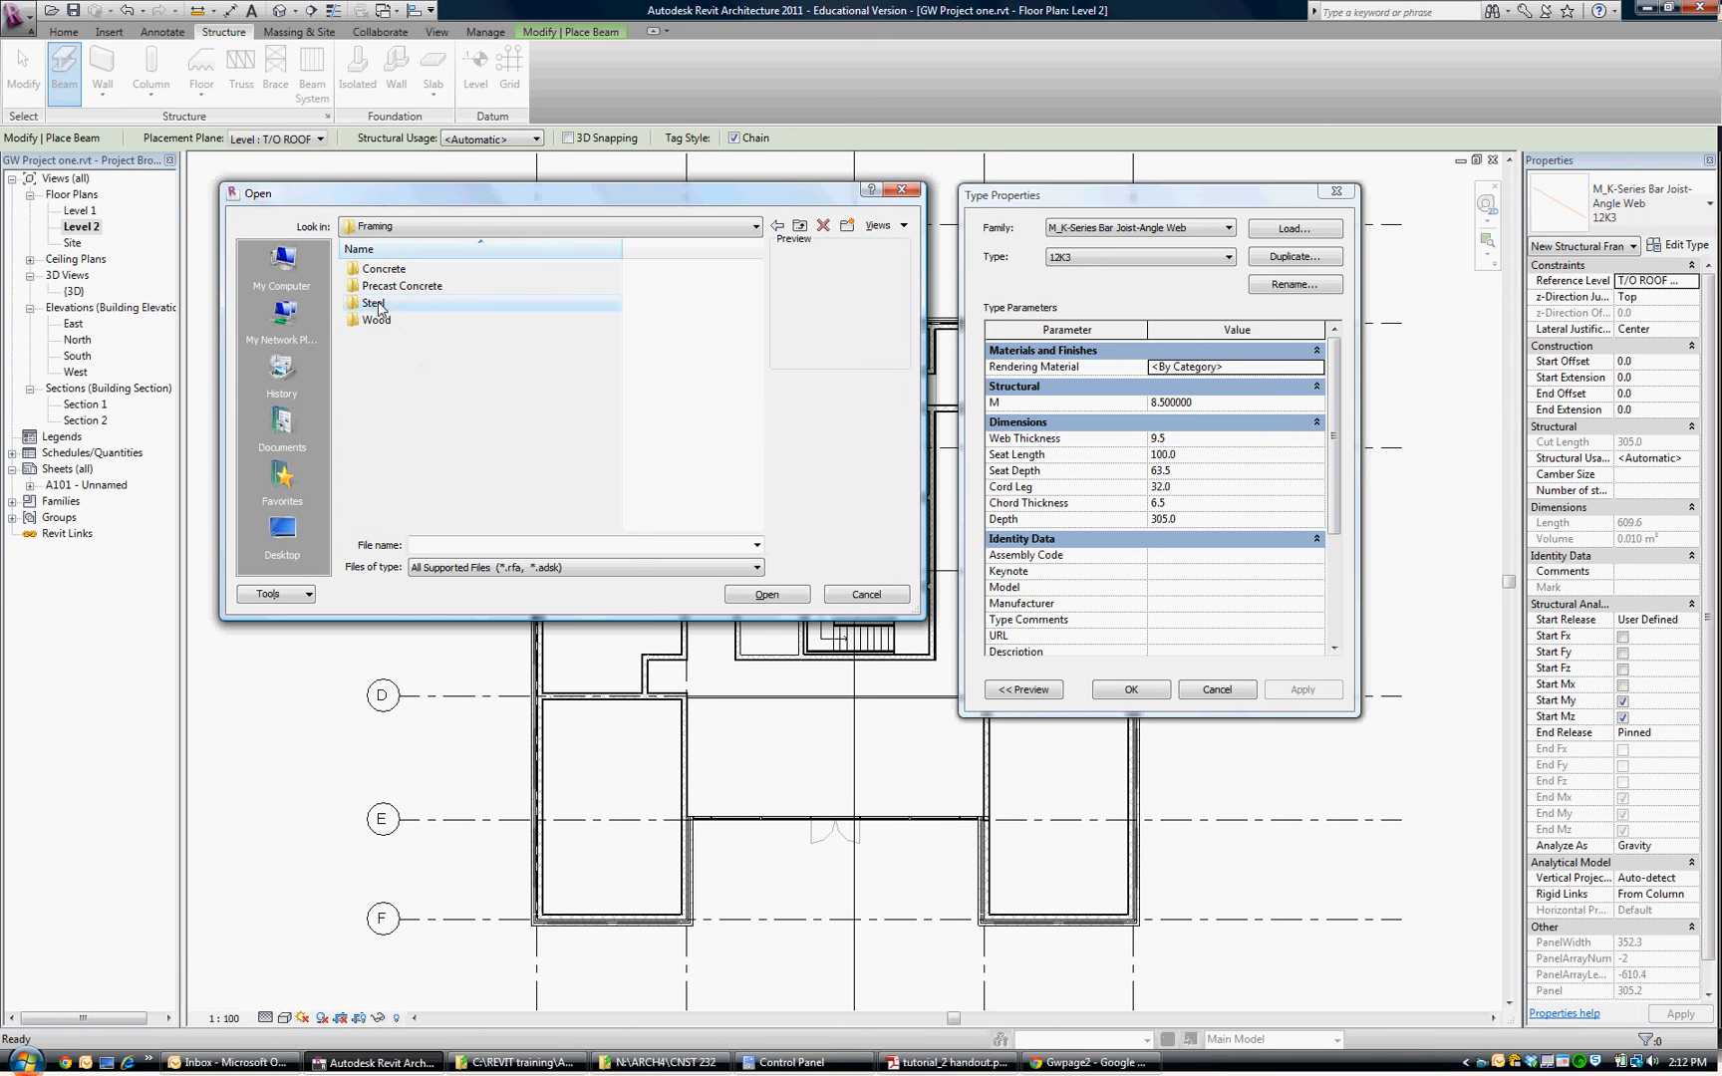
double_click(376, 302)
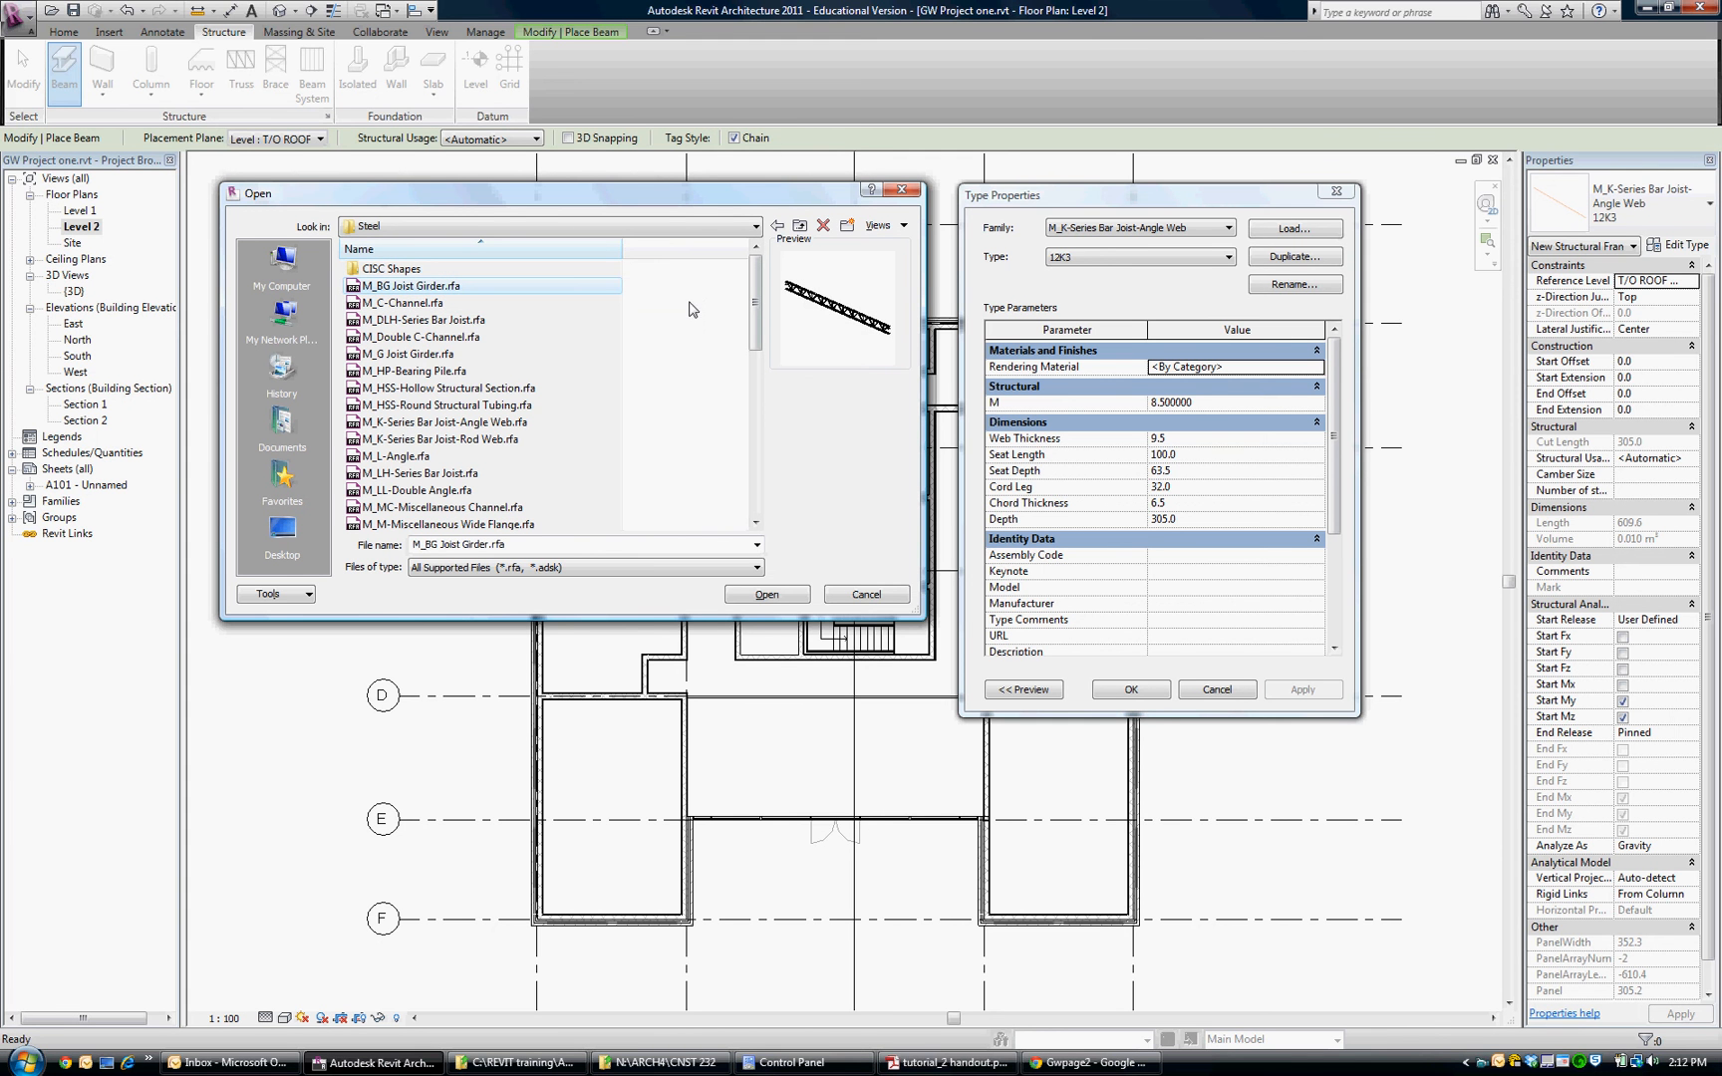
click(429, 320)
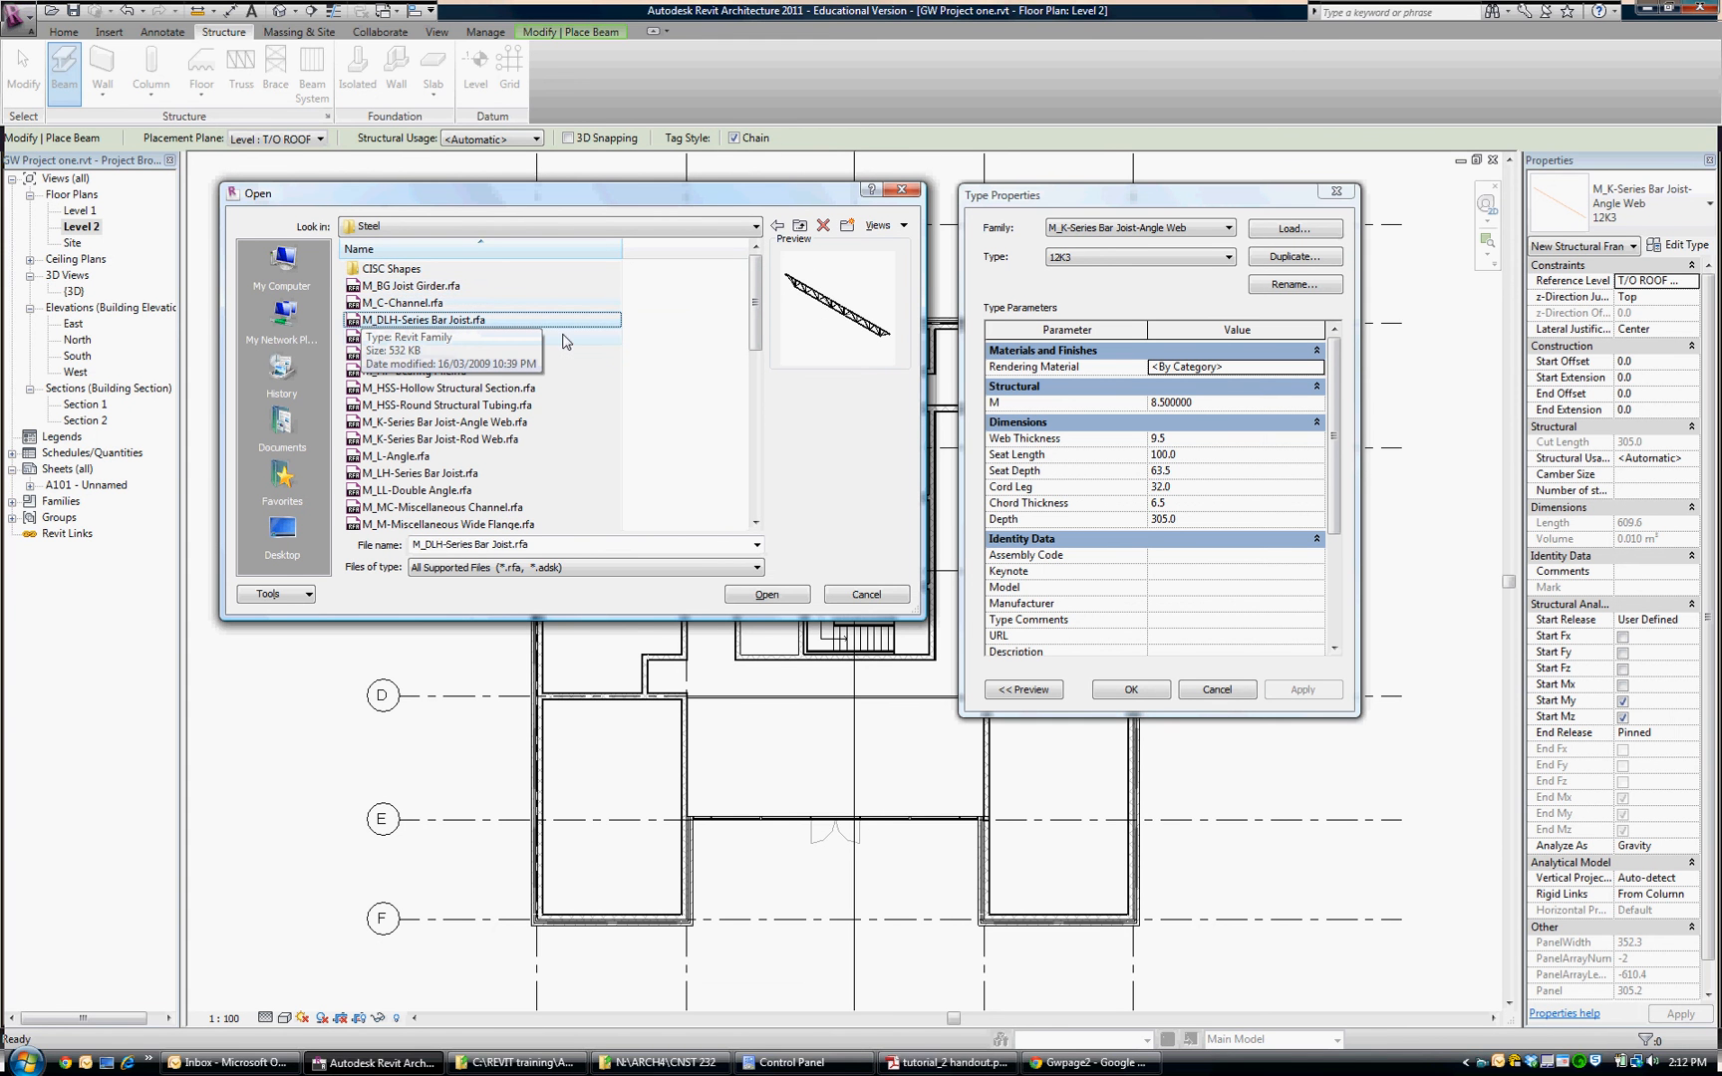
mouse_move(455, 429)
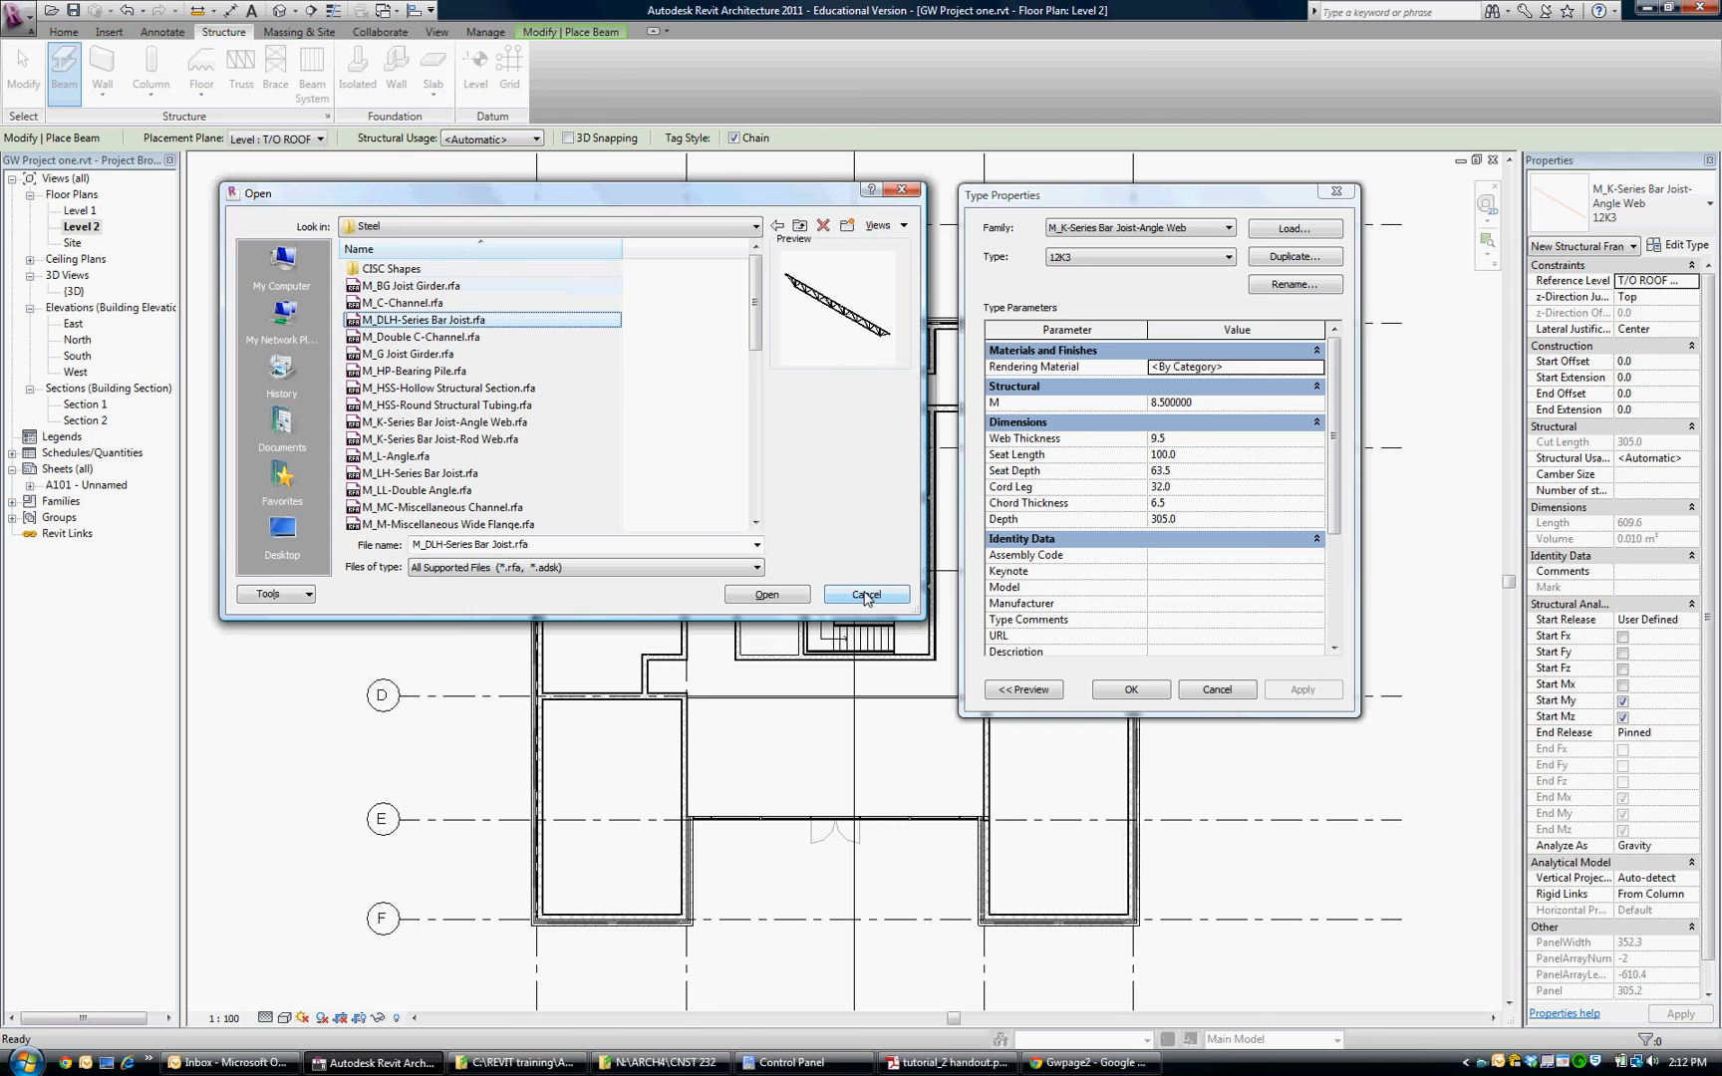
click(867, 594)
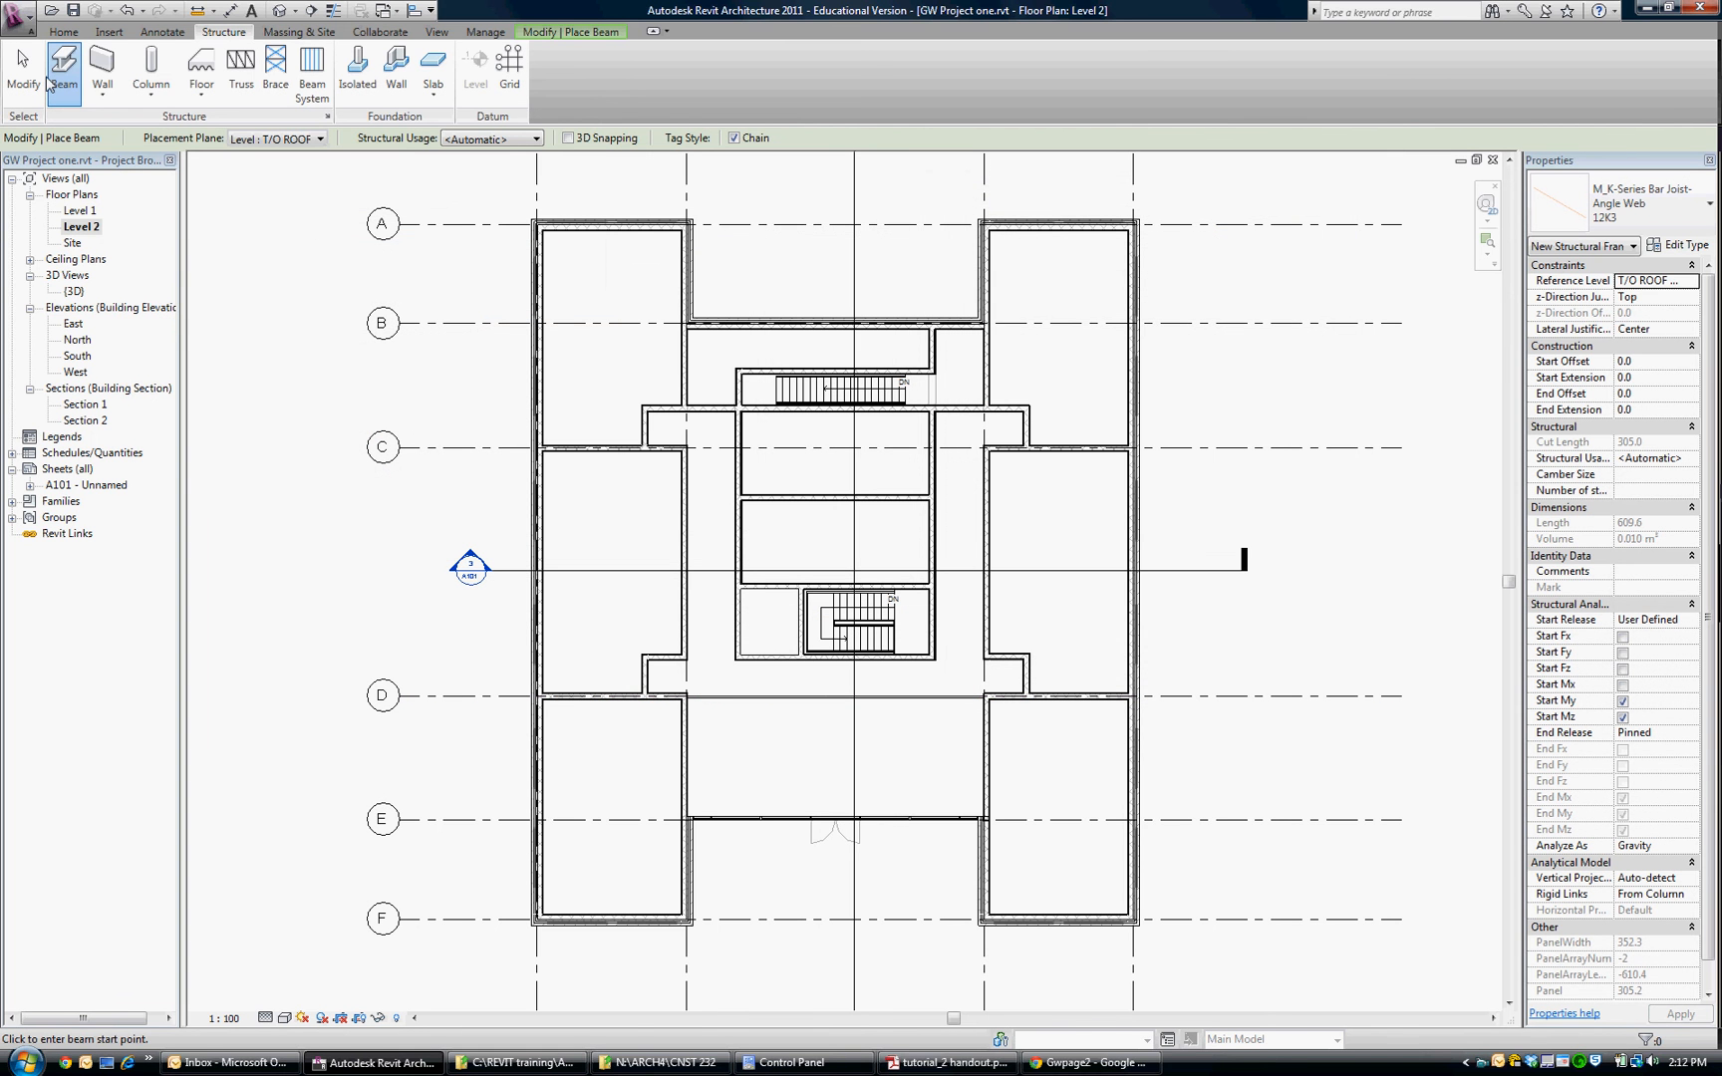
mouse_move(1227, 222)
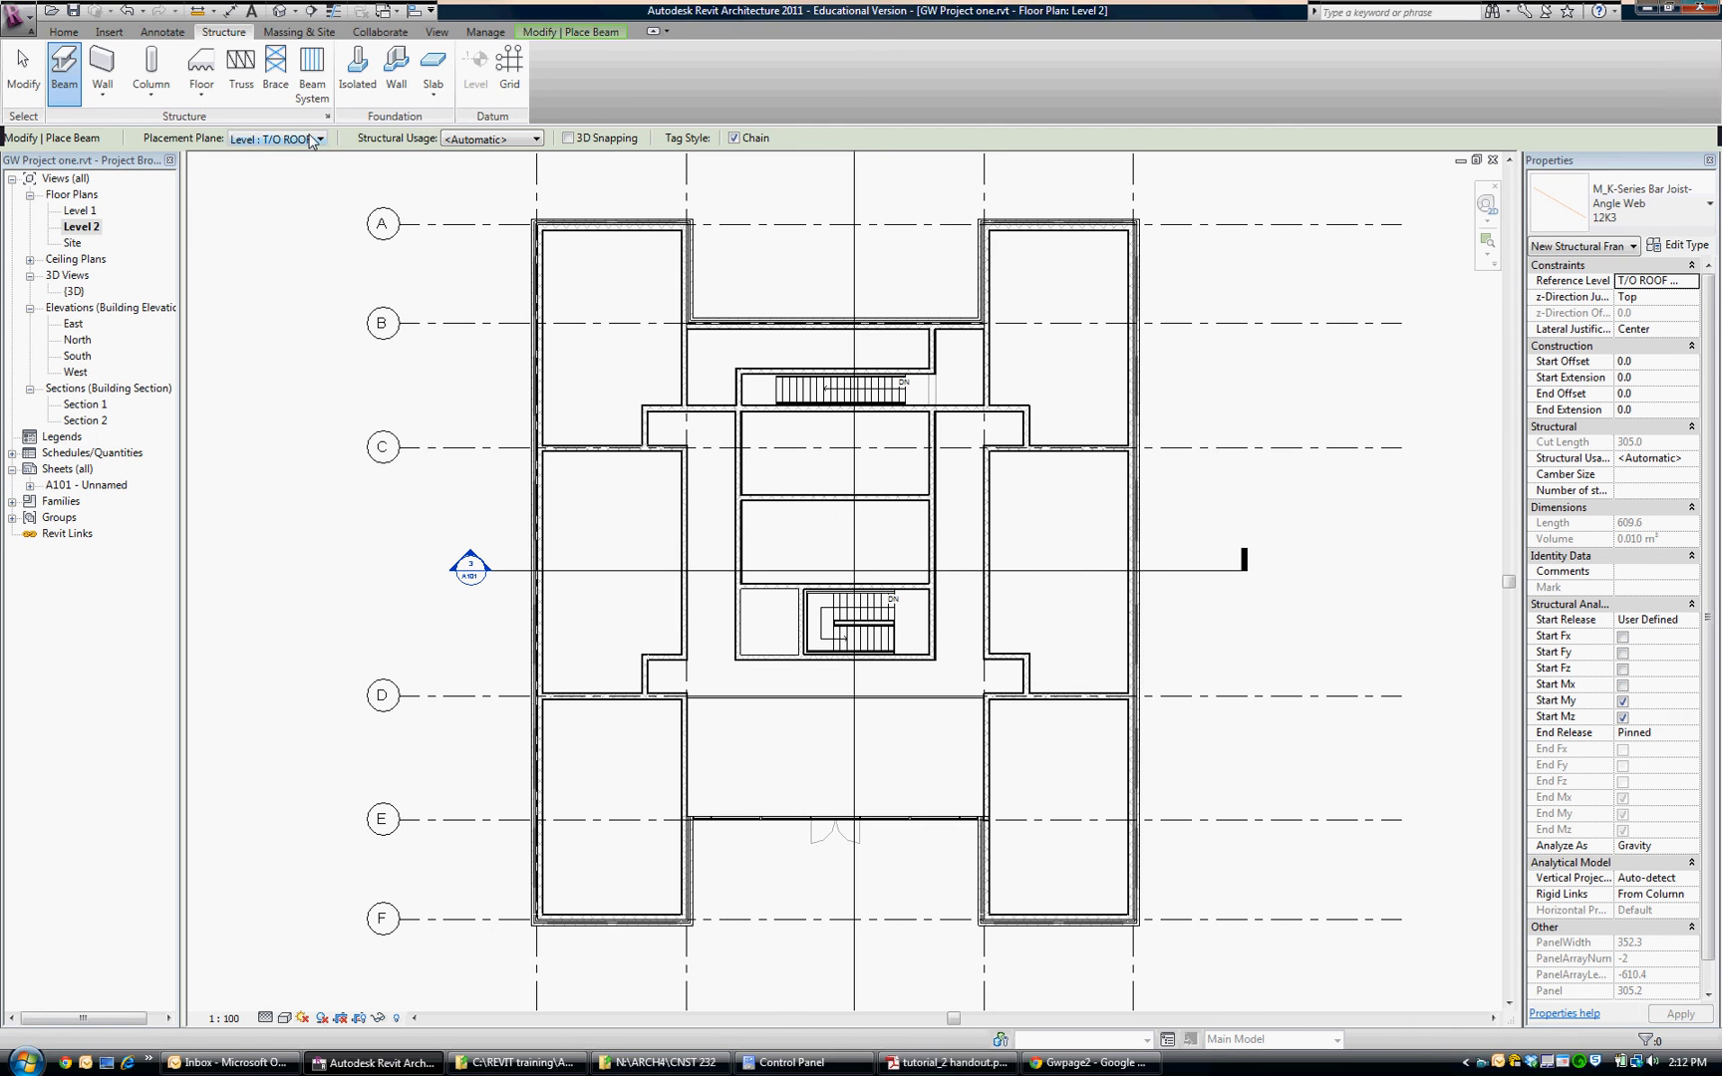
Check the beam Placement Plane, confirming beams go on T/O Roof
click(319, 138)
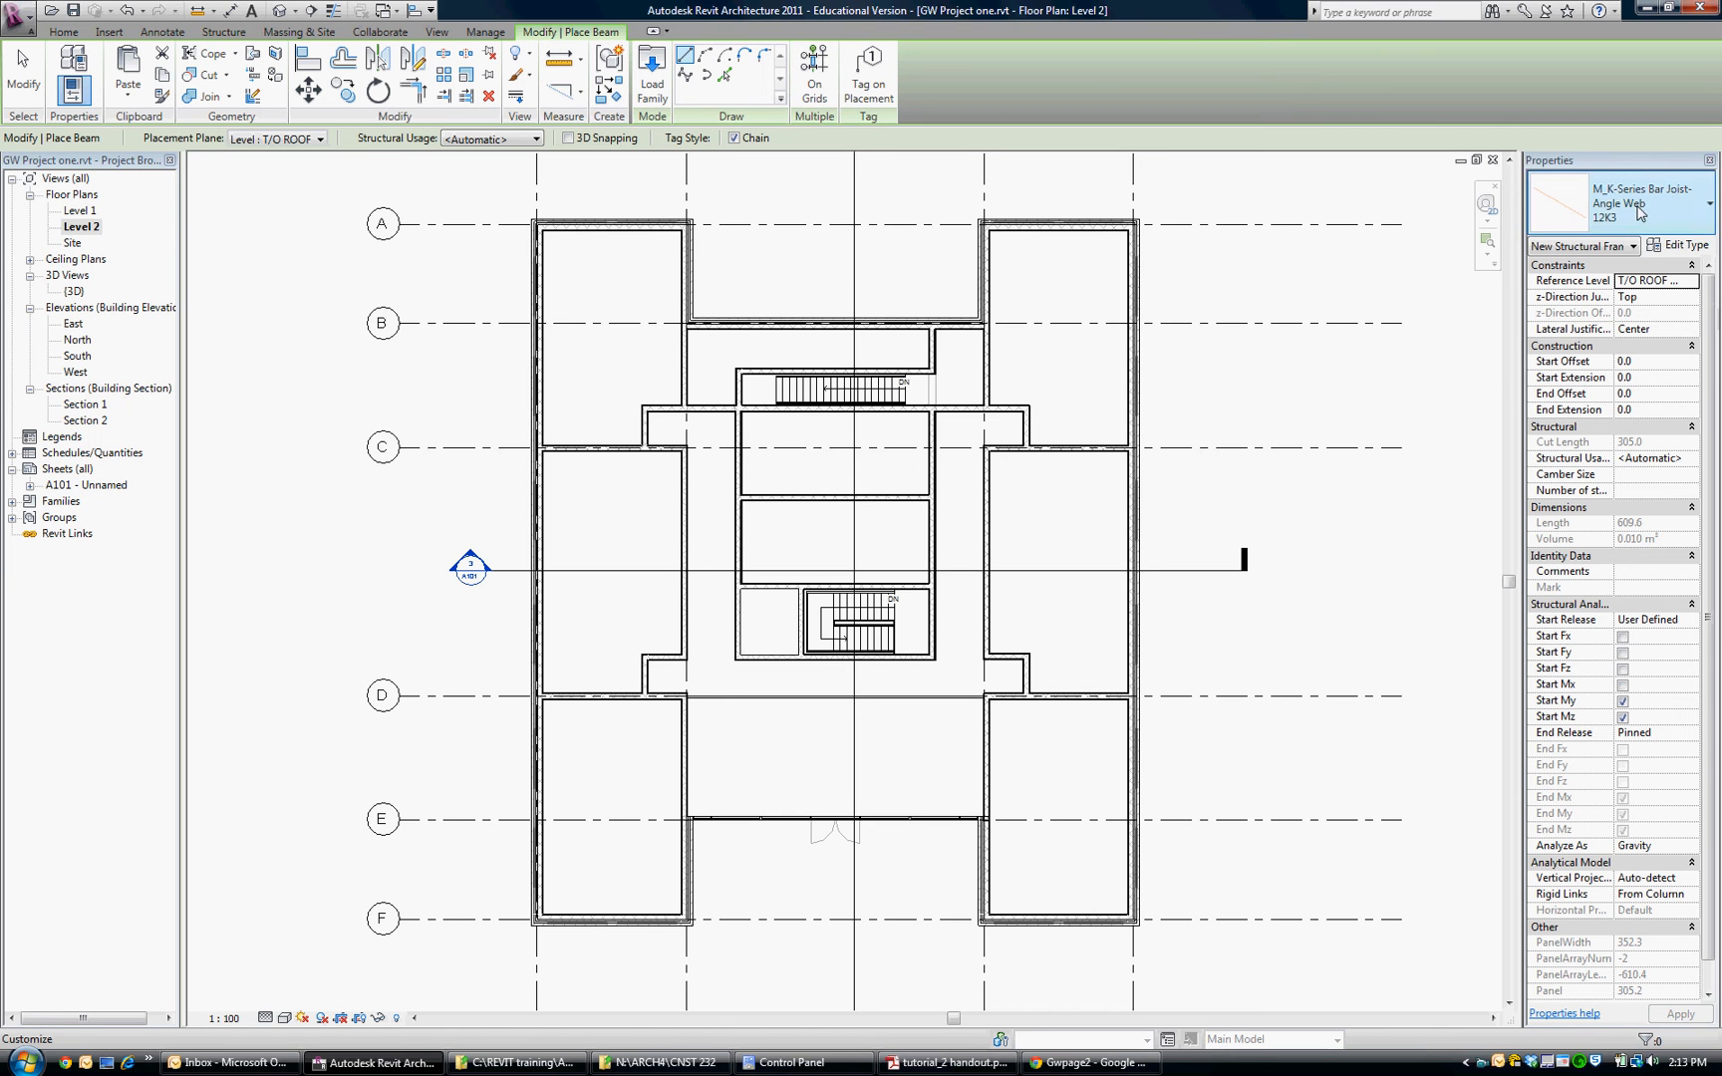
mouse_move(1615, 197)
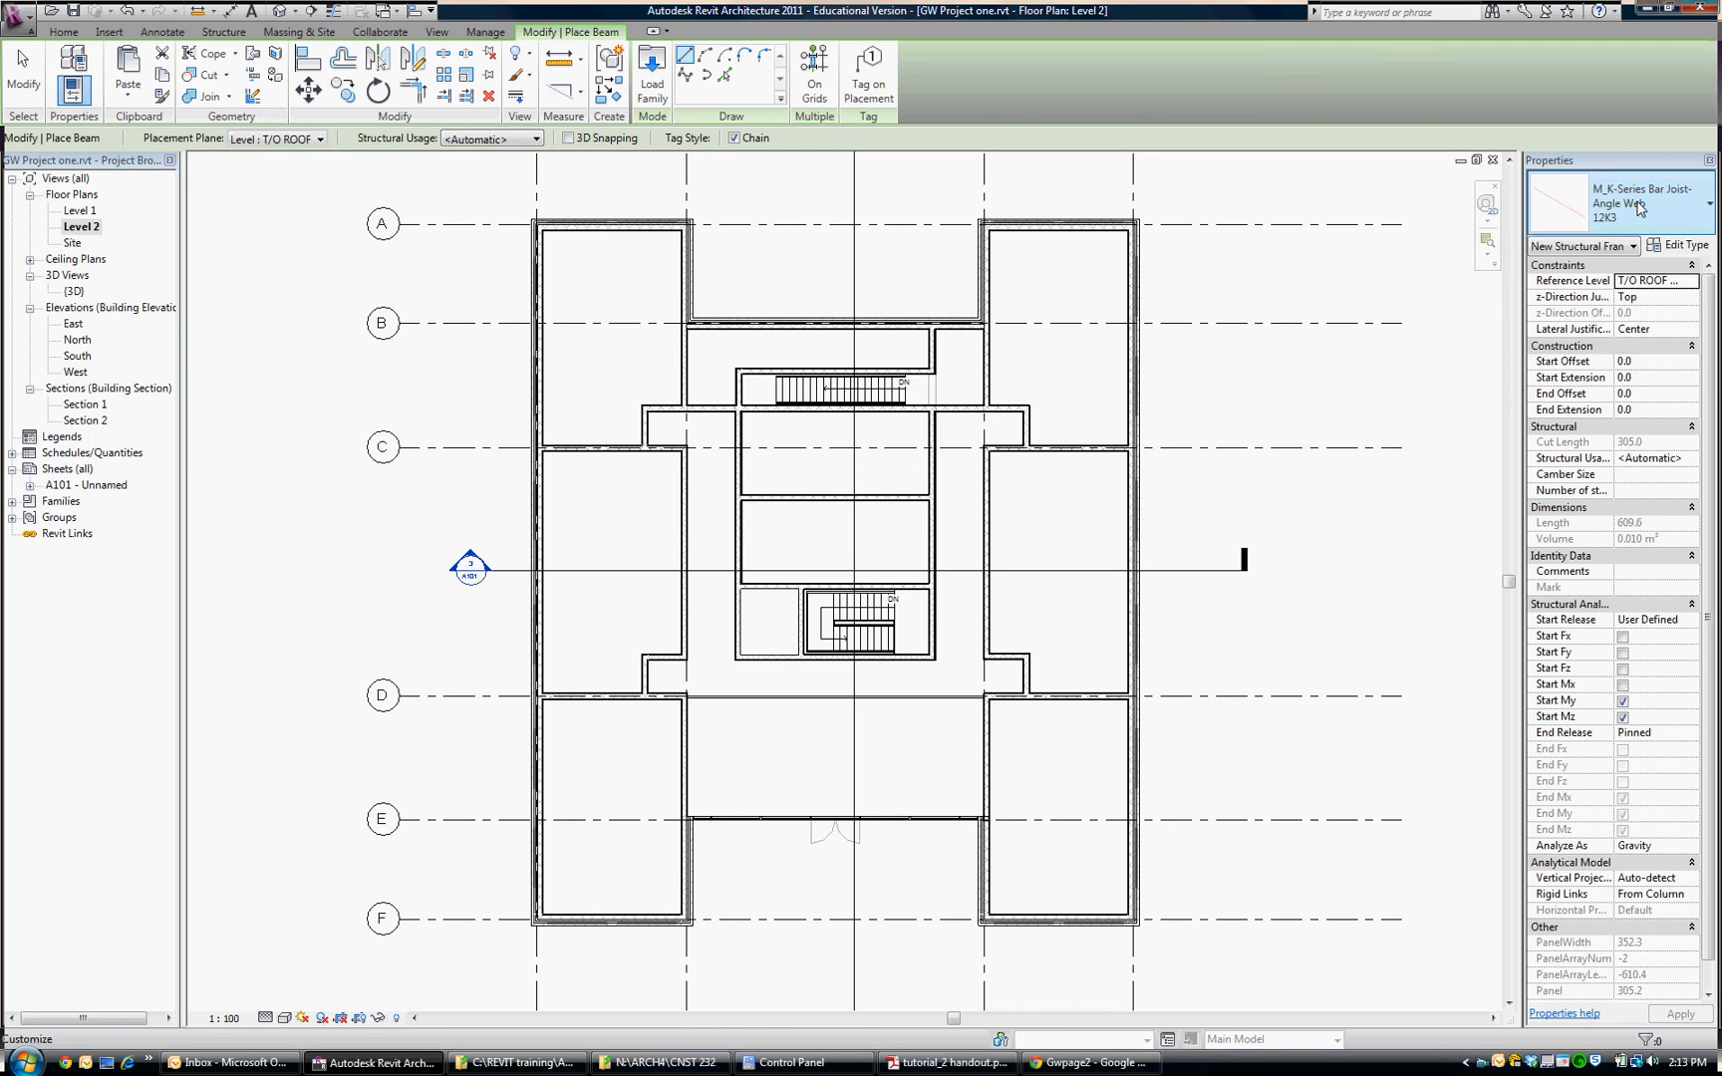
mouse_move(1616, 217)
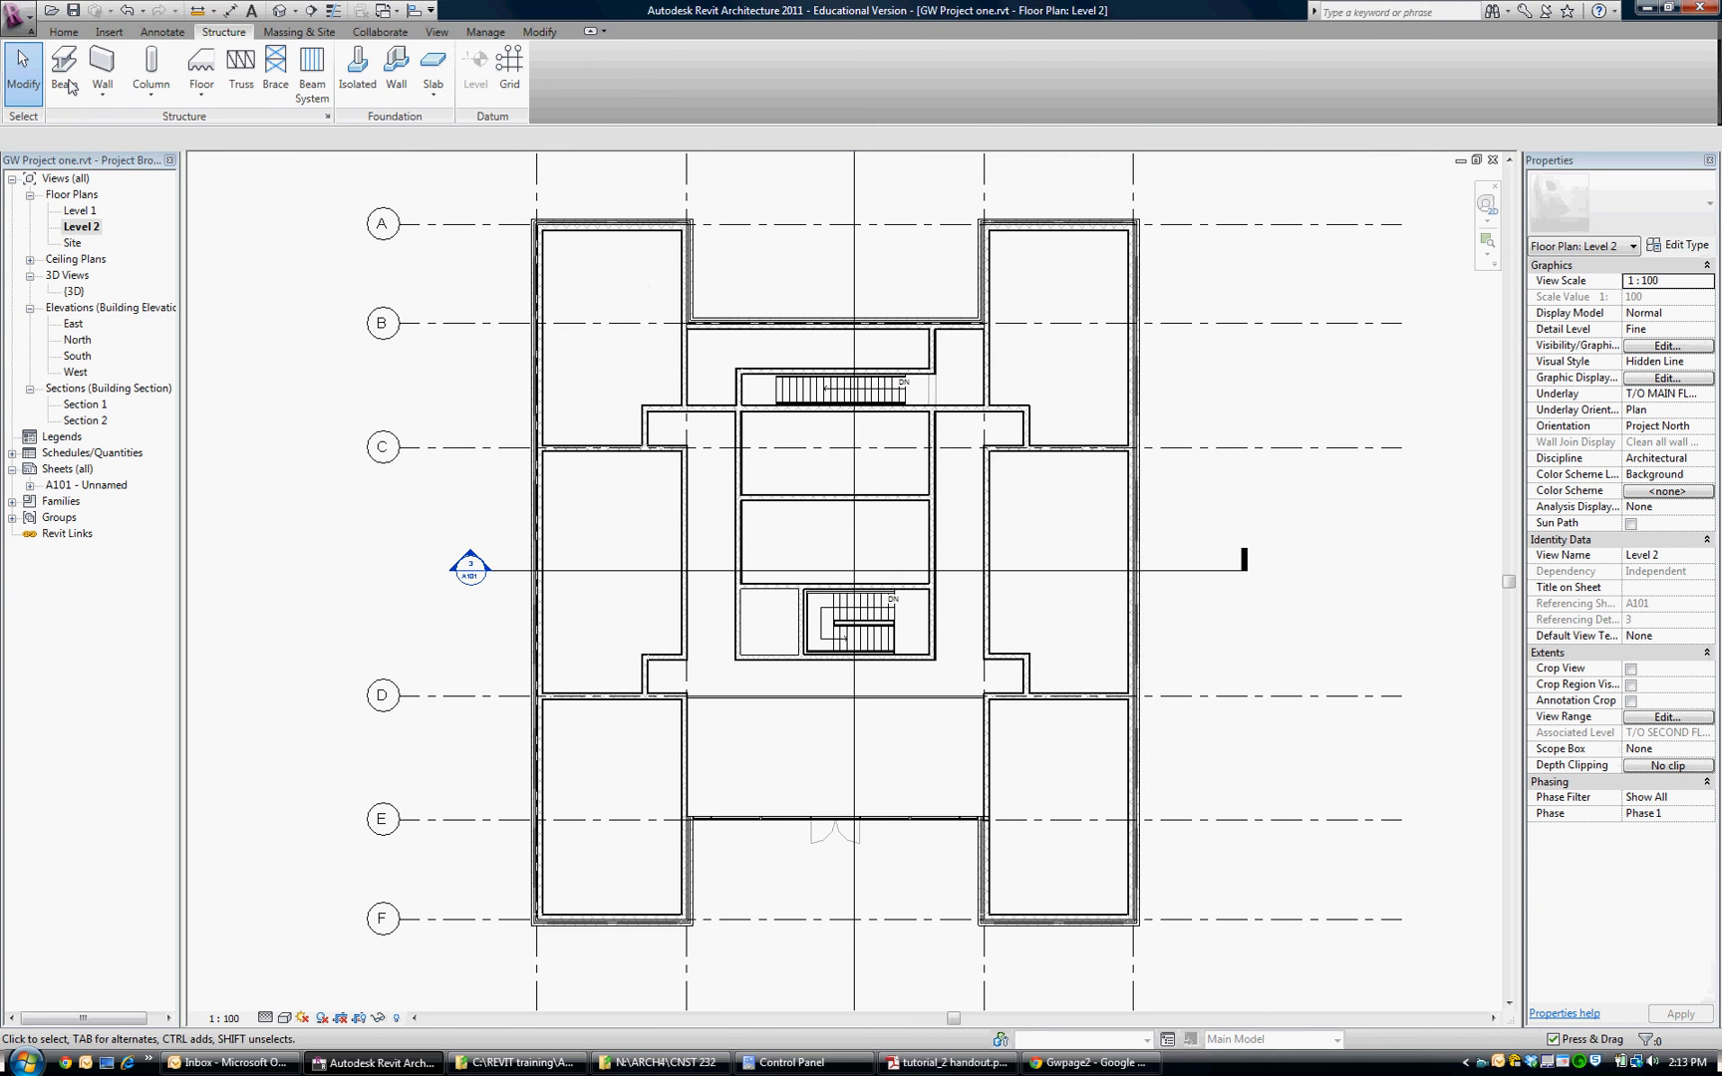
mouse_move(64, 65)
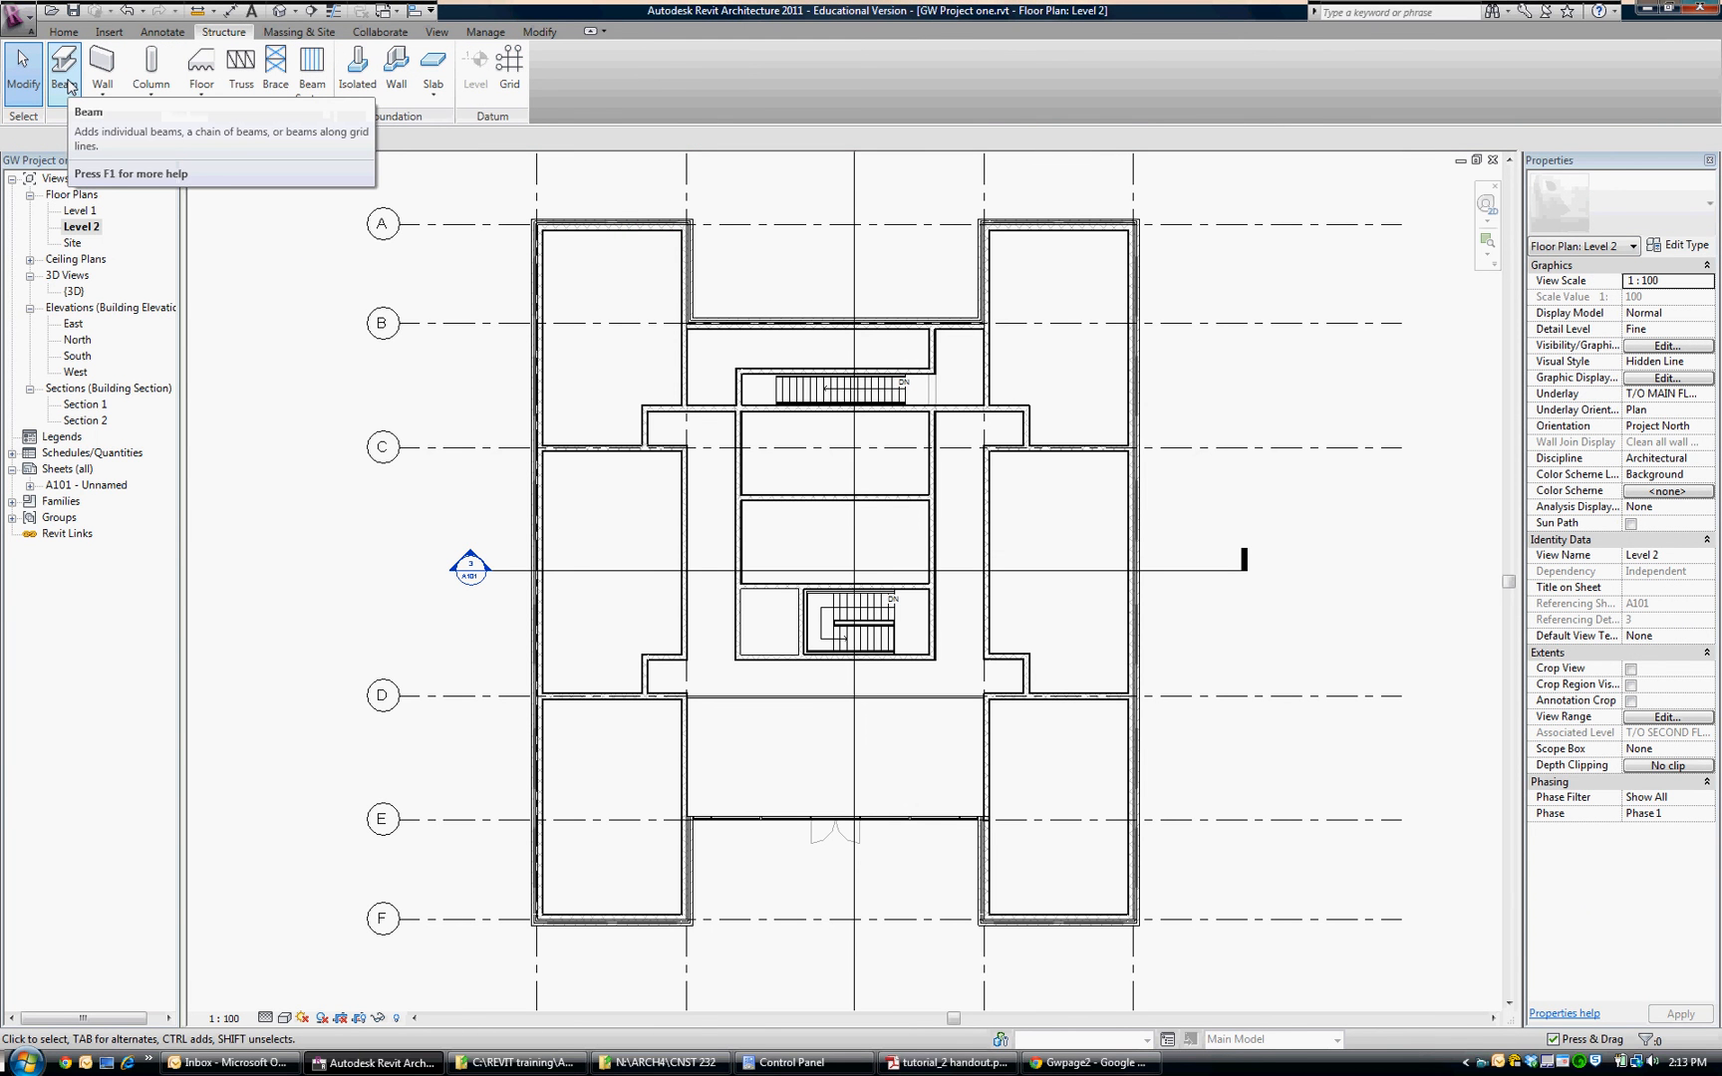
mouse_move(64, 67)
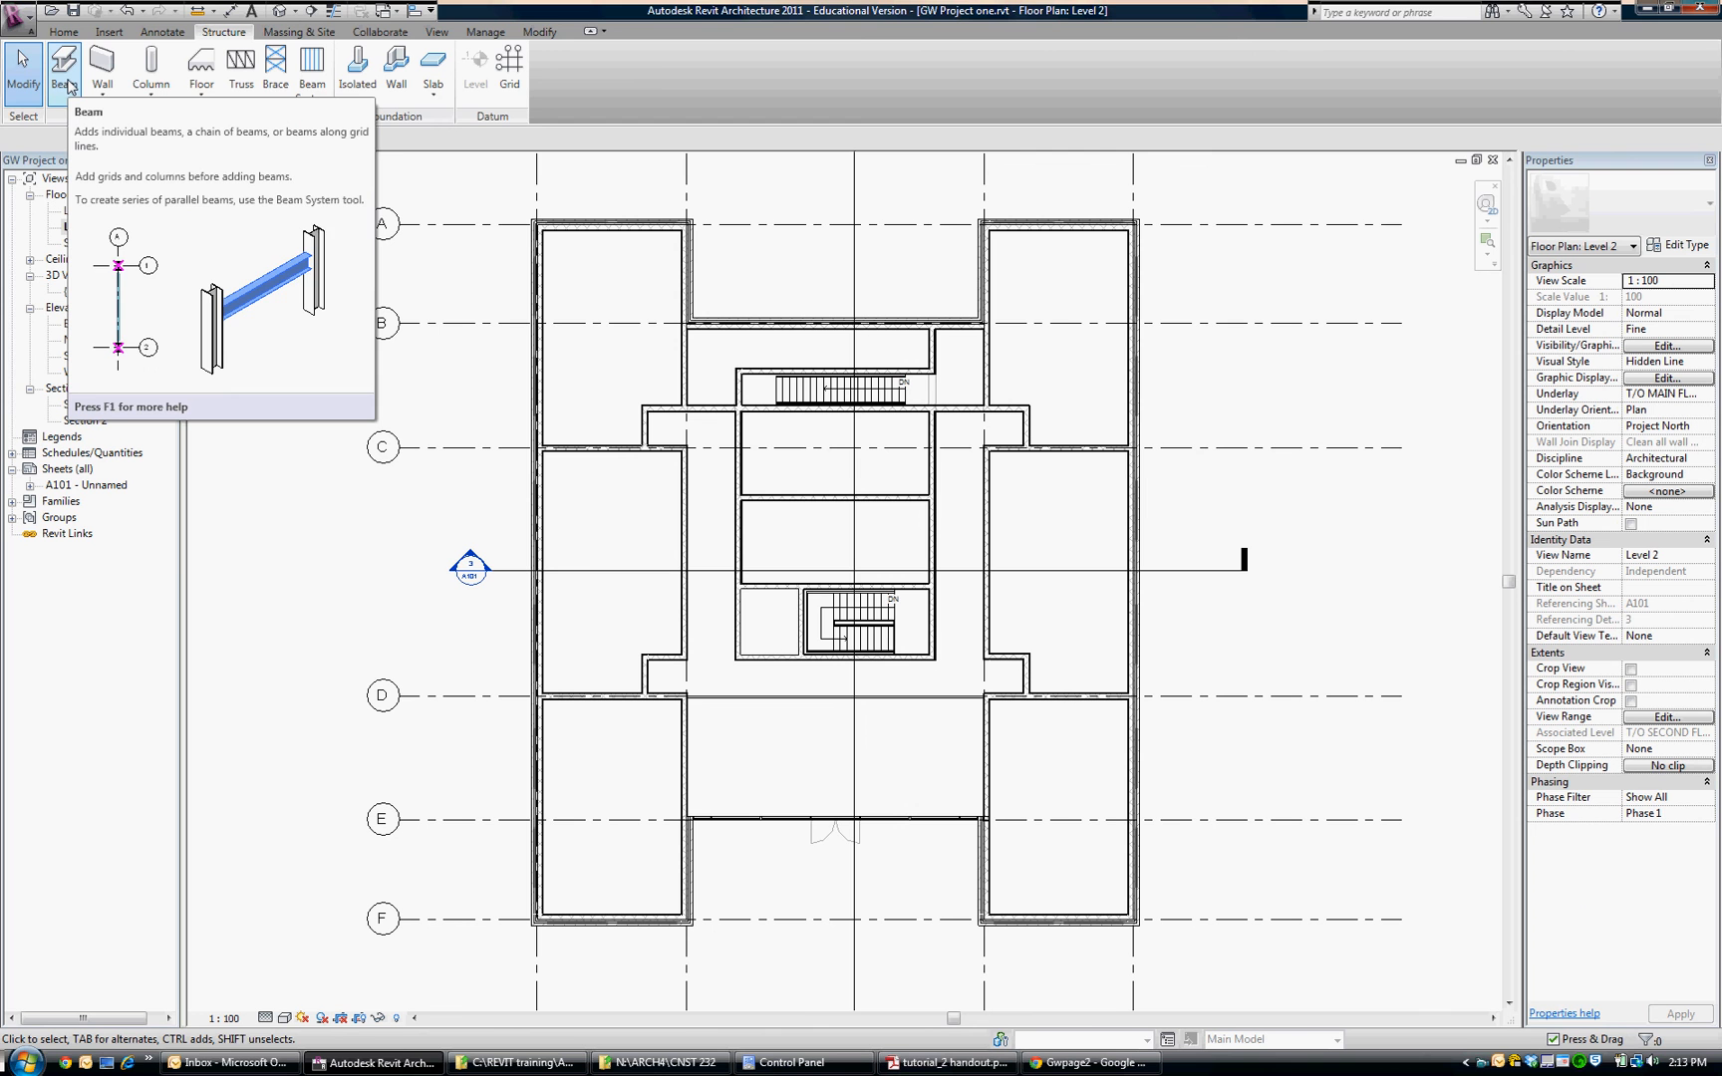
mouse_move(332, 282)
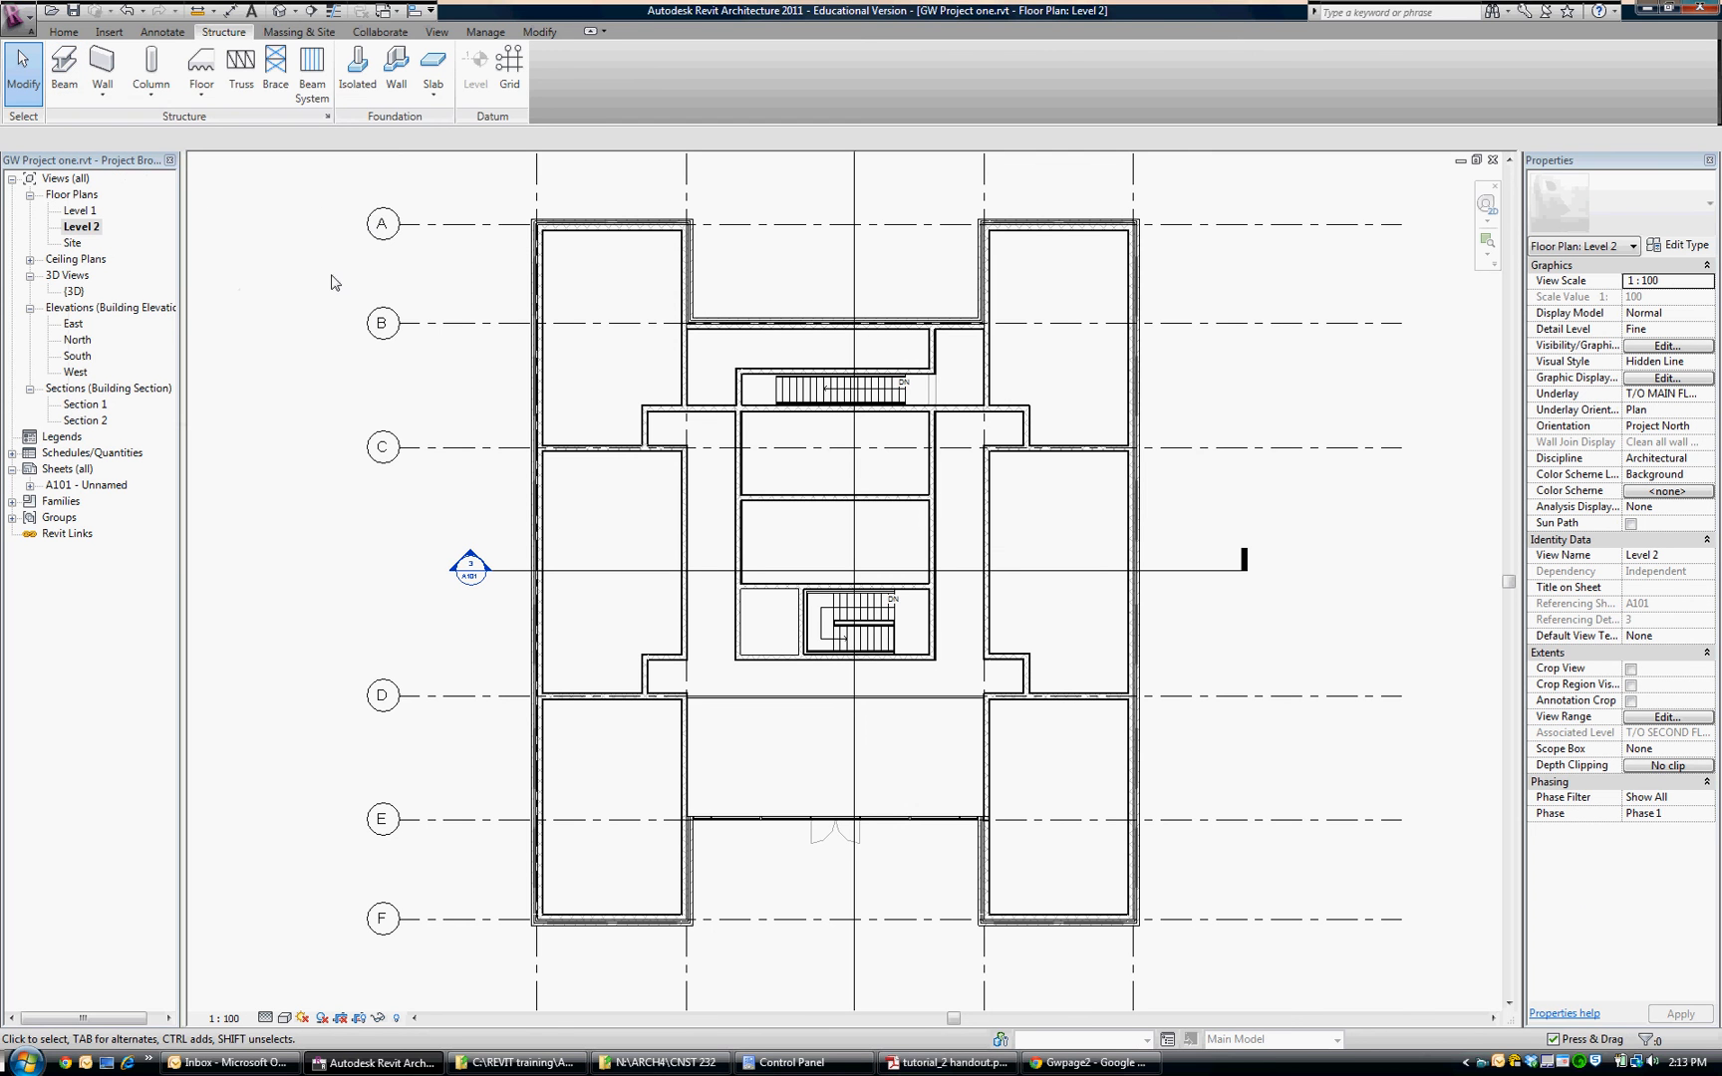
mouse_move(311, 68)
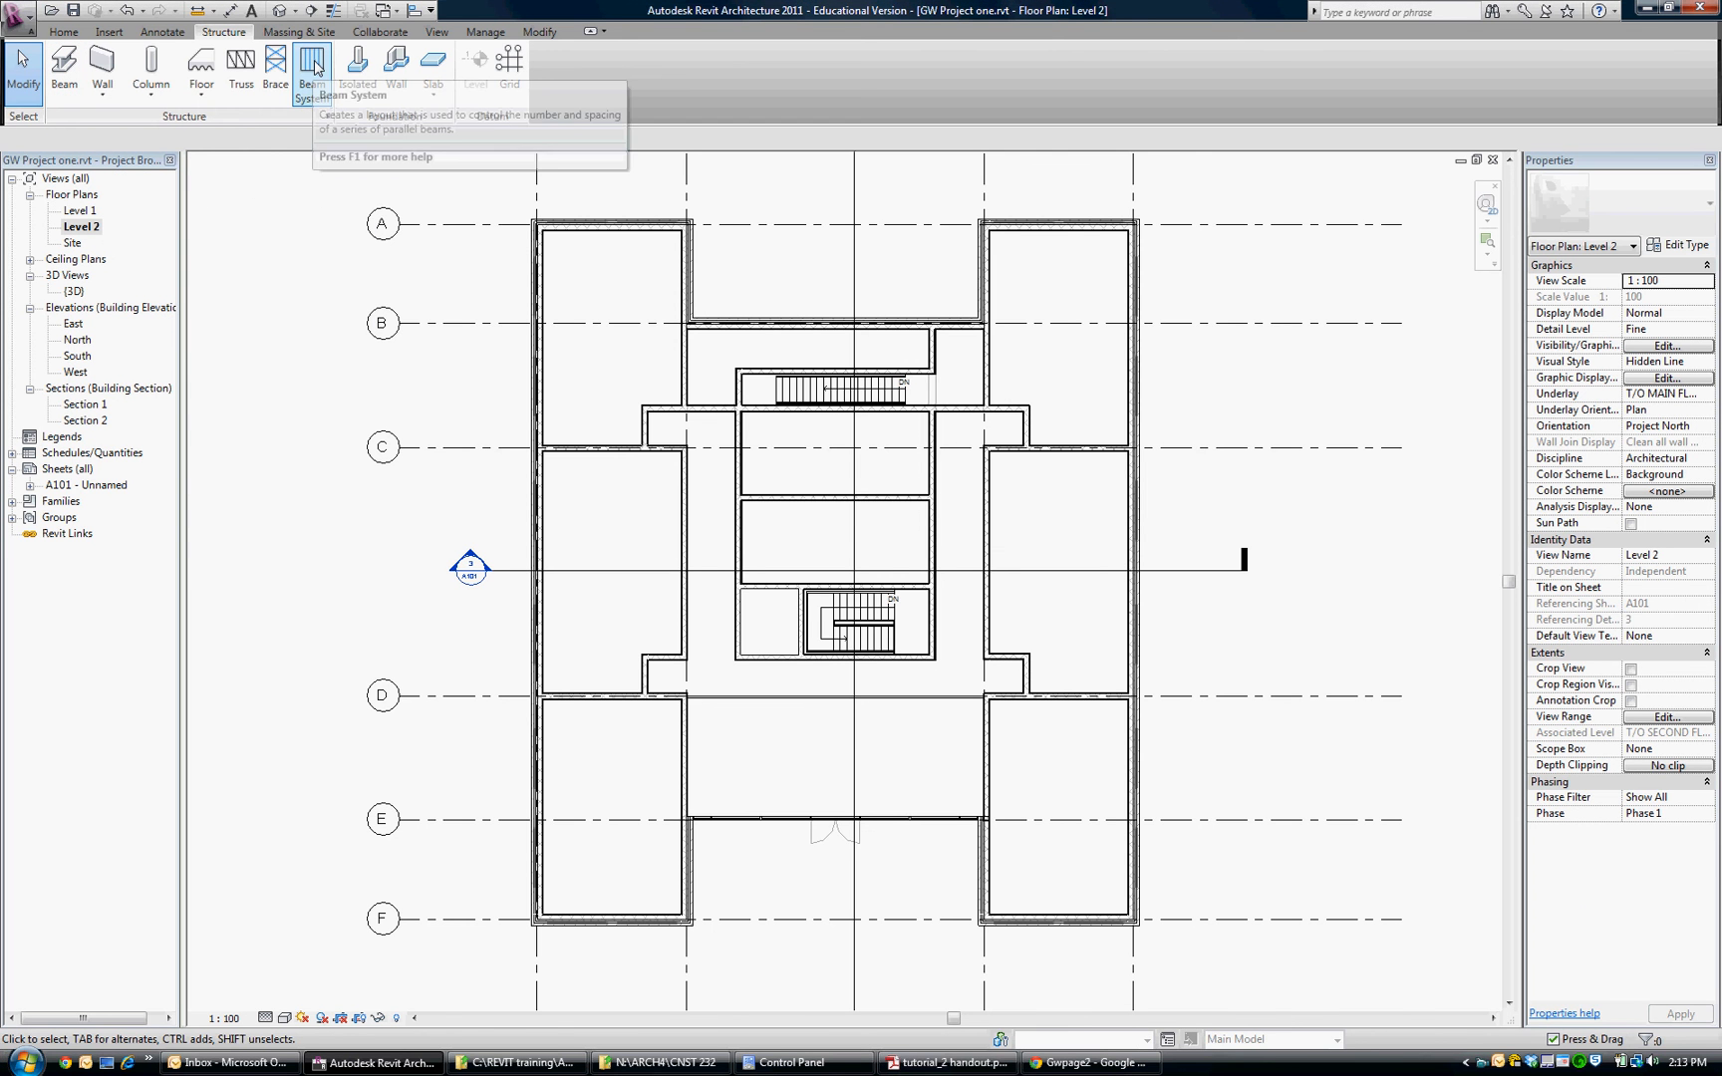
mouse_move(313, 66)
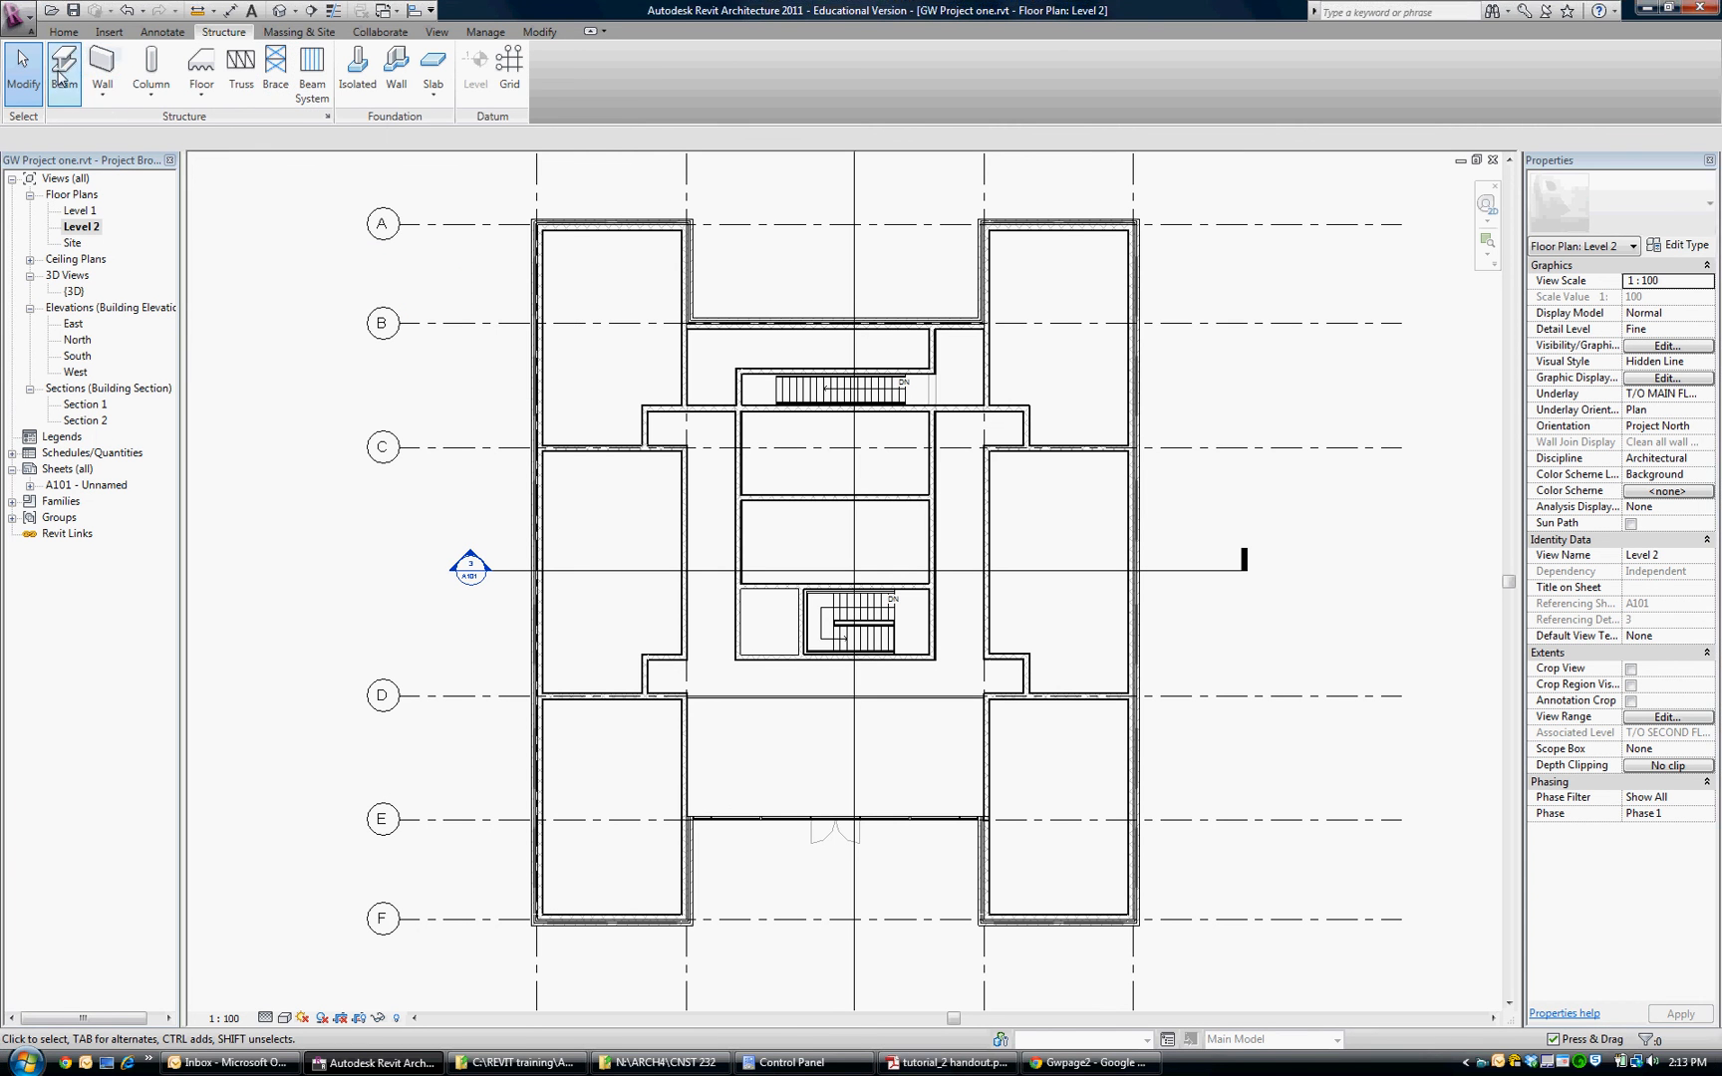
mouse_move(312, 66)
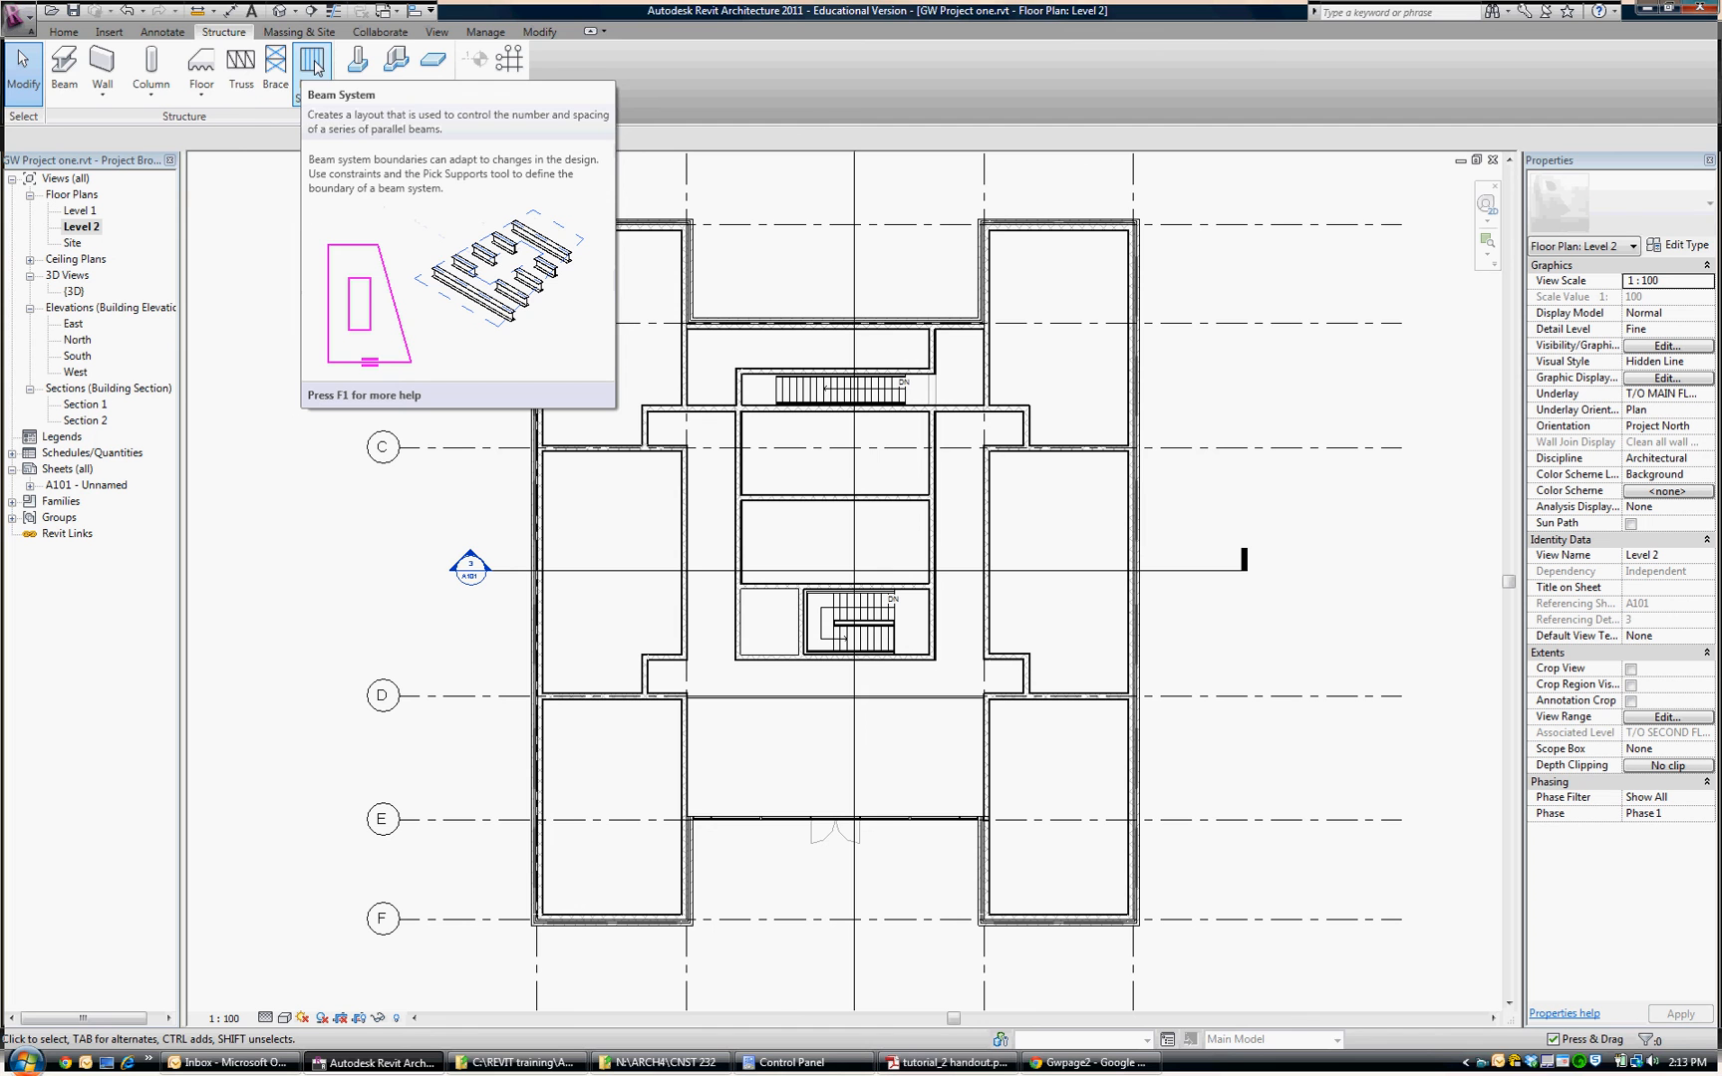
Start a Beam System sketch and review its -50.0 elevation, fixed 1800 spacing, and K-Series joist type
click(312, 62)
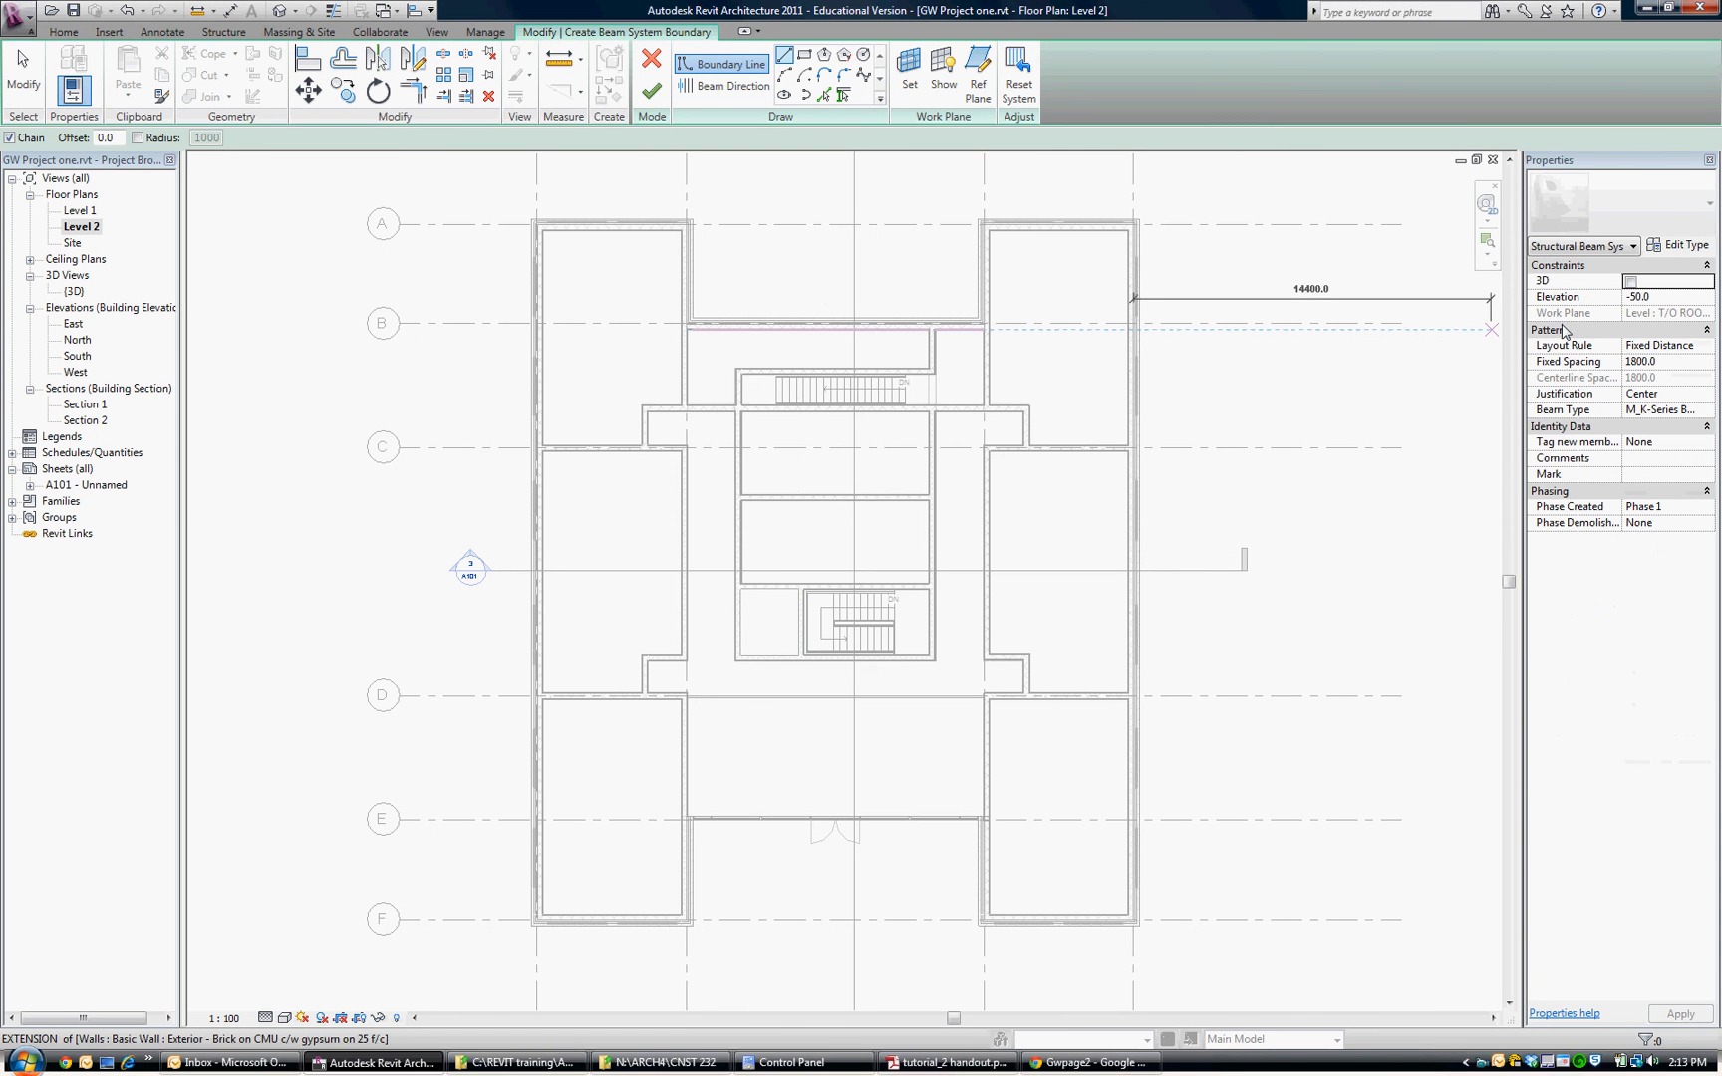
mouse_move(1670, 322)
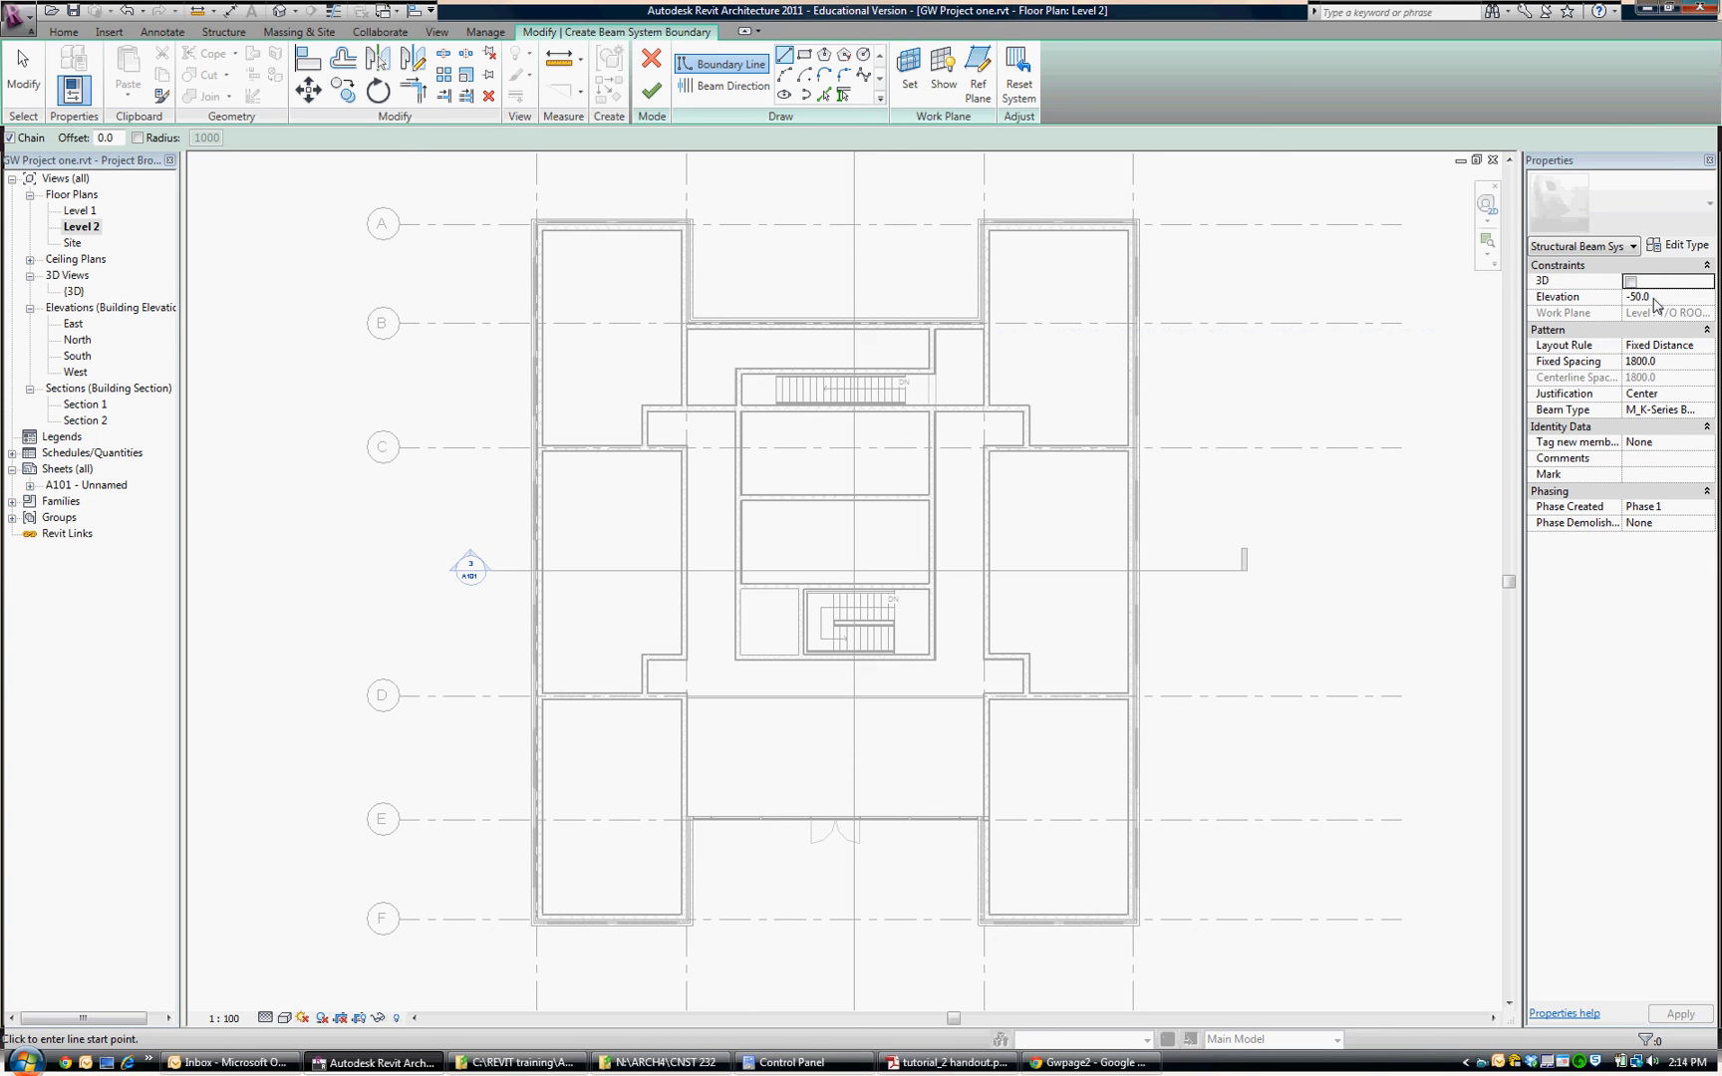
mouse_move(1669, 313)
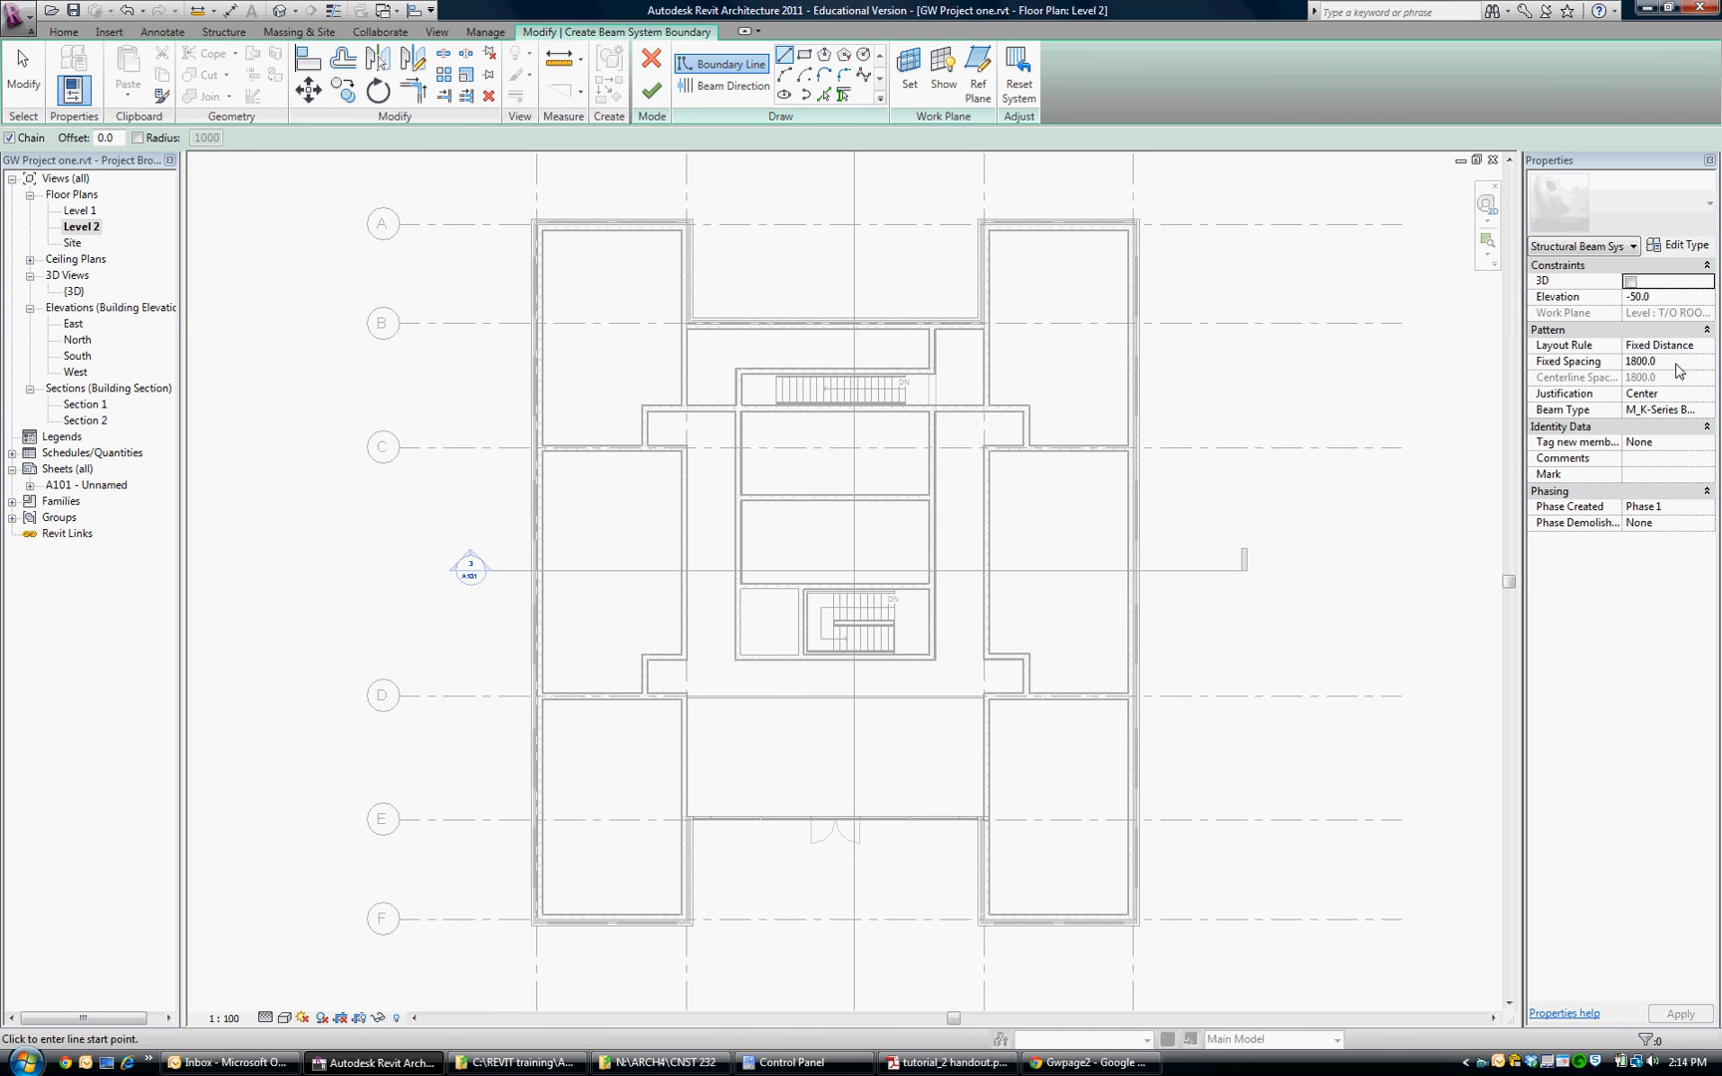
click(1707, 345)
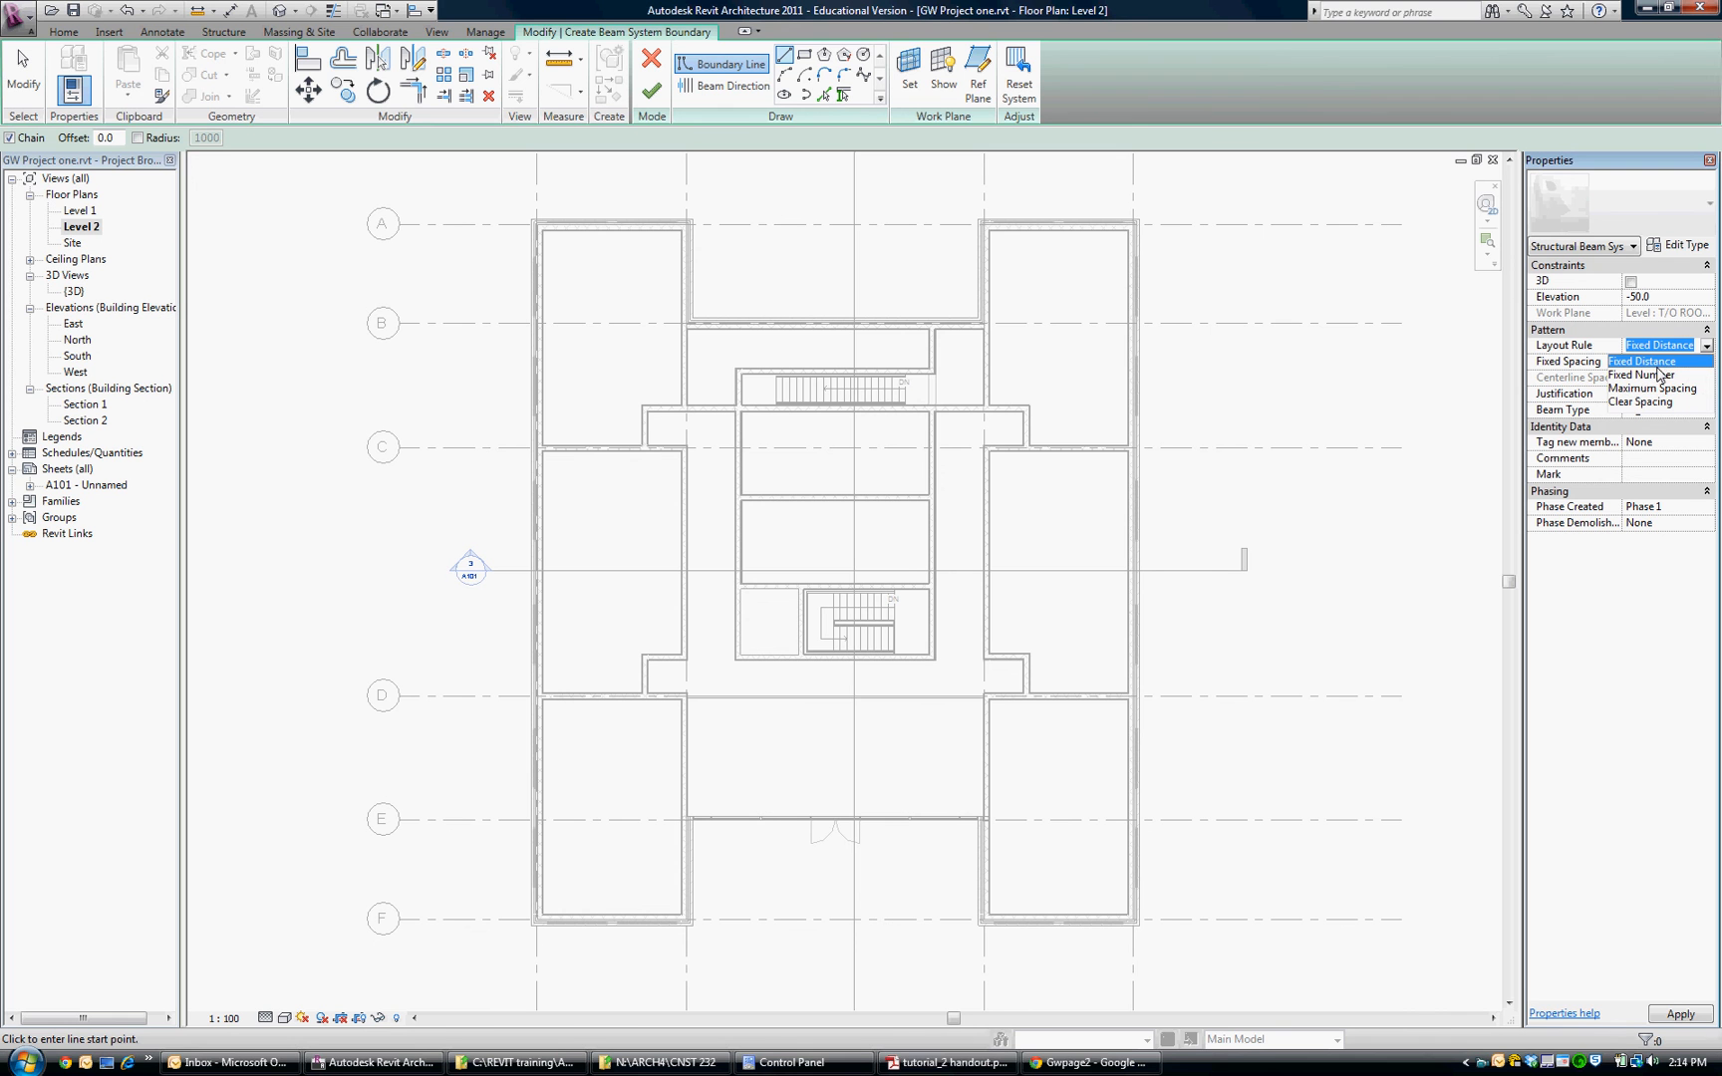
mouse_move(1679, 398)
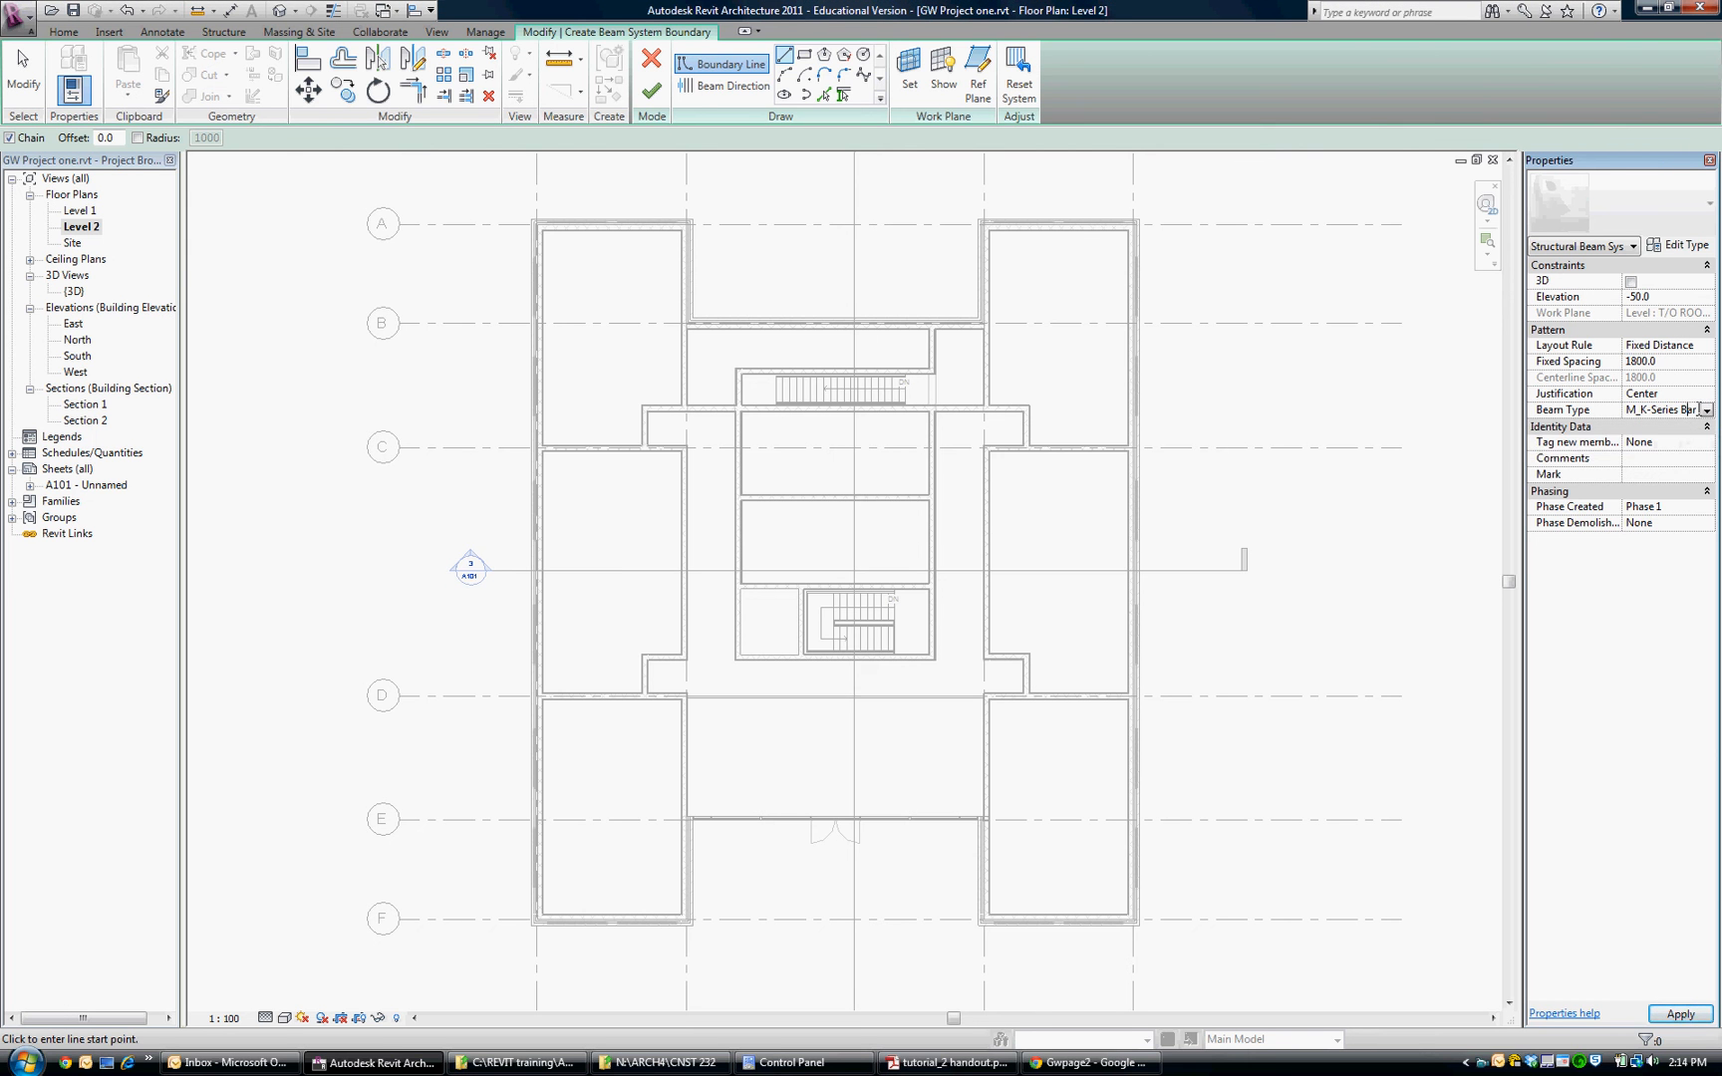
click(1705, 410)
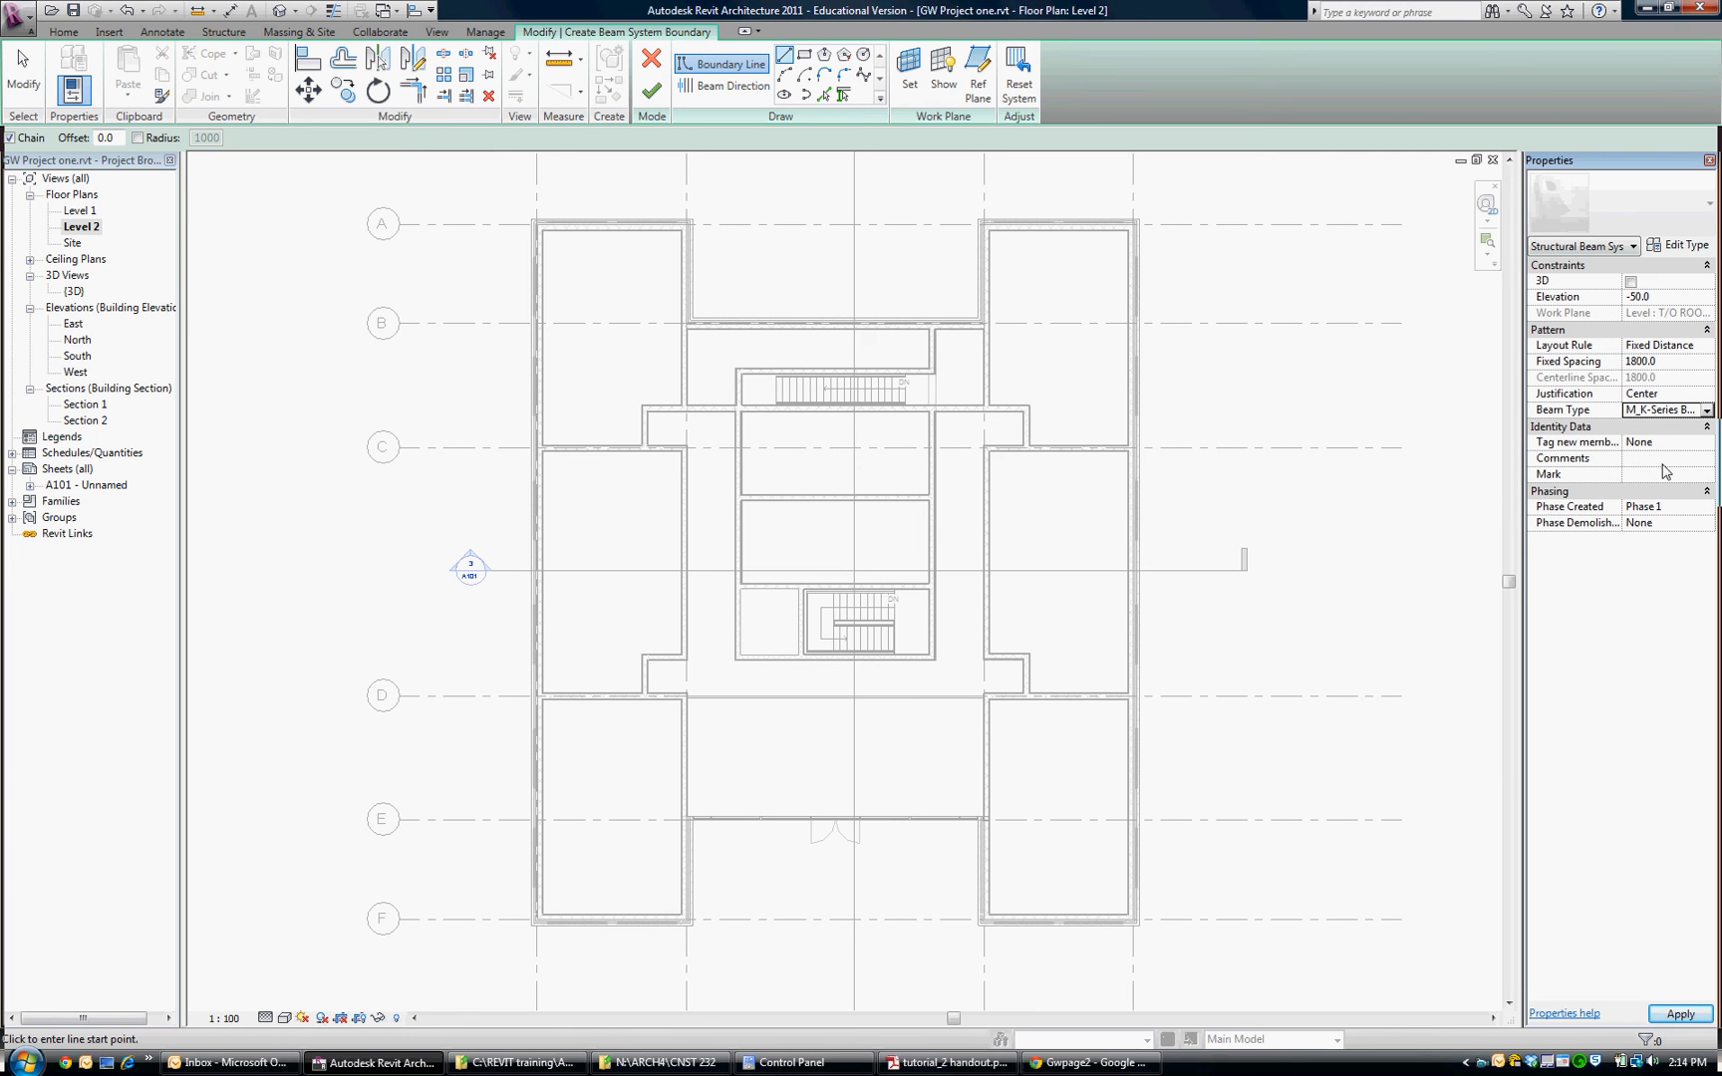
mouse_move(647, 228)
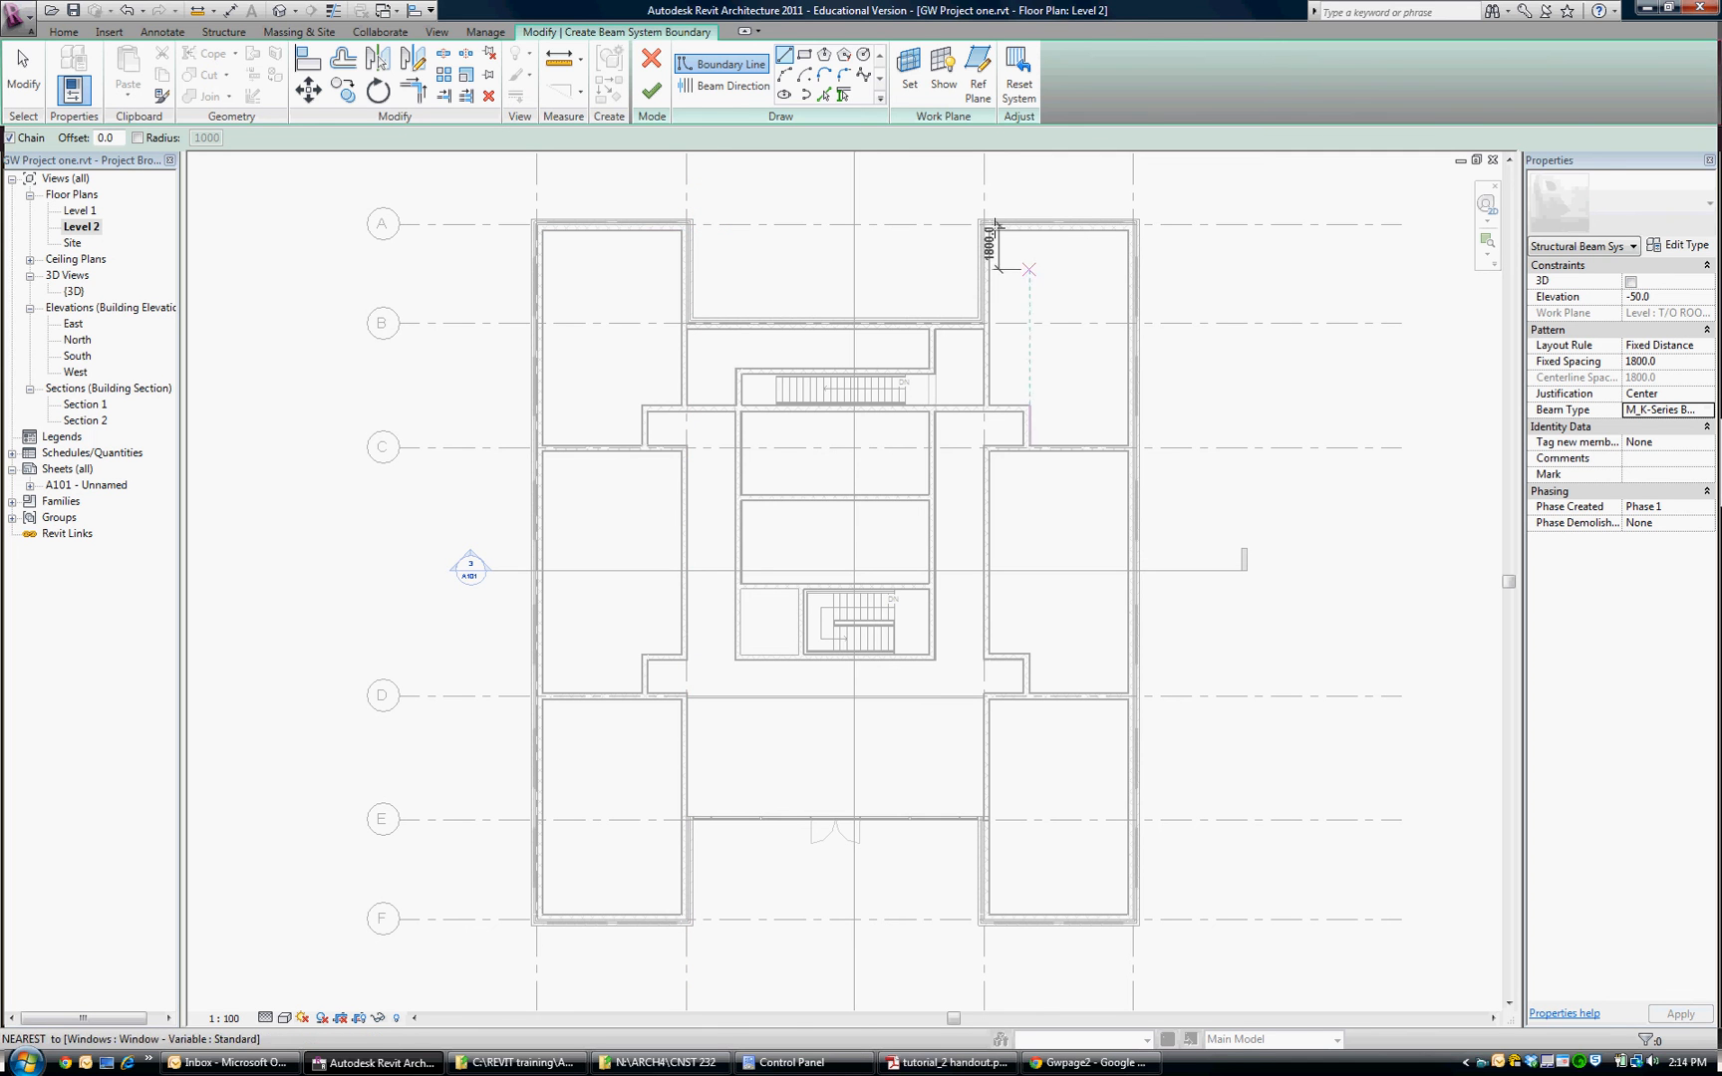
Sketch the beam system boundary along the right wing's inside walls from grid A to F
click(723, 64)
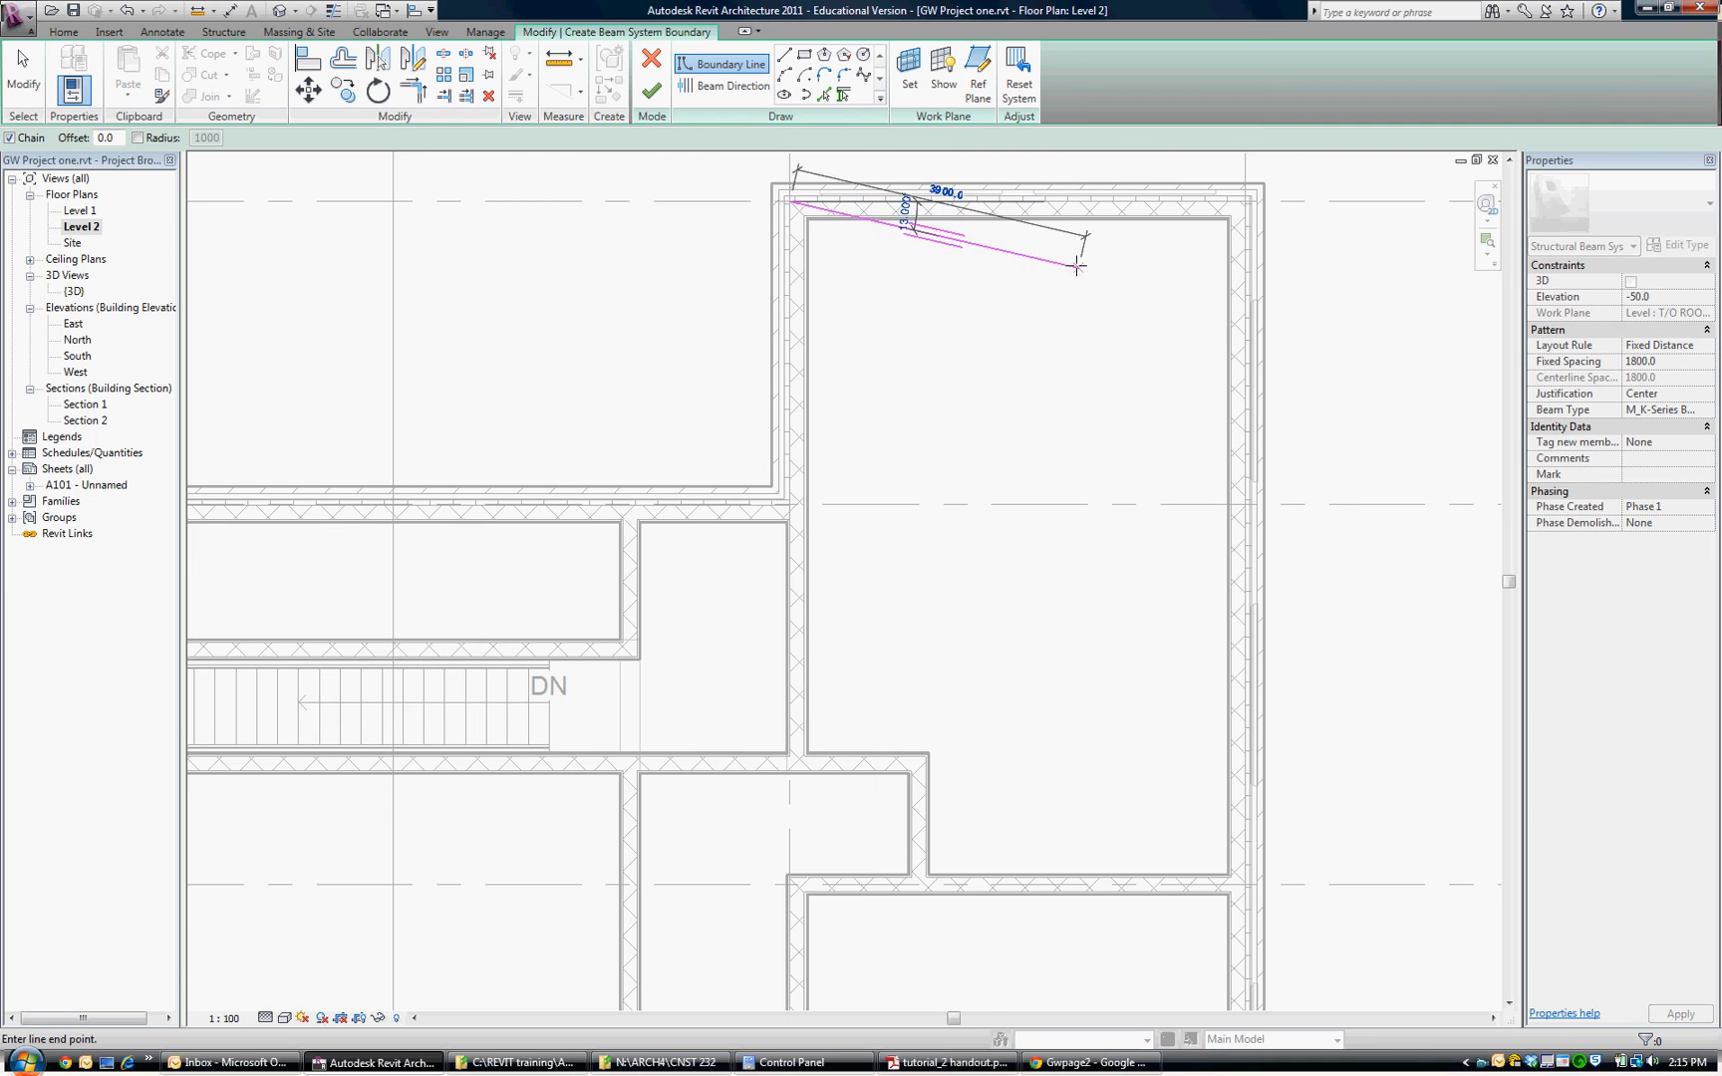
click(847, 615)
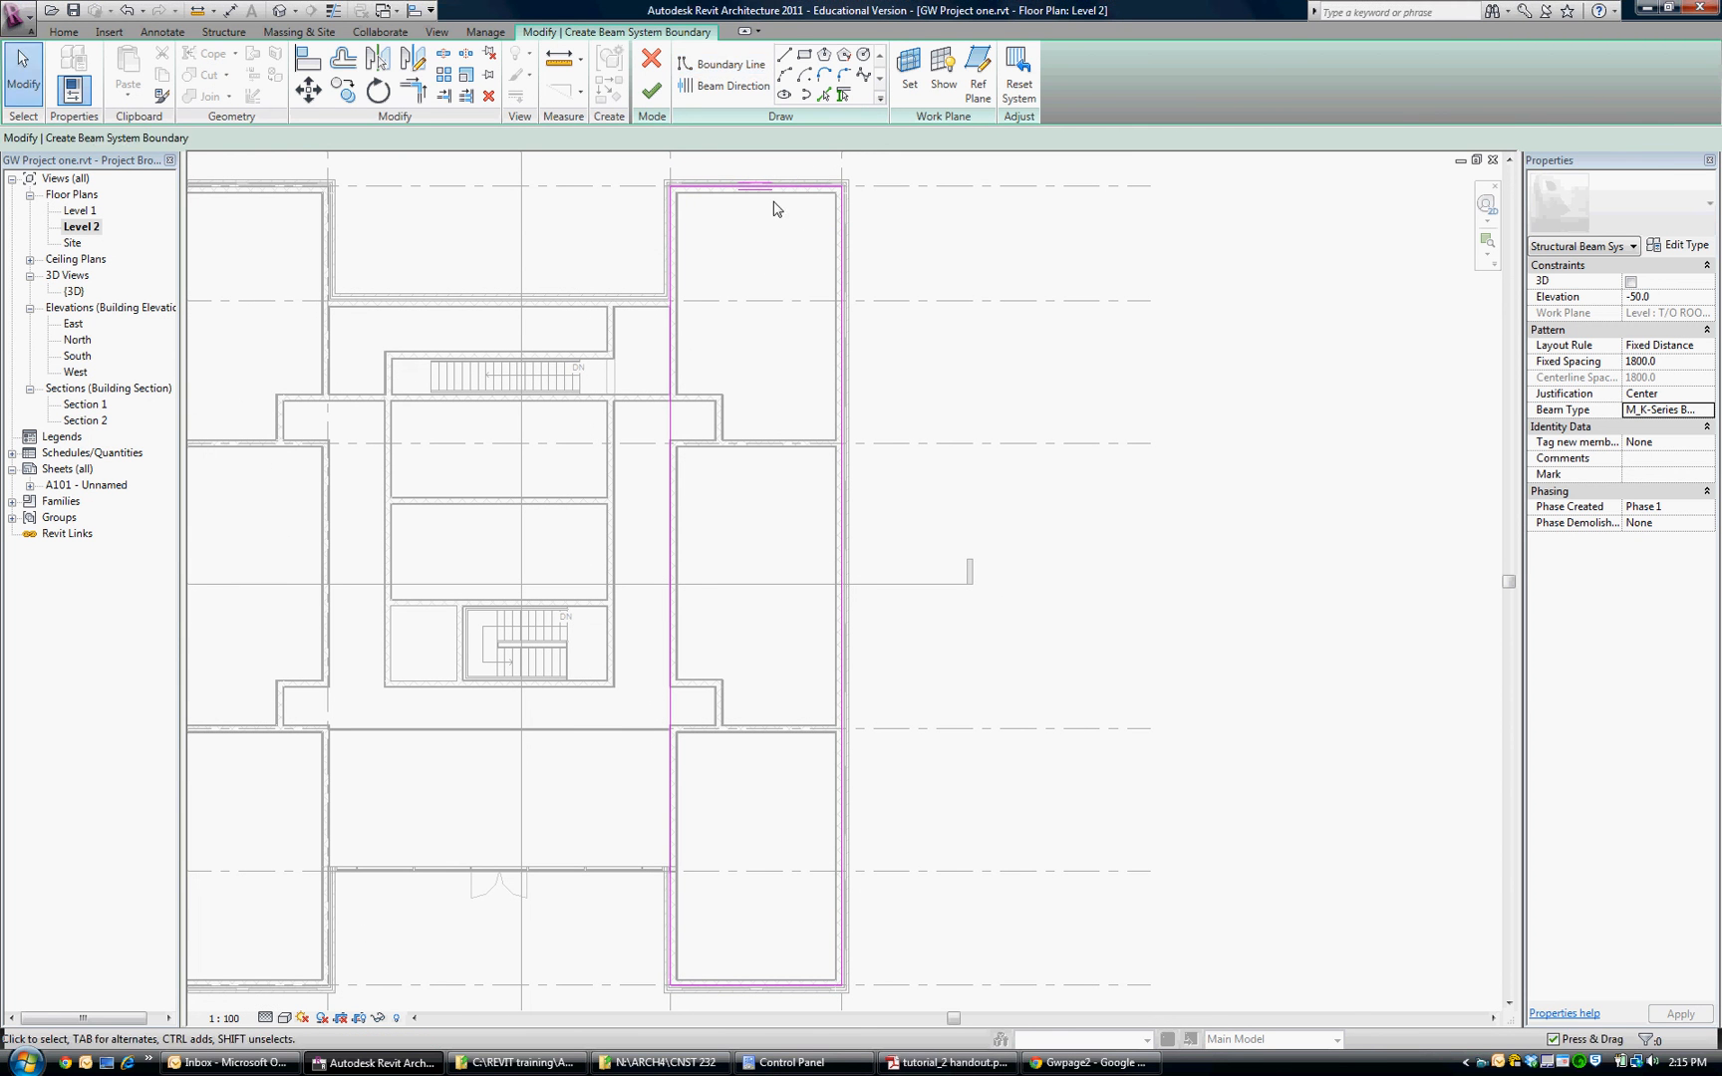
mouse_move(815, 847)
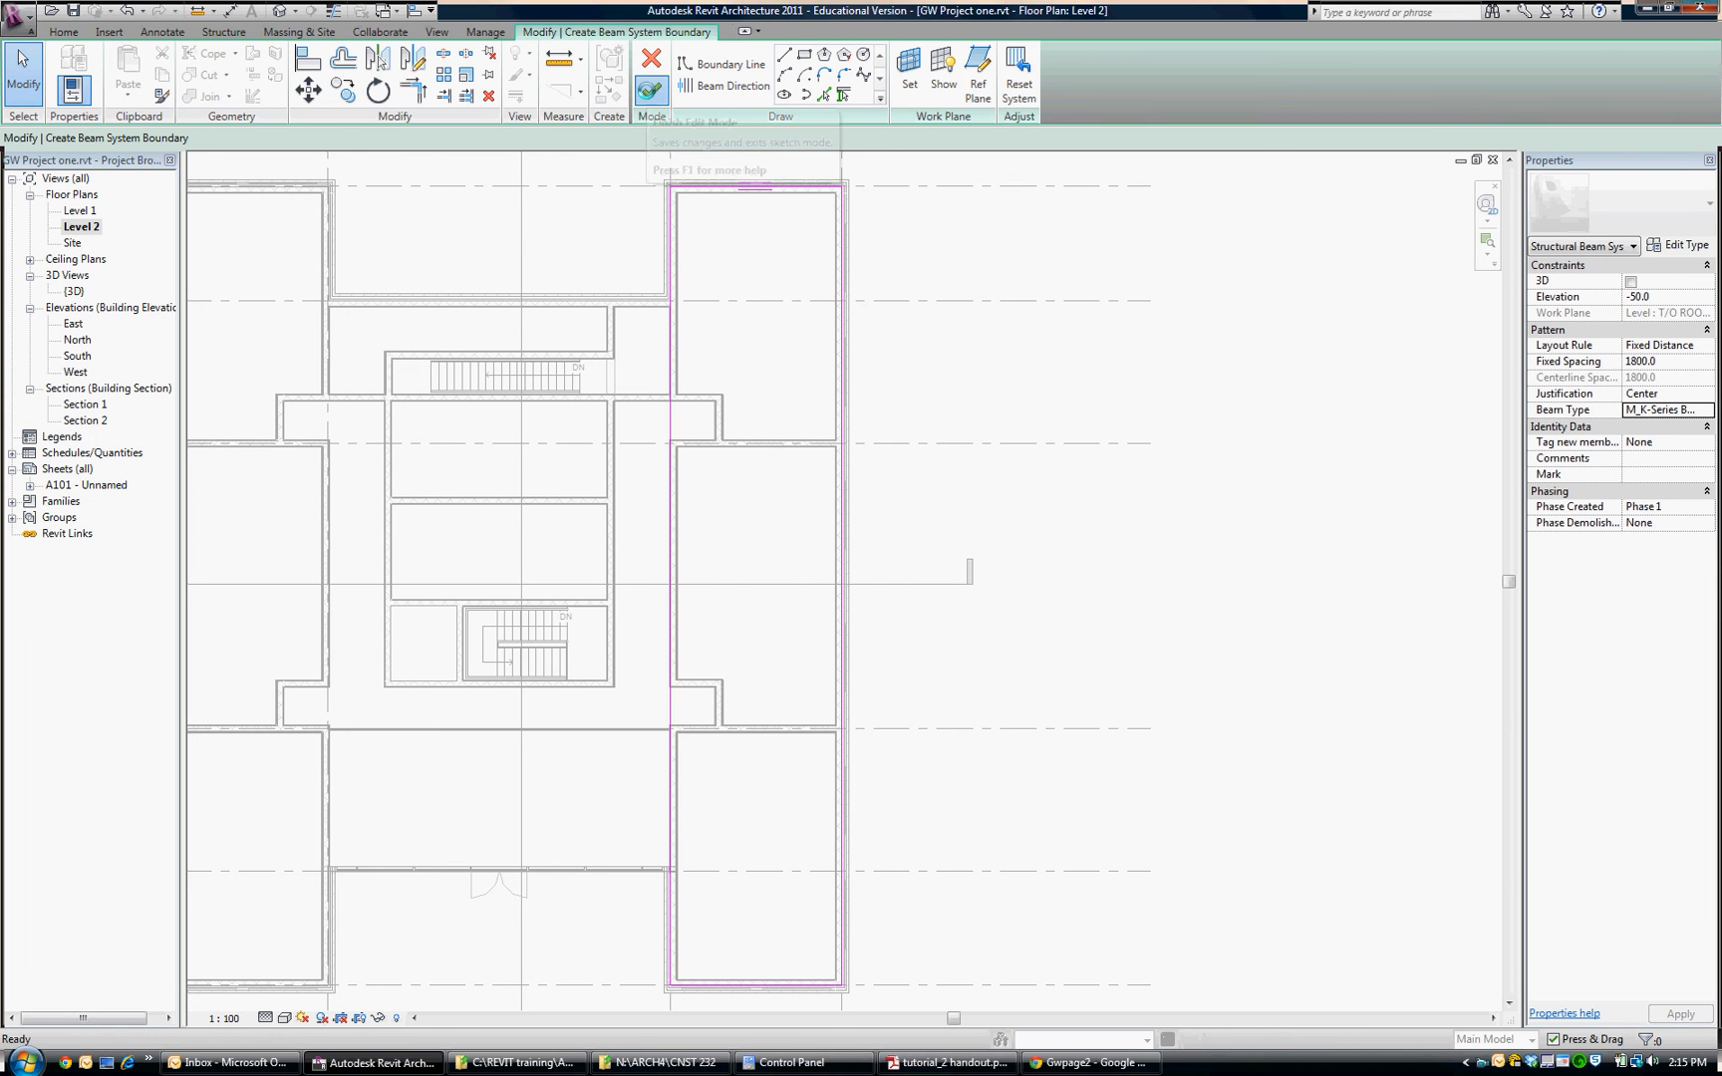
Finish the boundary sketch, creating the 12K3 beam system at 1800 mm spacing
click(649, 63)
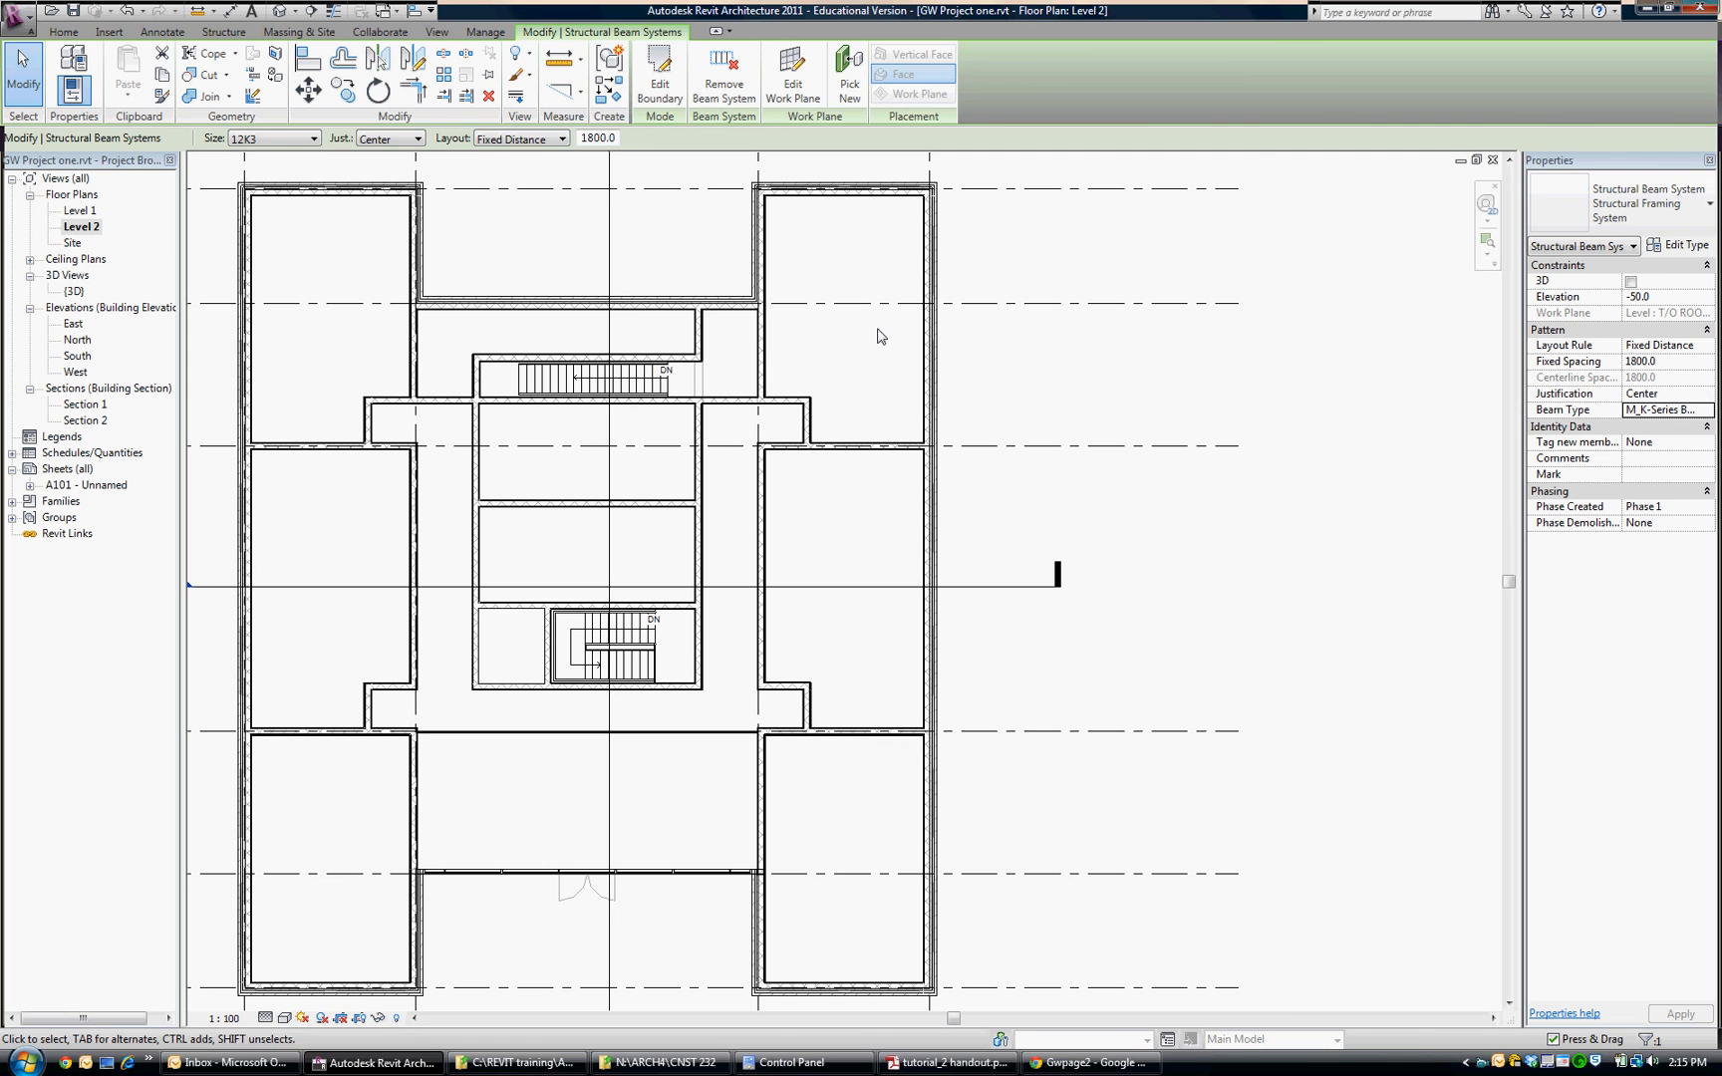
mouse_move(1063, 594)
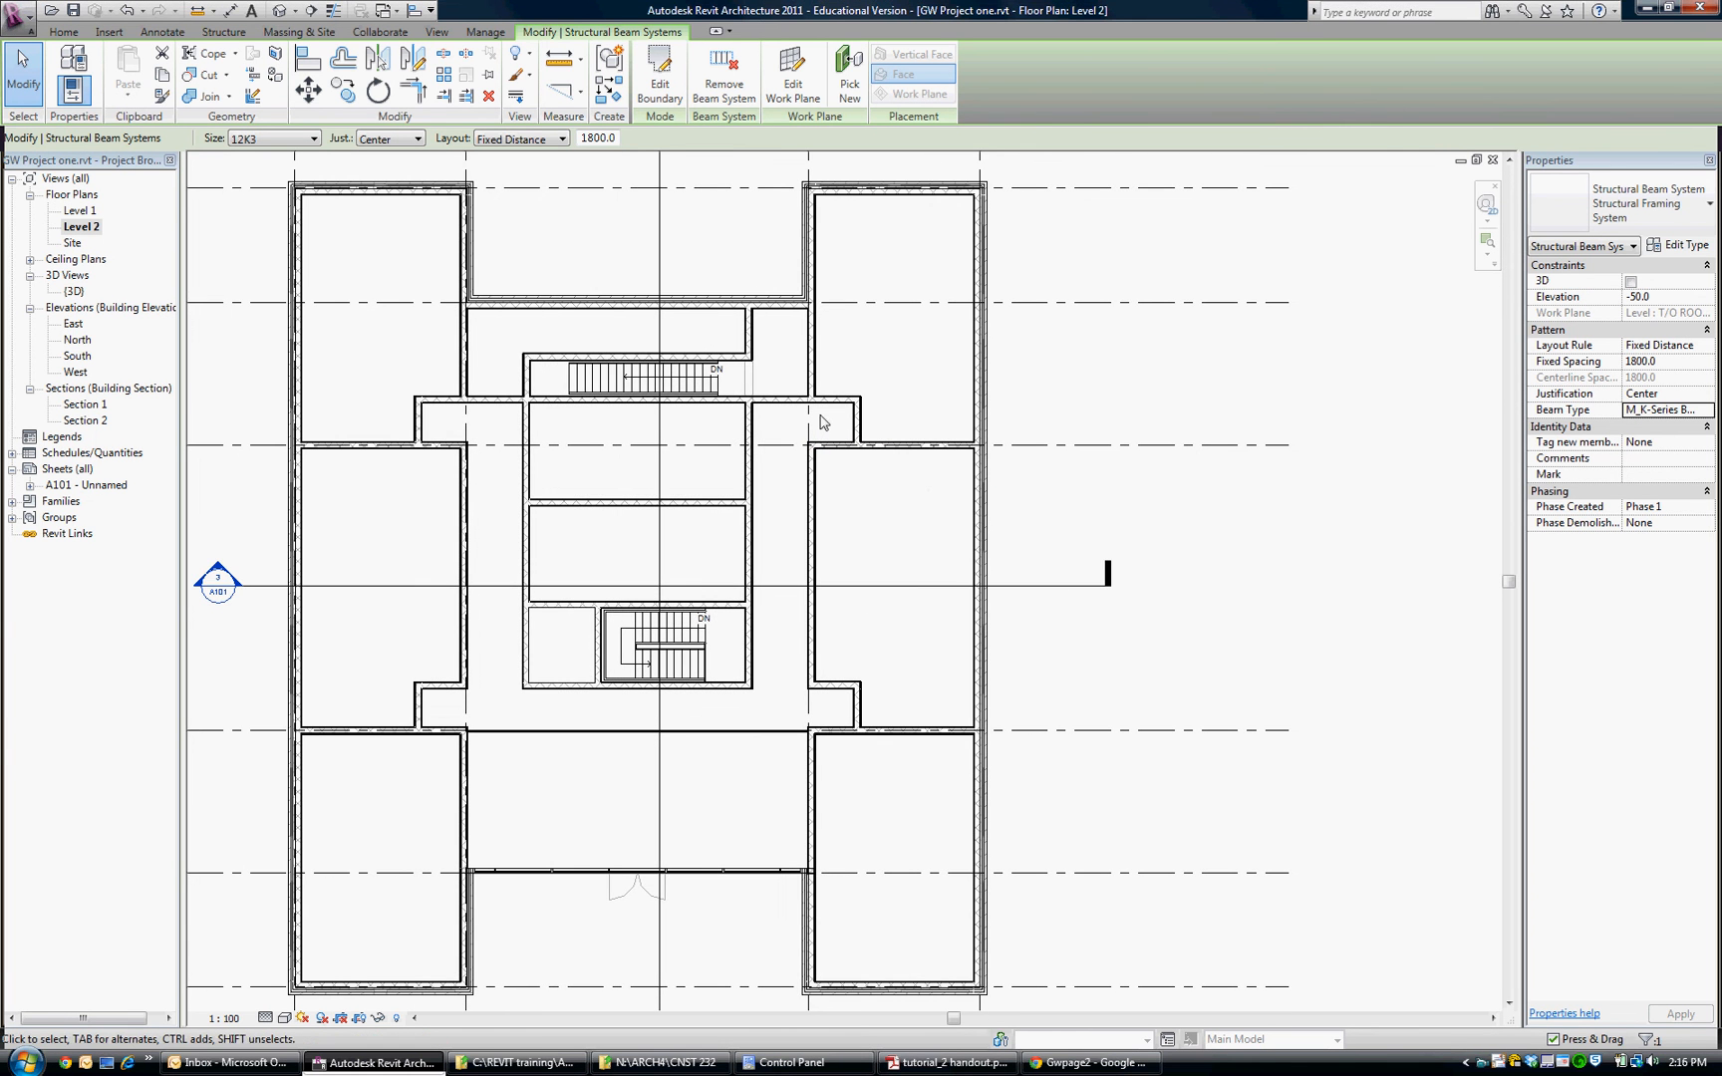
mouse_move(1252, 375)
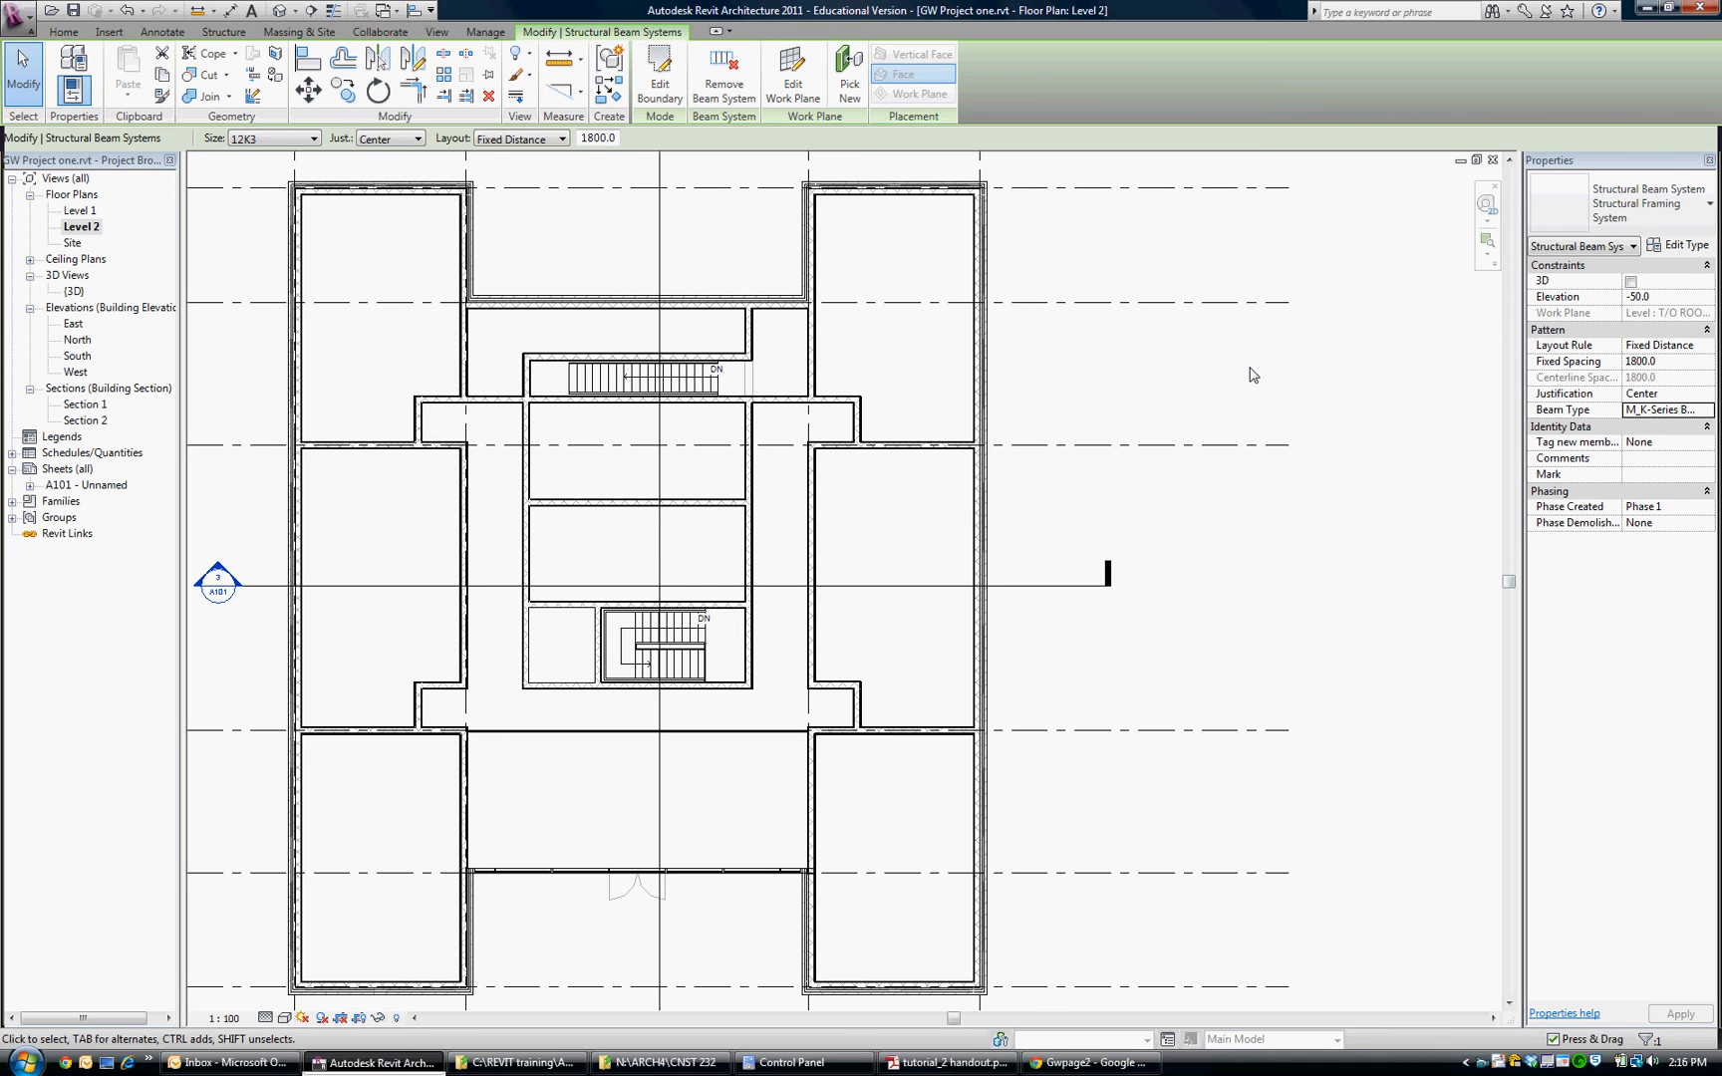
mouse_move(1143, 361)
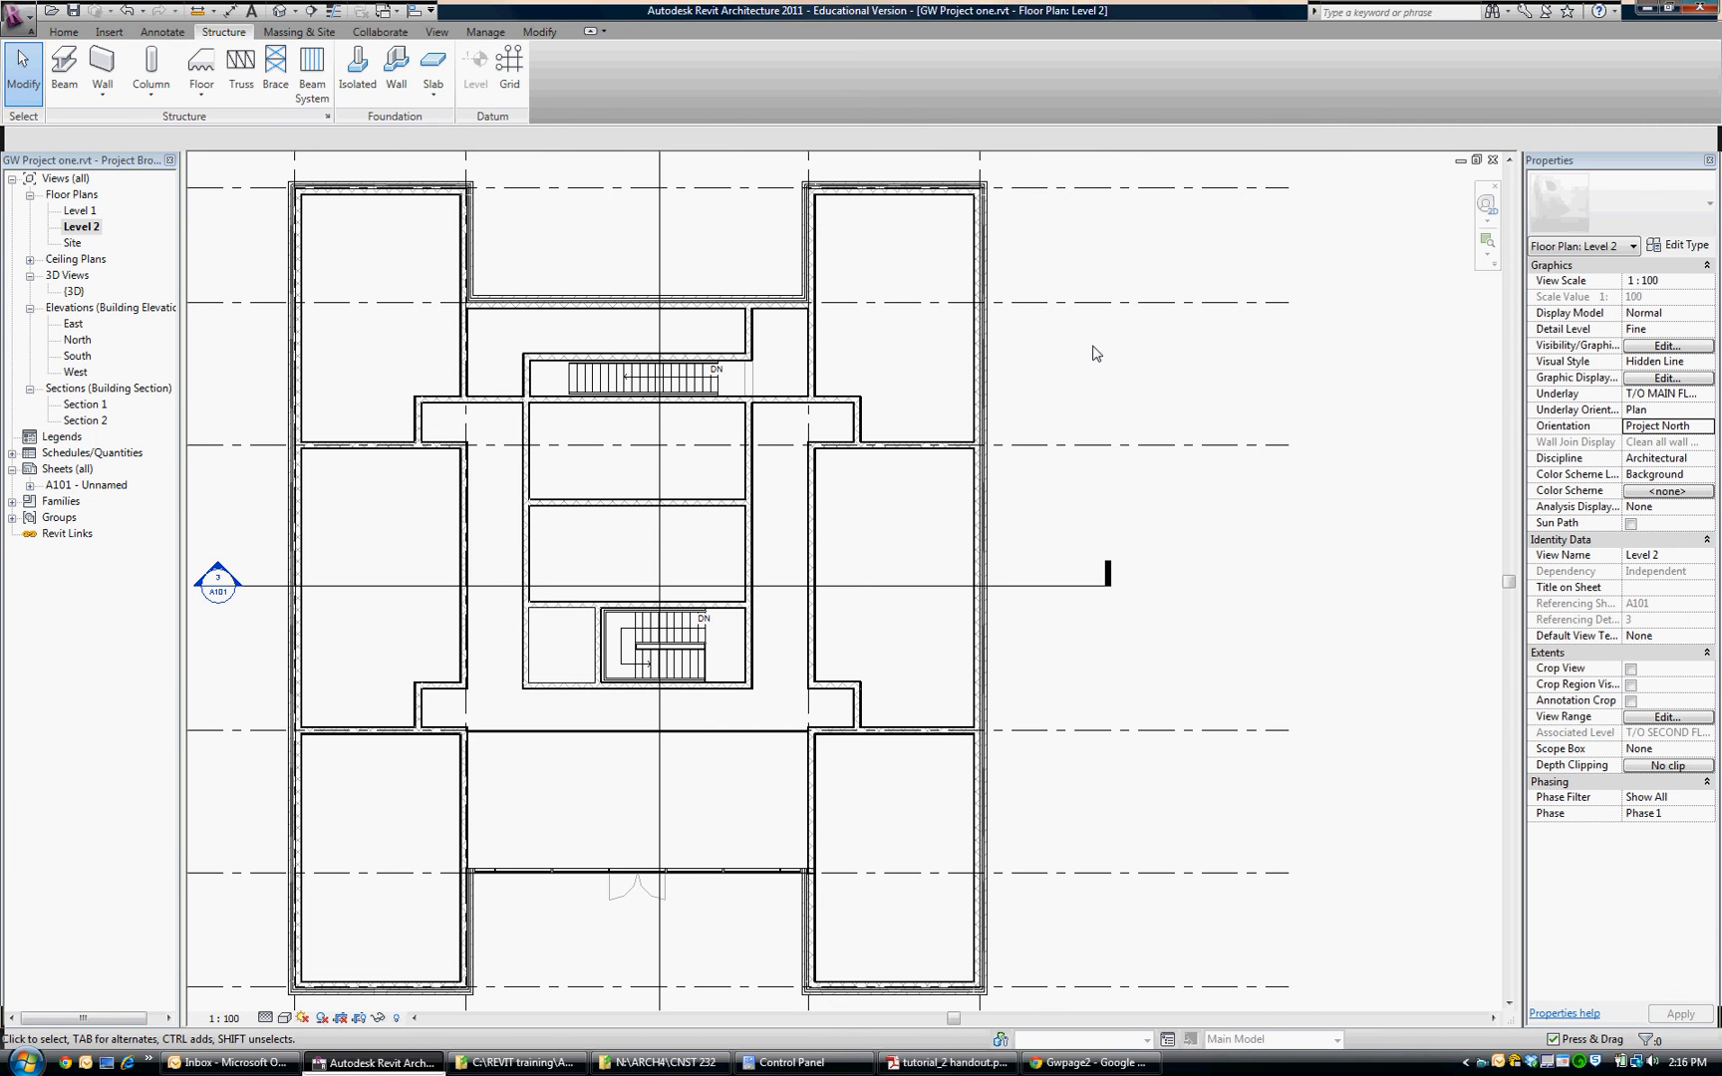
mouse_move(1553, 727)
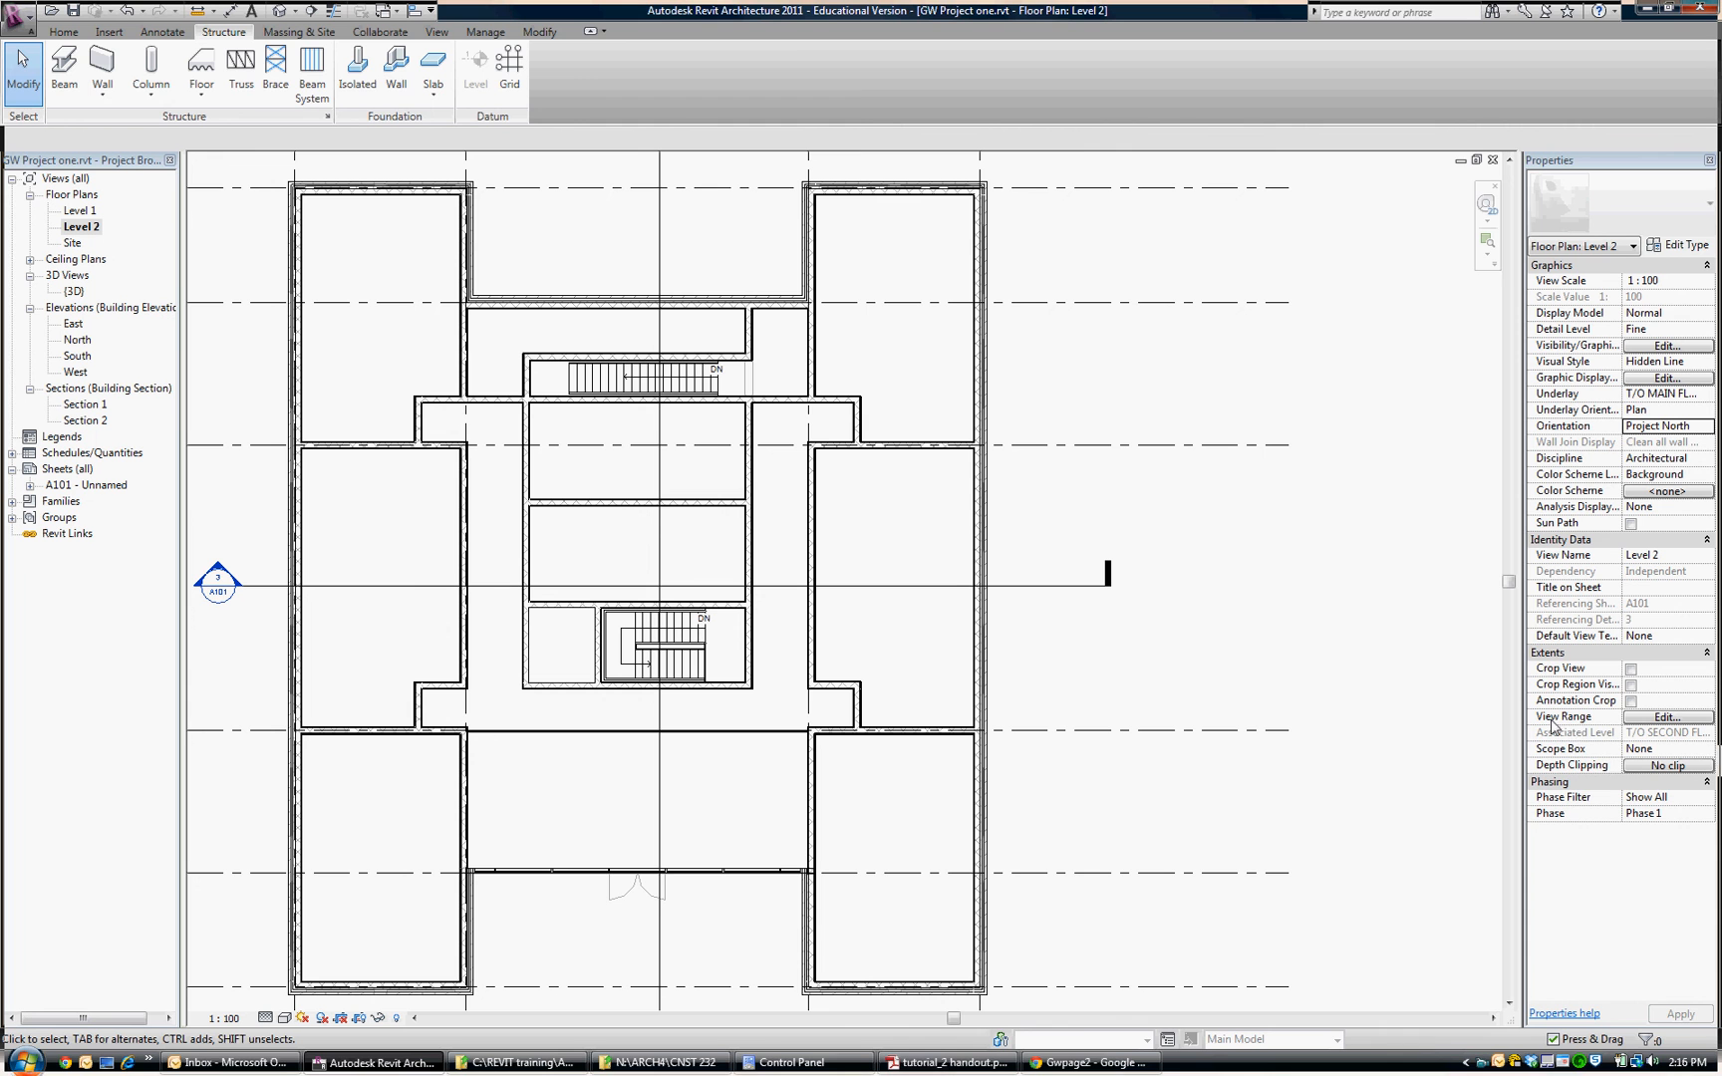
mouse_move(1567, 717)
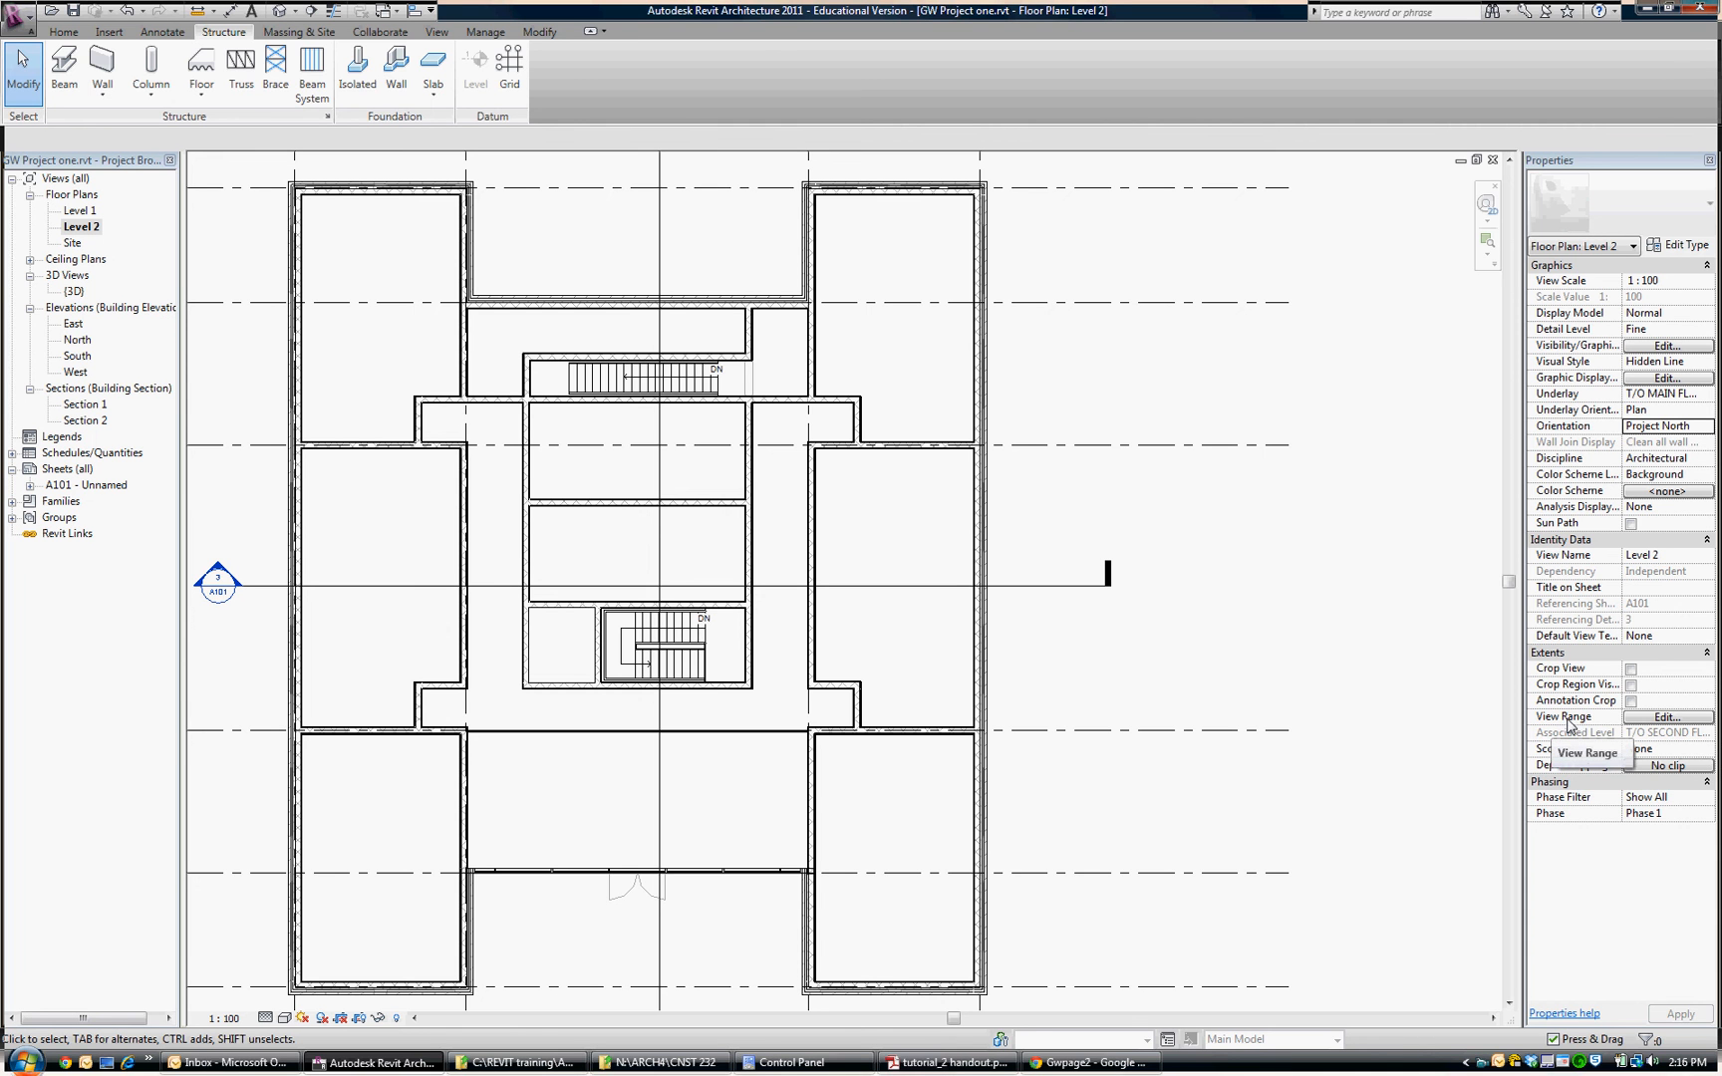
Lower the Level 2 view range cut plane to 1800.0 so door swings display
click(1665, 716)
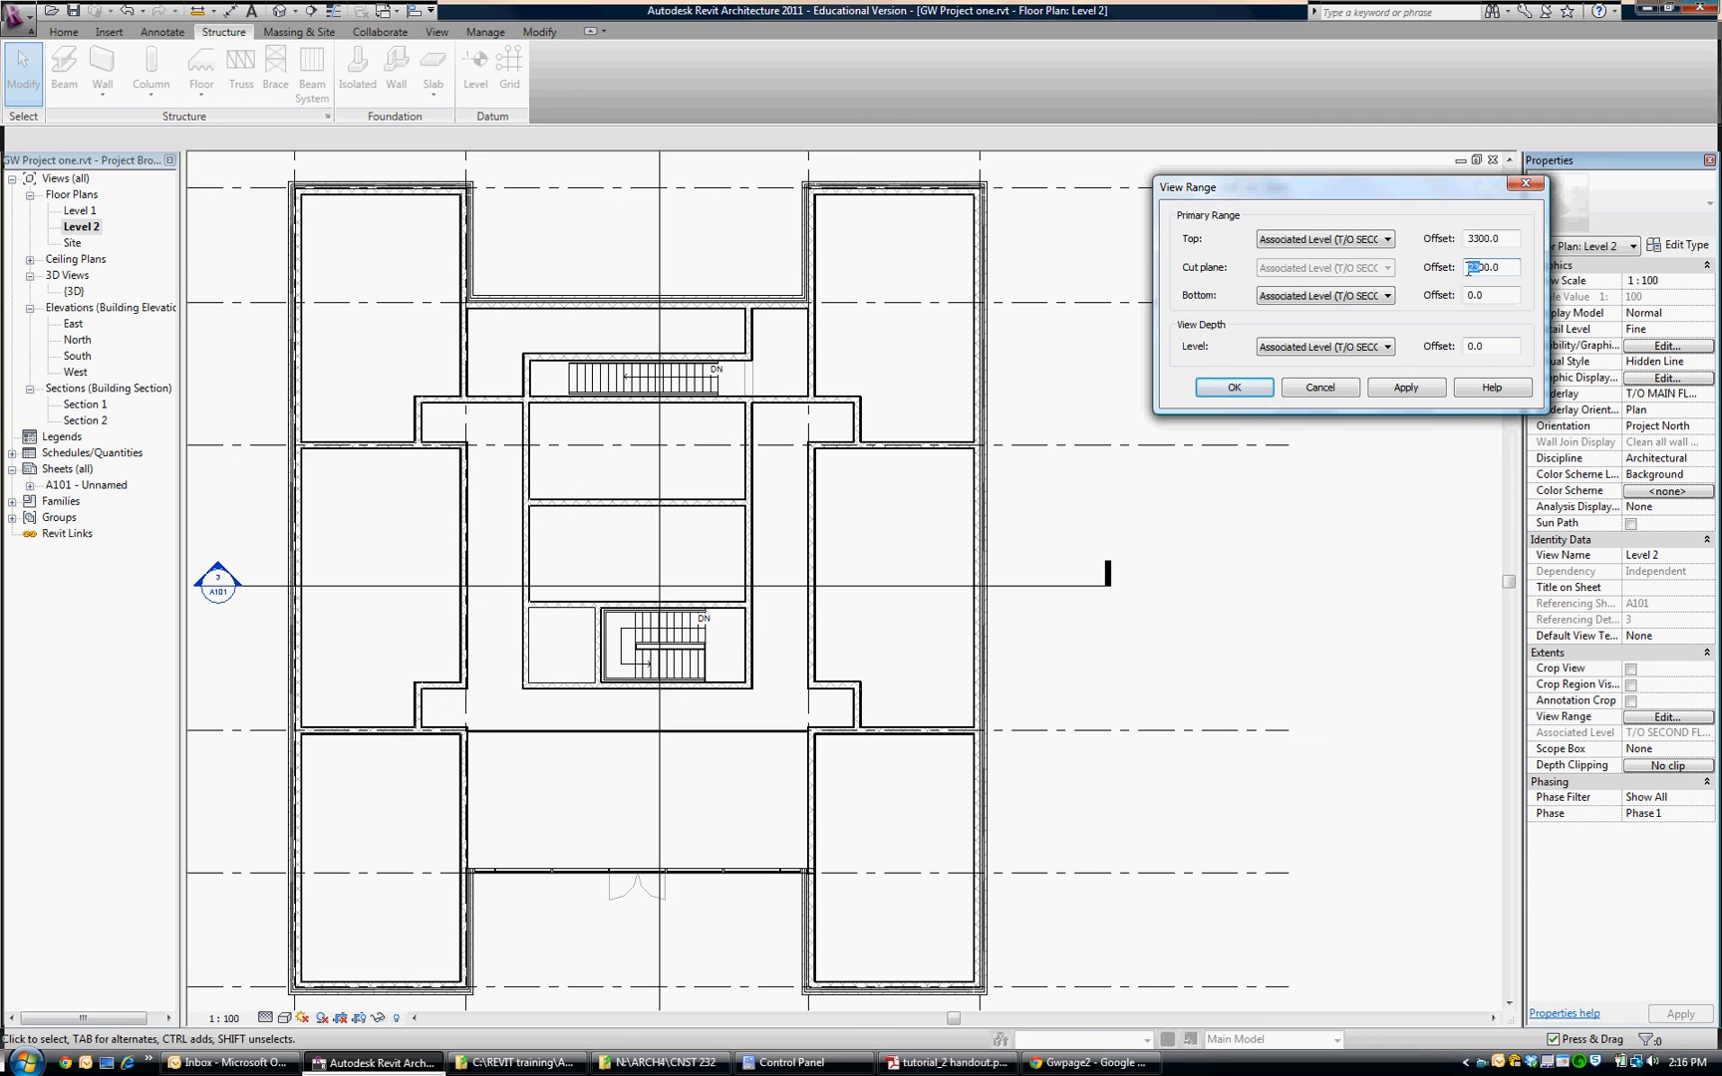
text(1800.0)
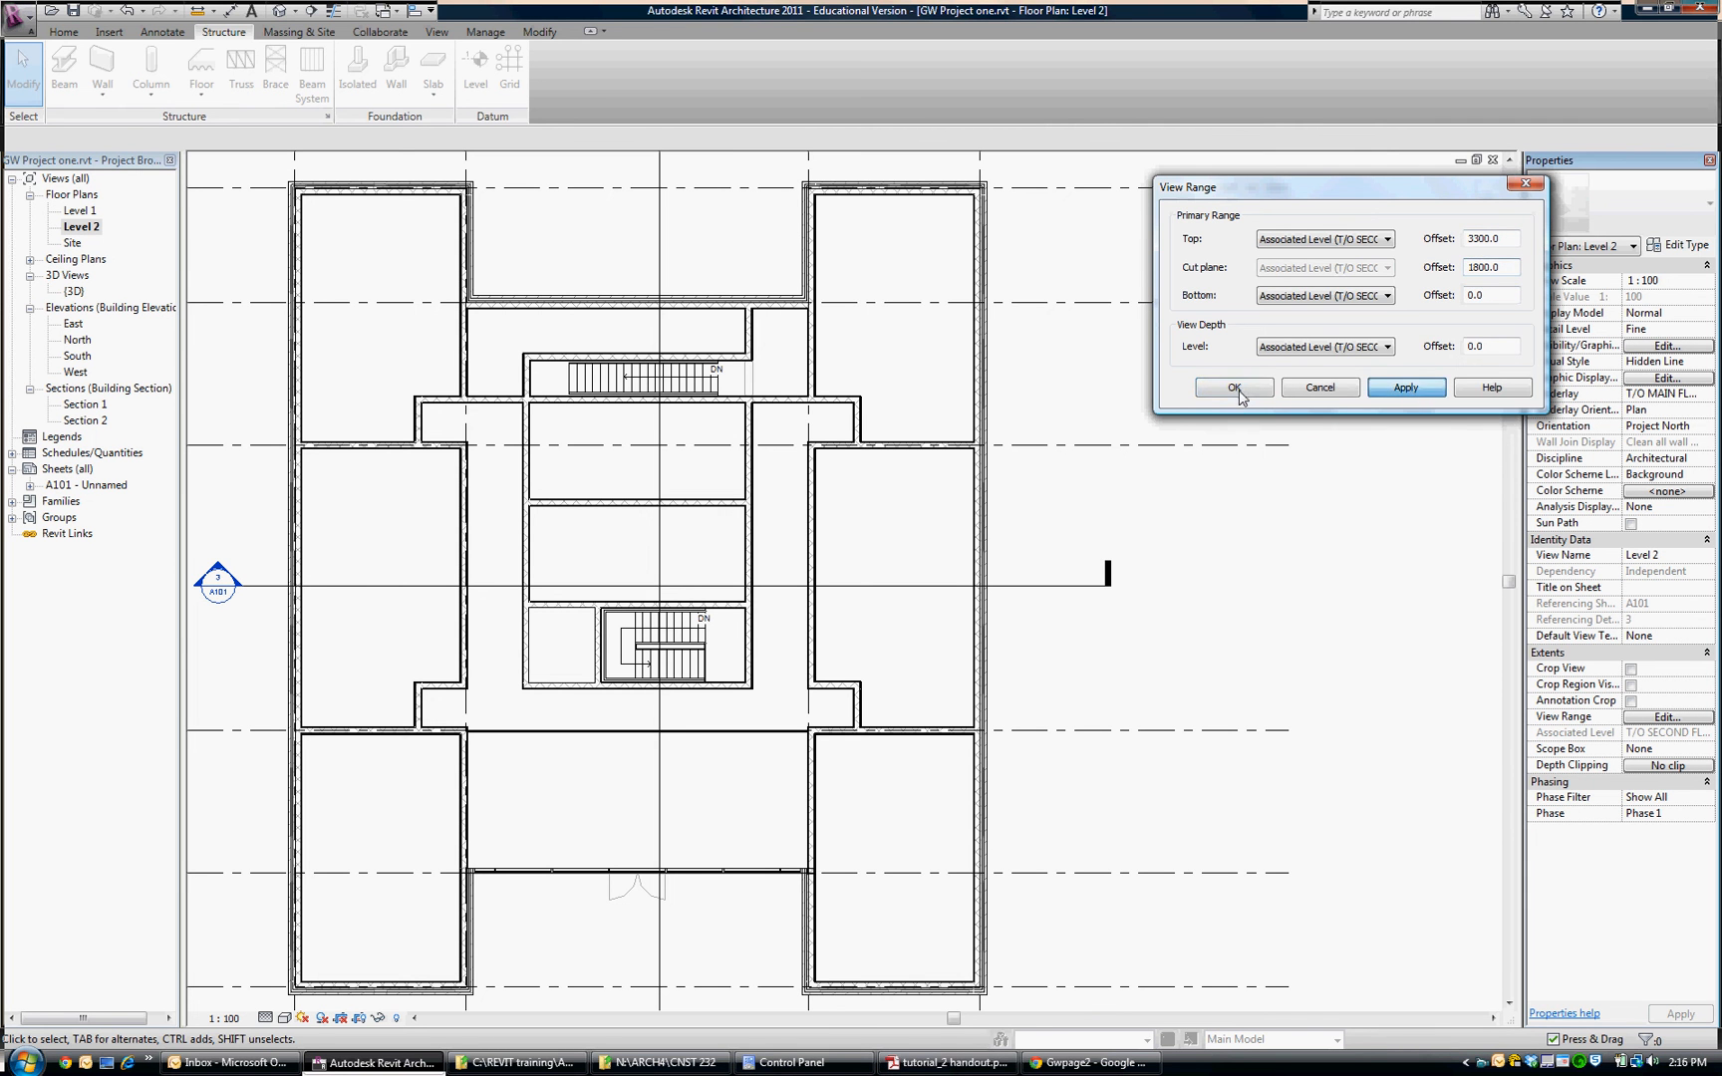
click(1230, 387)
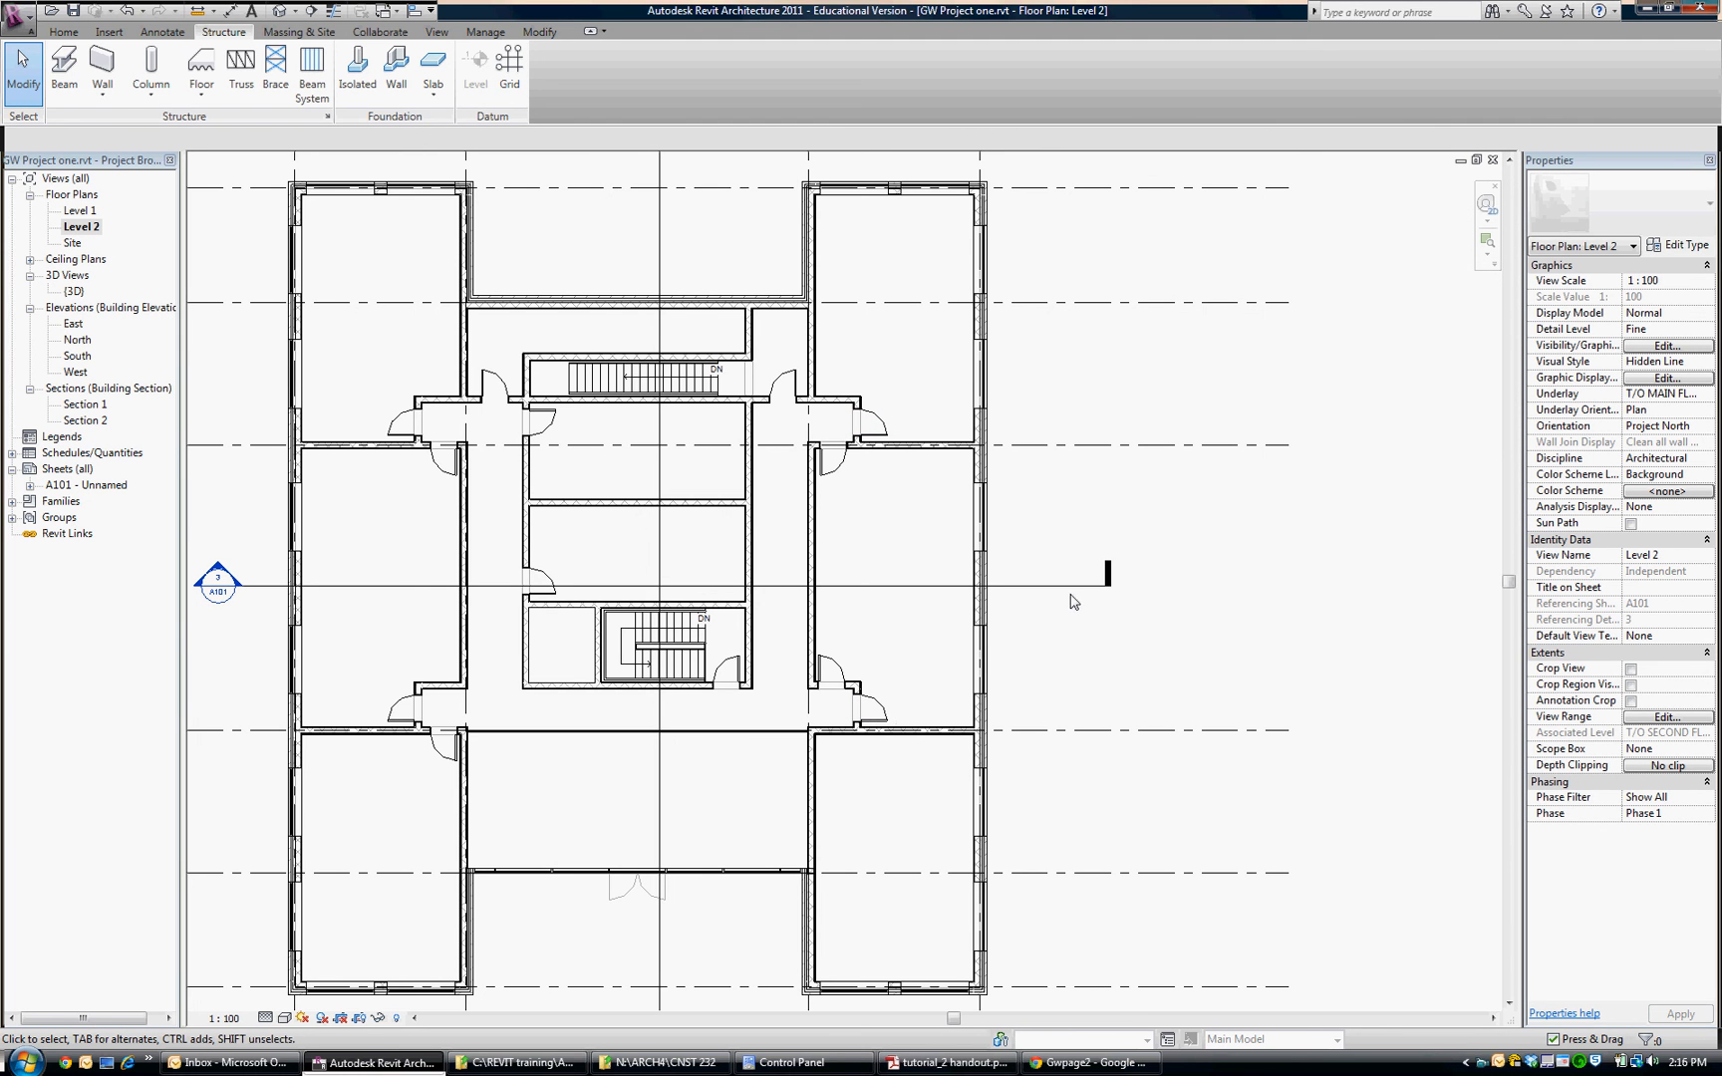
mouse_move(1647, 723)
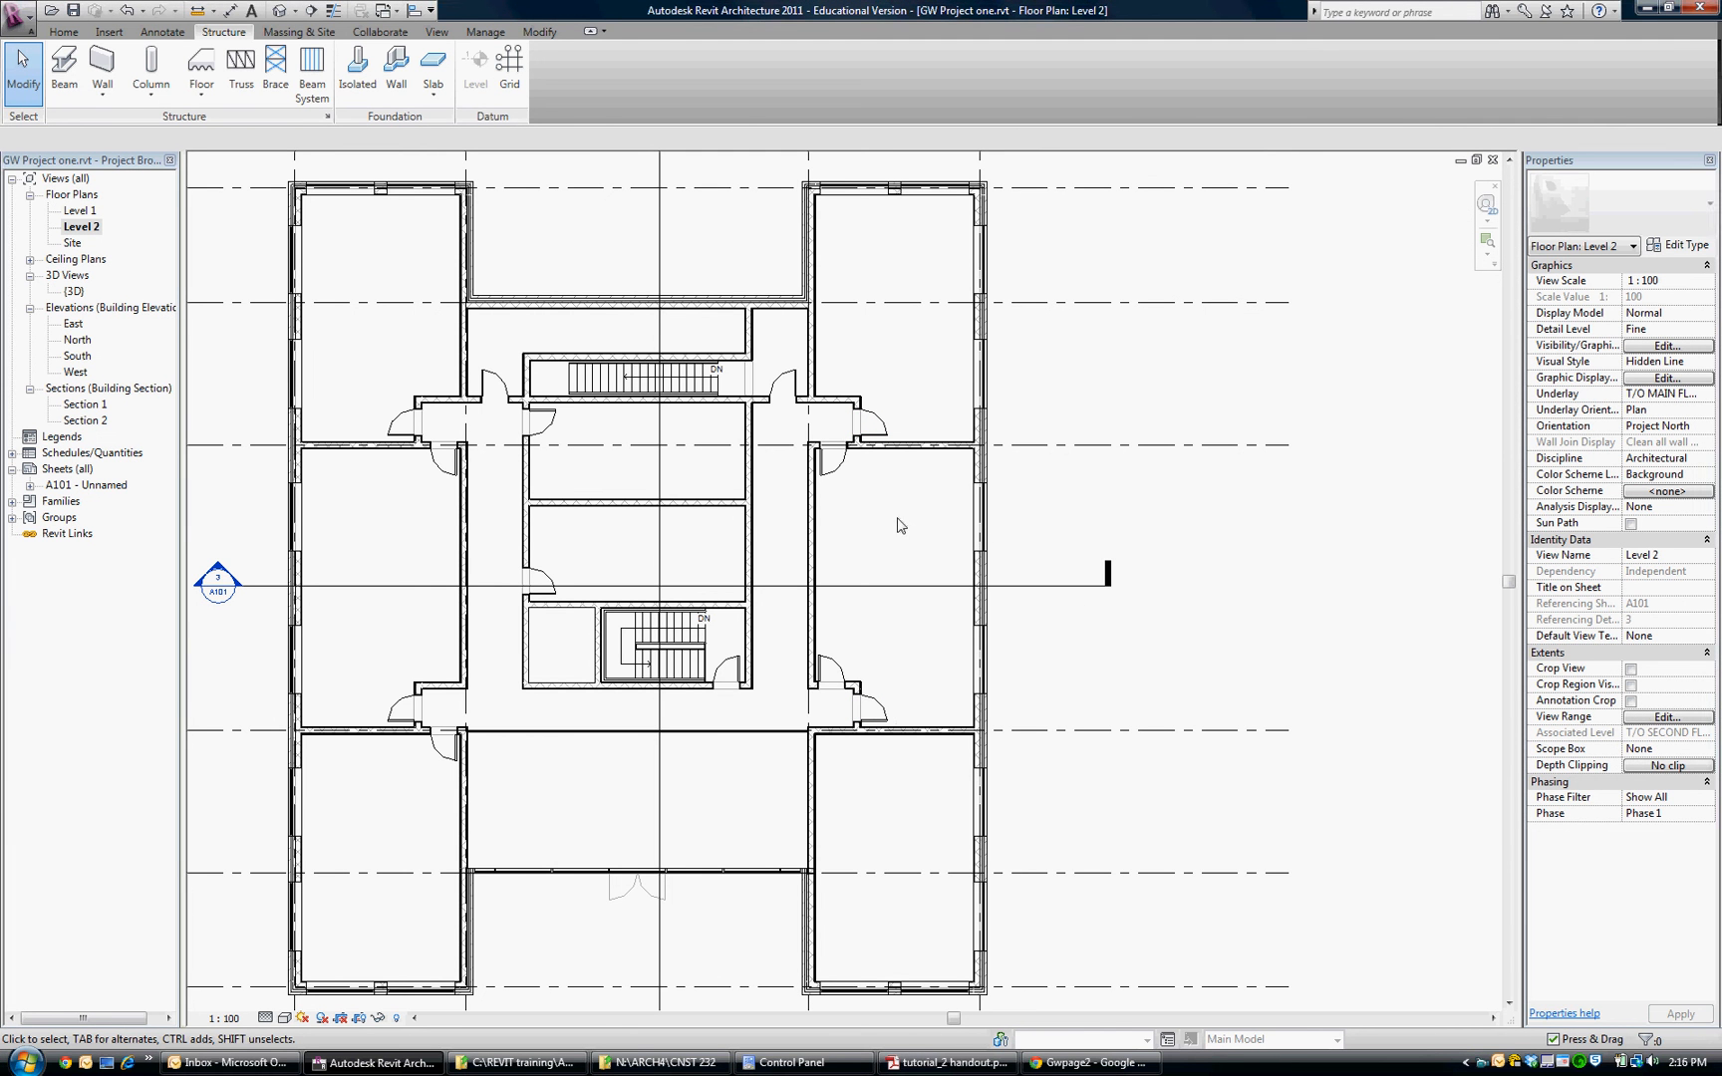
click(978, 517)
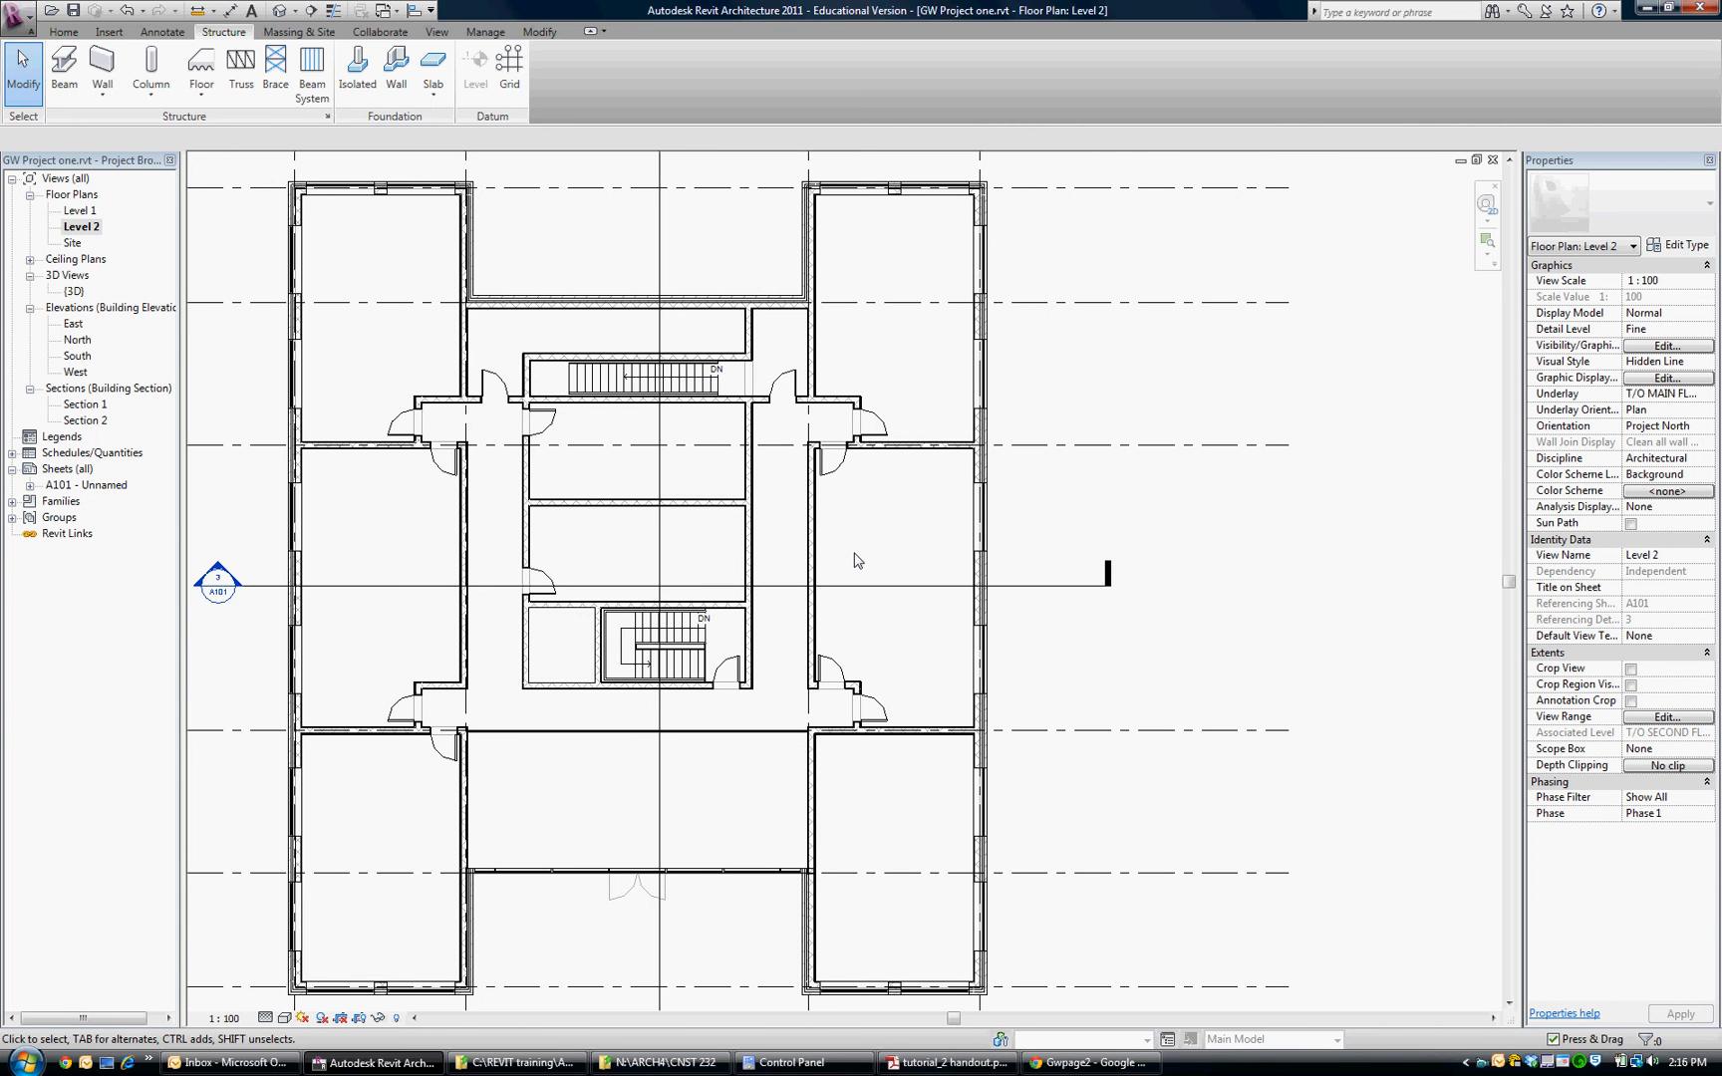
mouse_move(643, 513)
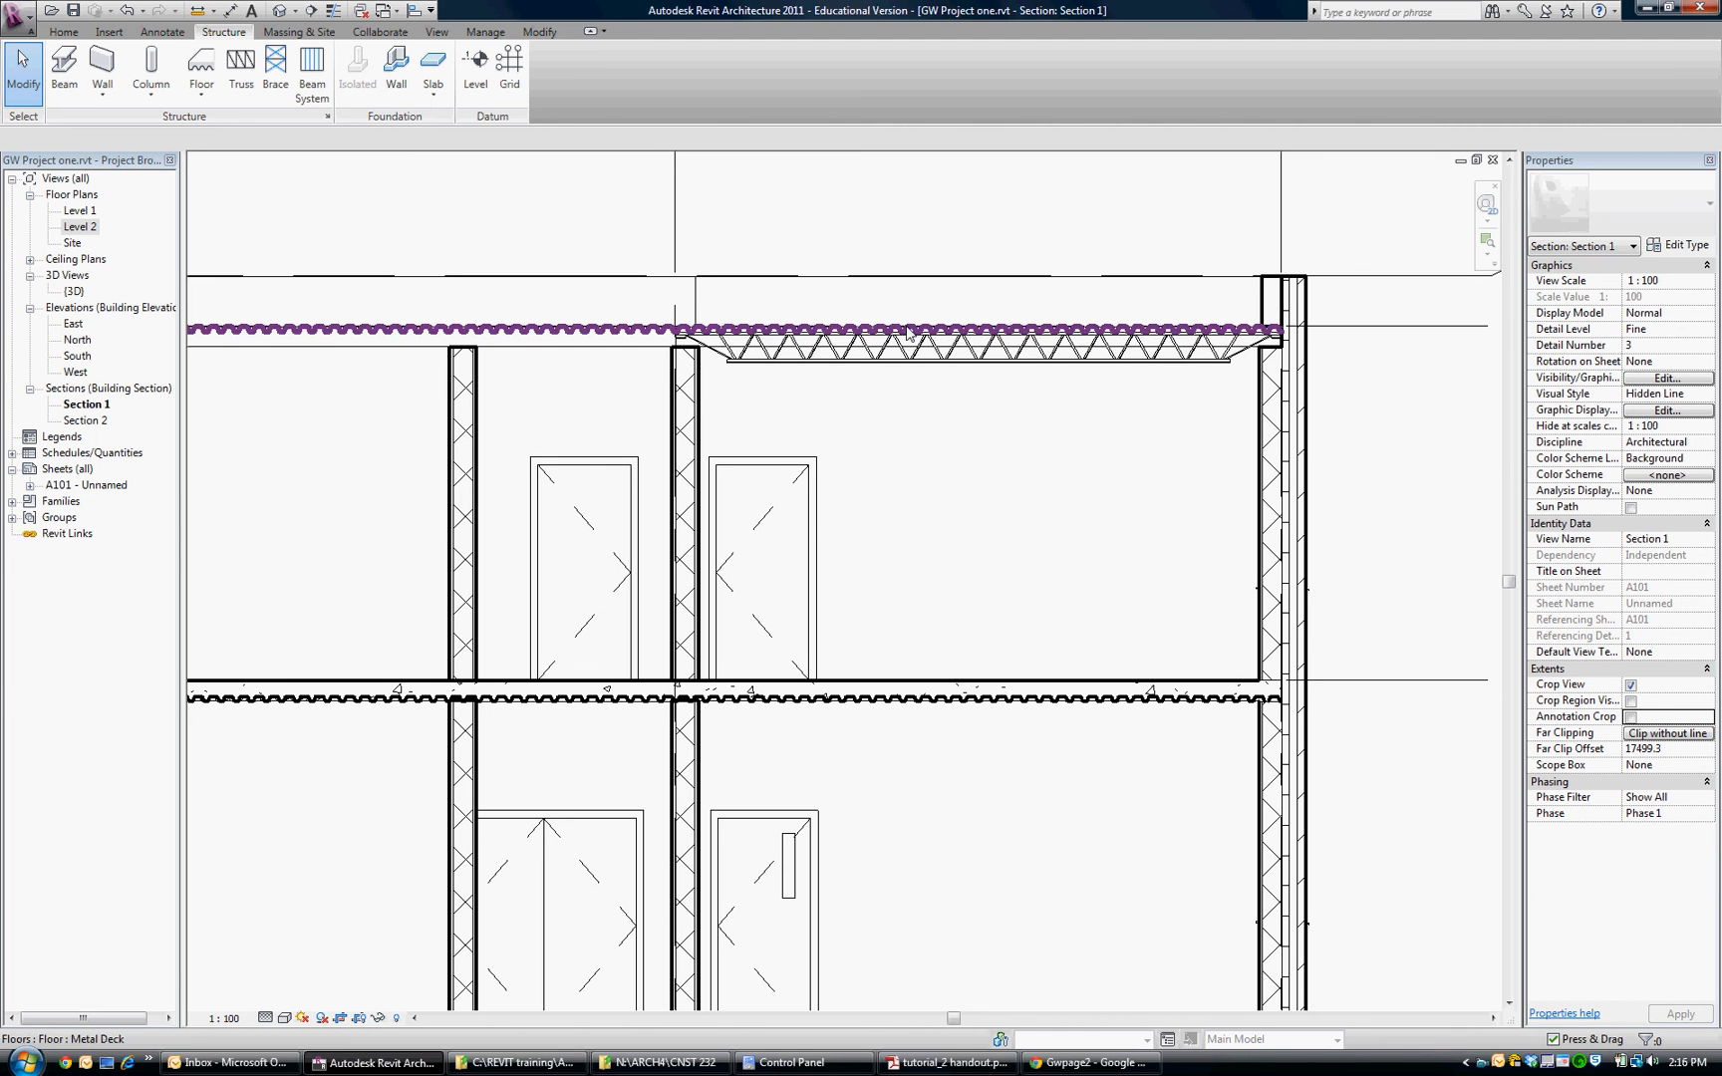
Open Section 1 and zoom to the bar joist under the roof deck at 17000
click(758, 561)
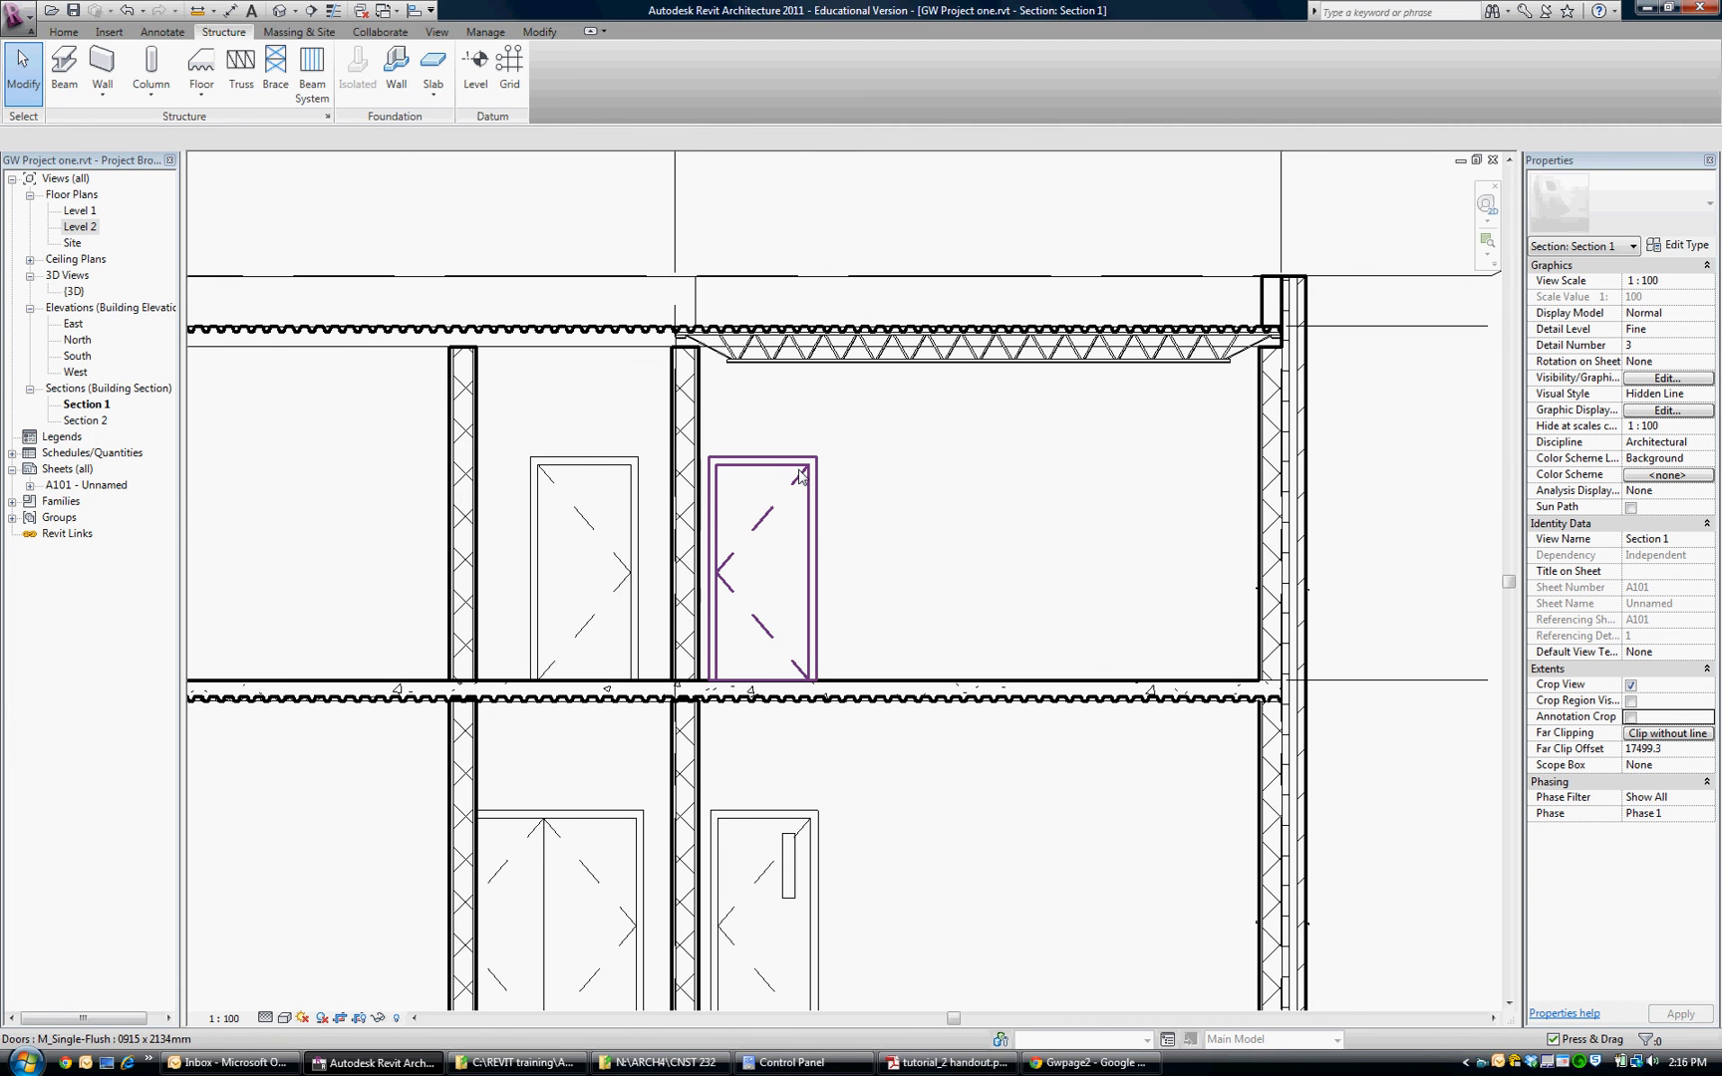
click(801, 524)
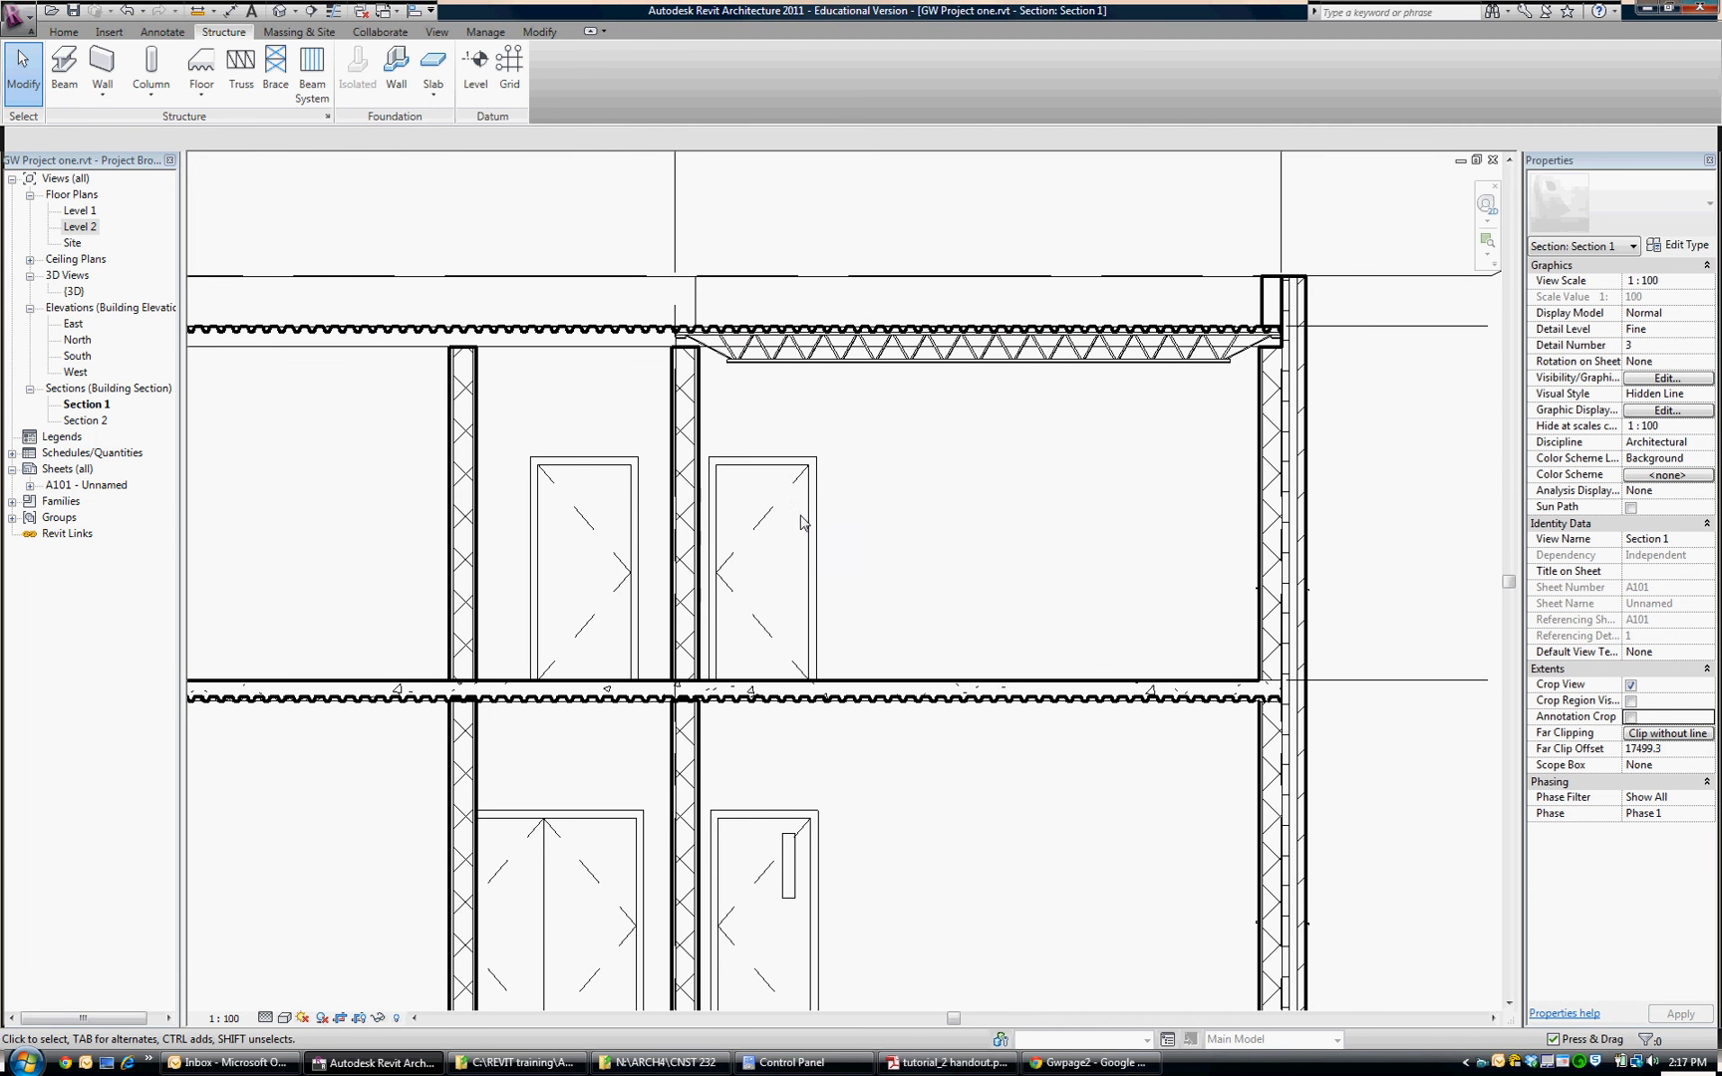
mouse_move(1203, 514)
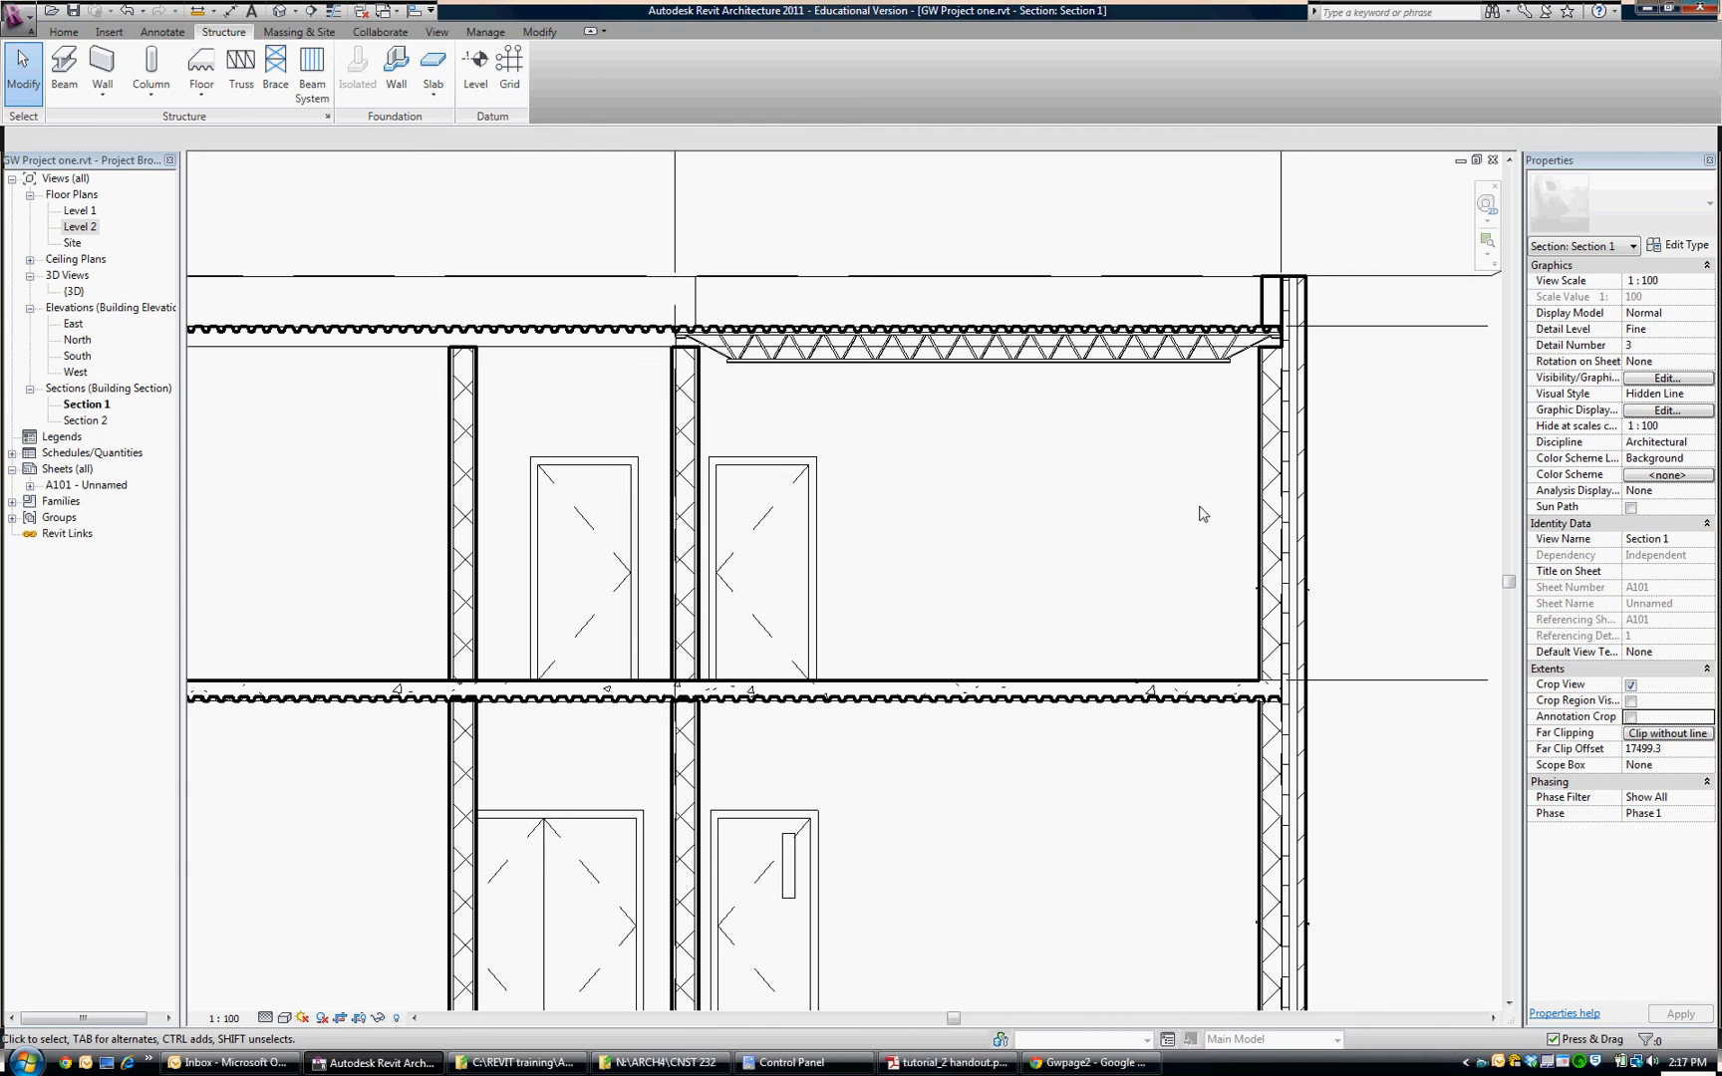
mouse_move(867, 507)
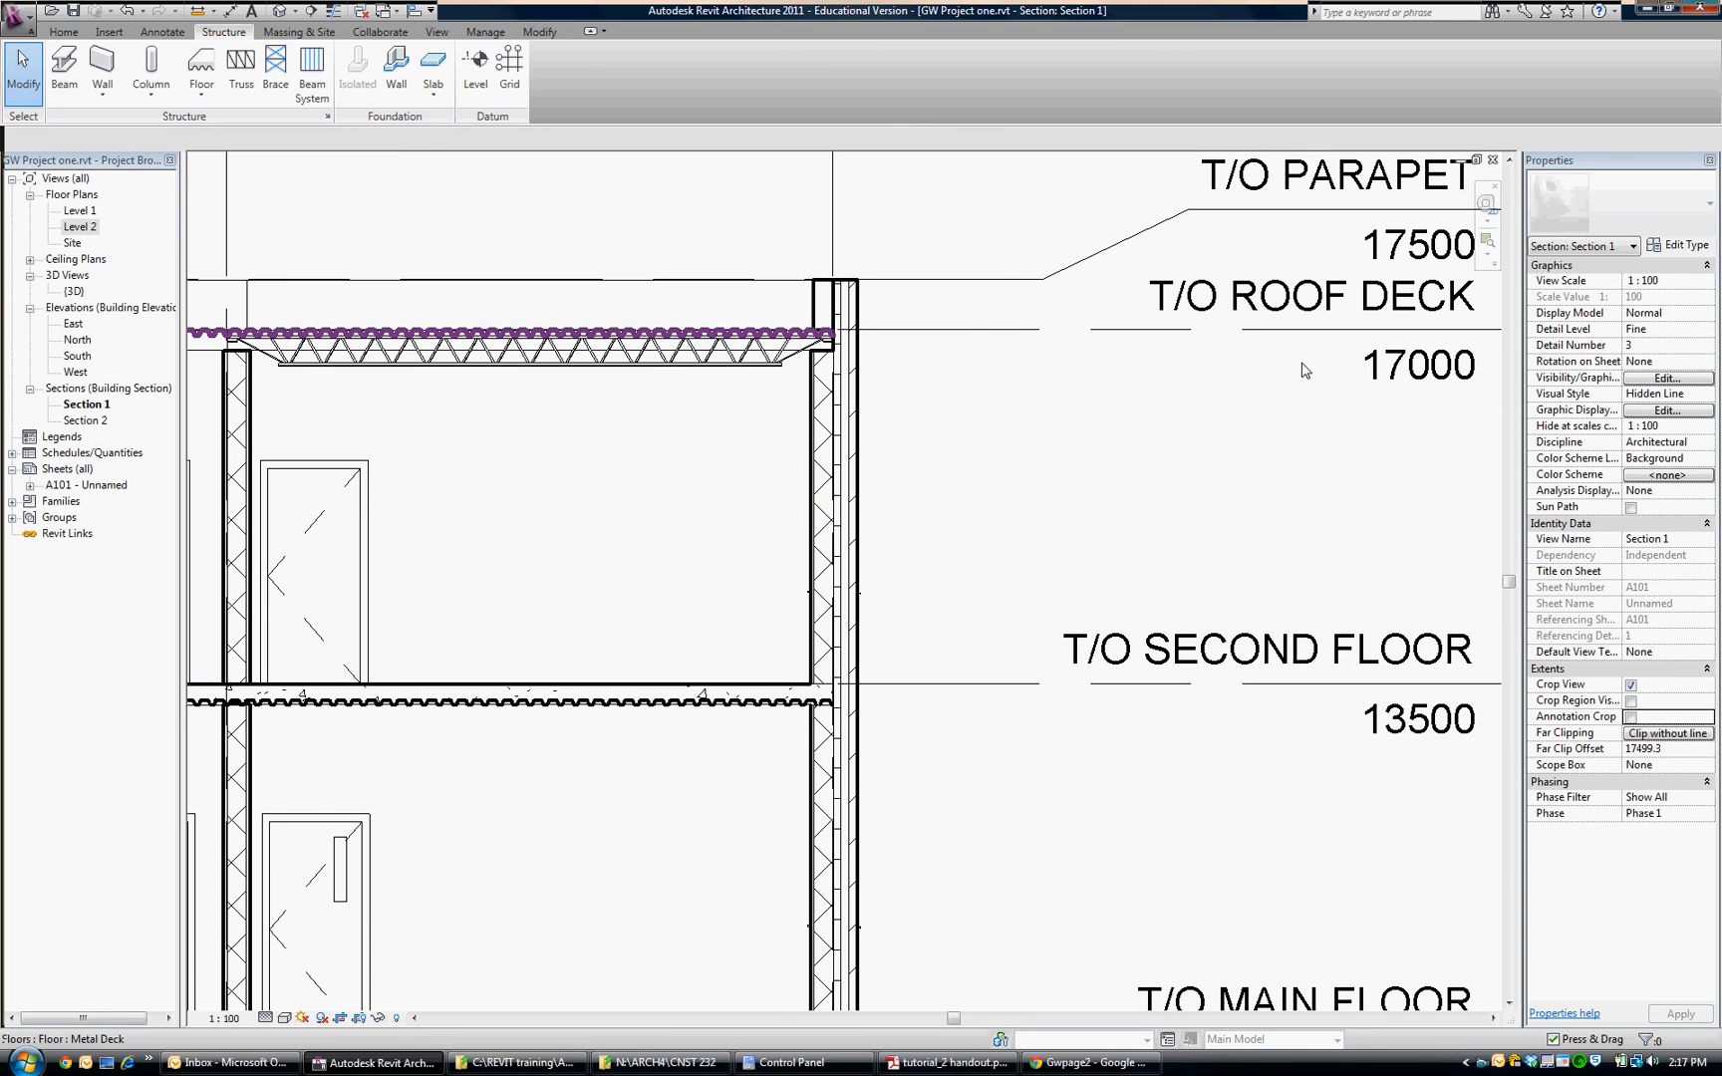
click(1417, 294)
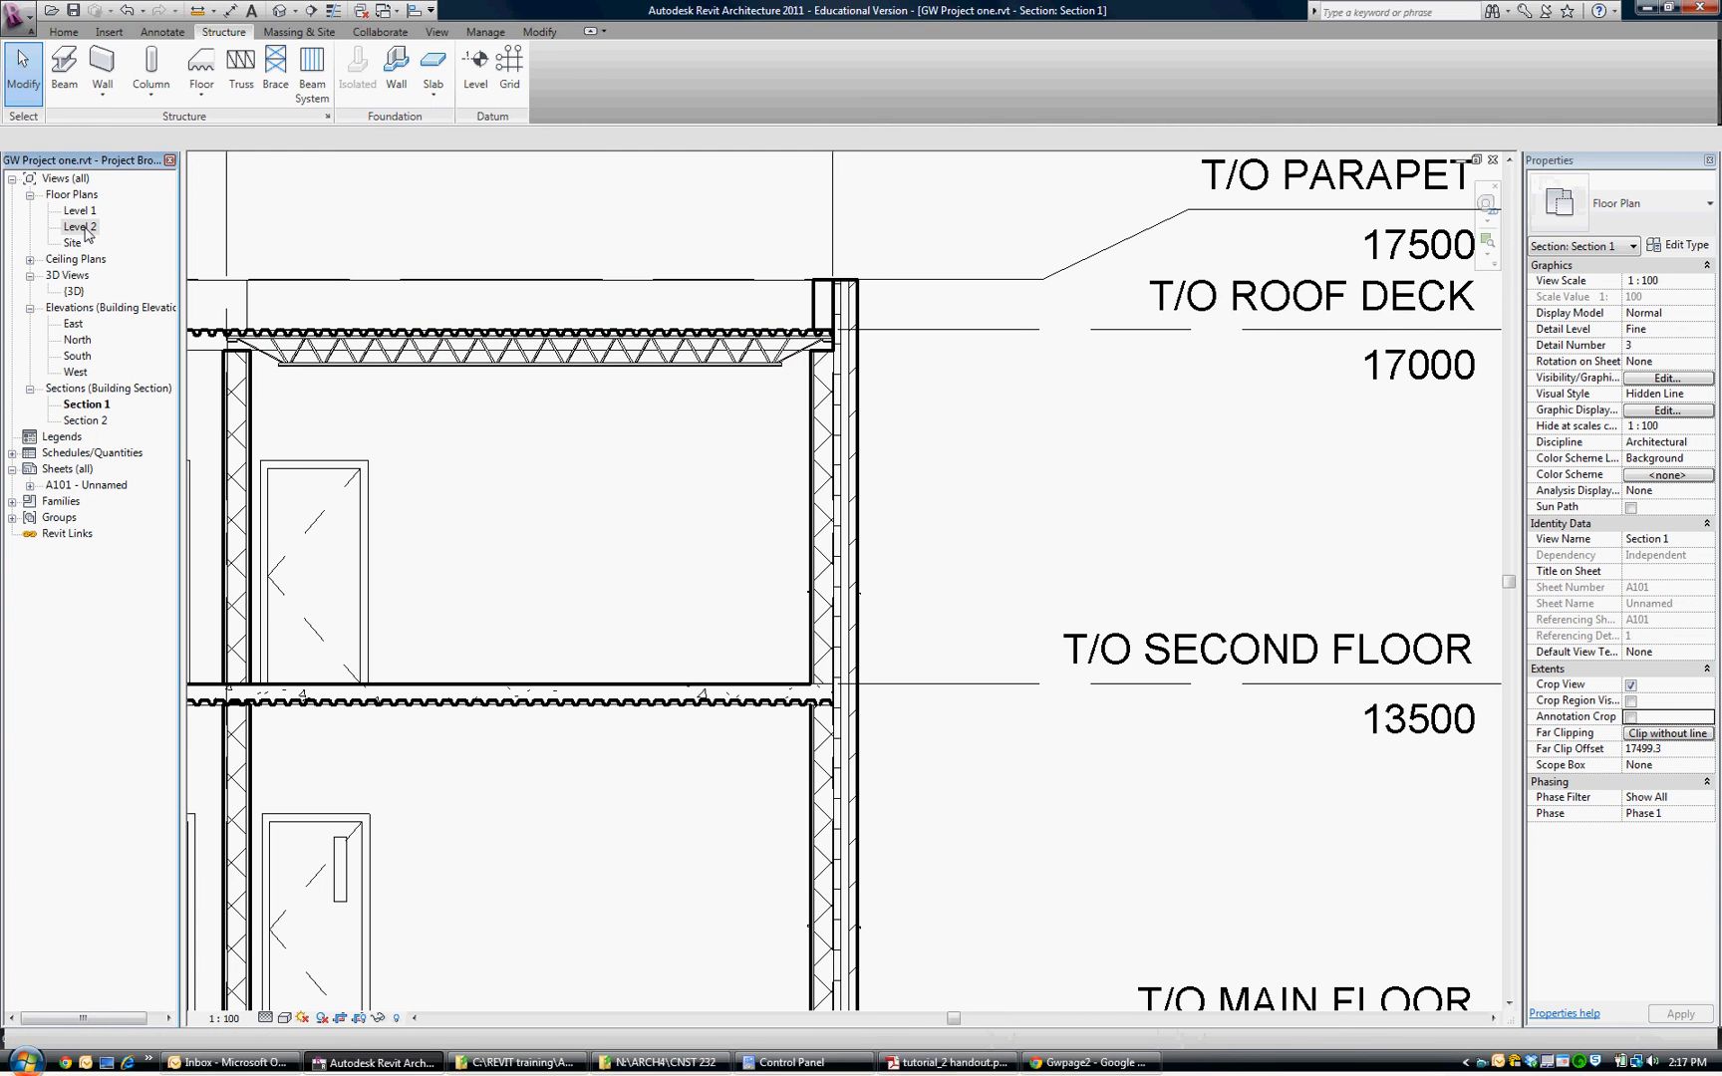
In Level 2, raise the view range top to 4000.0 and select a 12K3 joist
double_click(79, 226)
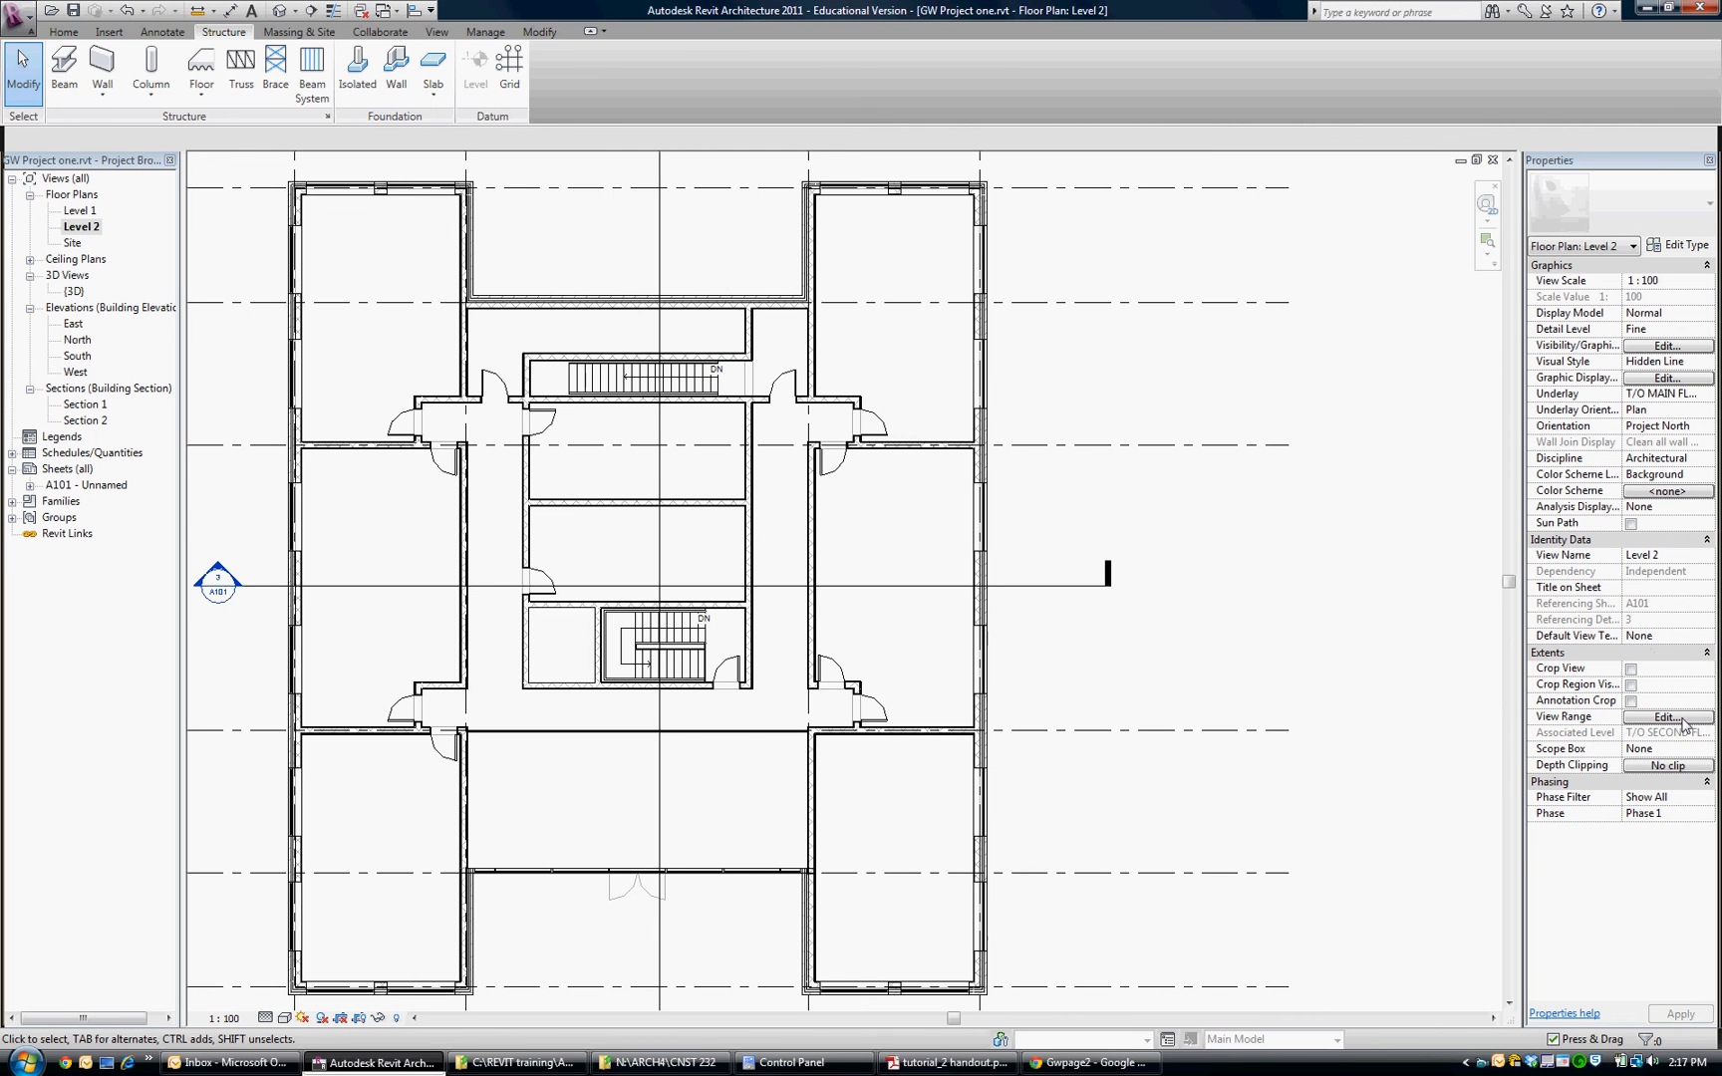
click(1667, 718)
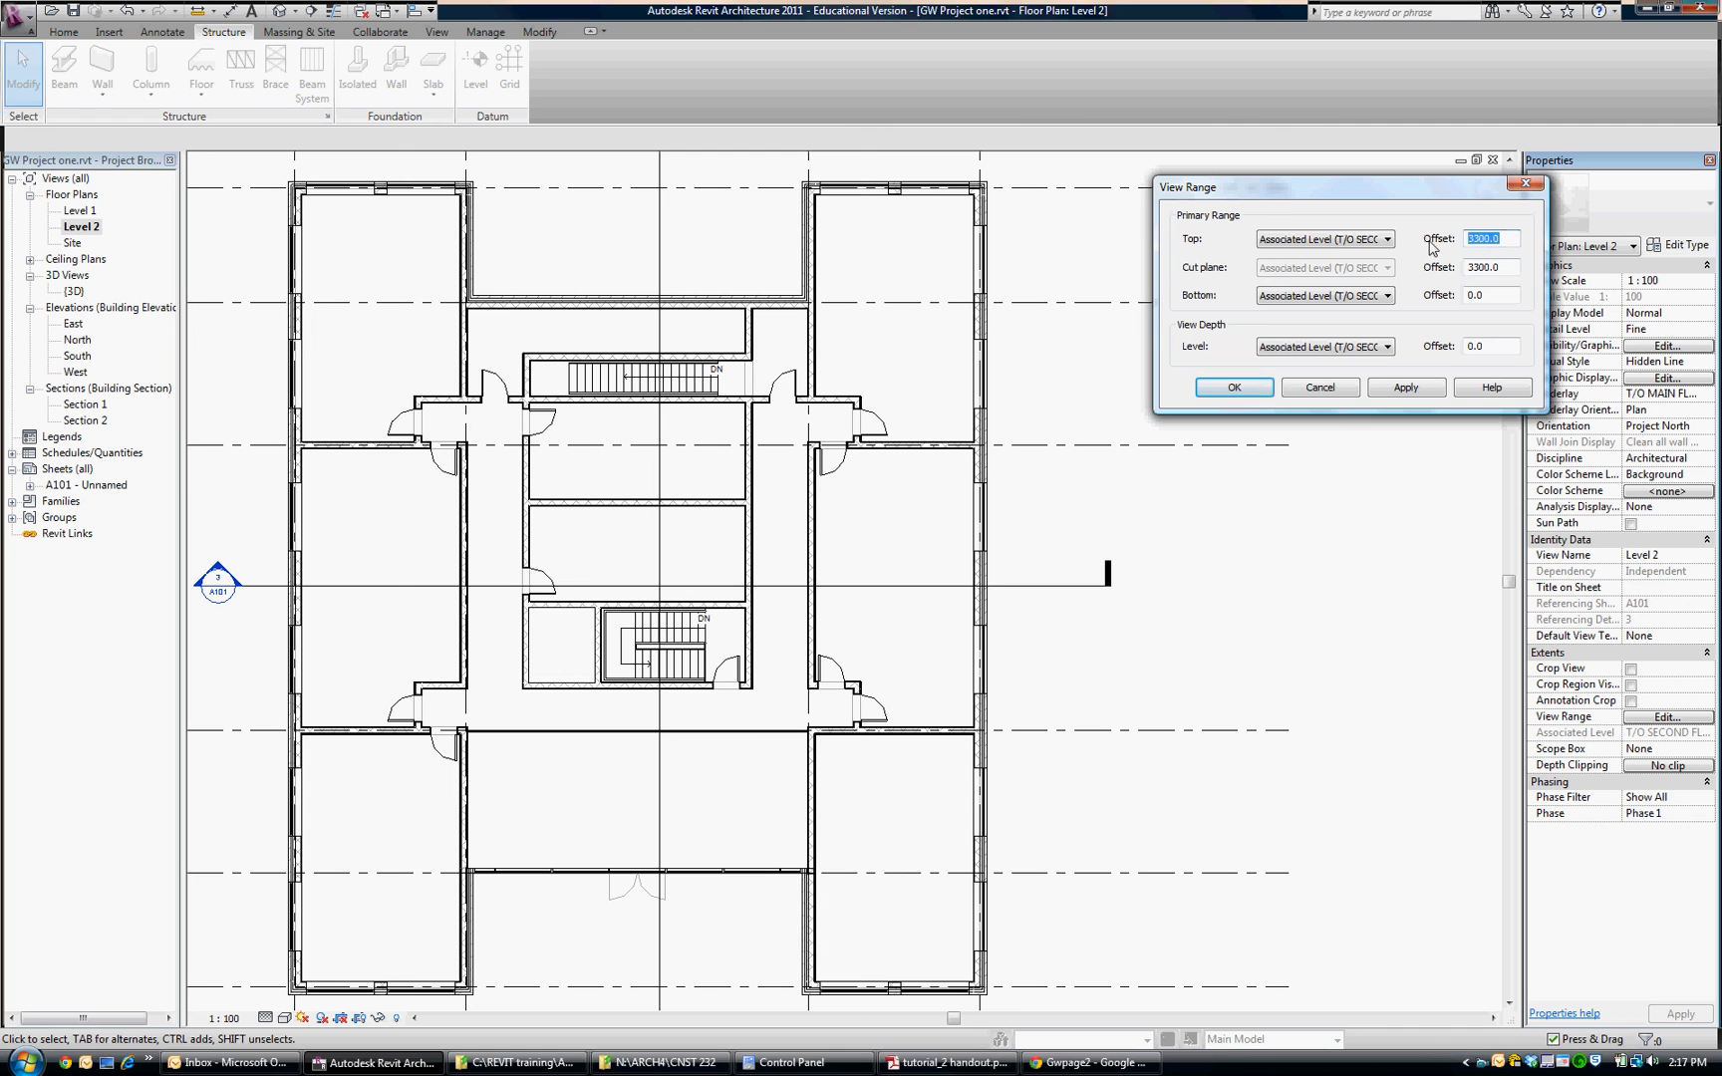
text(400)
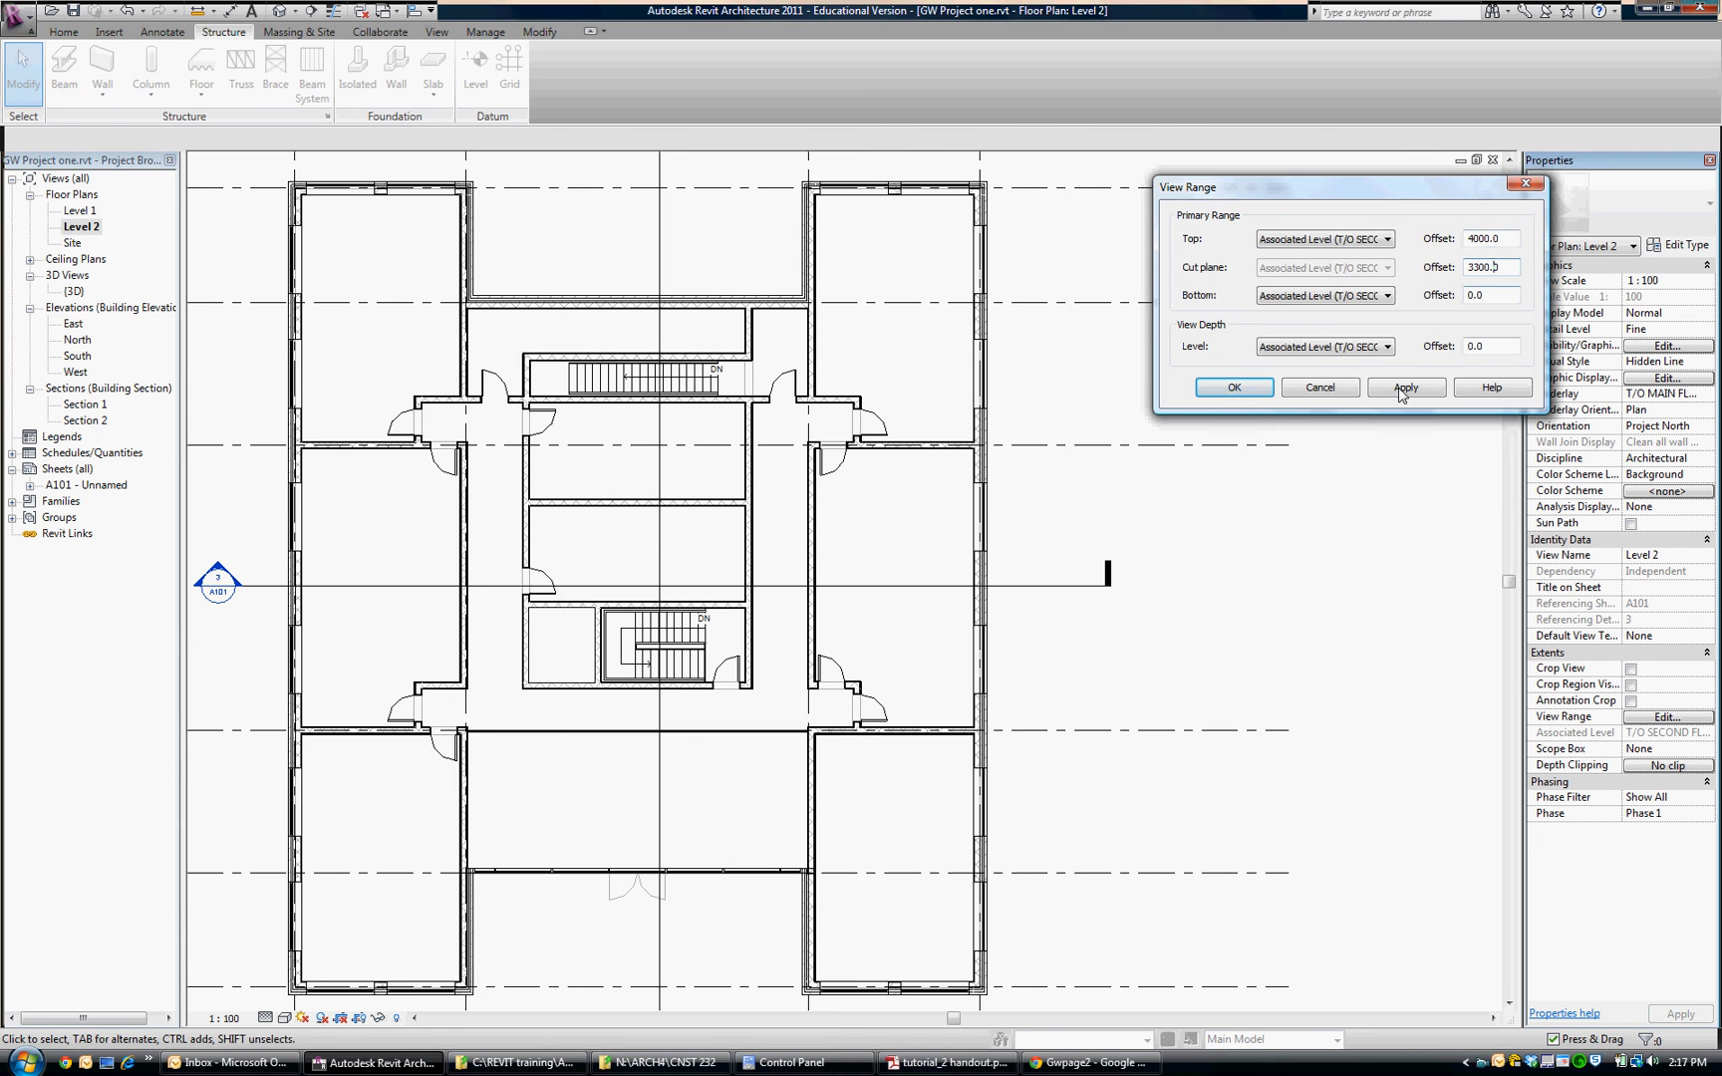
click(1405, 386)
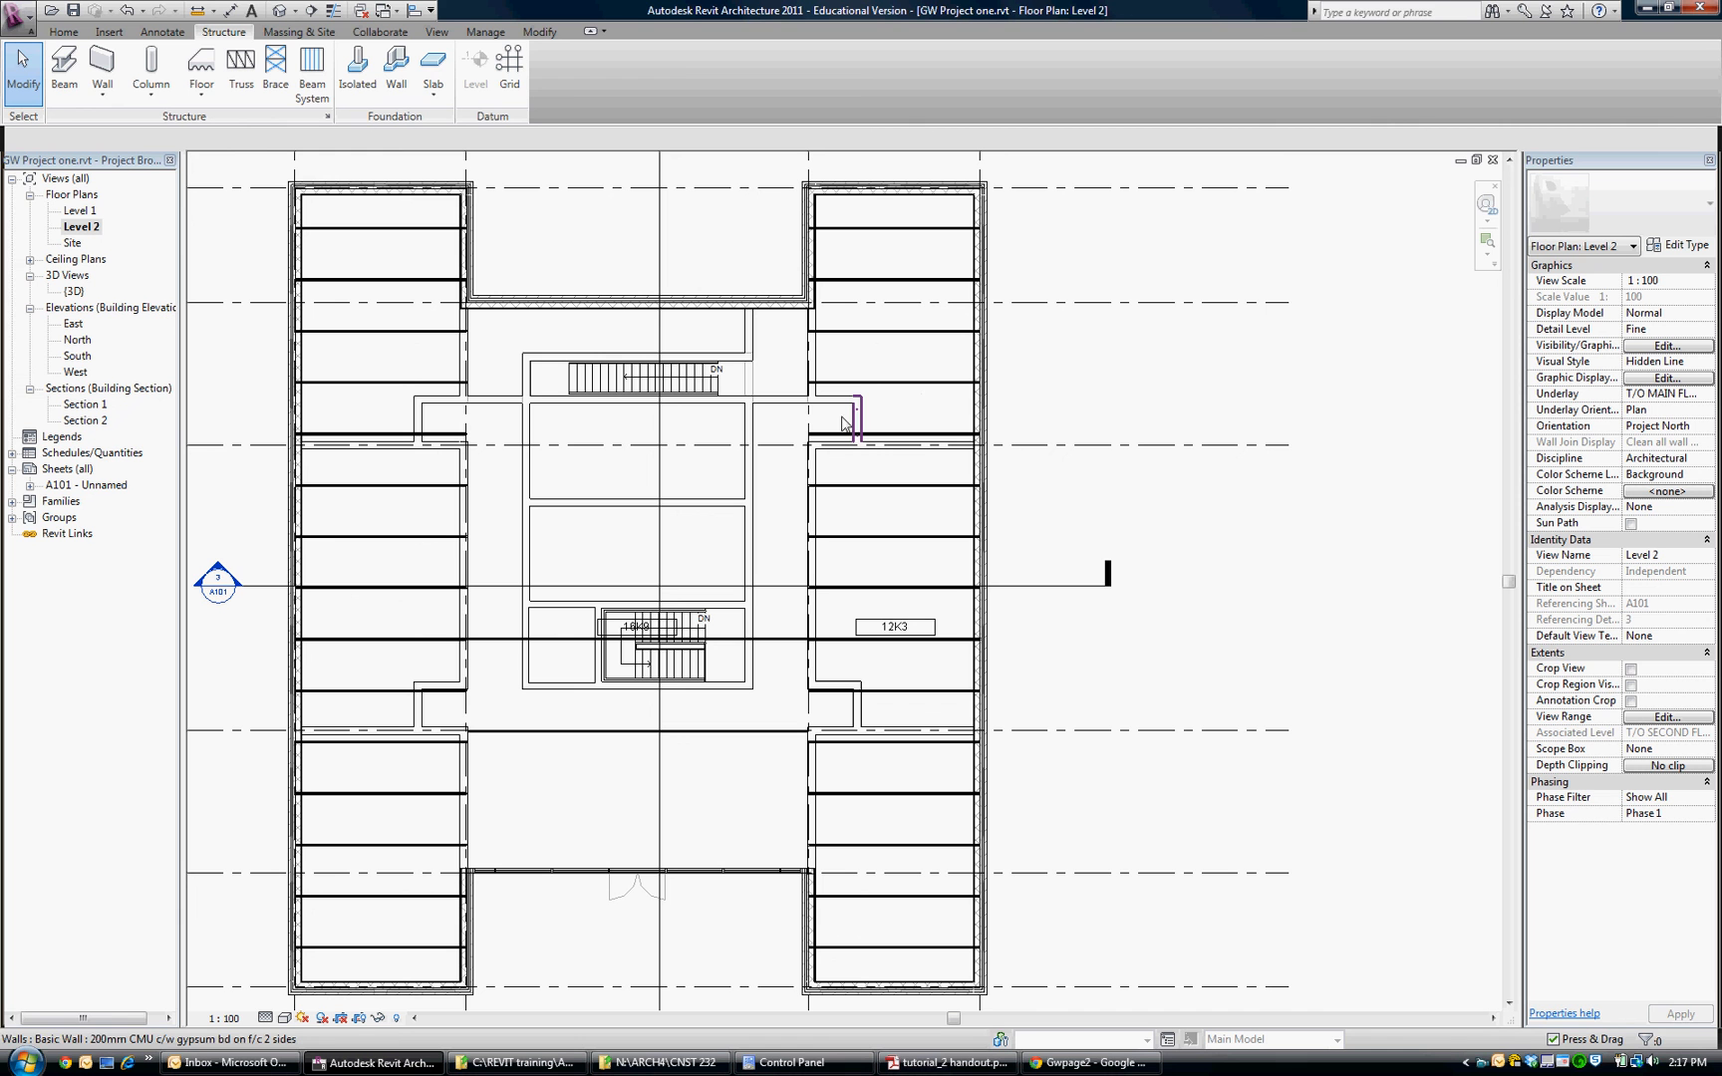
mouse_move(873, 428)
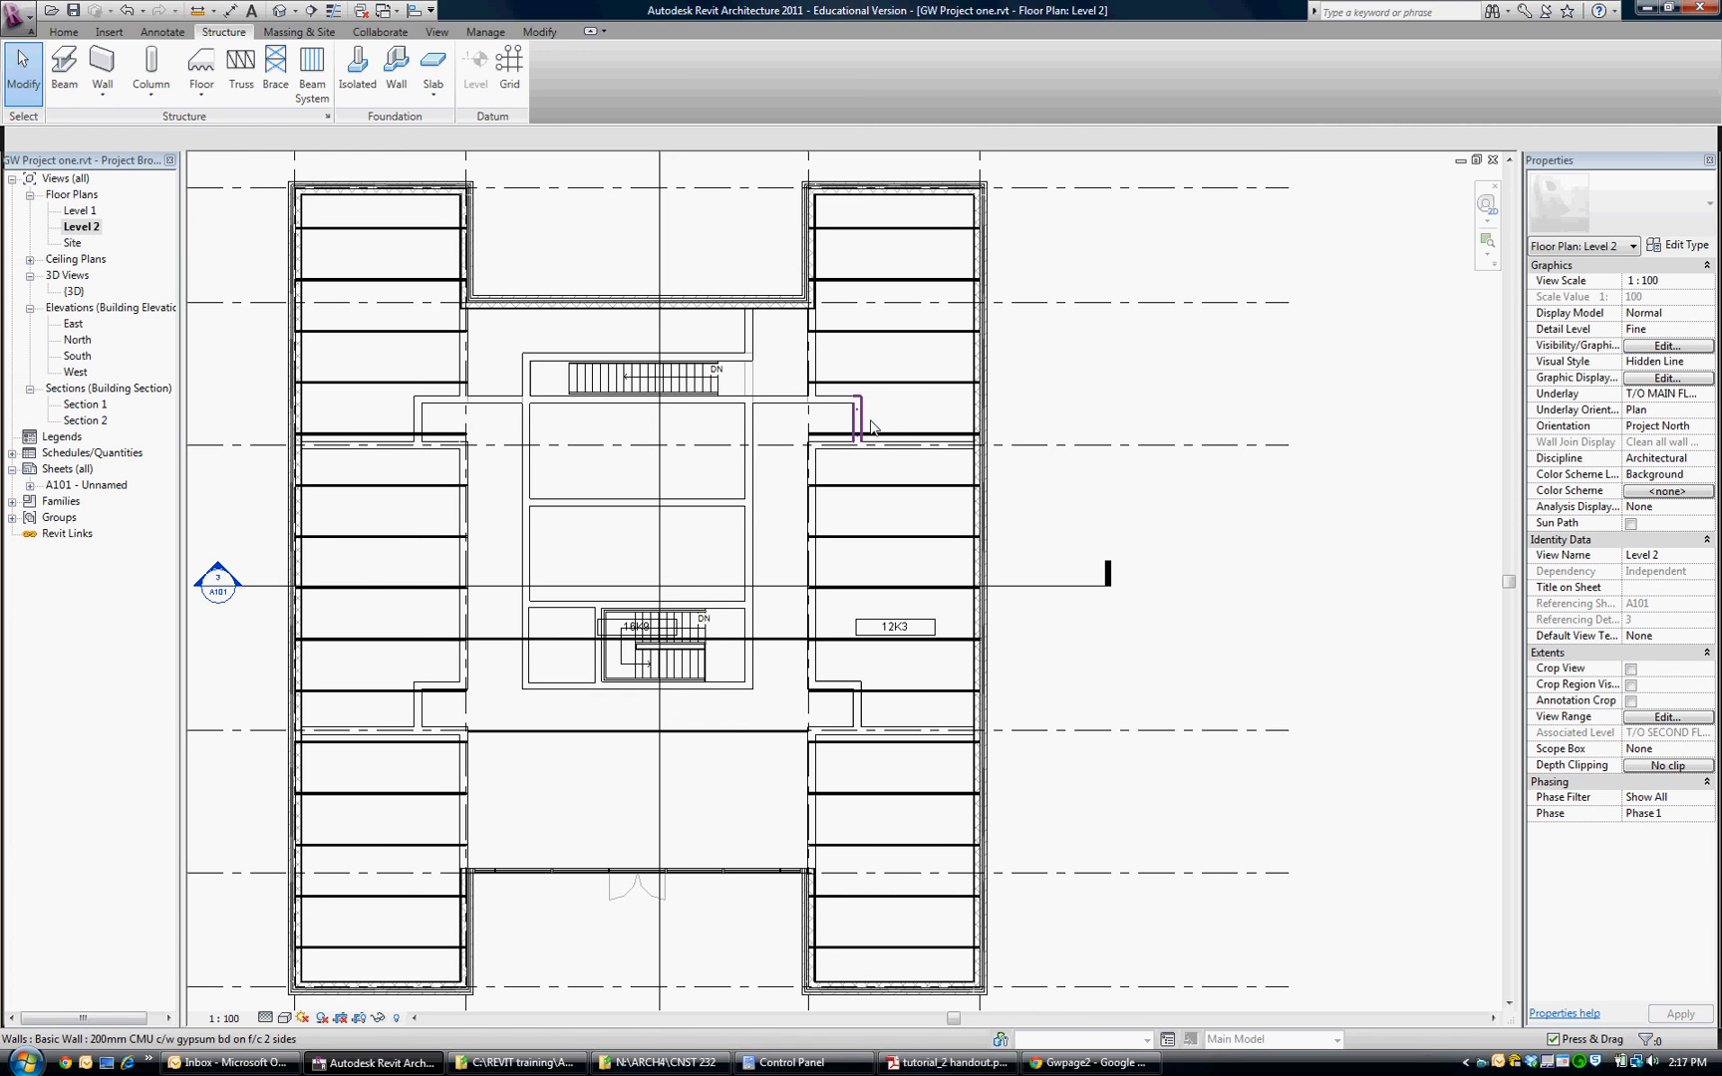
mouse_move(901, 386)
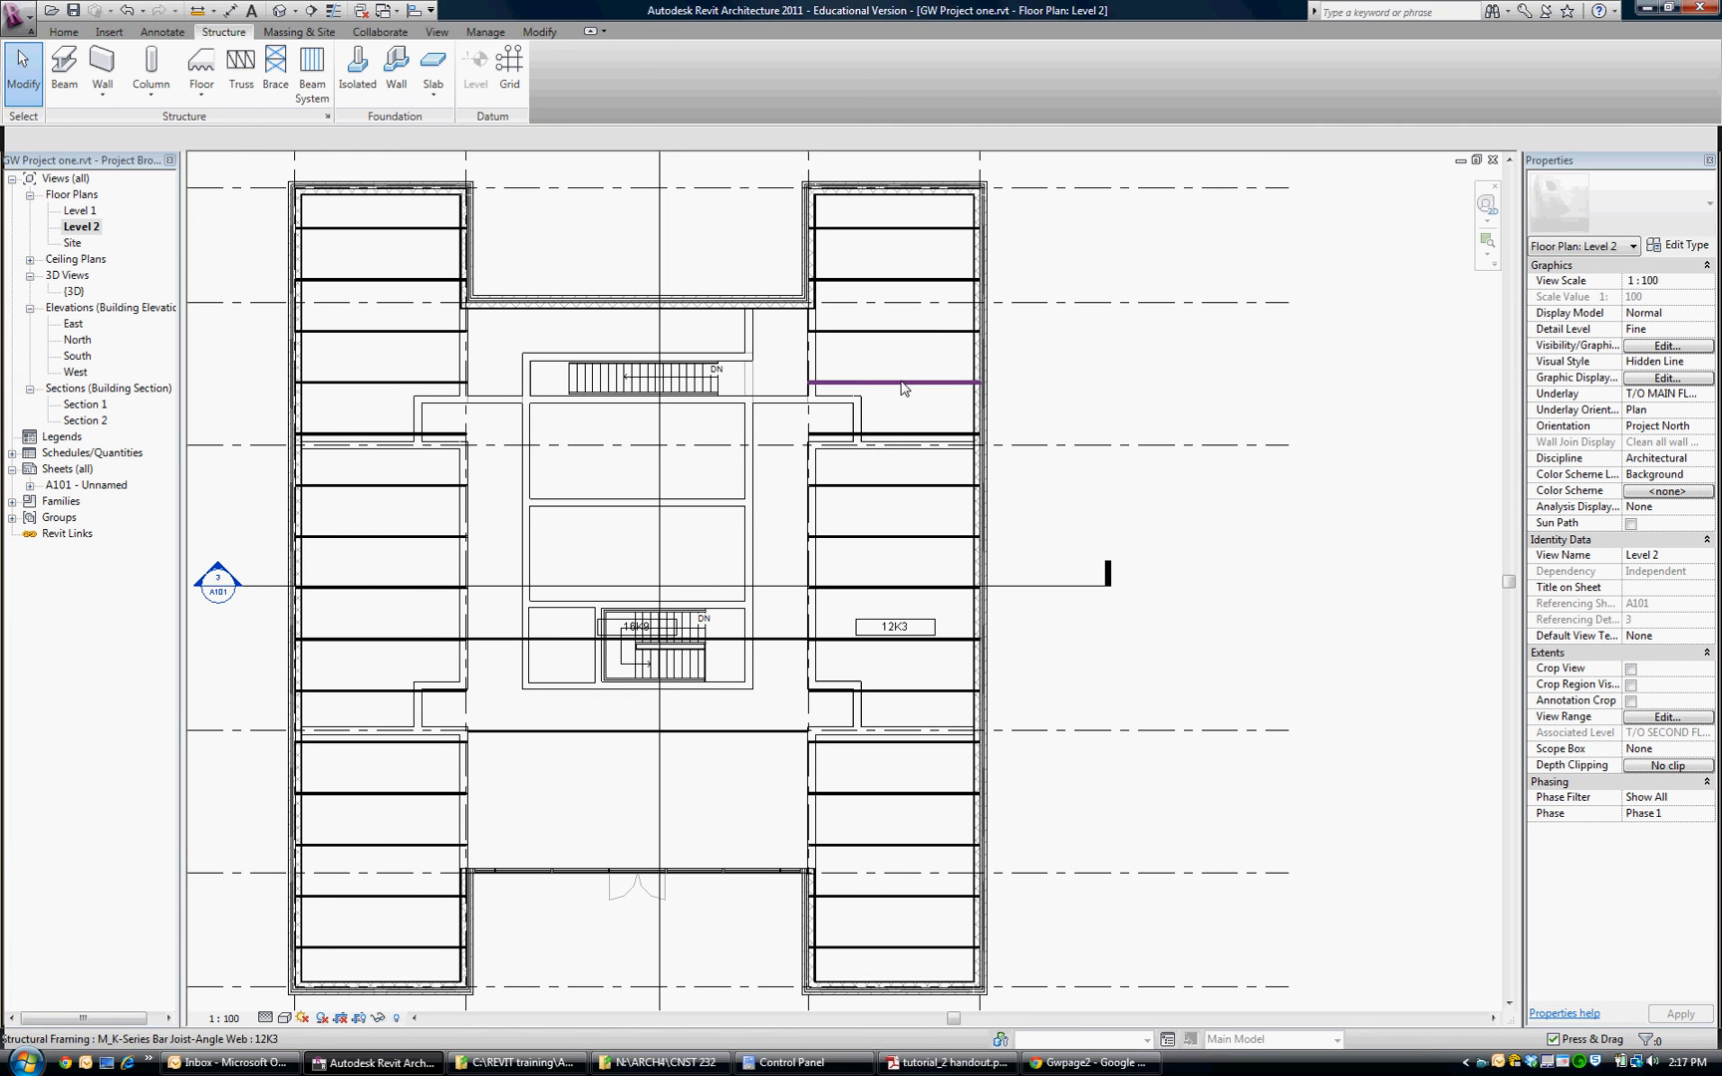
click(892, 384)
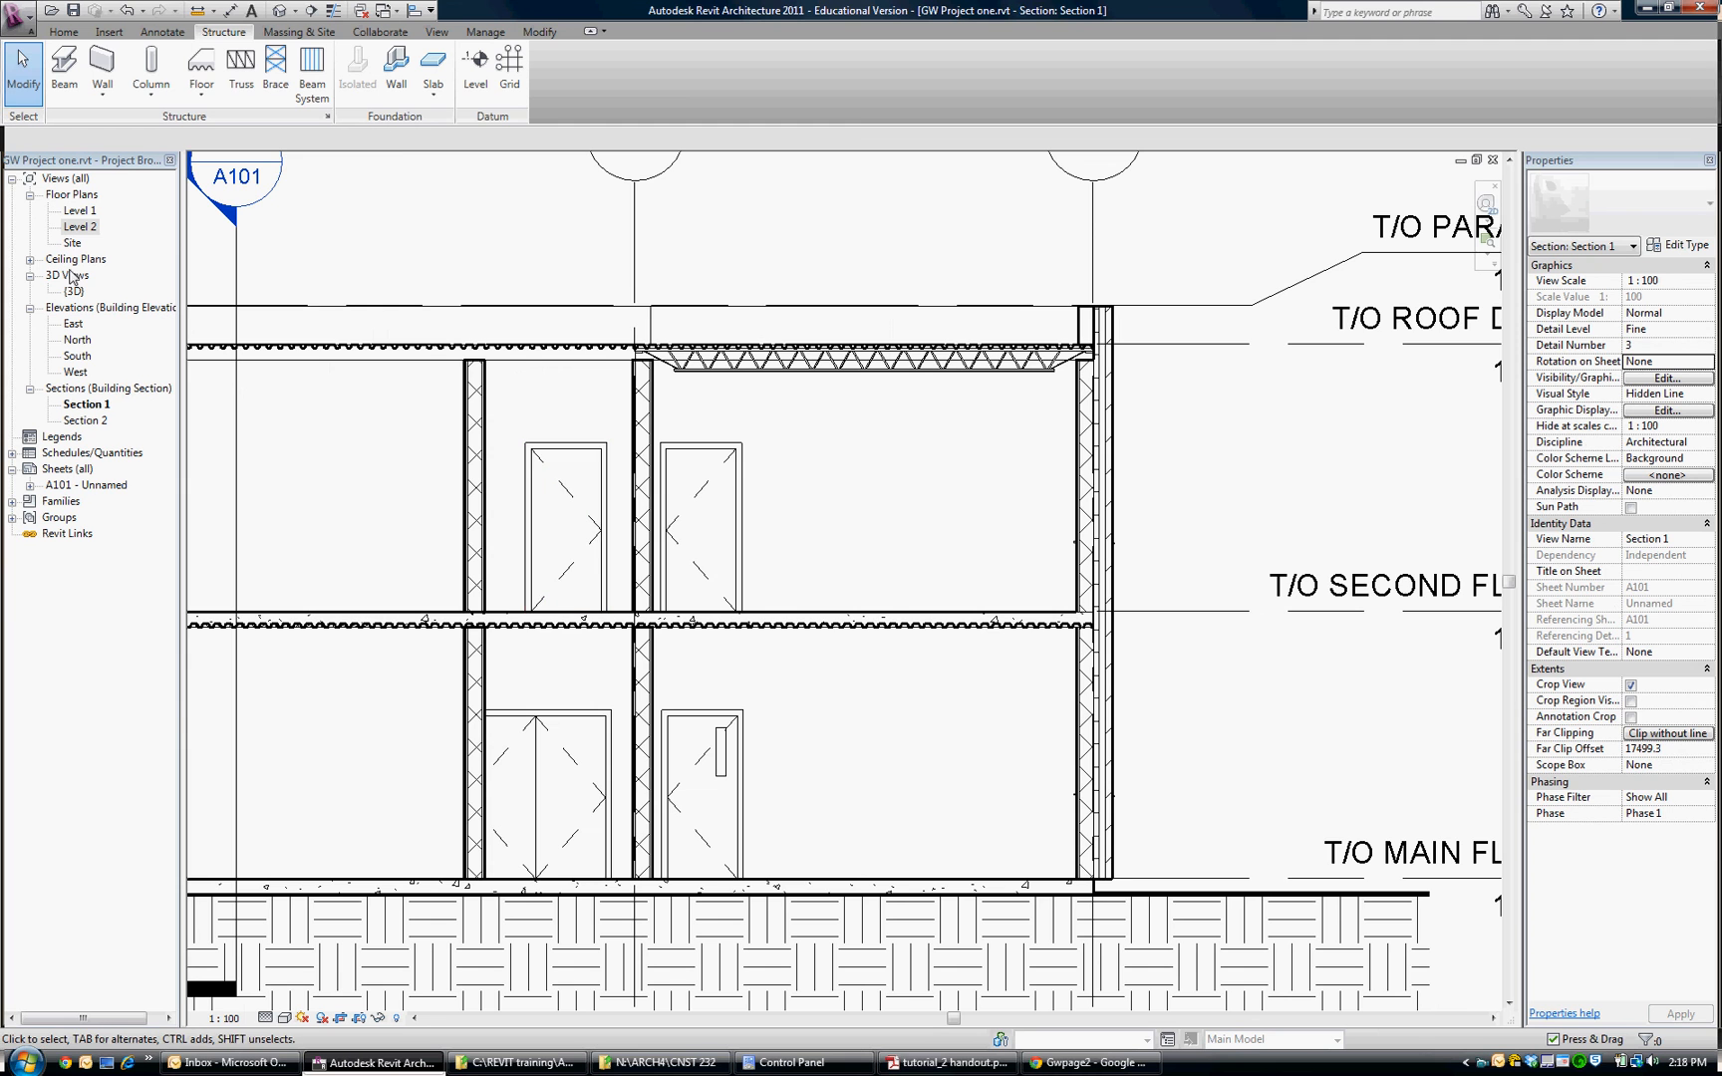
Restore the Level 2 view range to cut plane 1800 and top 3300
double_click(79, 227)
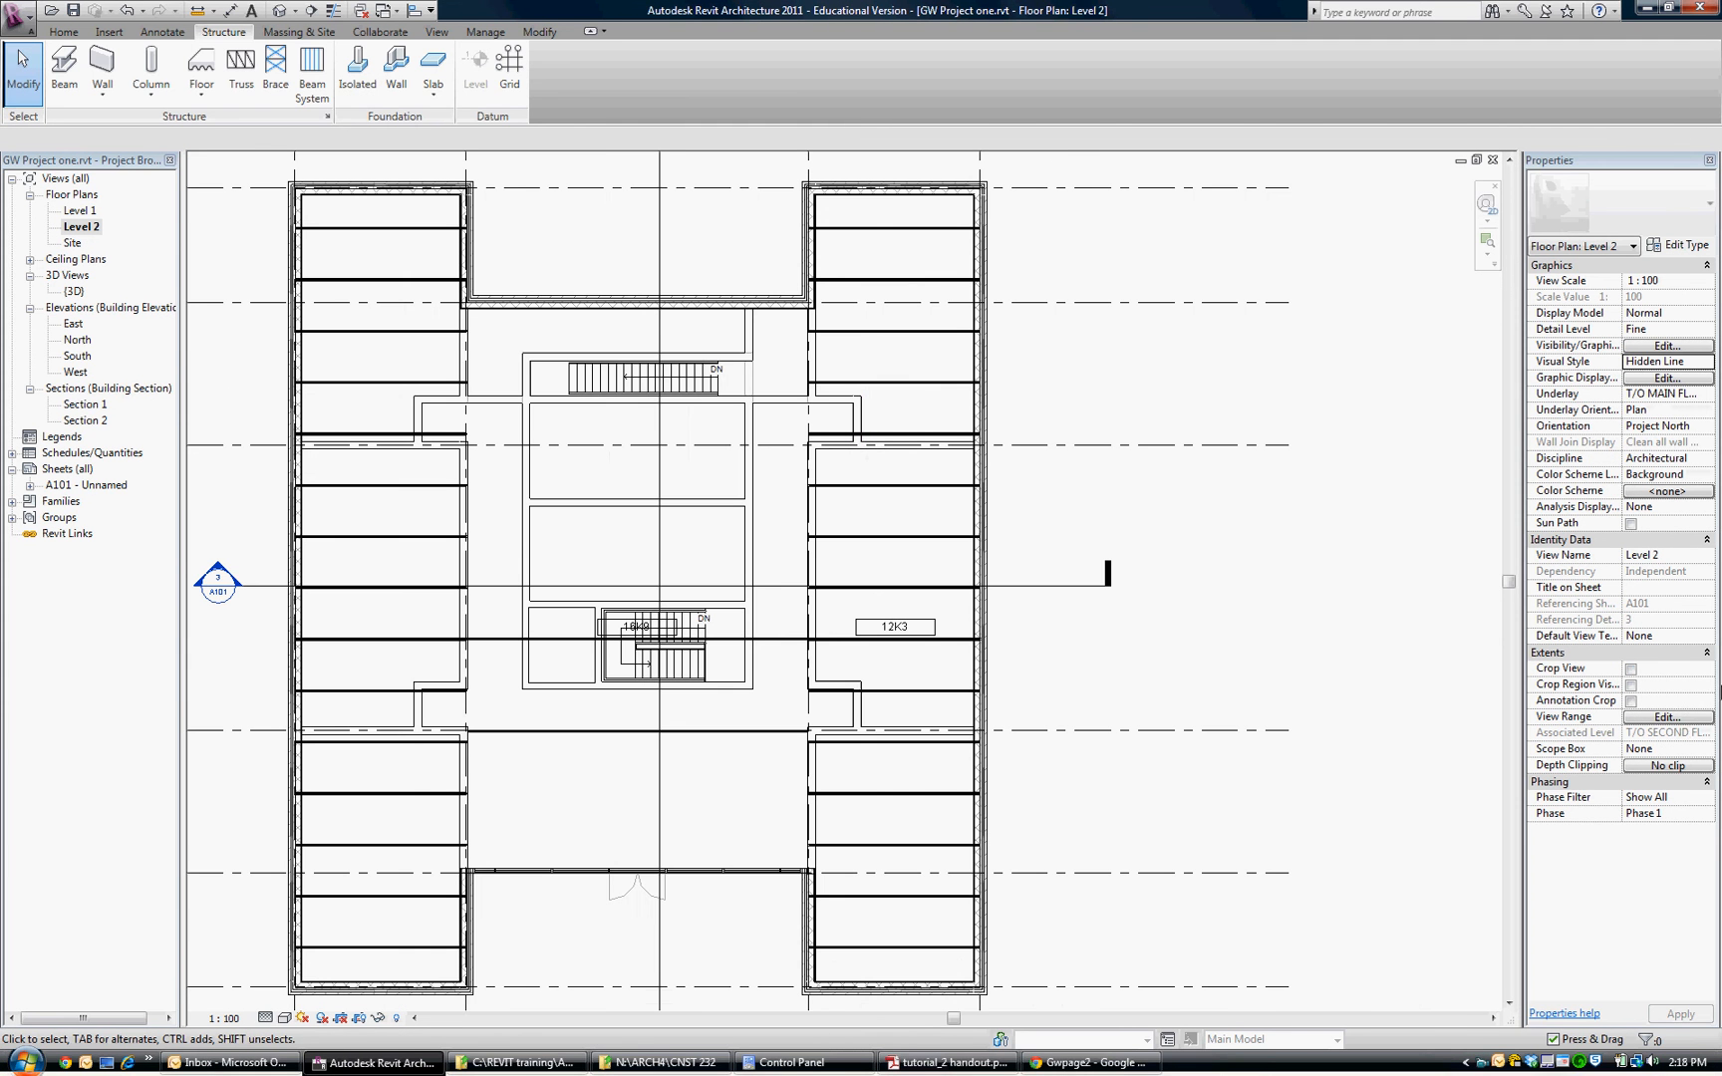
click(1668, 716)
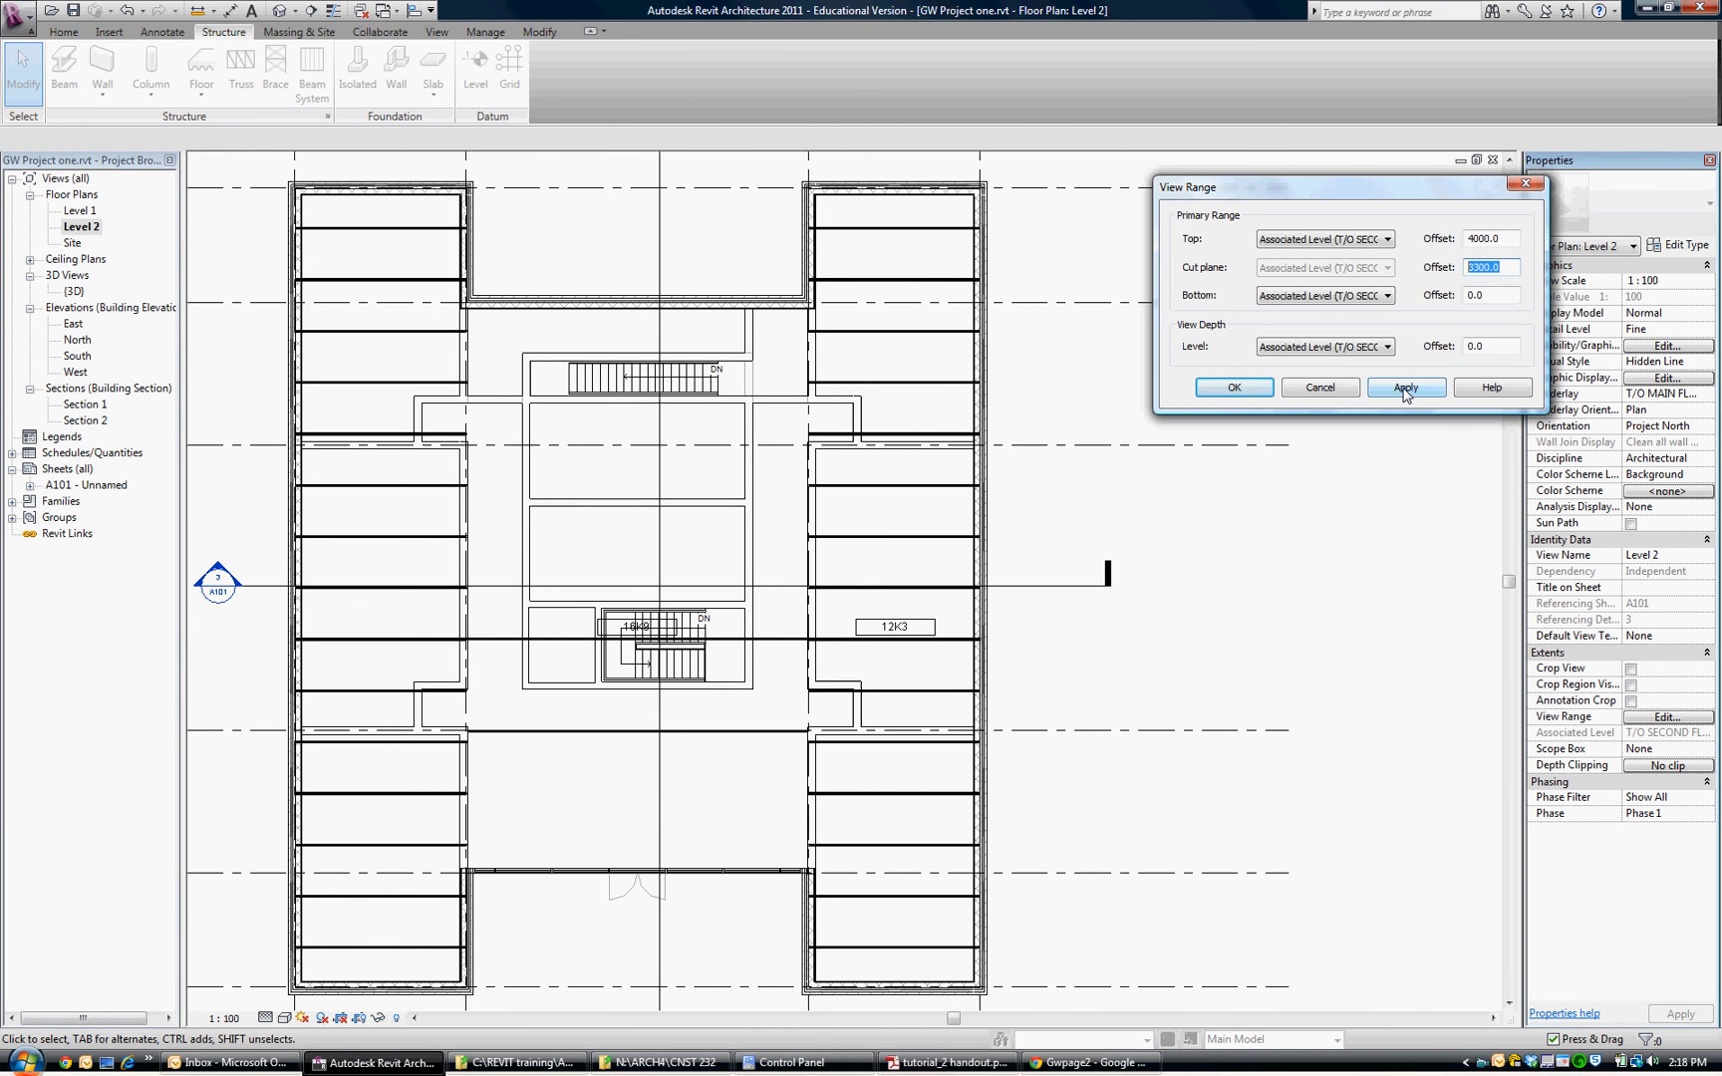
text(1800)
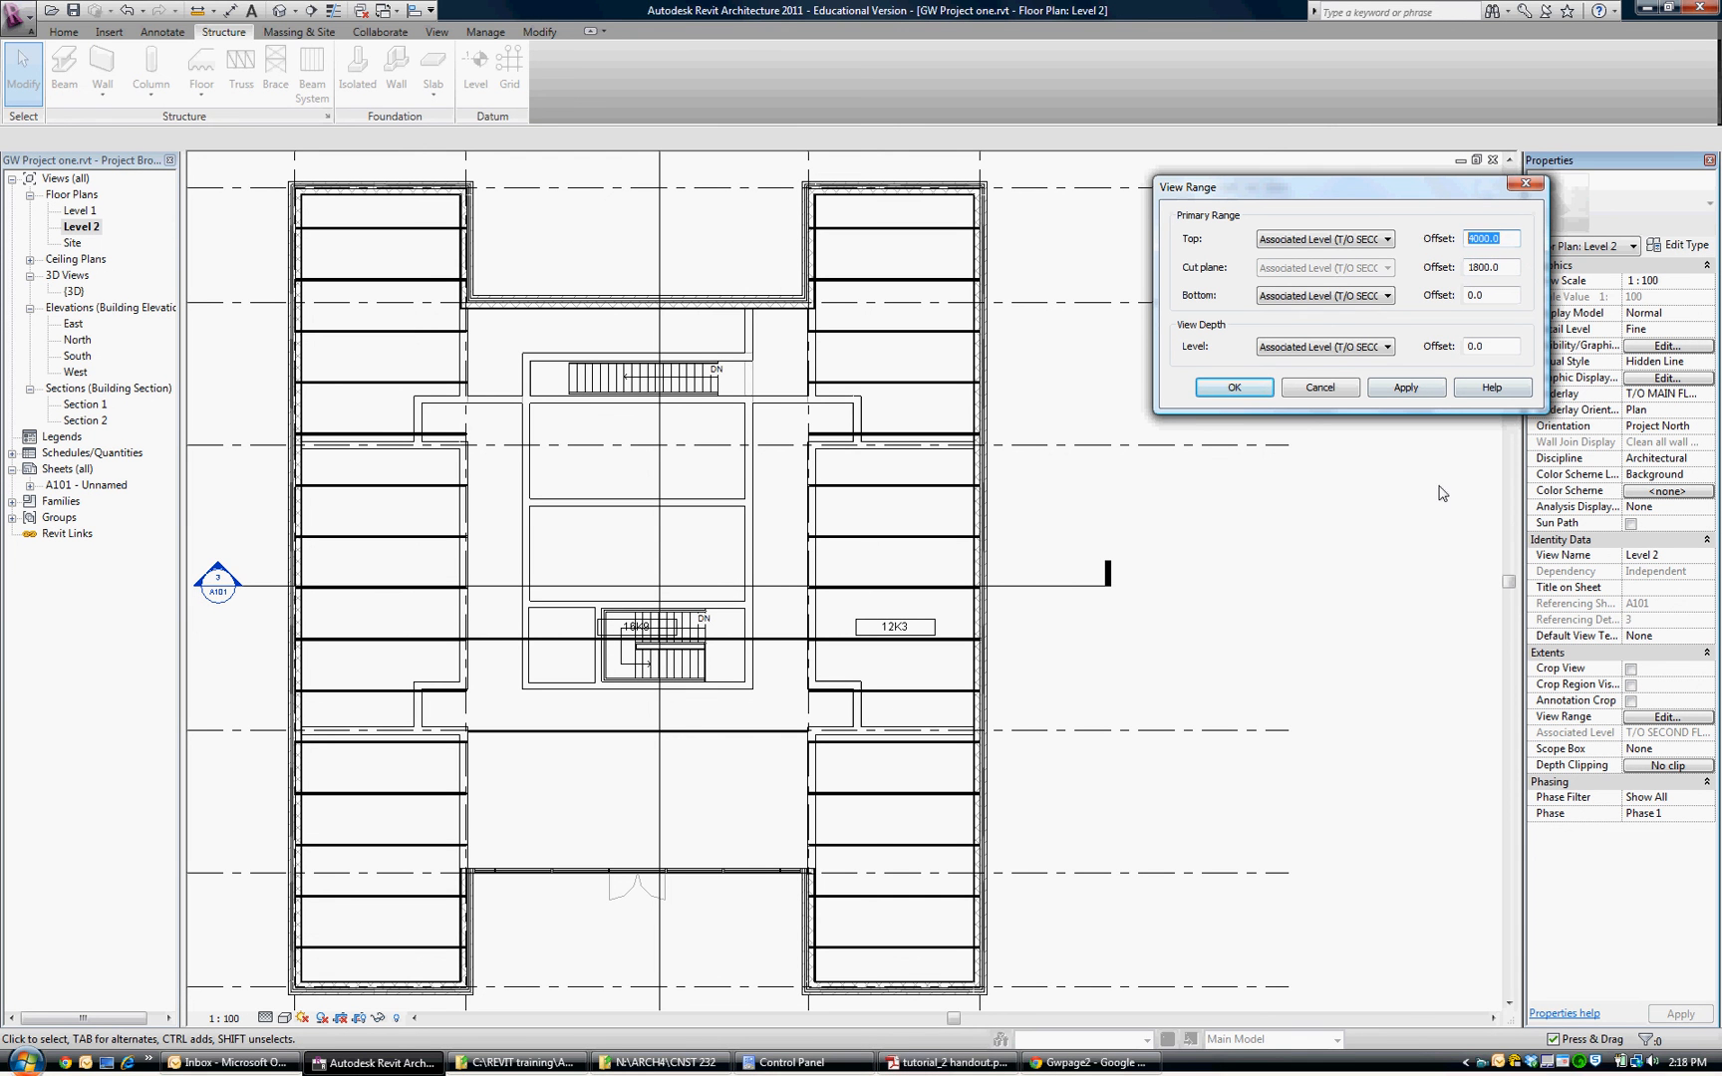
text(3300)
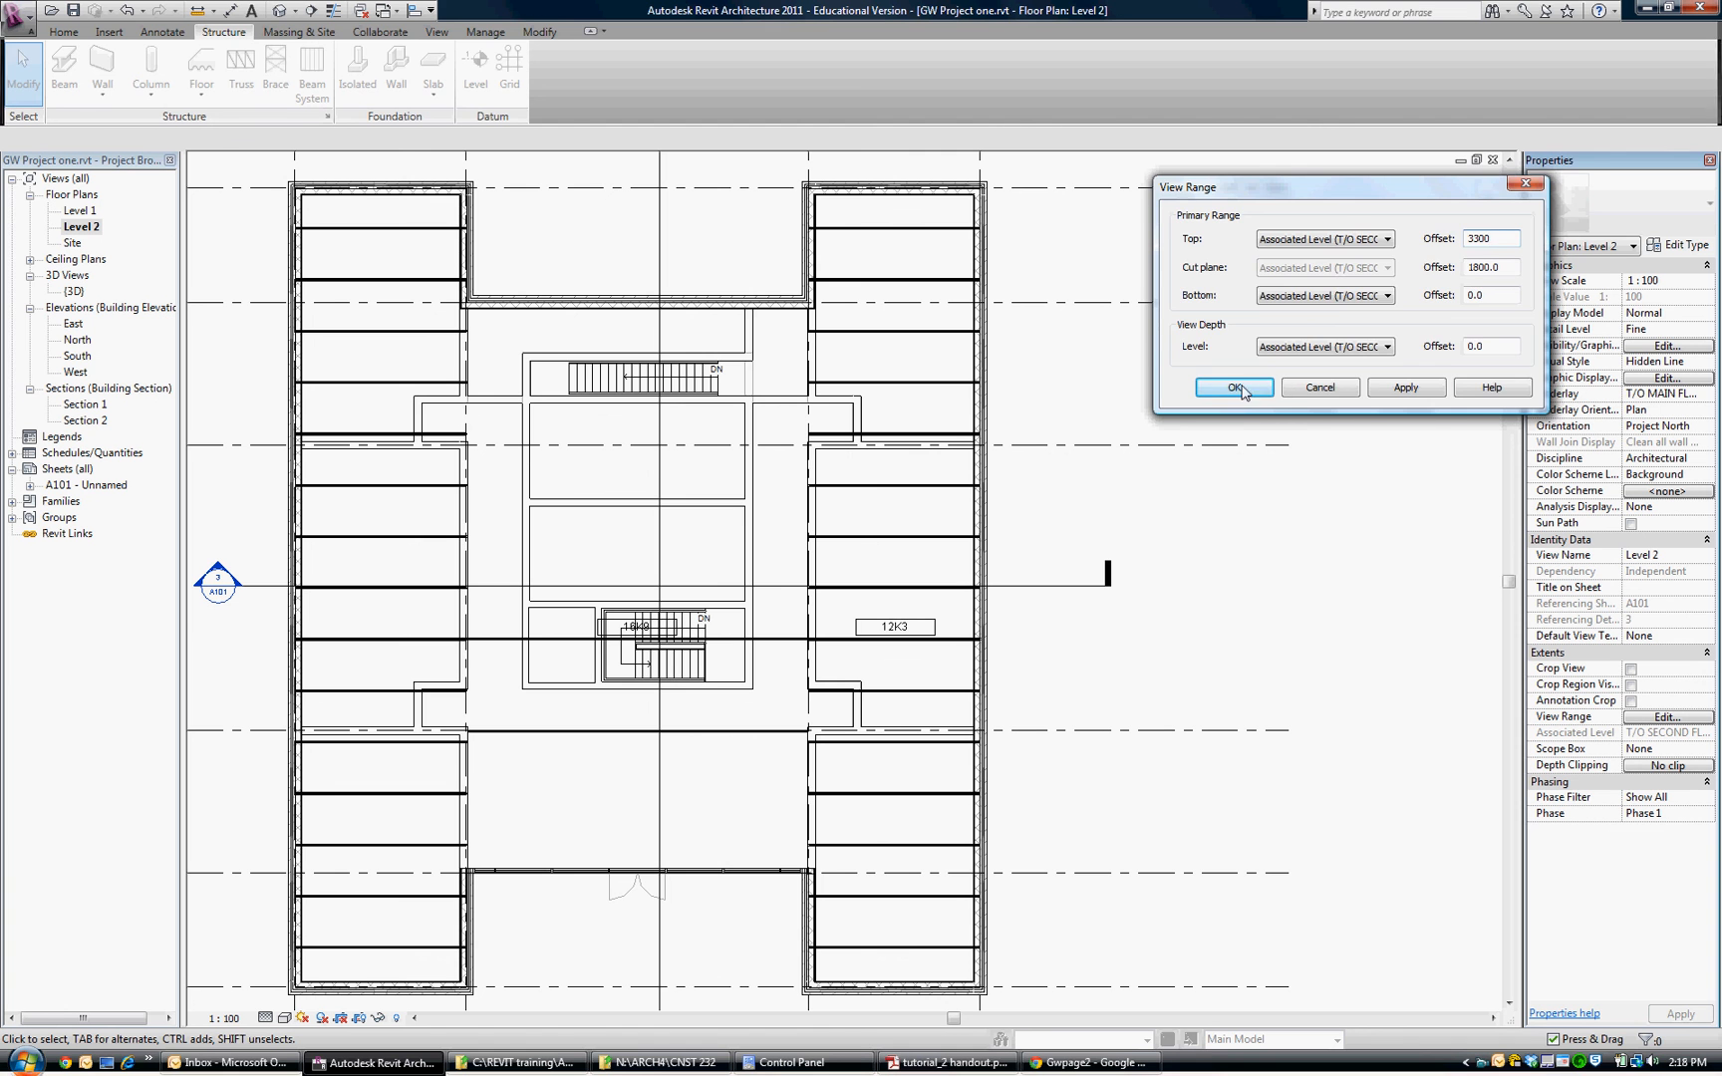
click(1232, 387)
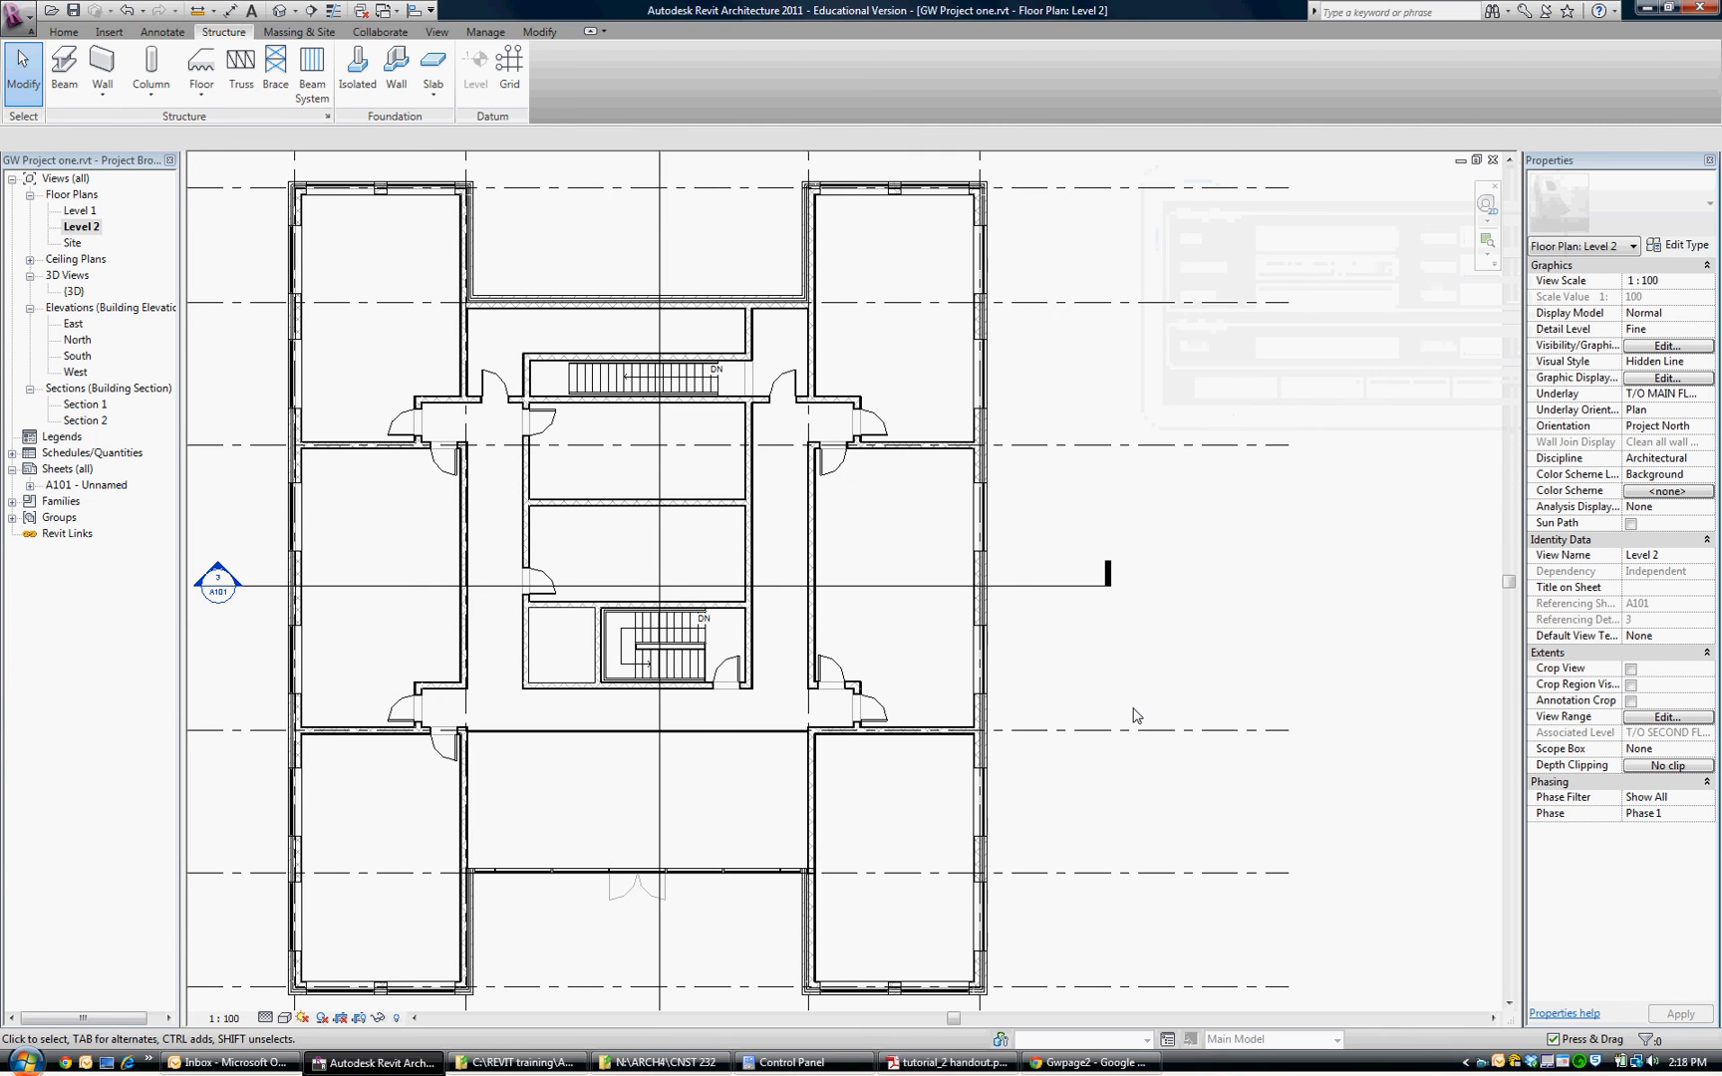
mouse_move(1178, 704)
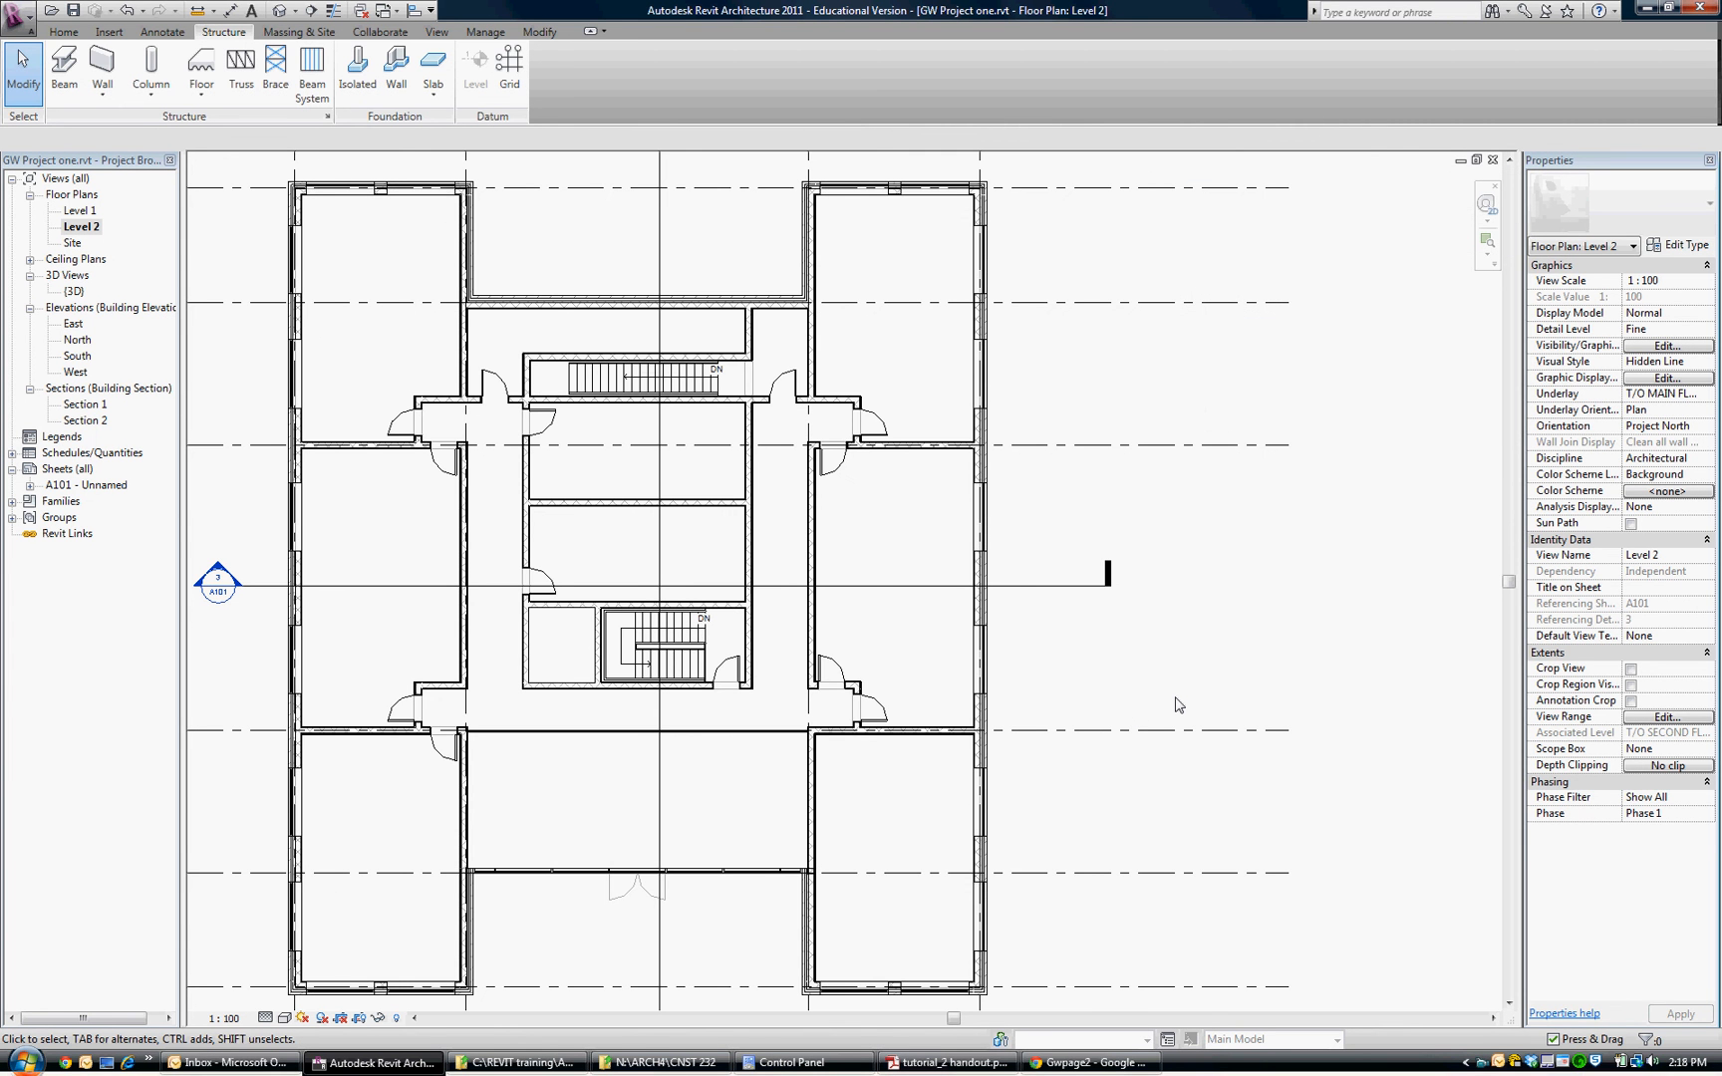